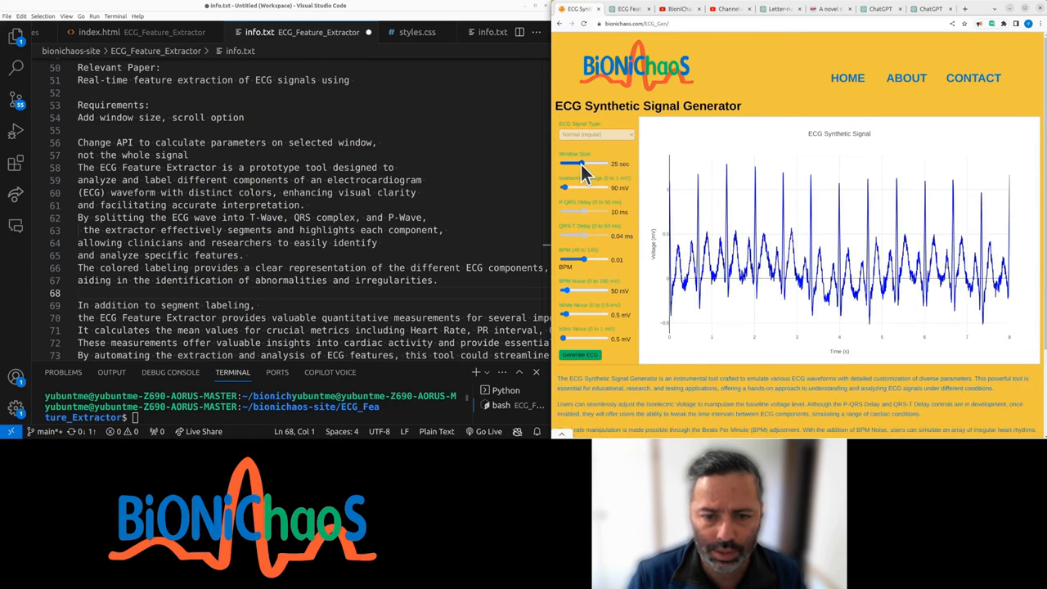
Tune the window size, delay, BPM and noise sliders for a clean three-second ECG trace.
drag(564, 164, 597, 163)
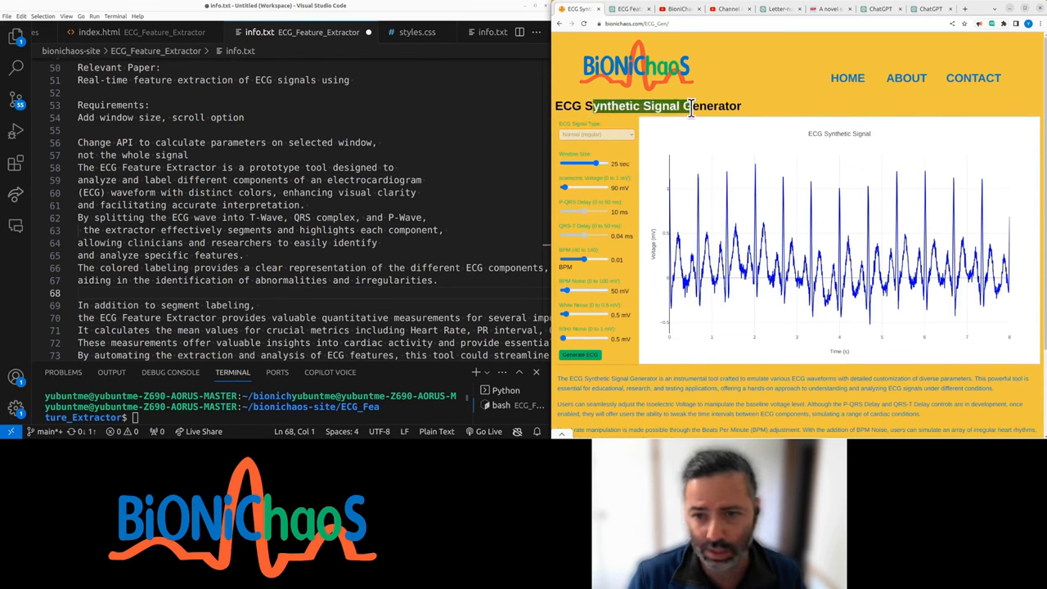
mouse_move(716, 81)
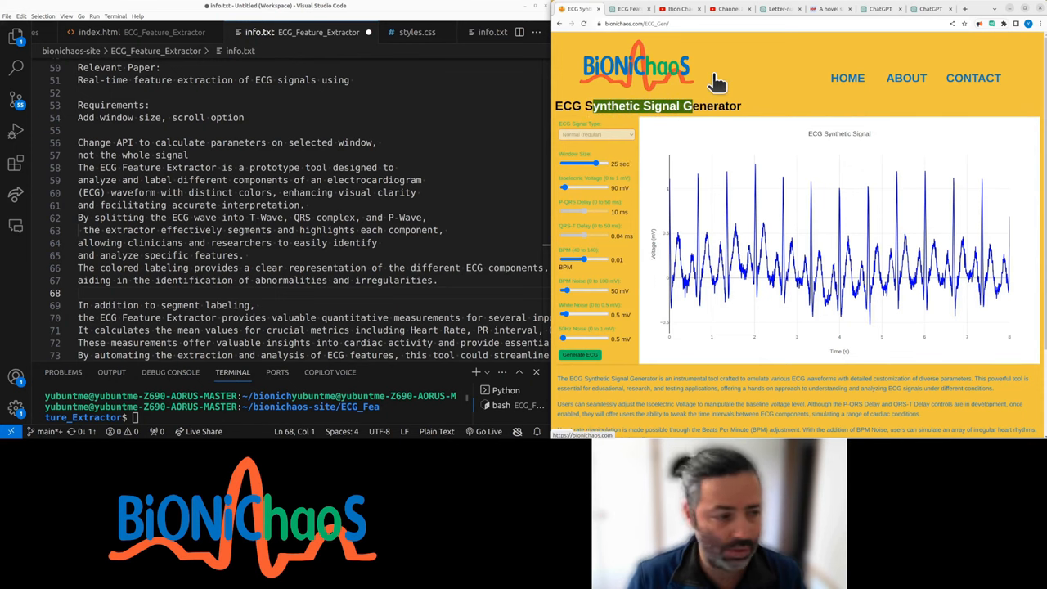
click(638, 23)
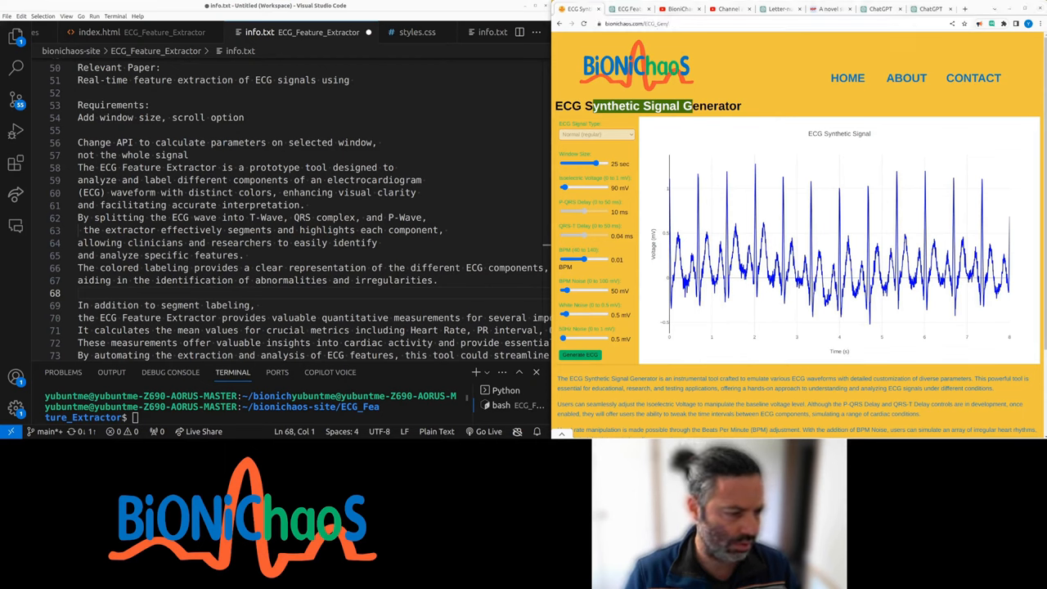
mouse_move(589, 94)
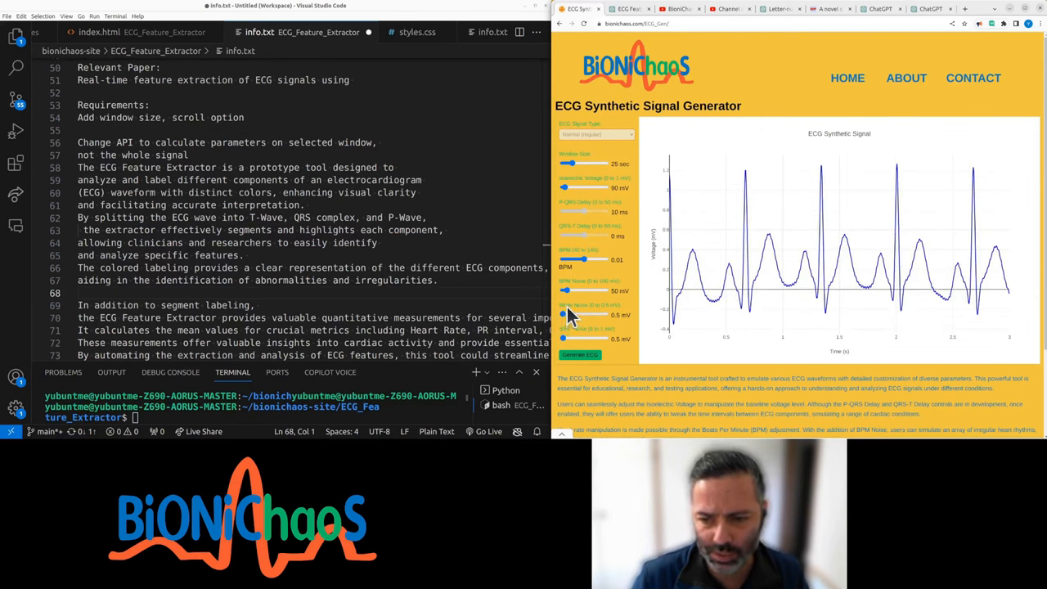
drag(581, 211, 562, 211)
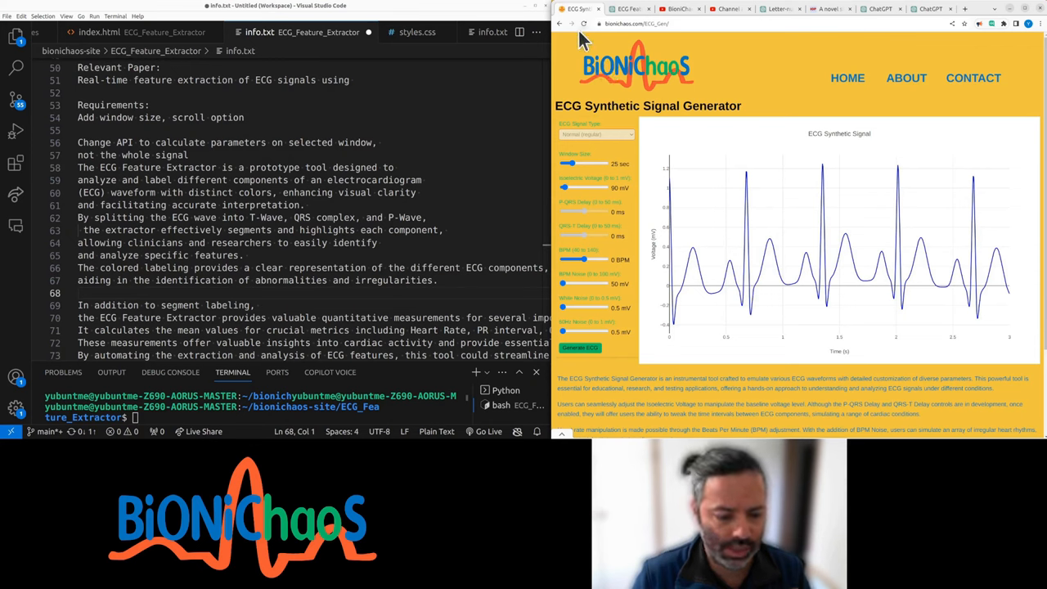
mouse_move(675, 105)
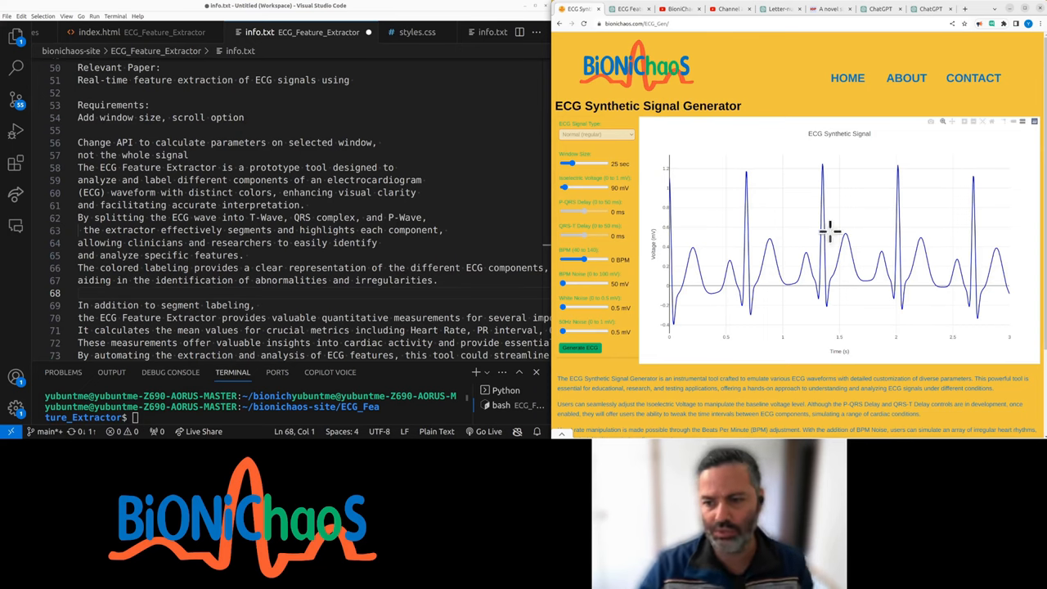
mouse_move(773, 266)
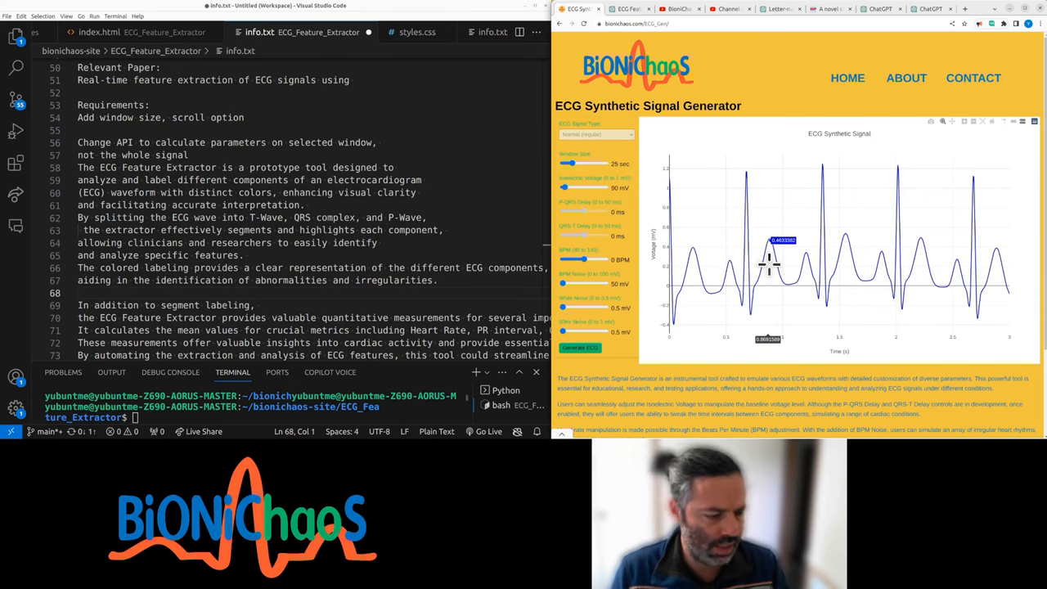
mouse_move(740, 249)
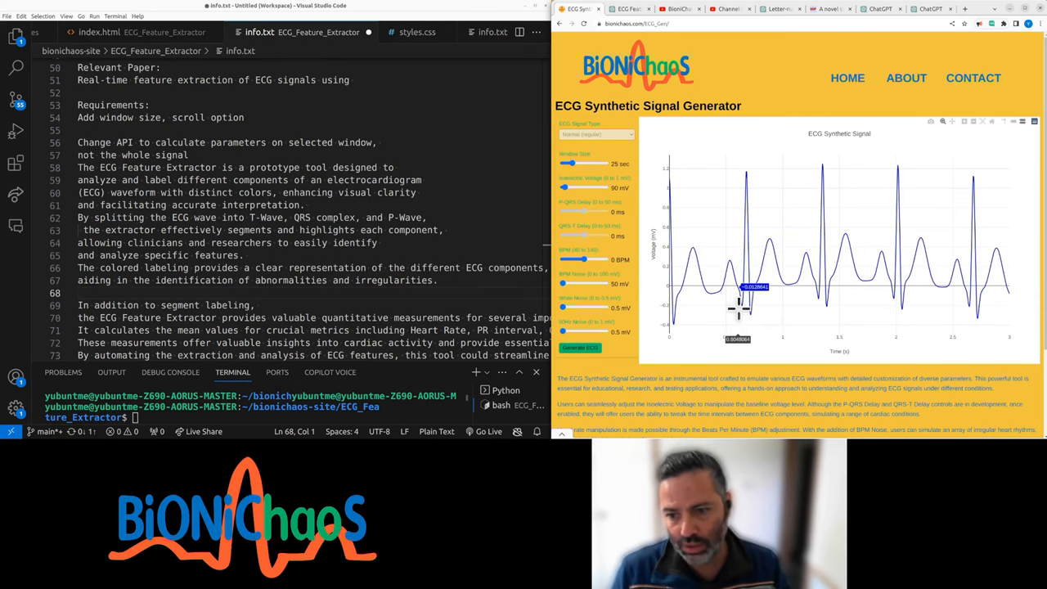
mouse_move(774, 262)
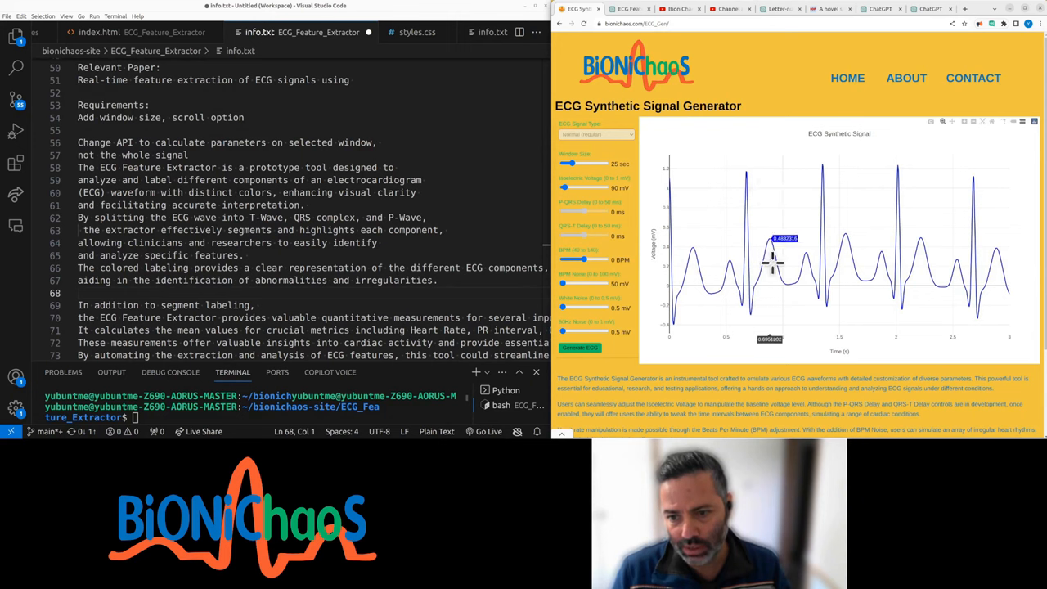
mouse_move(728, 274)
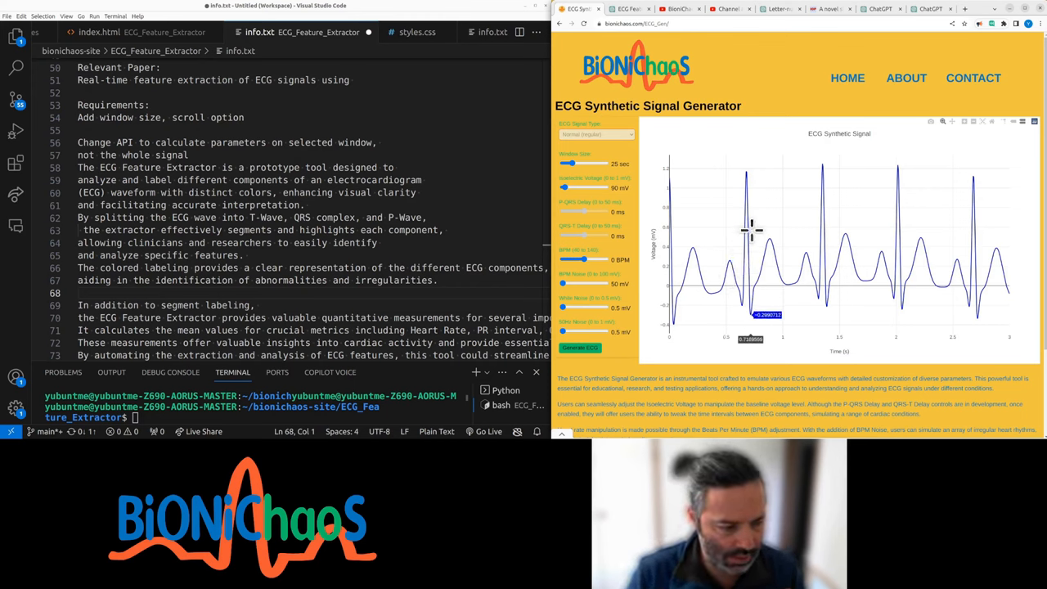
mouse_move(700, 123)
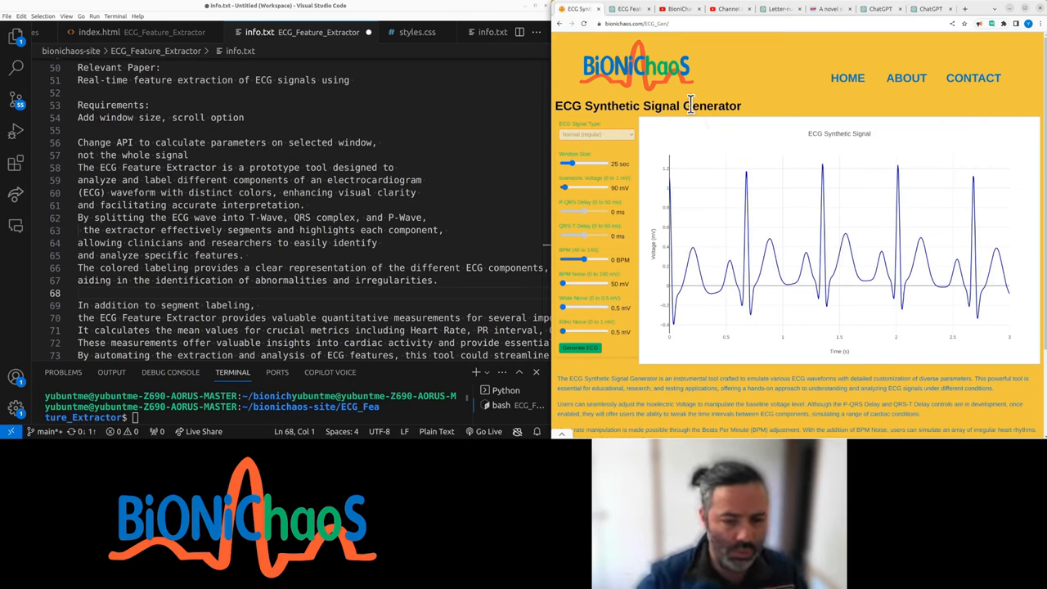
mouse_move(626, 9)
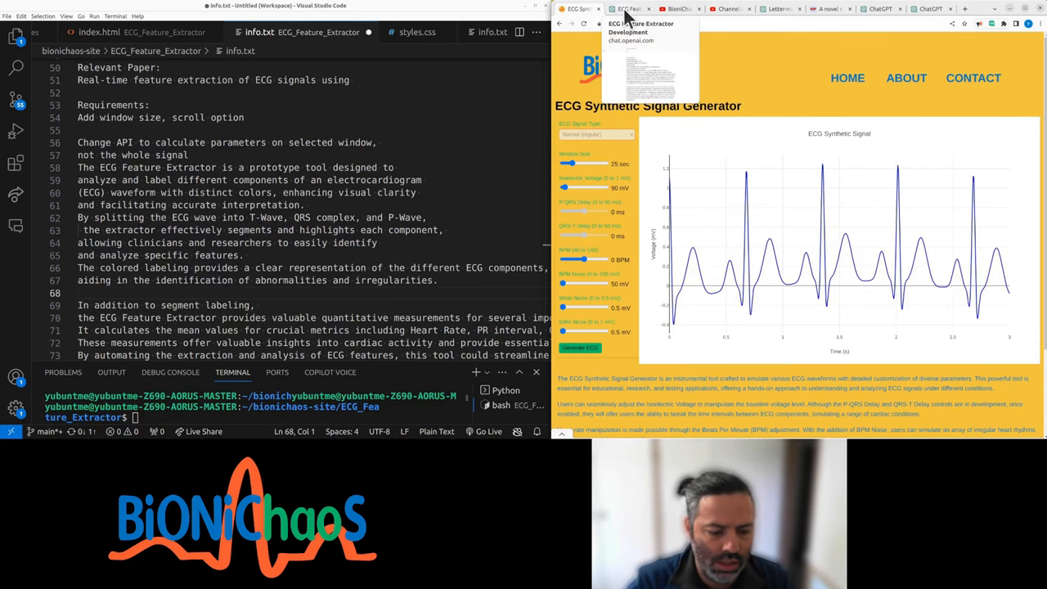
click(630, 9)
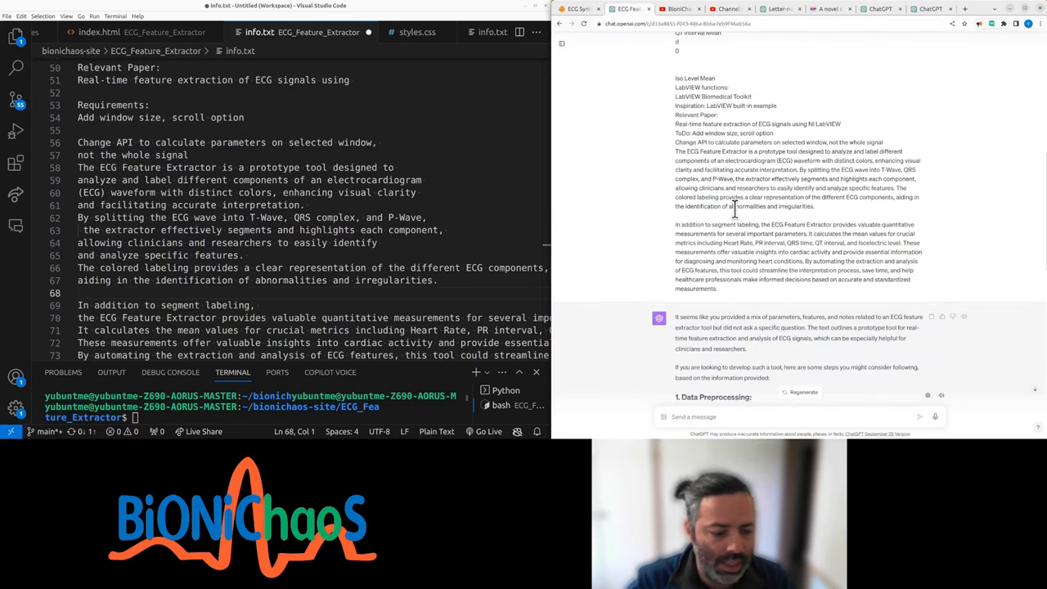
mouse_move(732, 217)
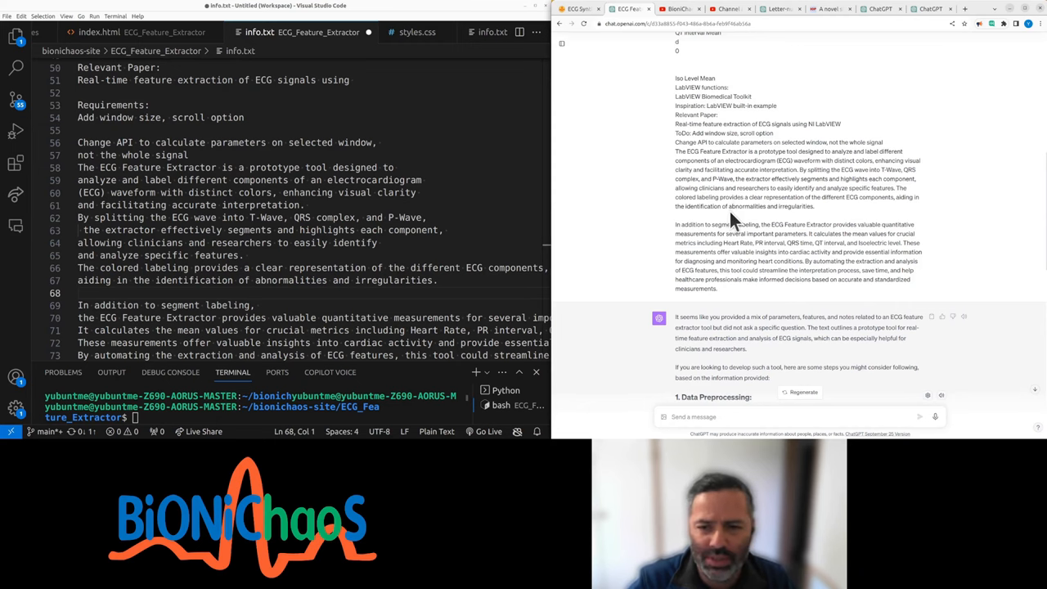
mouse_move(626, 151)
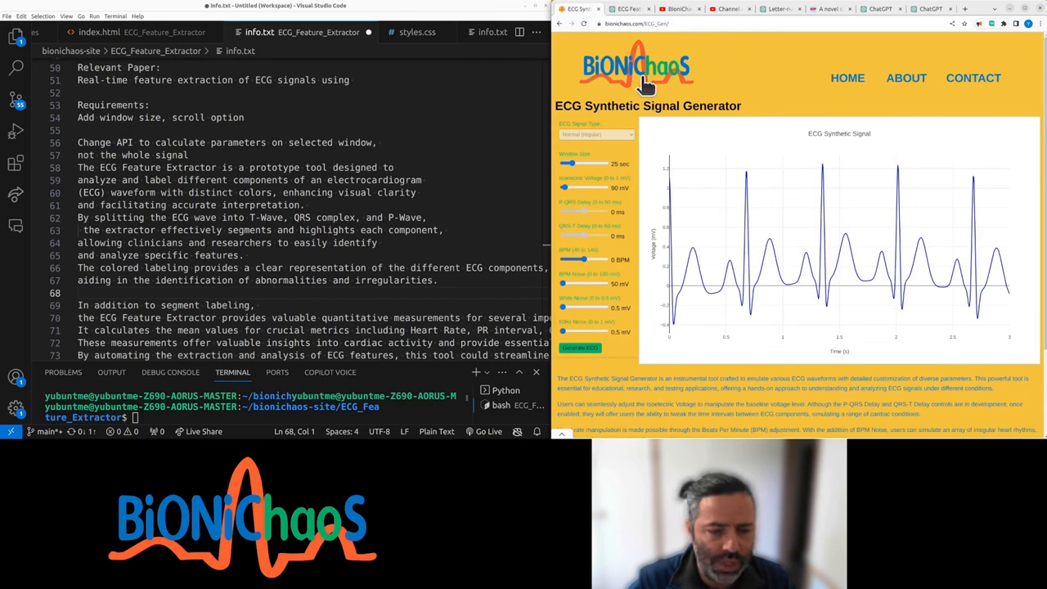
Skip ahead in the Feature Extractor demo video and scroll back up the page.
right_click(638, 73)
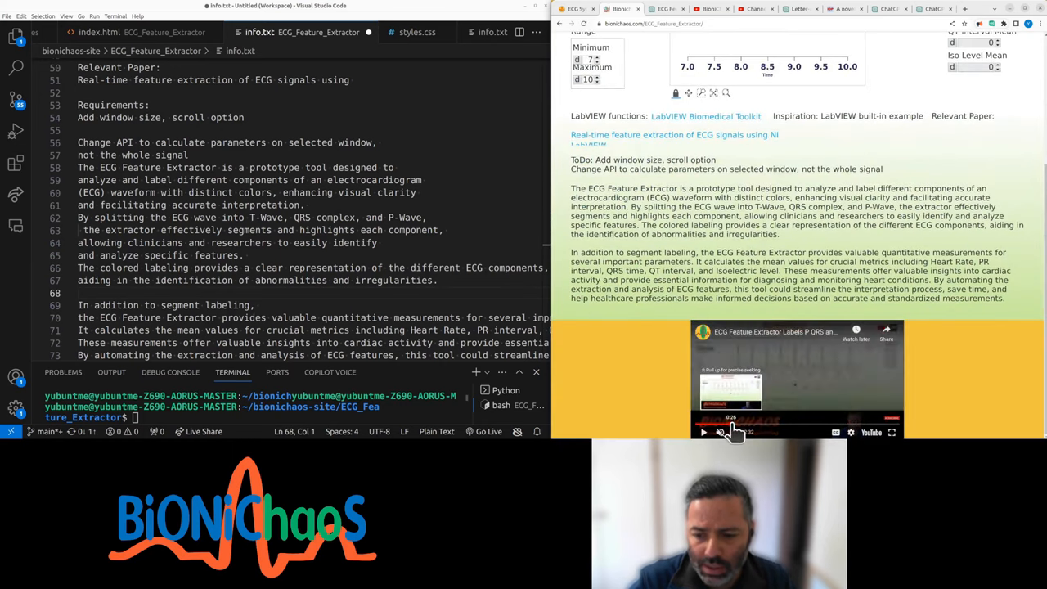
click(703, 432)
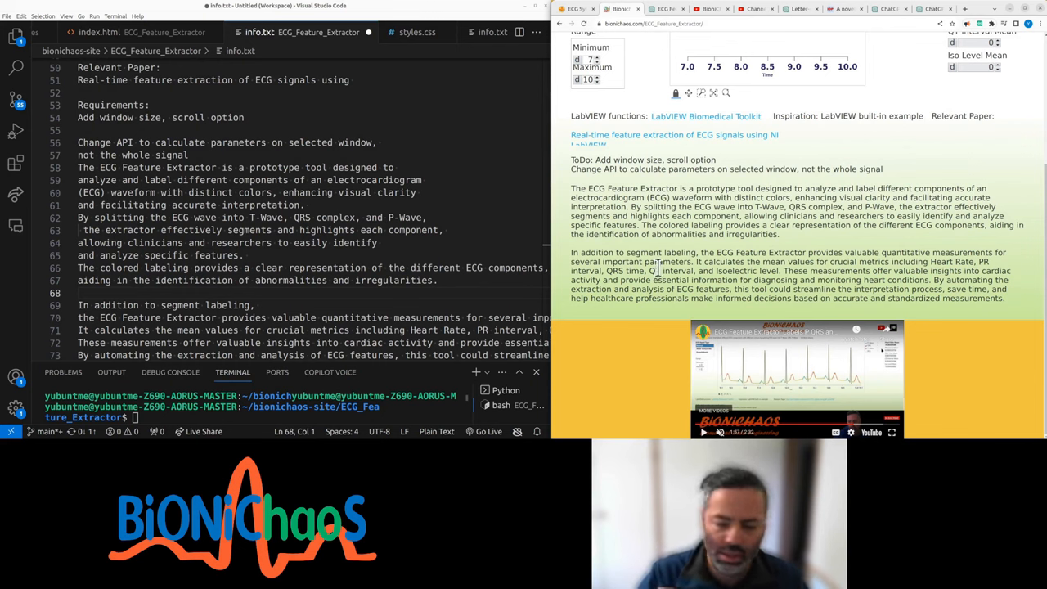
mouse_move(982, 360)
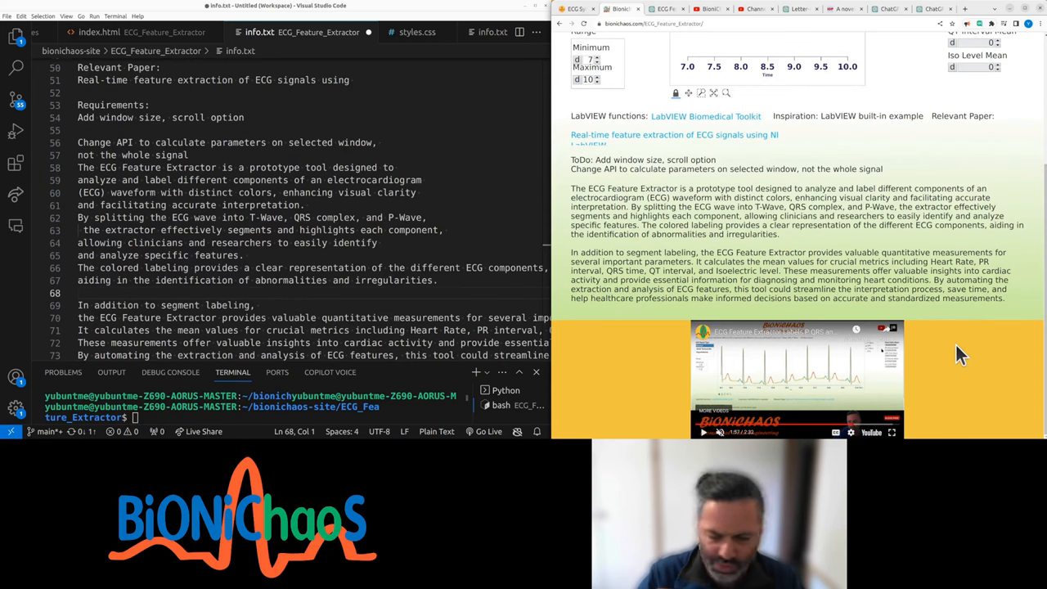
mouse_move(637, 362)
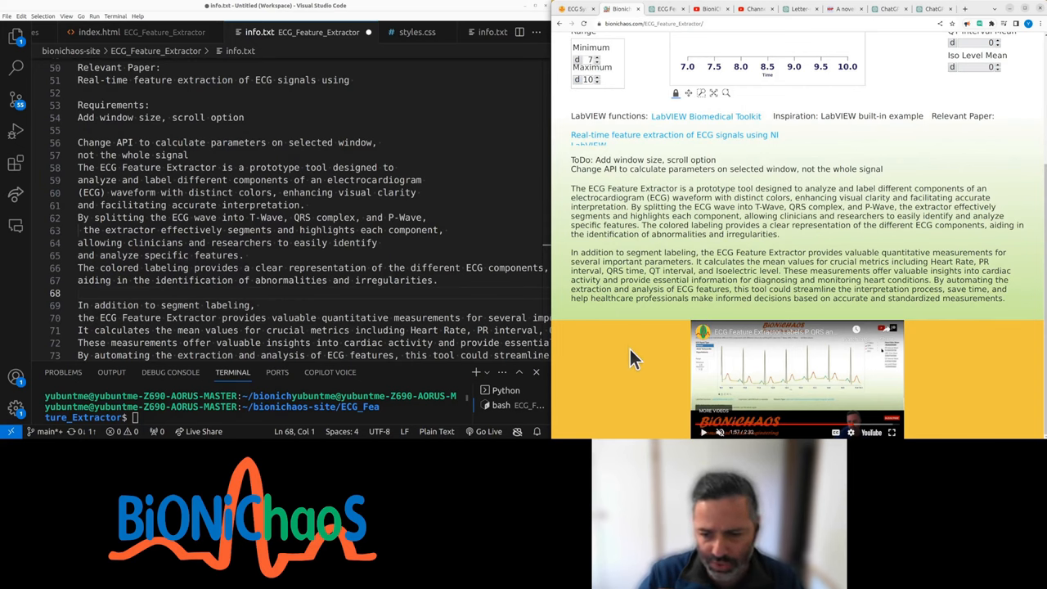
scroll(up, 3)
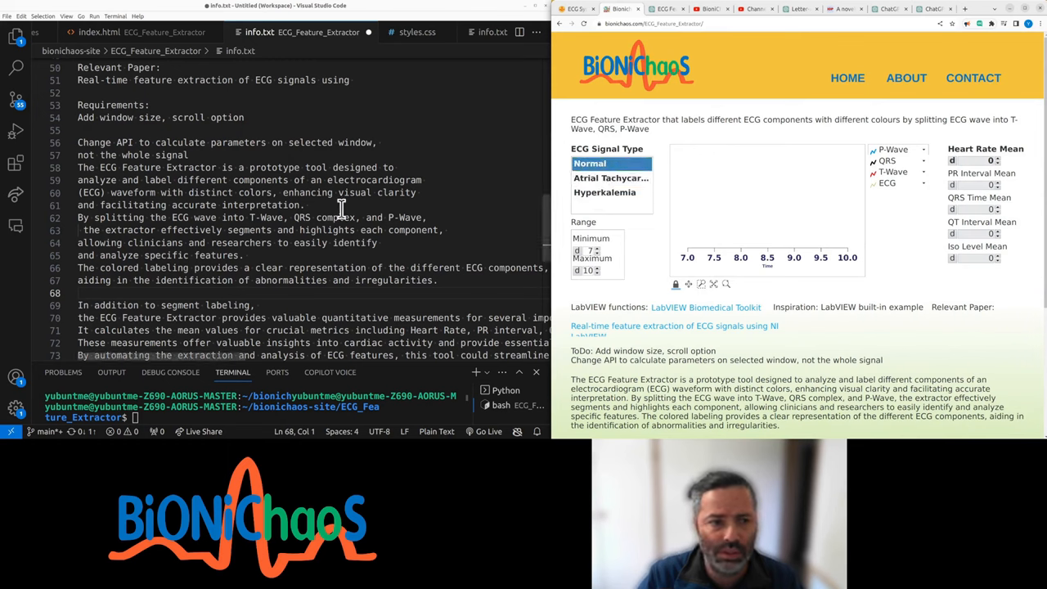
scroll(up, 3)
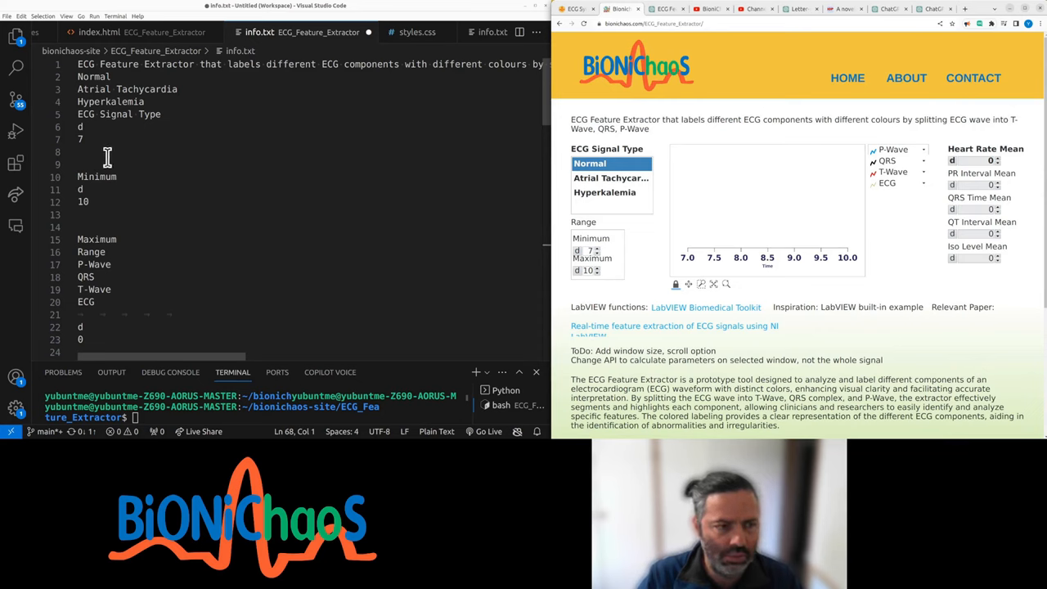
Add an 'ECG Signal Type:' heading over Normal, Atrial Tachycardia and Hyperkalemia.
click(106, 164)
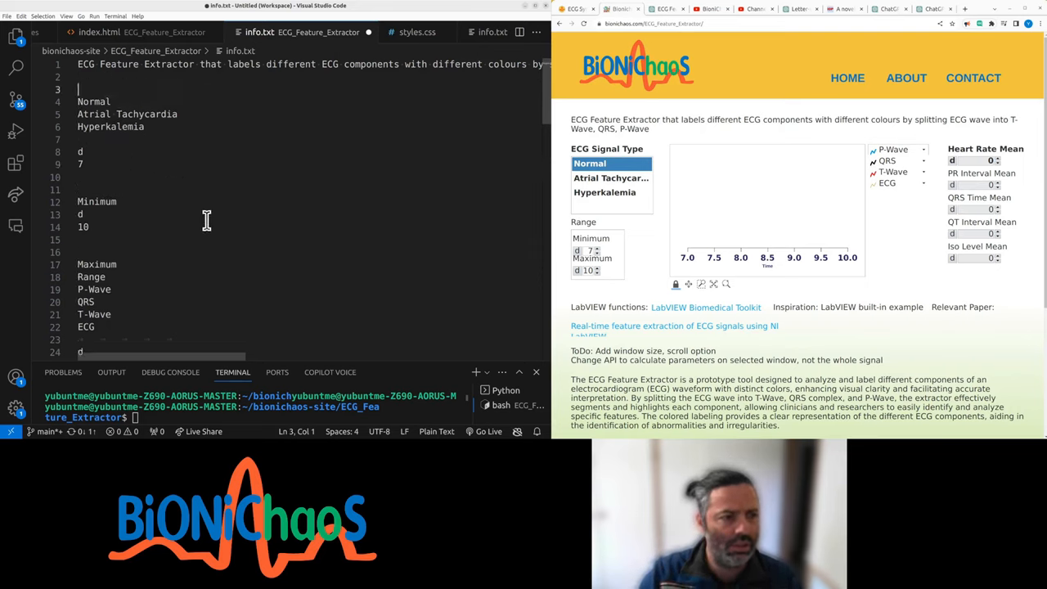
text(ECG Signal Type:)
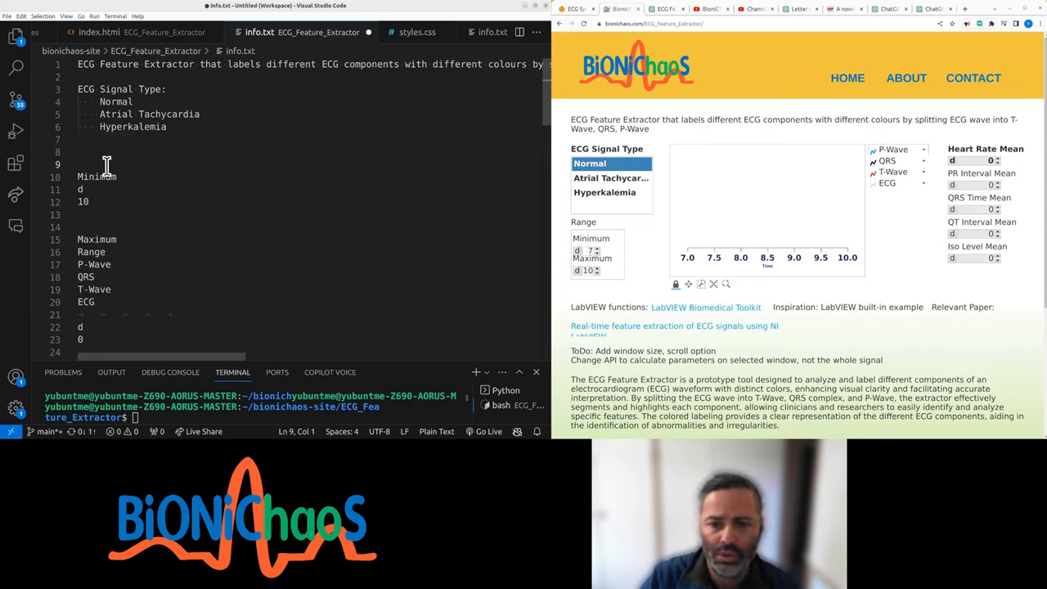
mouse_move(505, 242)
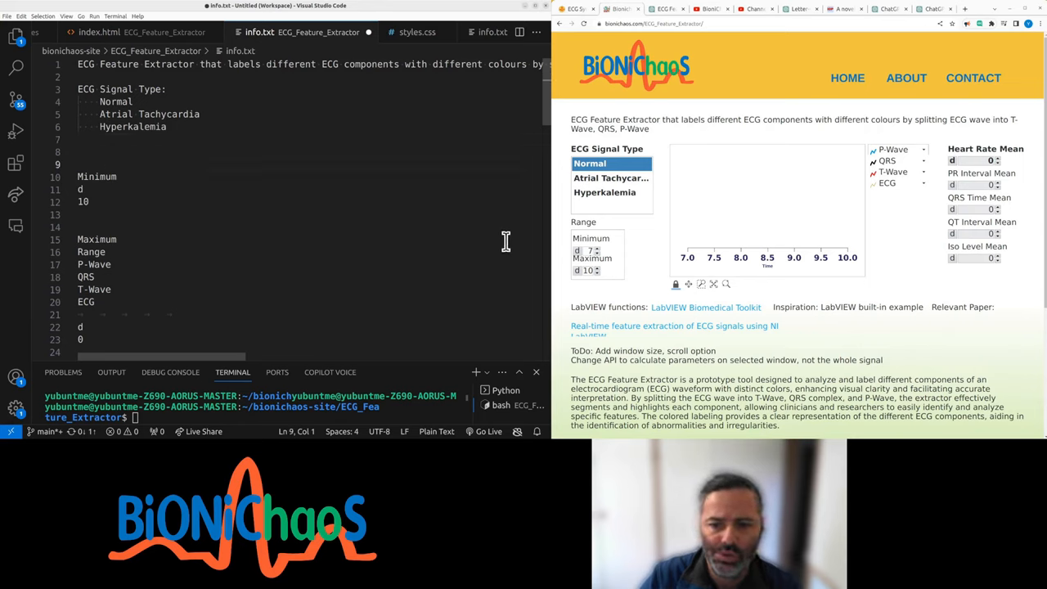
mouse_move(356, 236)
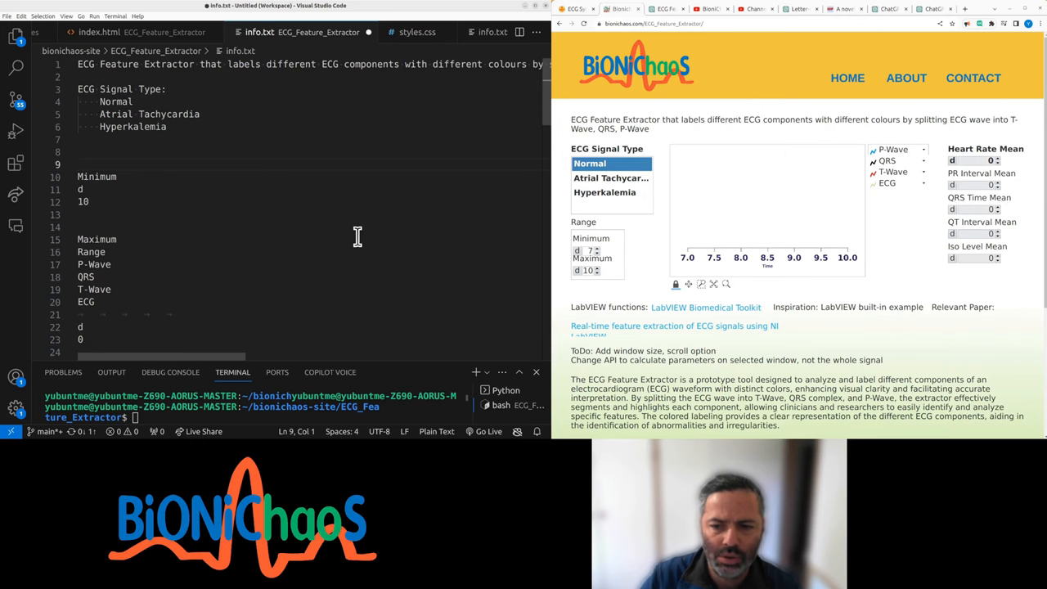
scroll(down, 3)
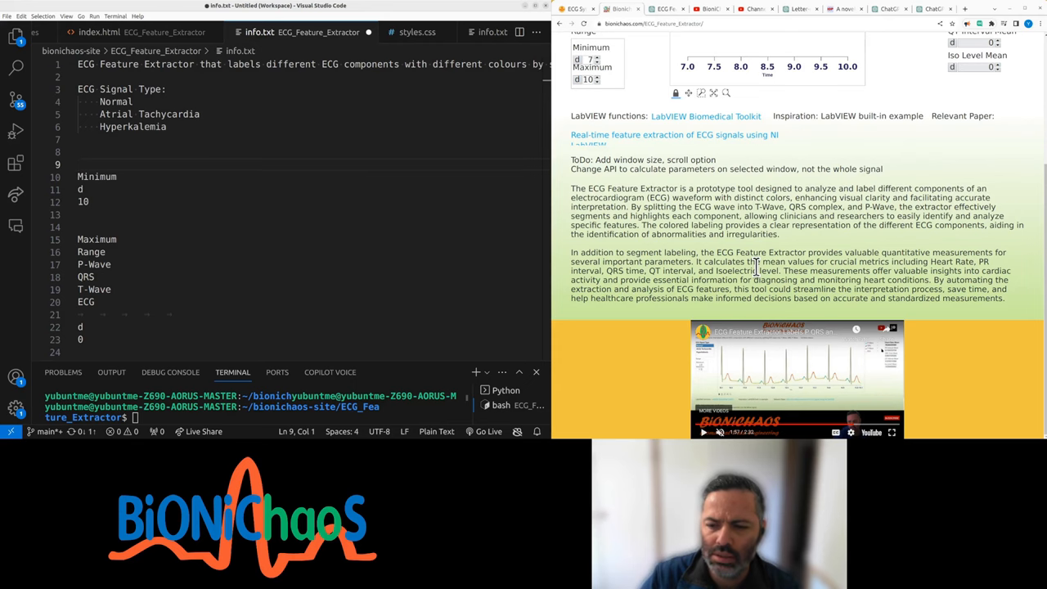
scroll(up, 3)
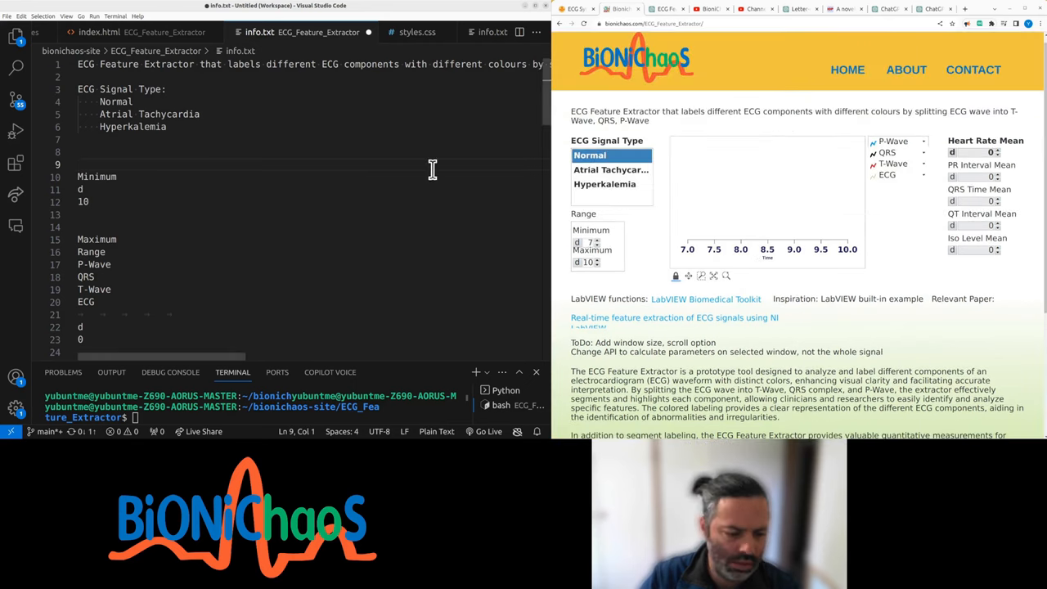
mouse_move(125, 201)
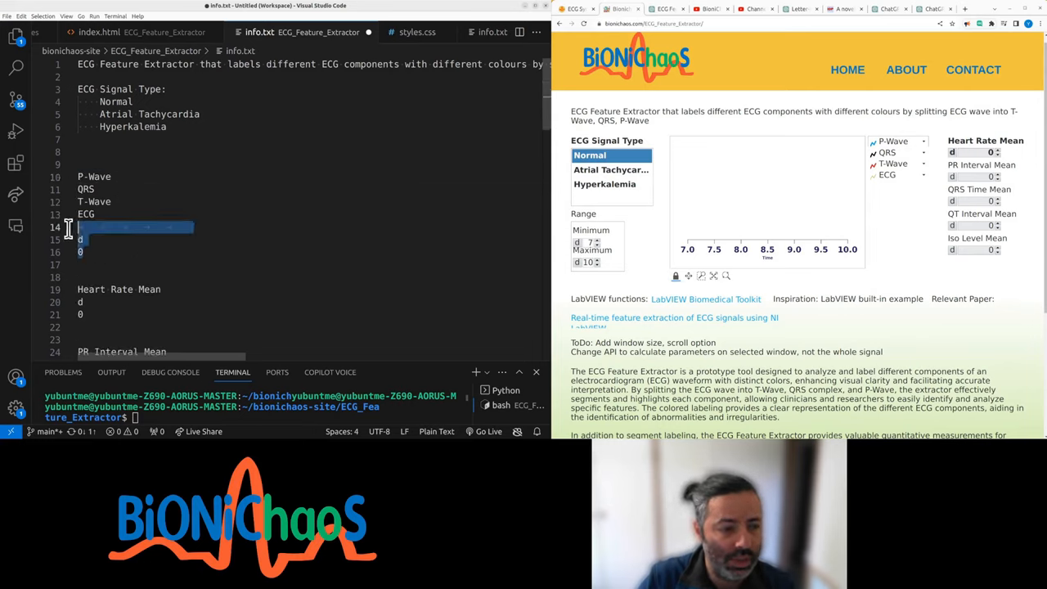
Delete the leftover placeholder values and retype the Outputs heading.
key(Delete)
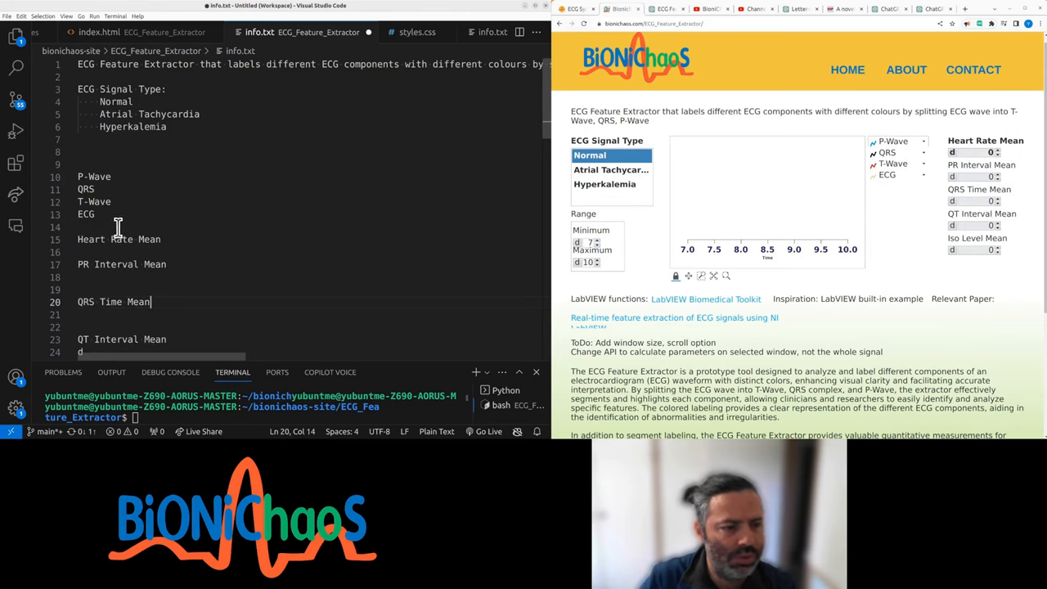
click(78, 164)
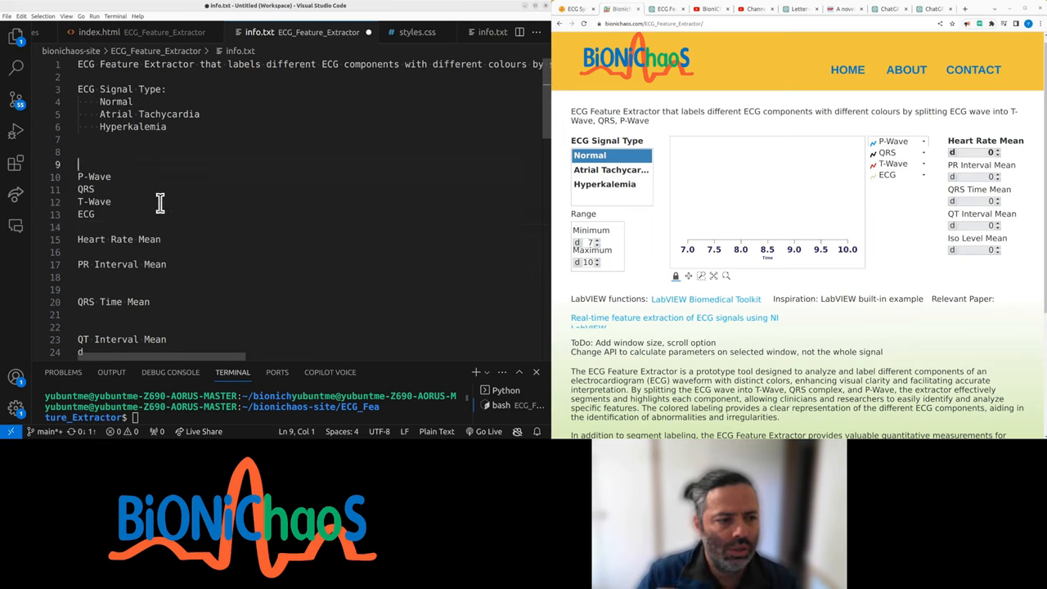
text(Ou)
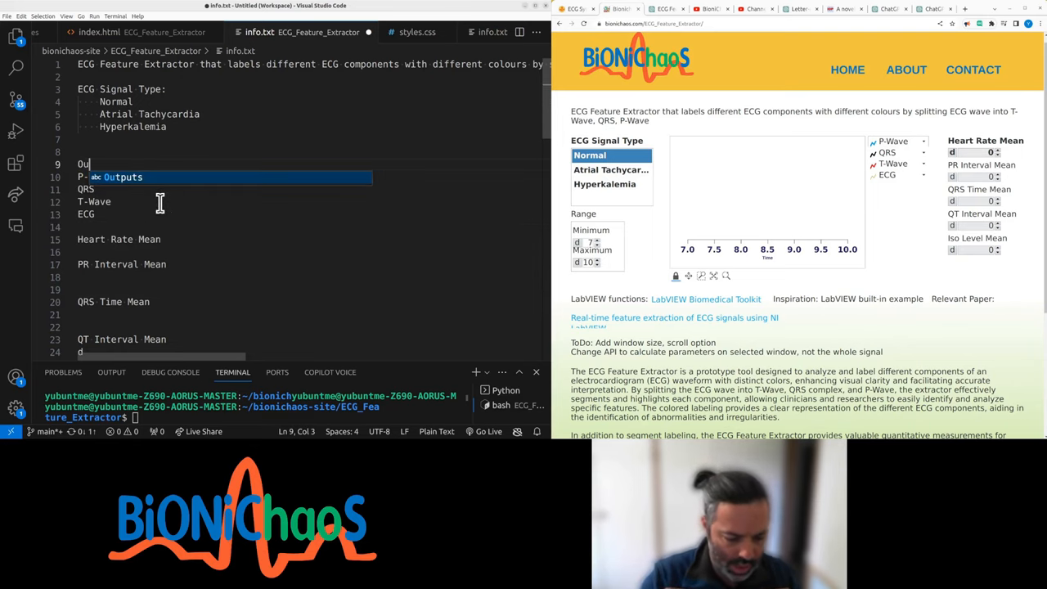
text(tputs:)
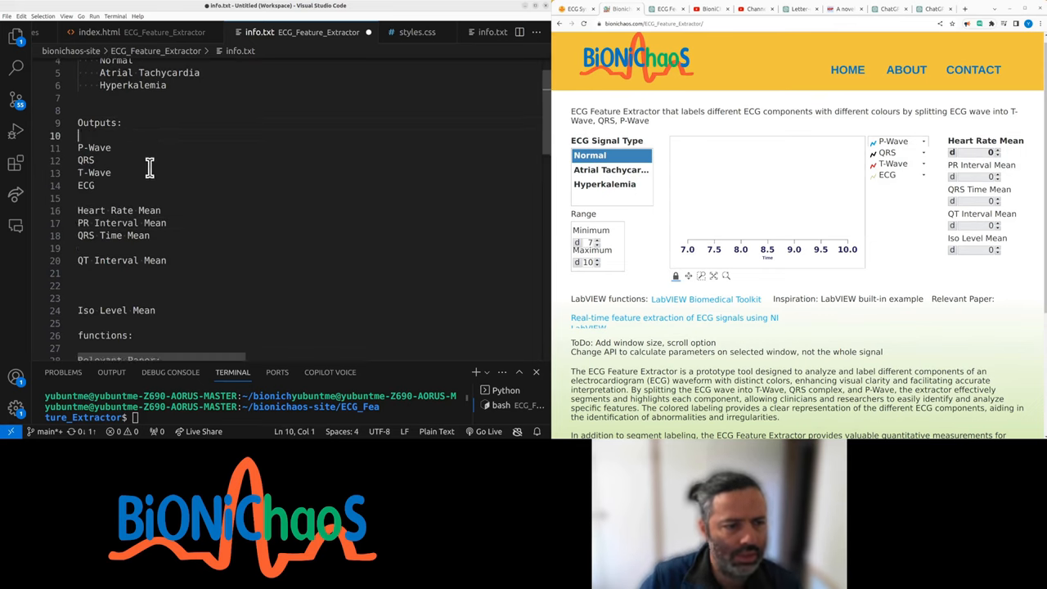
Type 'ECG Chart (with different waves in different colors)' above the wave list.
text(ECG)
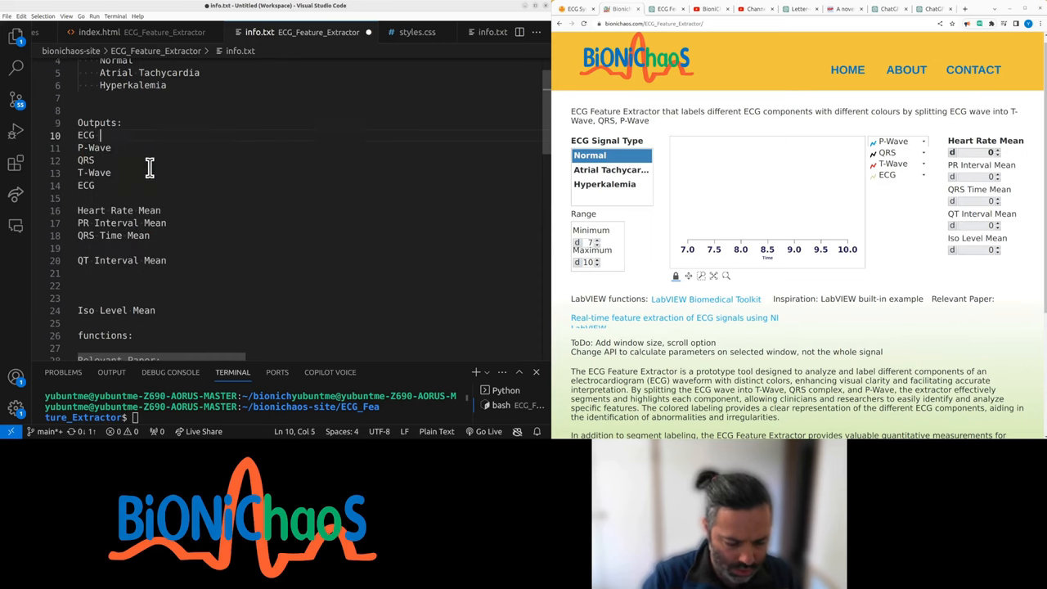
text(C)
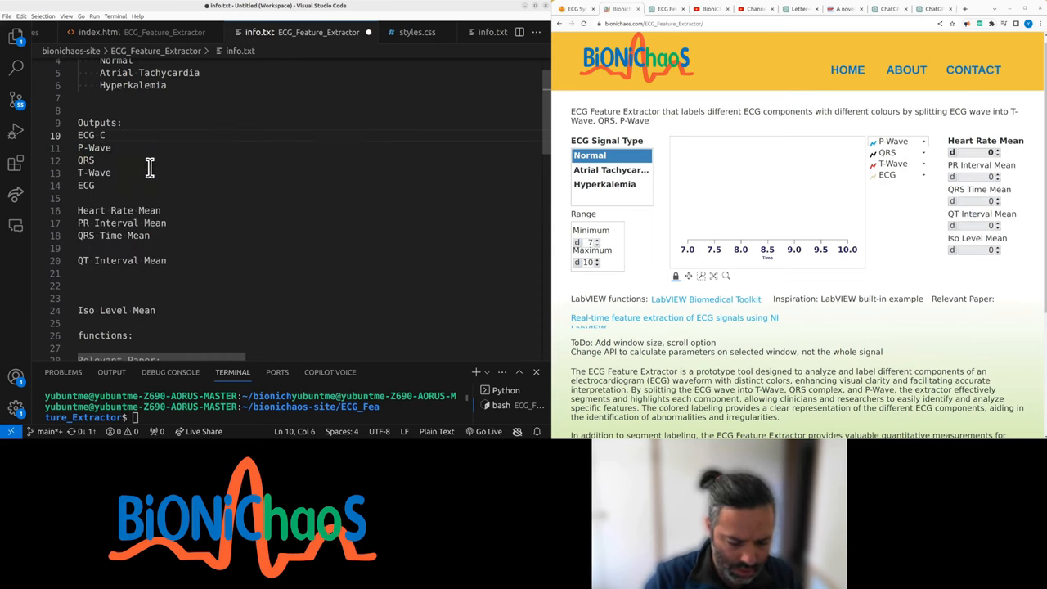
text(hart)
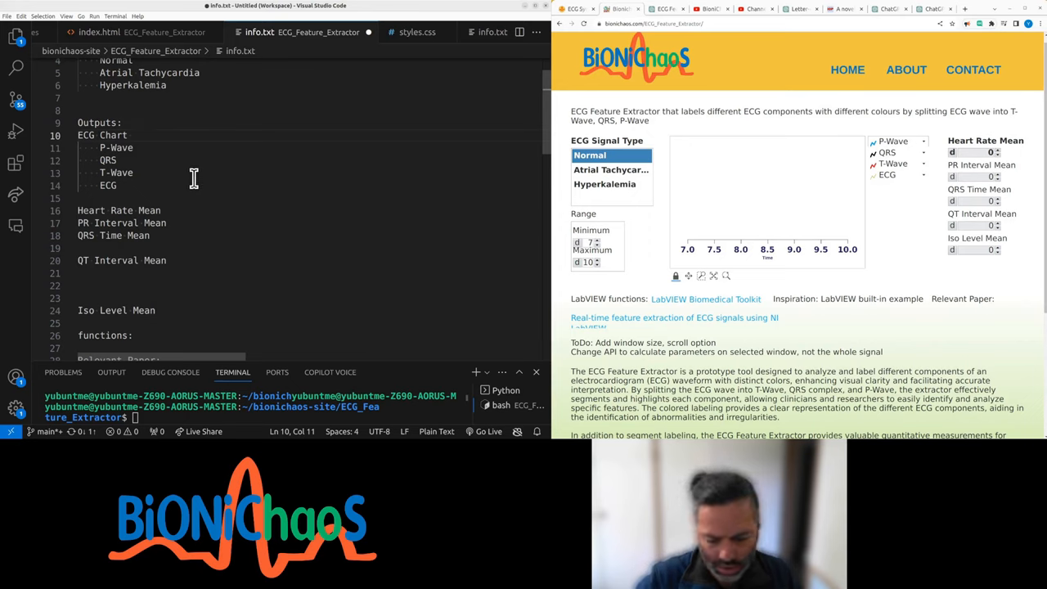
text(())
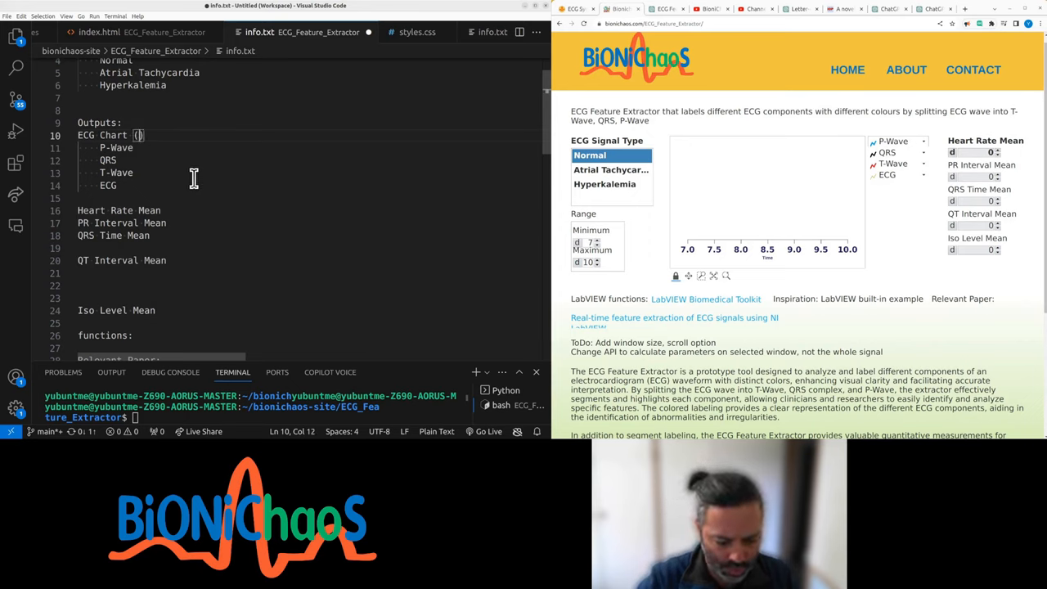
text(with)
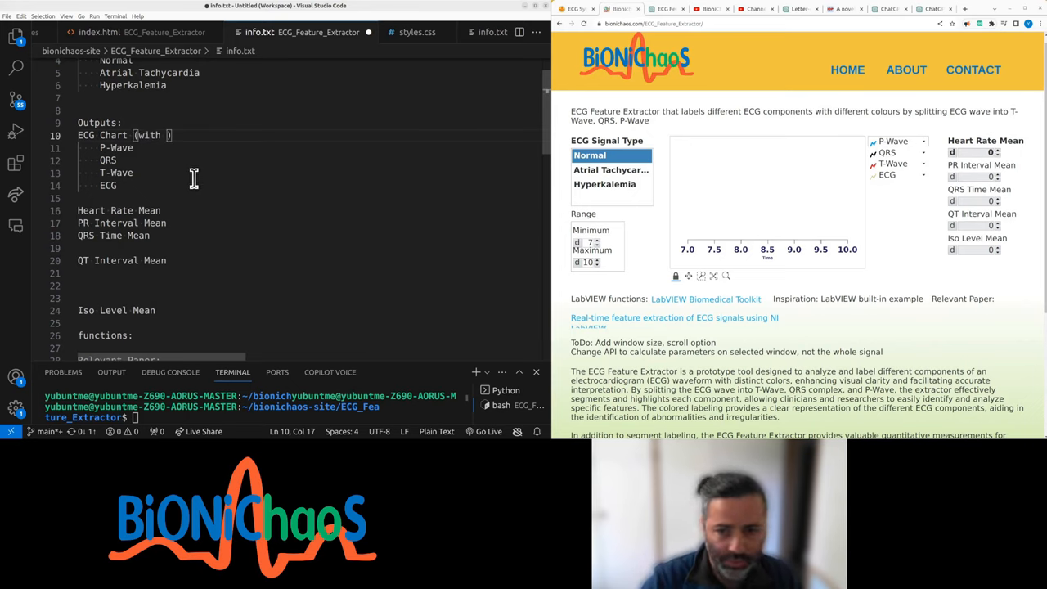
text(different)
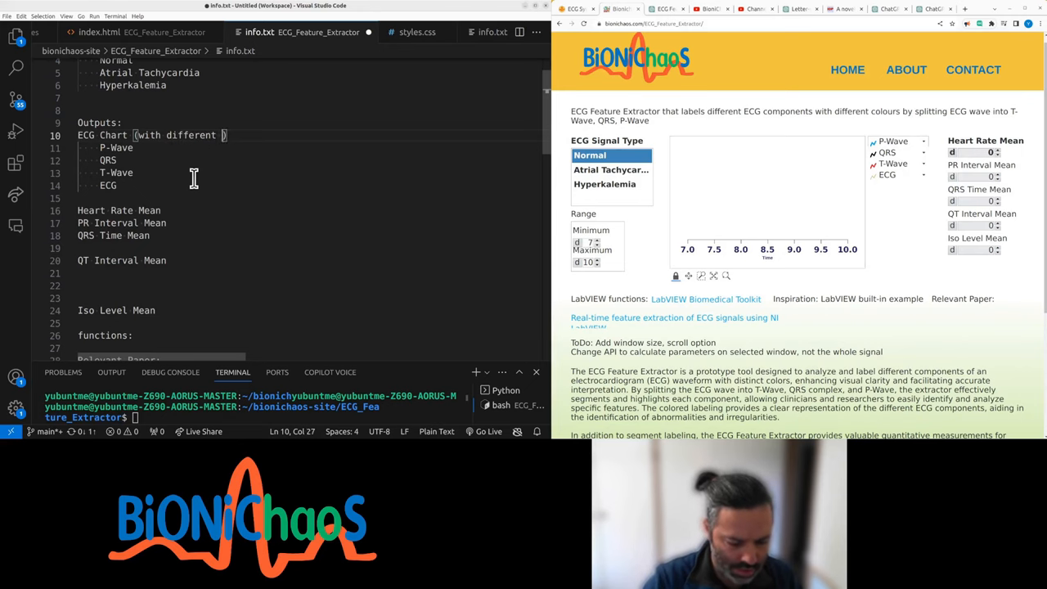
text(waves pl)
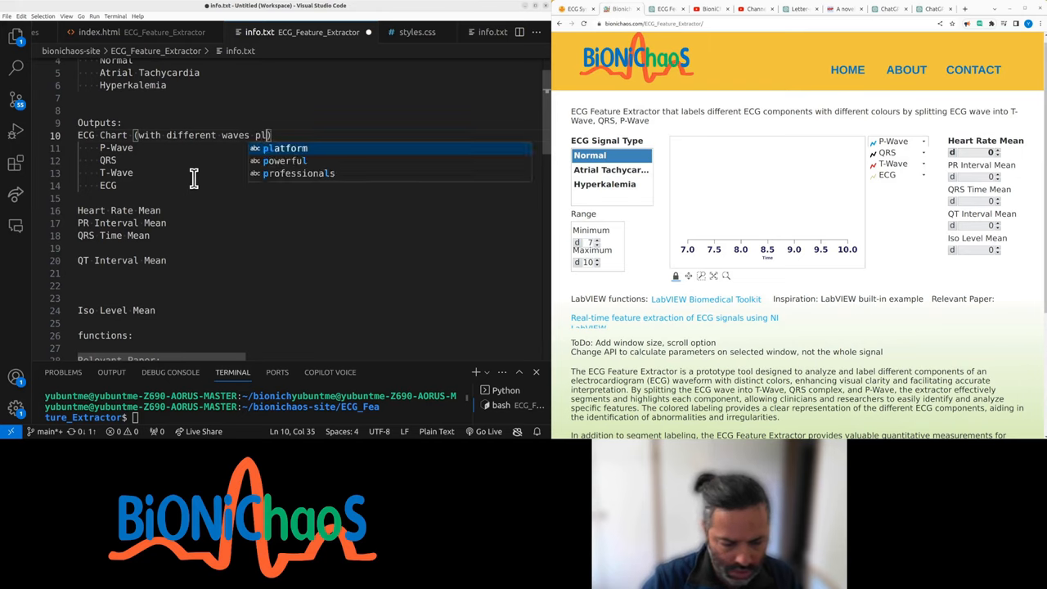
text(in different c)
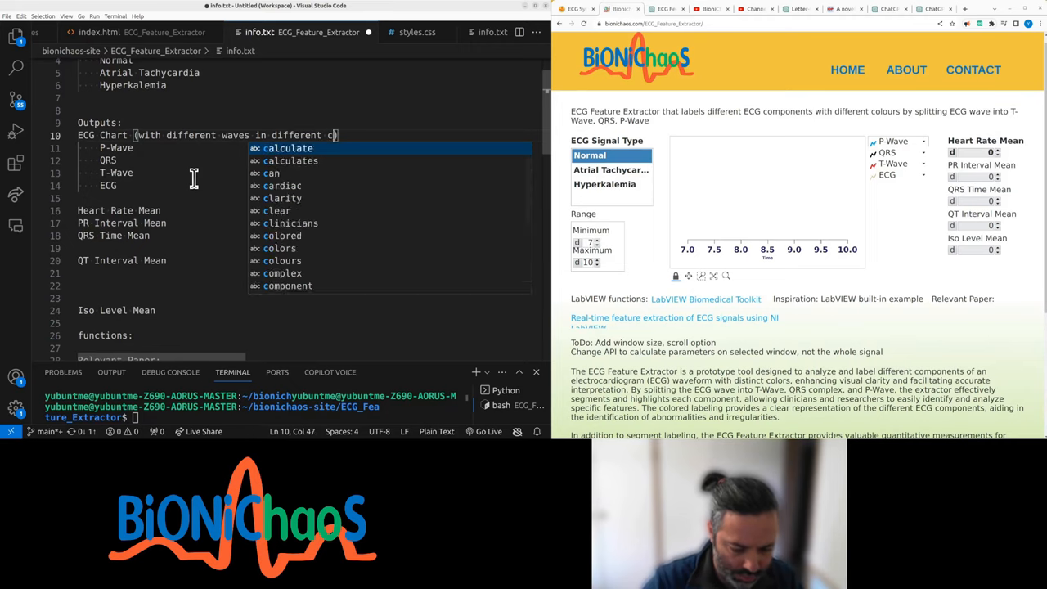
text(olors)
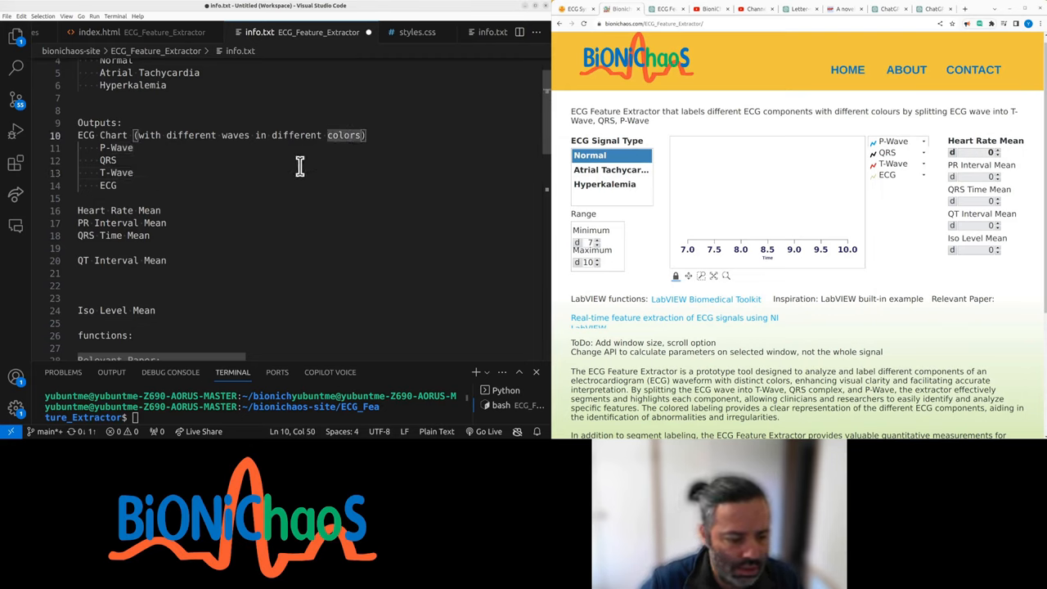
click(134, 173)
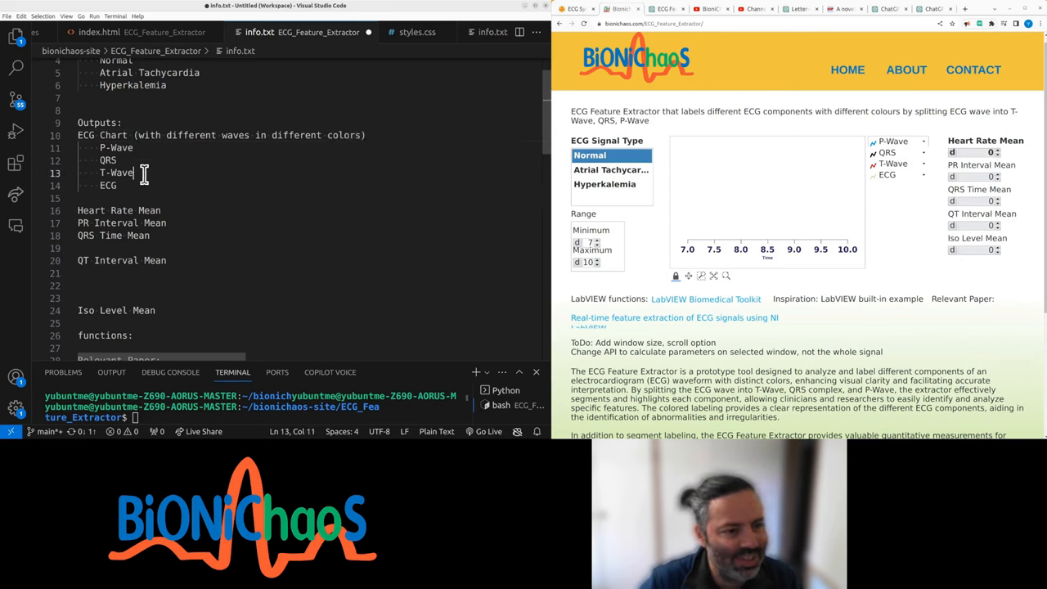
Remove the blank lines between the mean metric lines below QT Interval Mean.
click(108, 148)
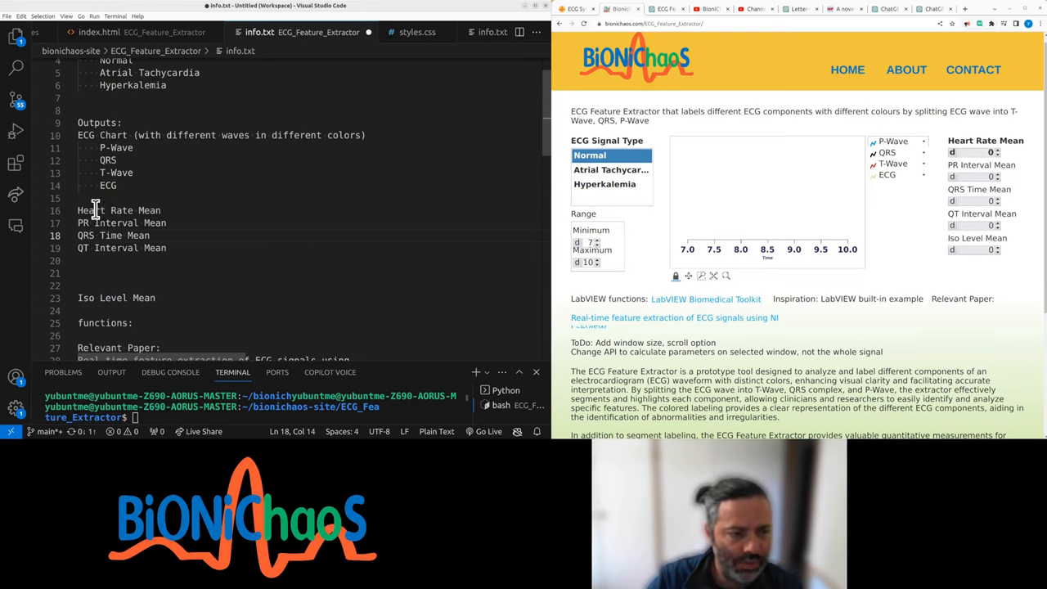
mouse_move(131, 223)
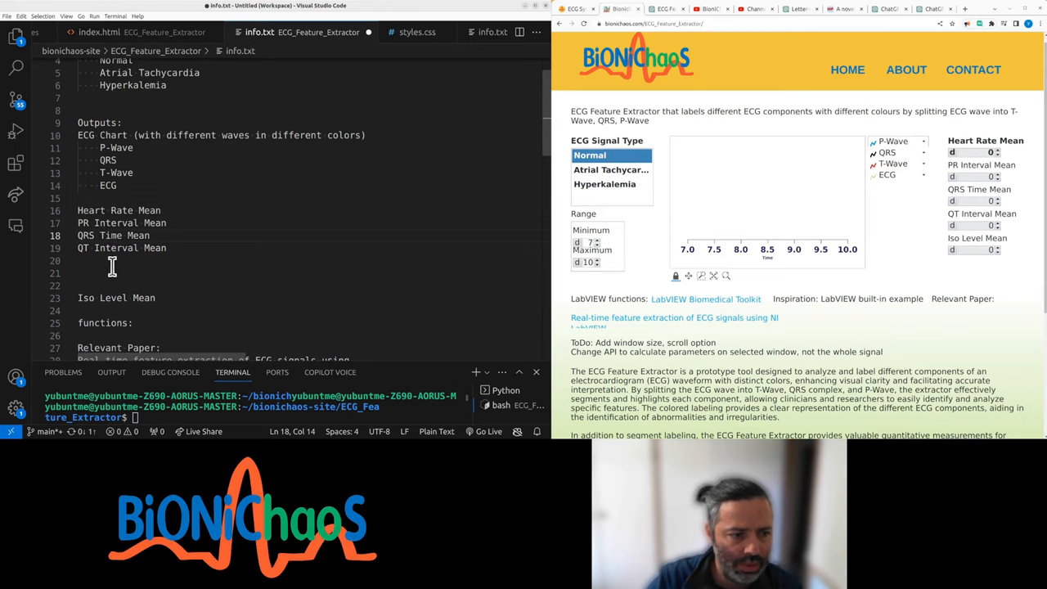
click(100, 270)
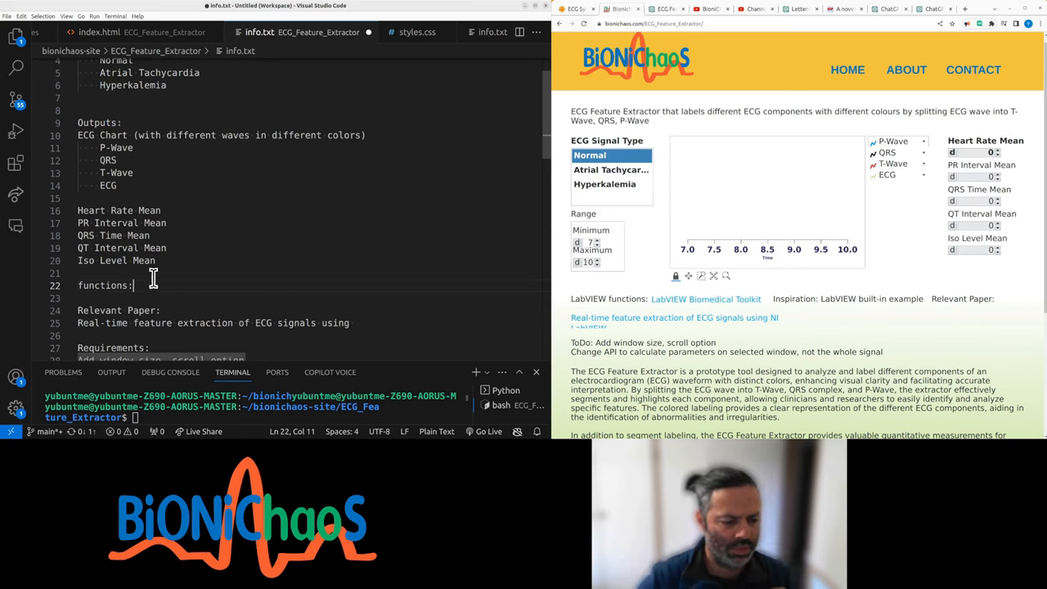
scroll(down, 3)
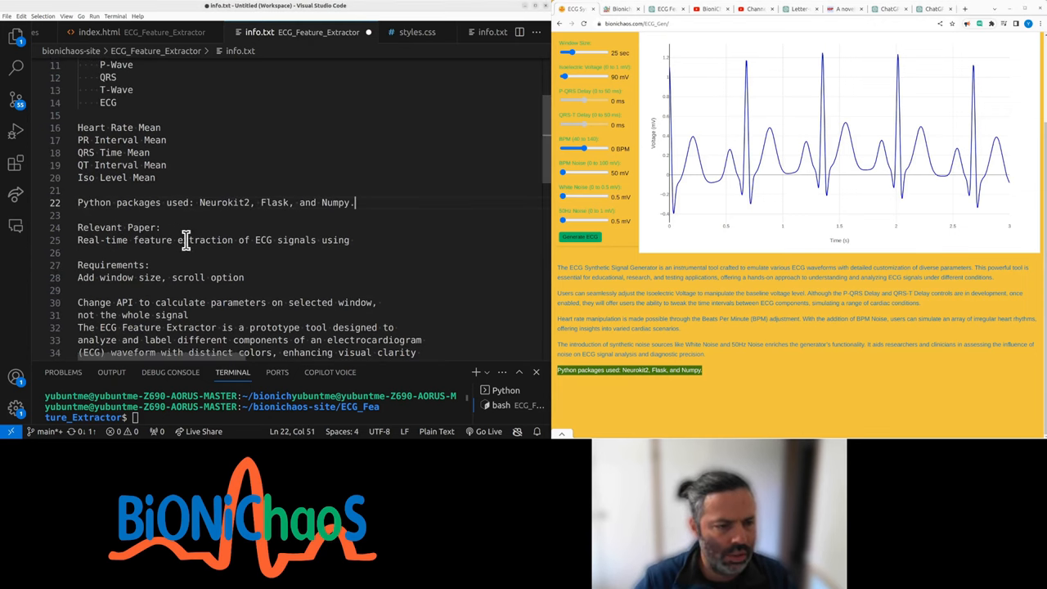
mouse_move(223, 206)
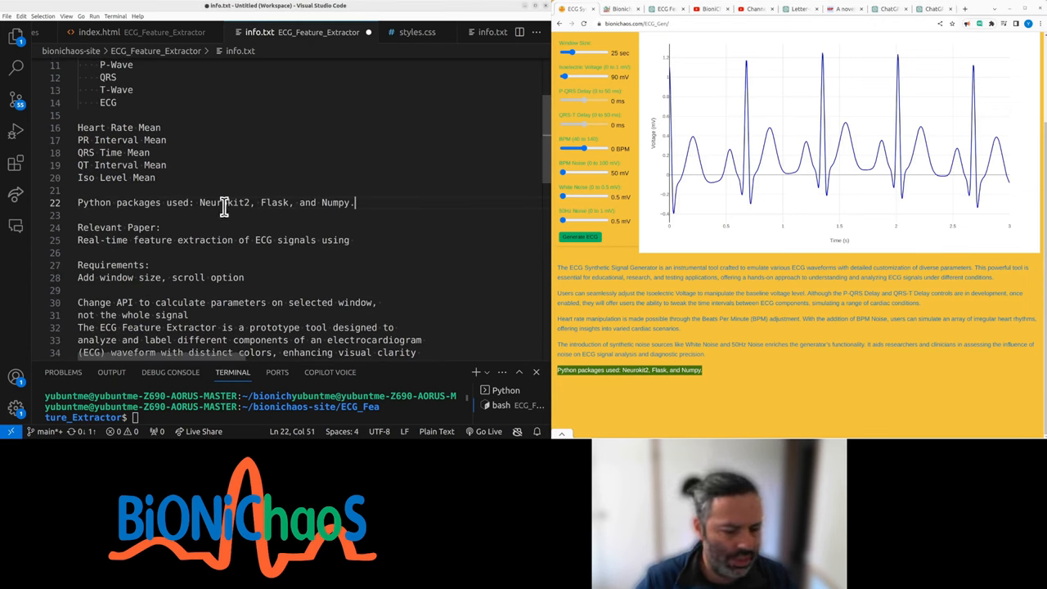
Take 'window size' out of the Requirements line and add it atop Inputs.
double_click(225, 202)
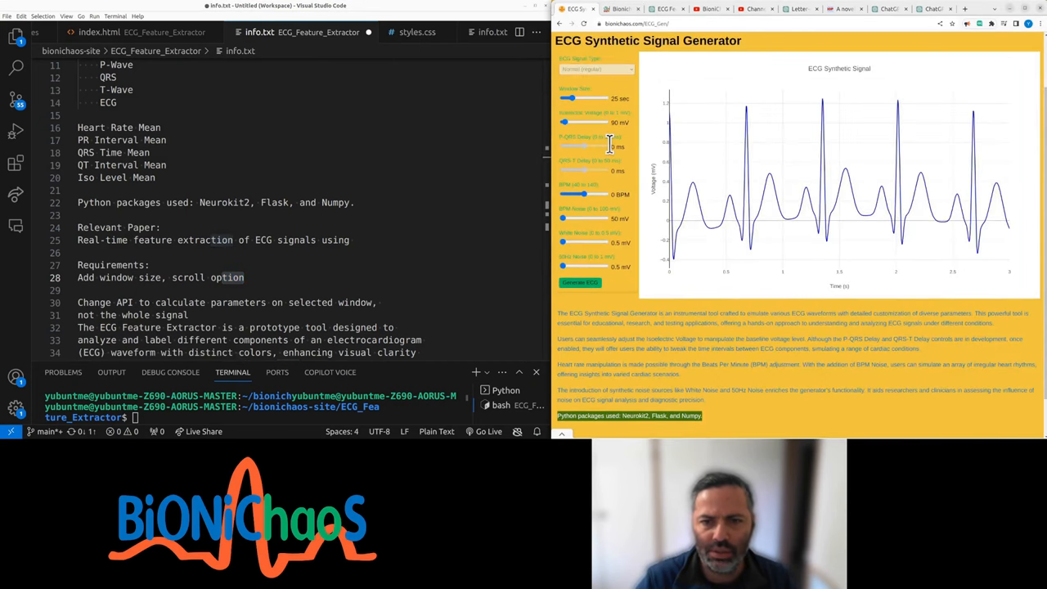
click(101, 277)
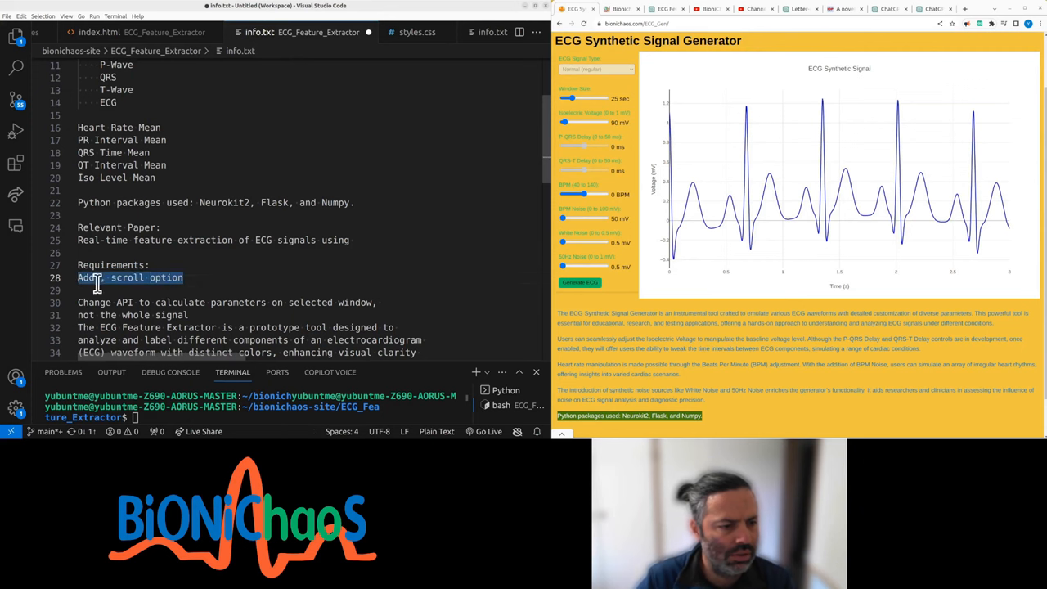
scroll(up, 3)
text(Window Size)
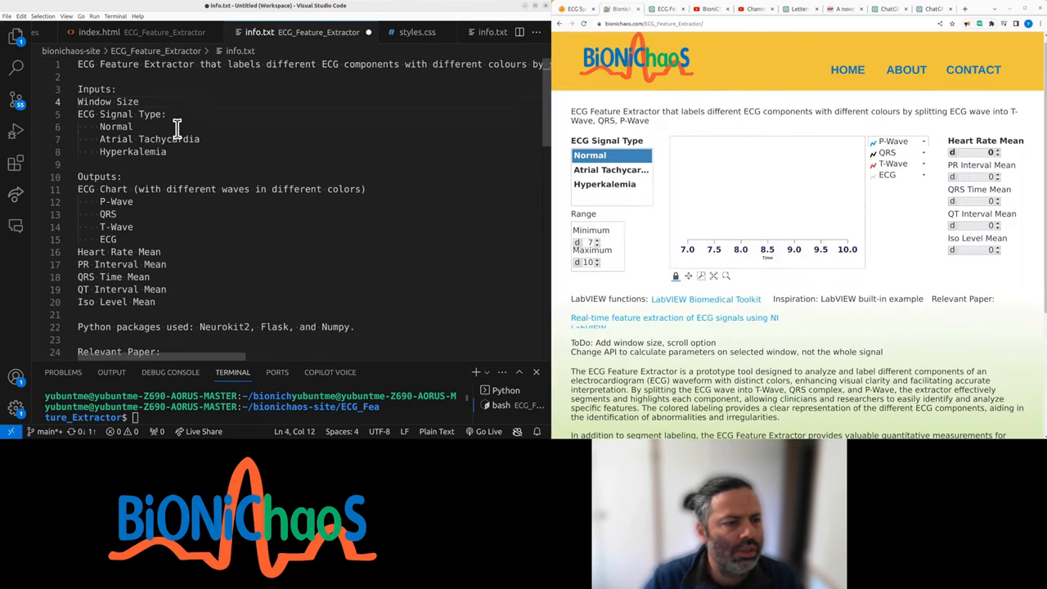
Delete the Relevant Paper lines from info.txt, then switch to the ChatGPT conversation.
scroll(down, 3)
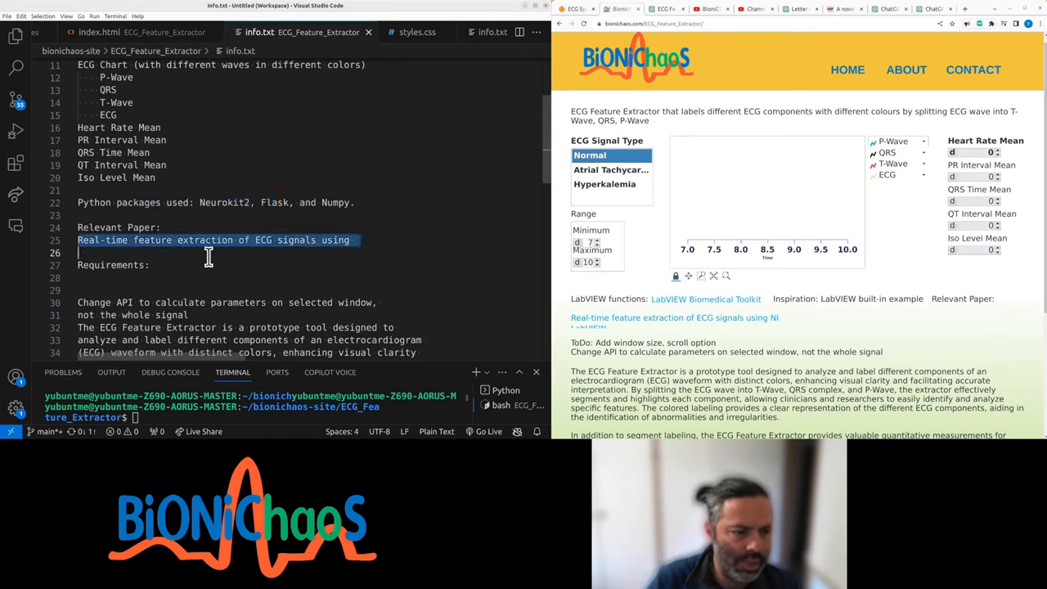
key(Delete)
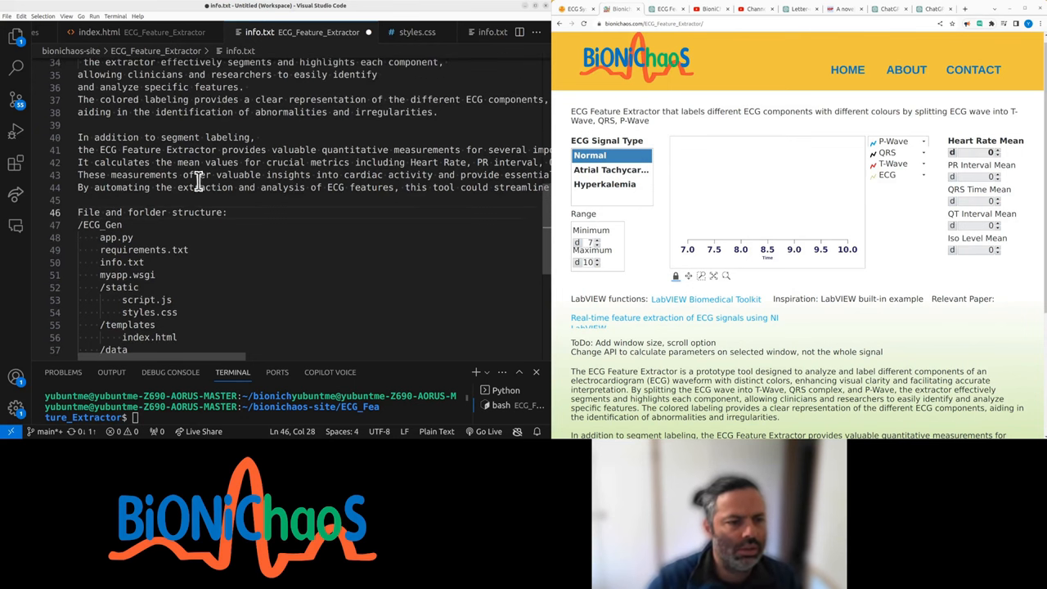
scroll(up, 3)
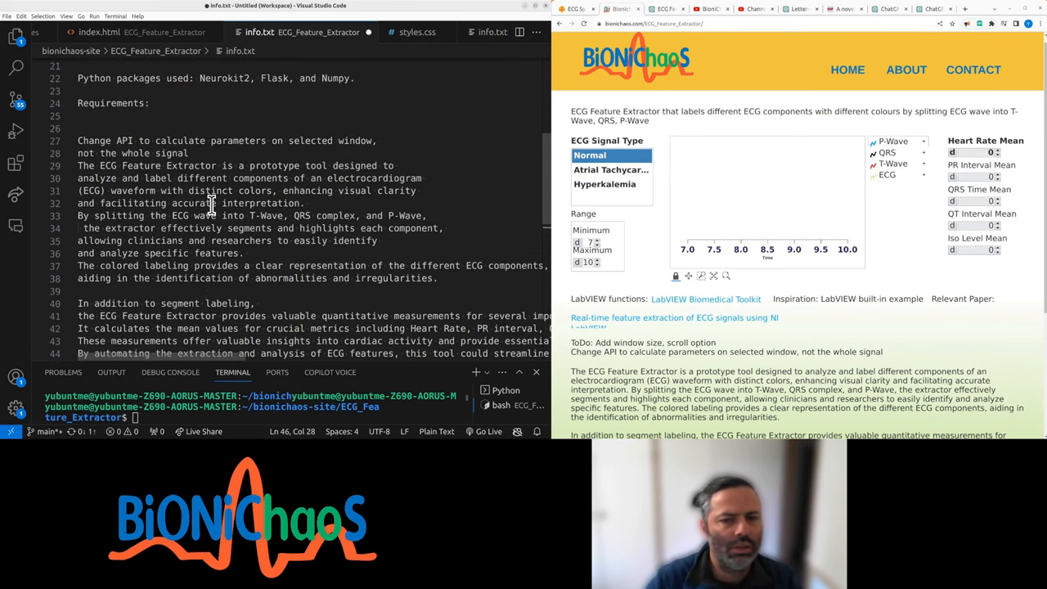
scroll(down, 3)
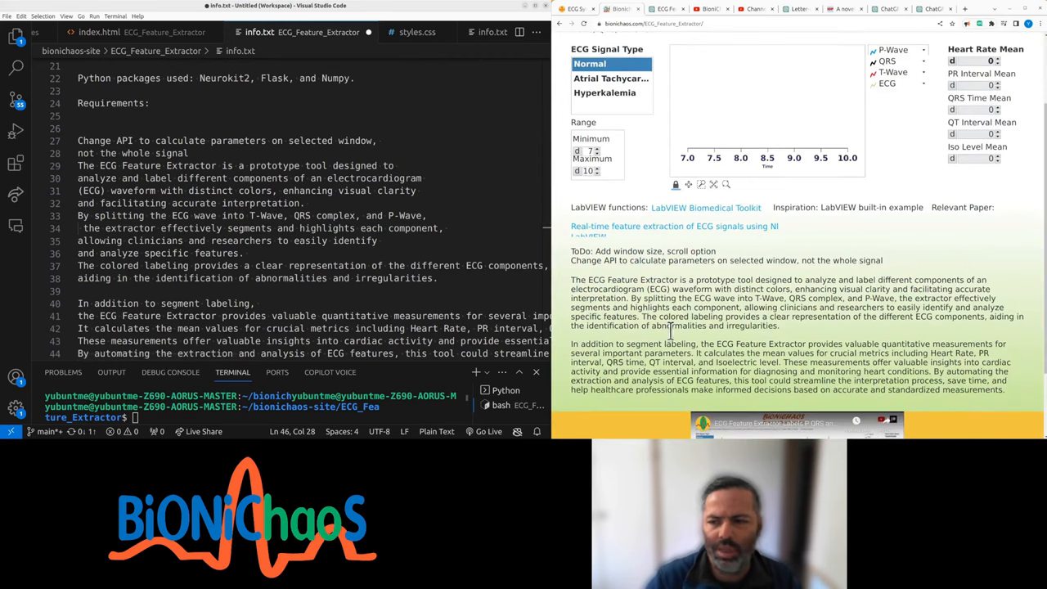
scroll(up, 3)
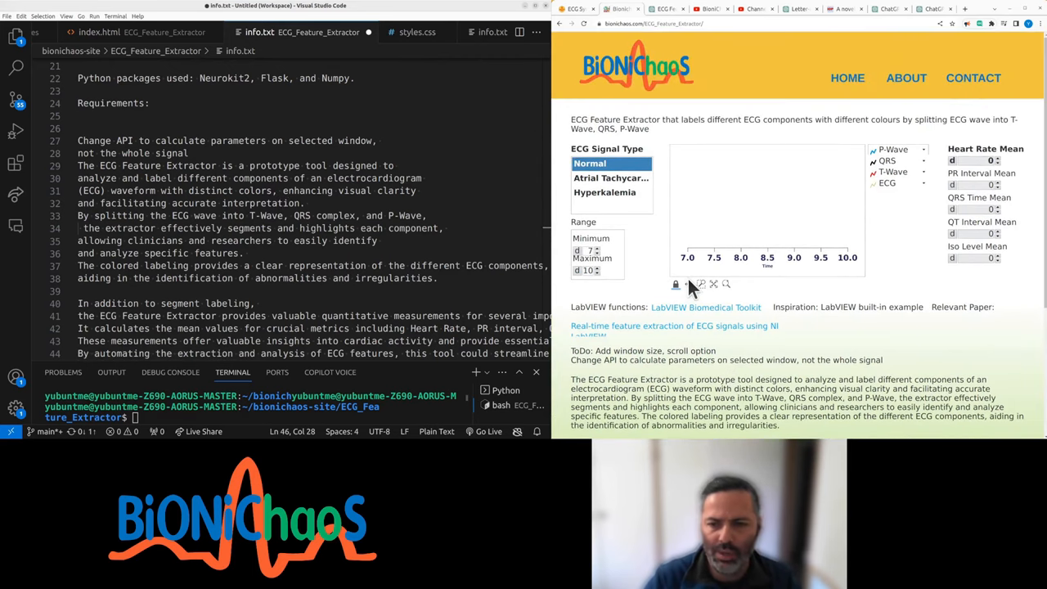
click(576, 9)
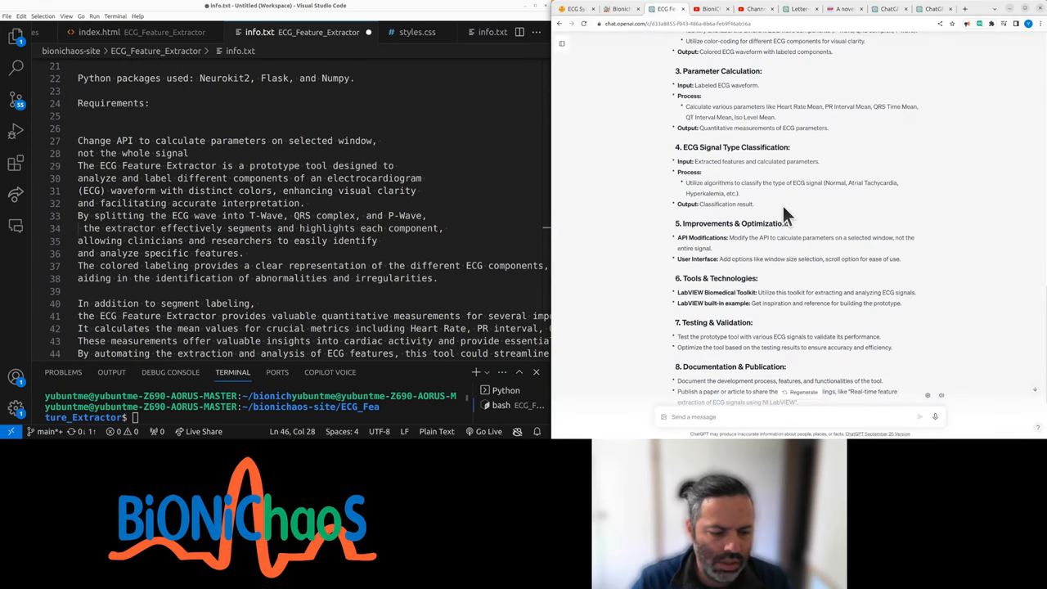
mouse_move(666, 200)
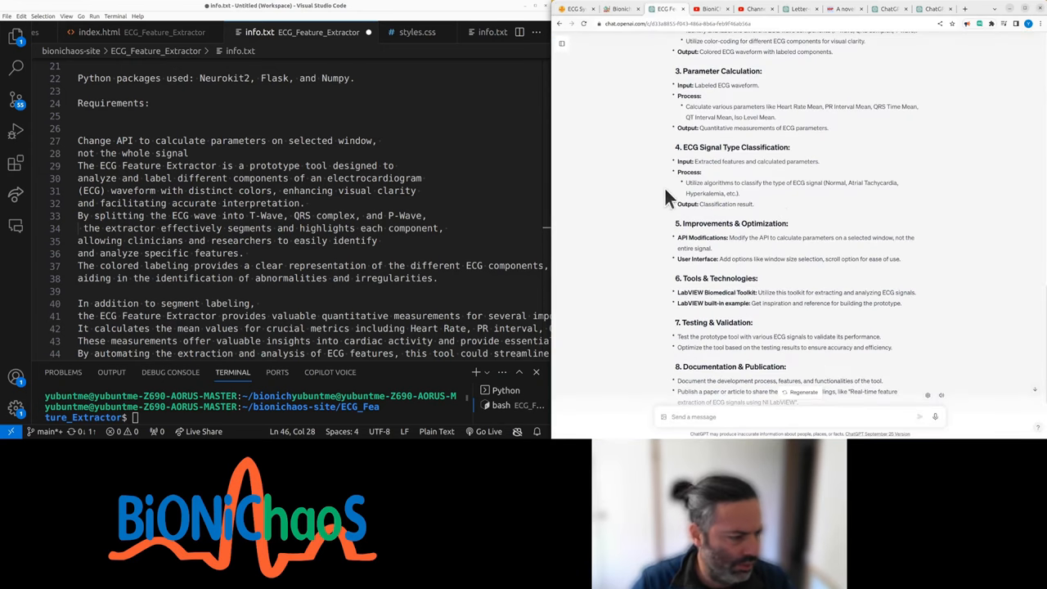
mouse_move(655, 195)
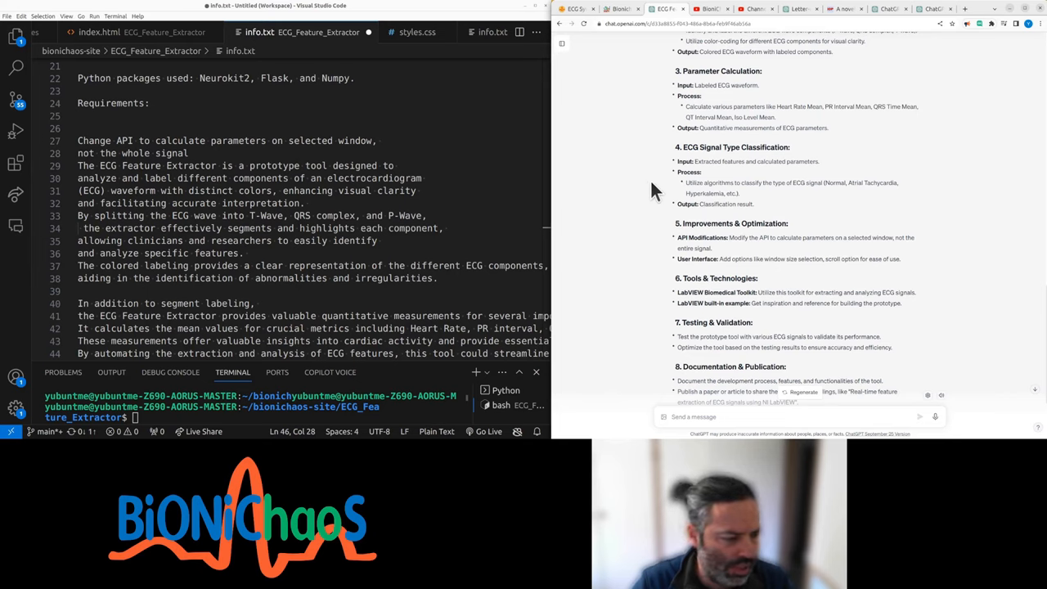
mouse_move(638, 196)
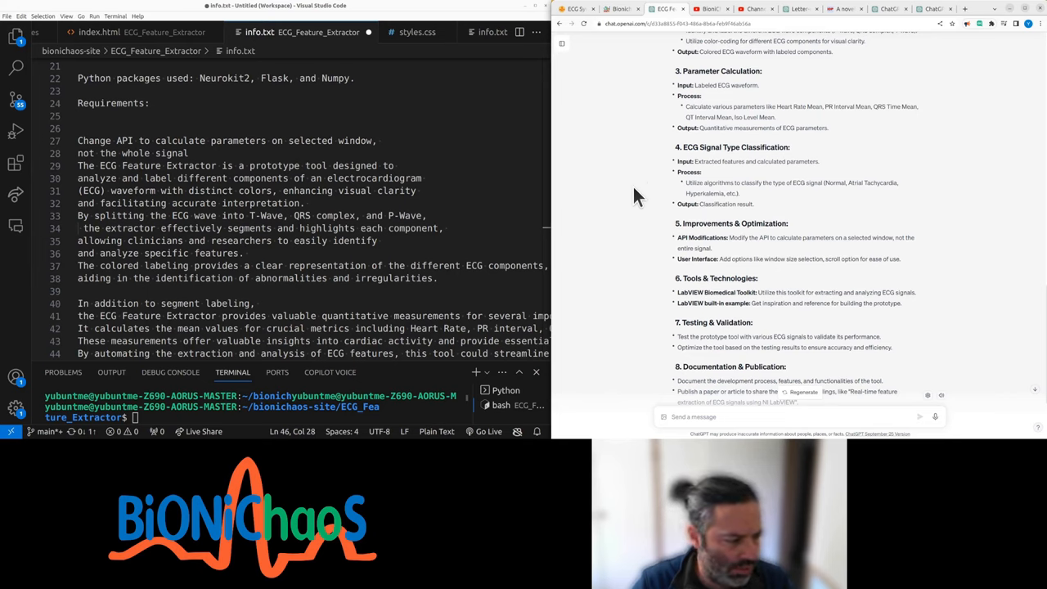
mouse_move(630, 197)
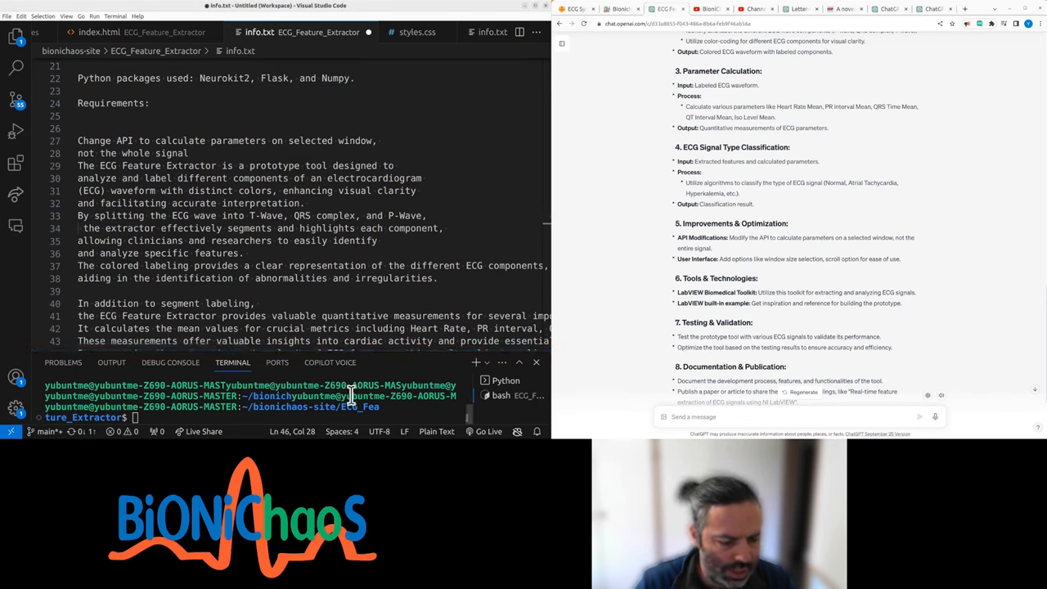
mouse_move(641, 175)
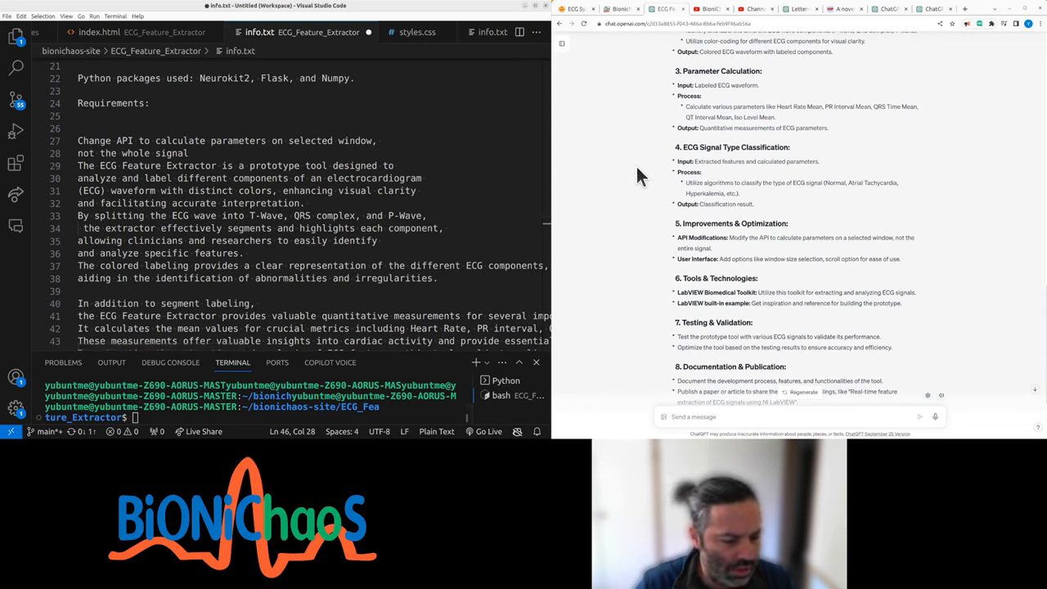
scroll(up, 3)
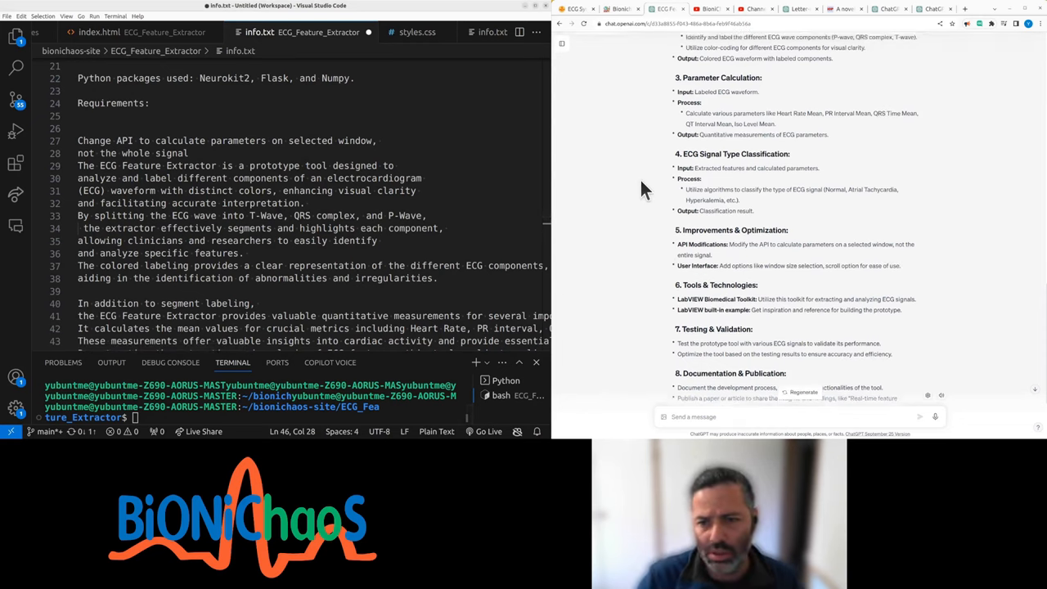
scroll(up, 3)
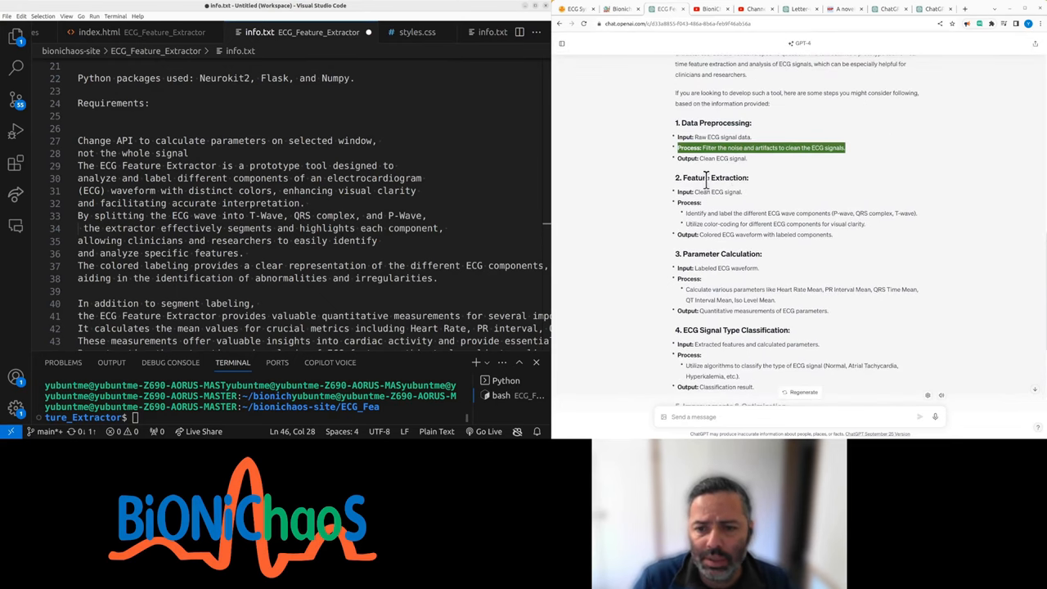
scroll(up, 3)
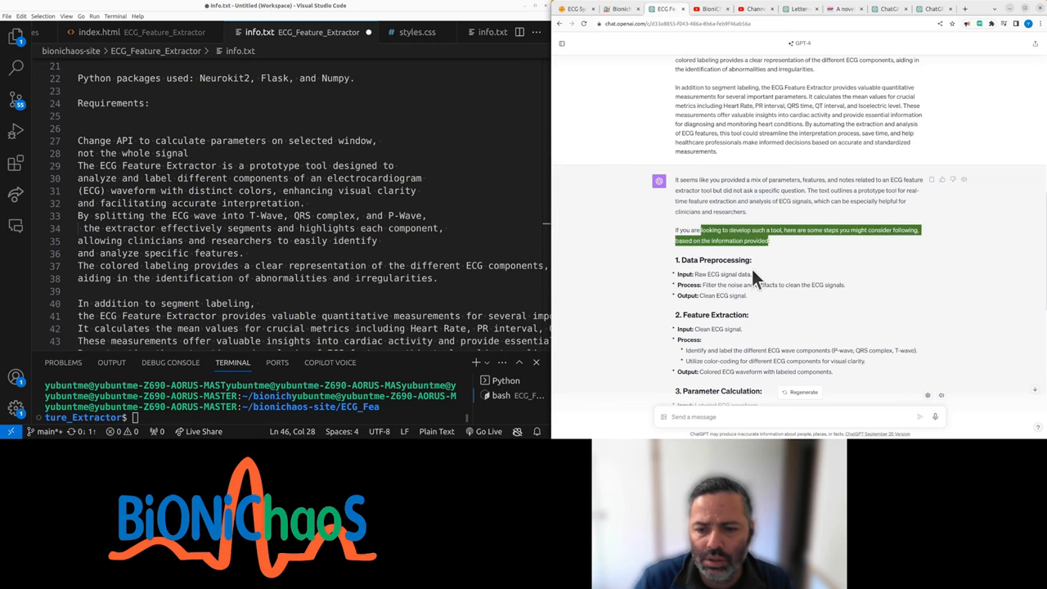
scroll(down, 3)
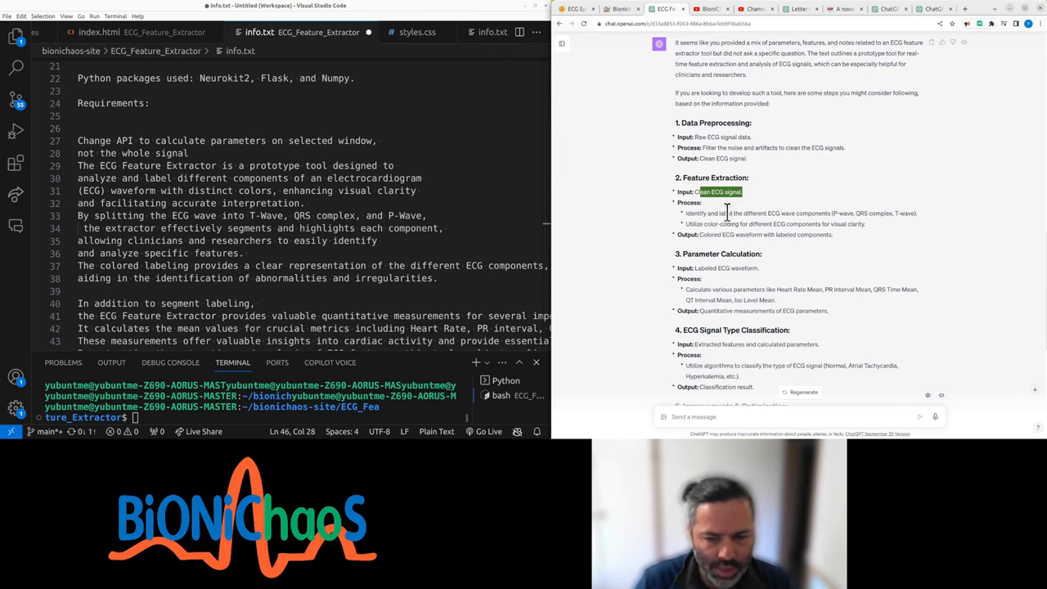
scroll(down, 3)
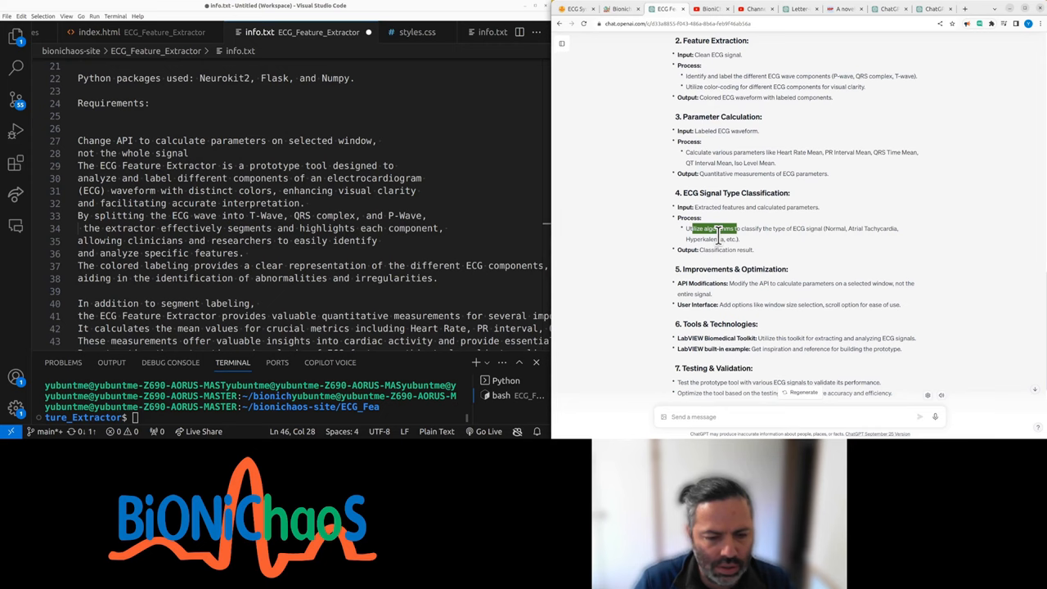
scroll(up, 3)
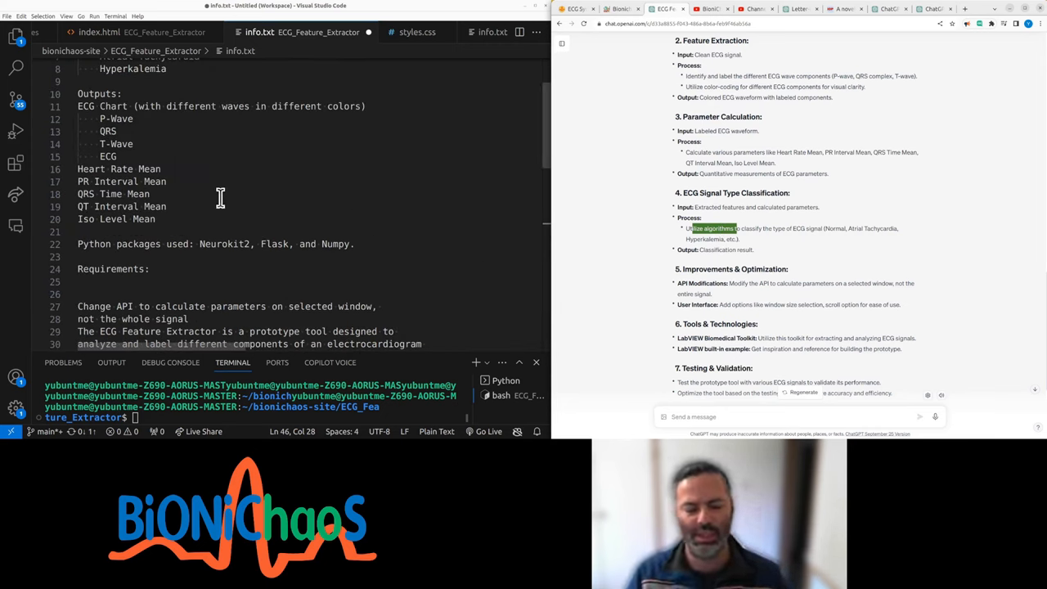
scroll(down, 3)
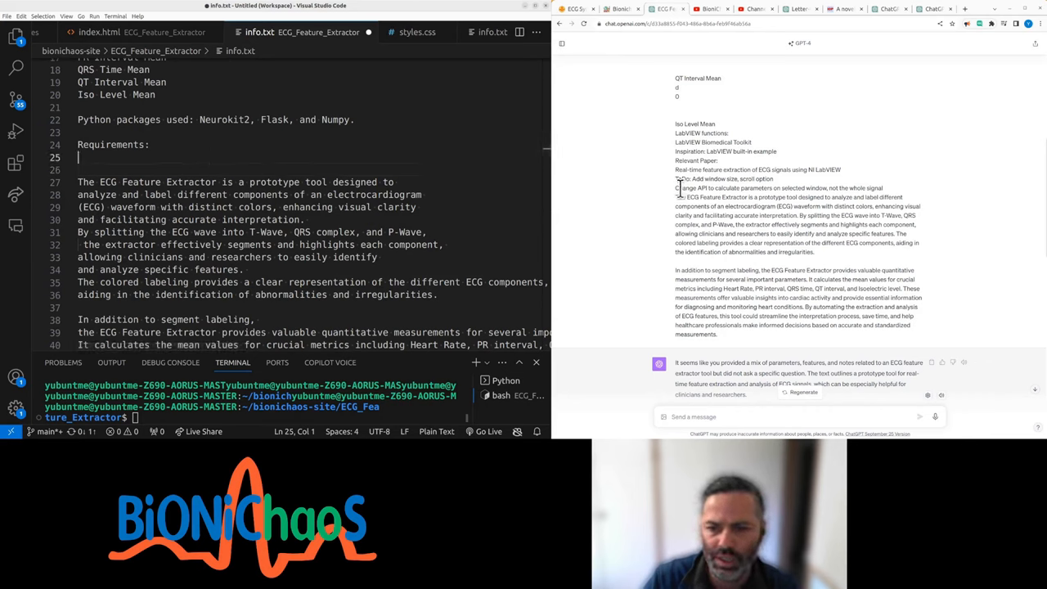
mouse_move(676, 206)
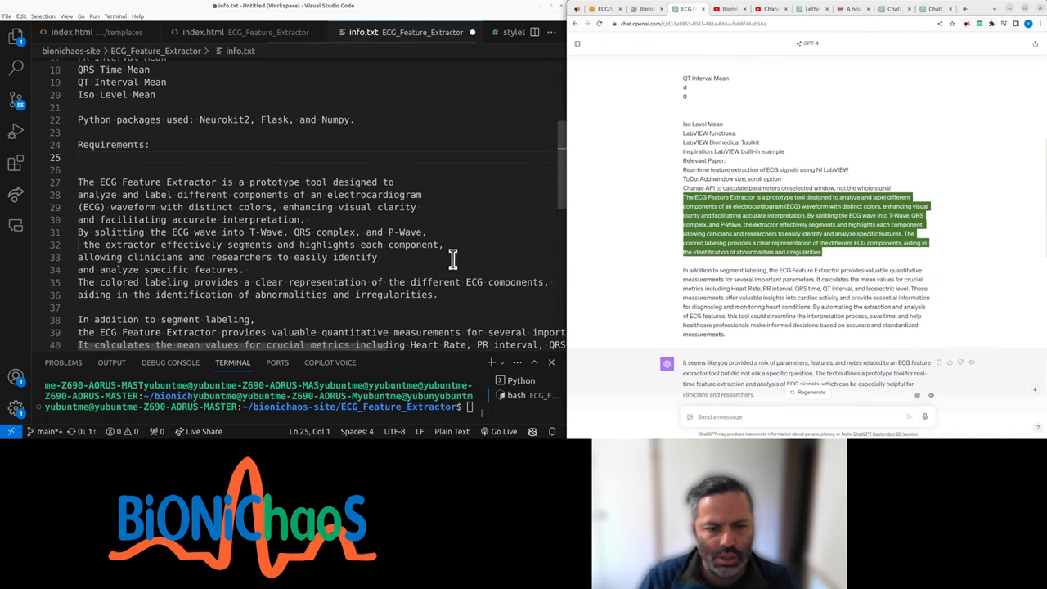
mouse_move(207, 254)
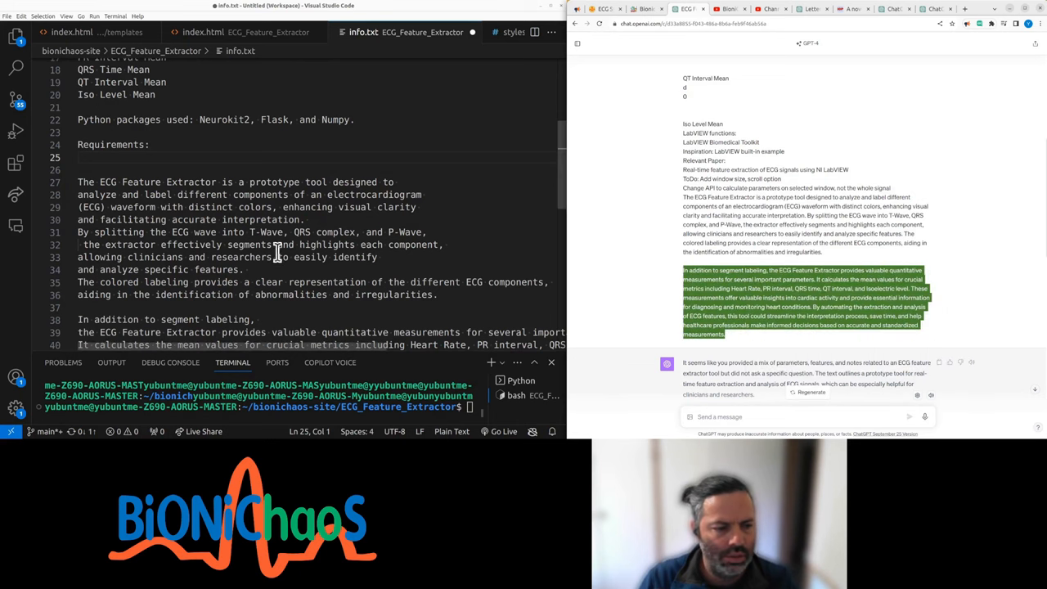
scroll(down, 3)
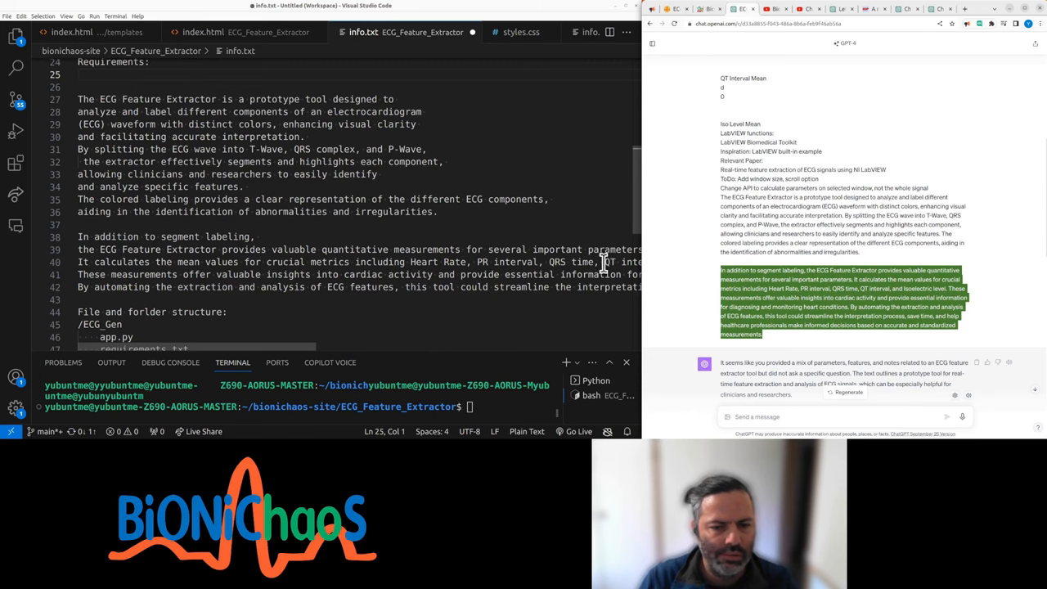
Cut the inputs, outputs and packages lines so the description follows the title.
click(607, 261)
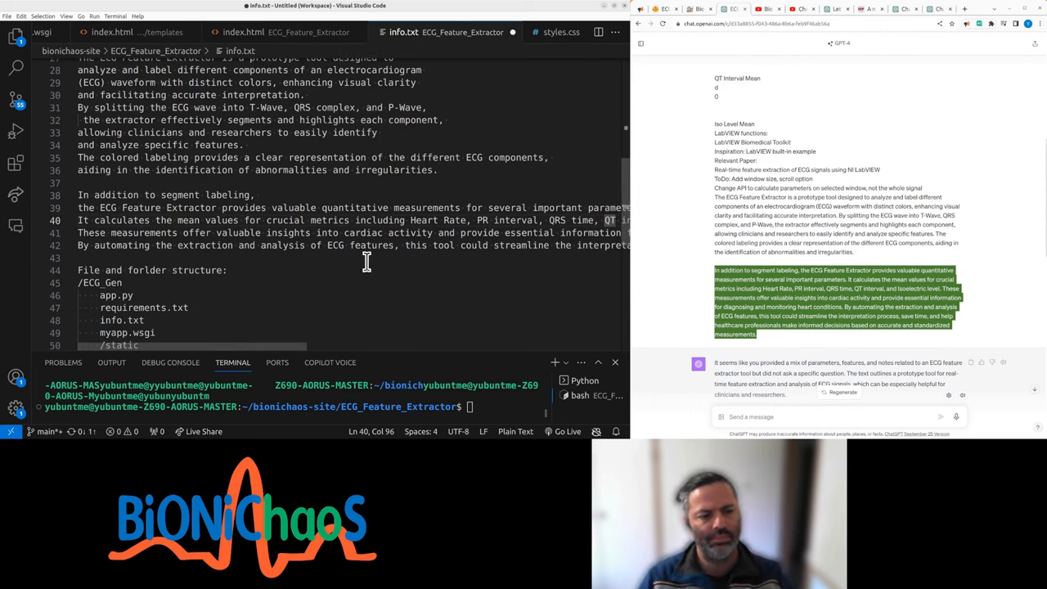
scroll(up, 3)
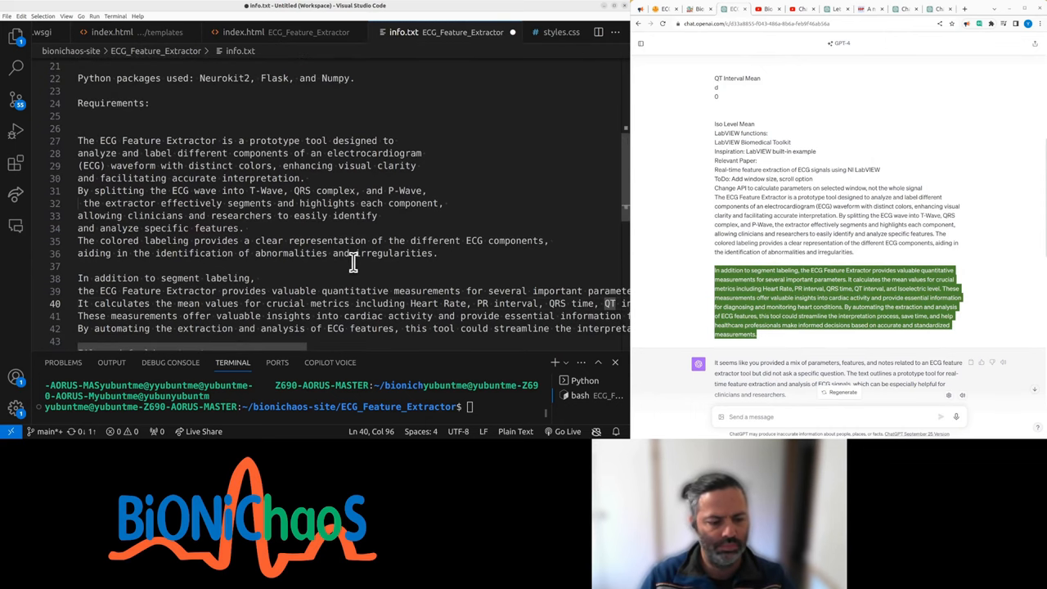
scroll(down, 3)
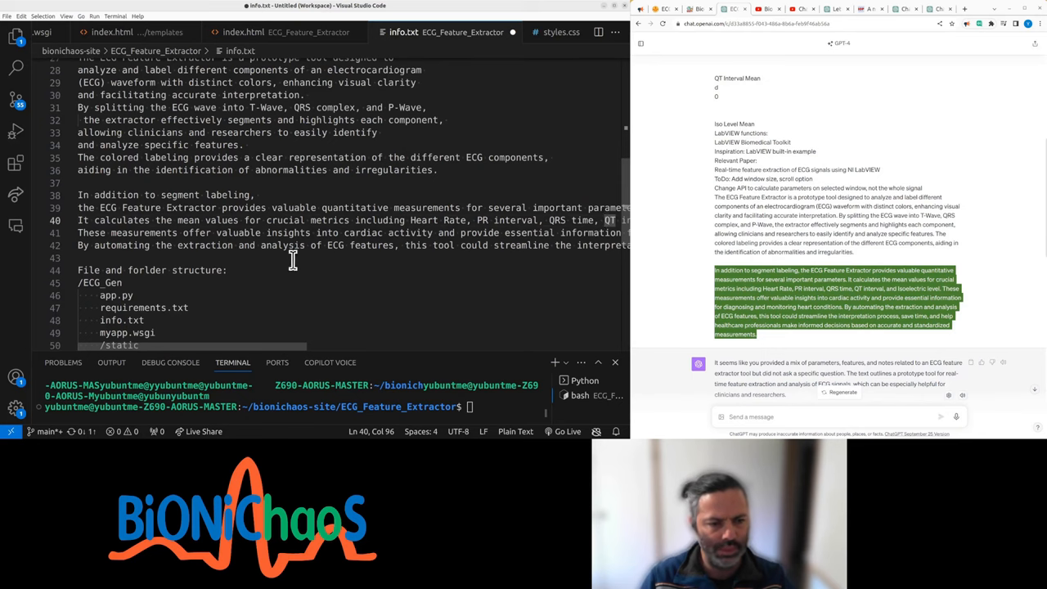
scroll(up, 3)
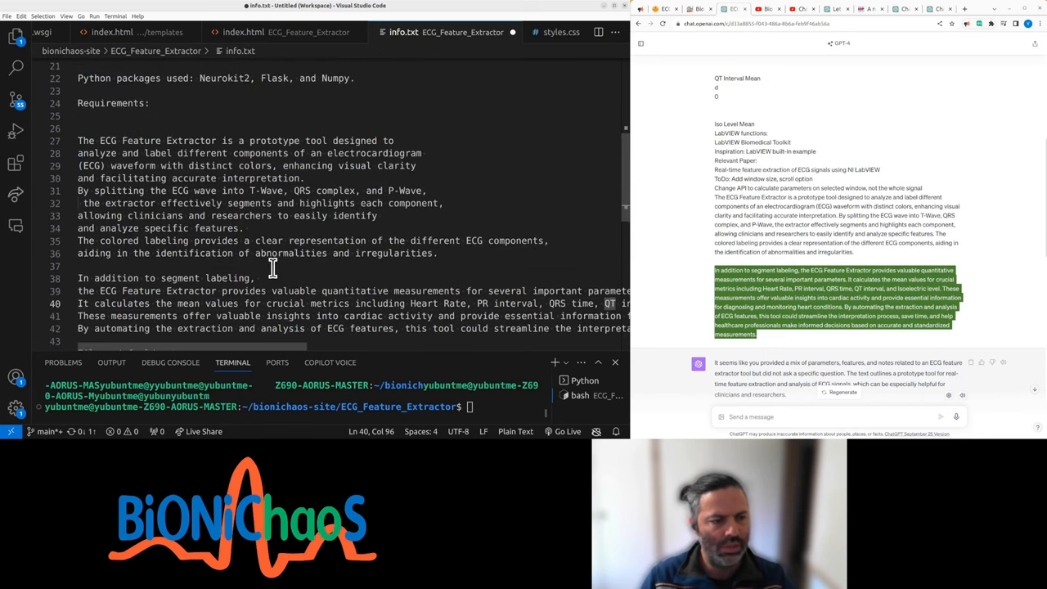
scroll(down, 3)
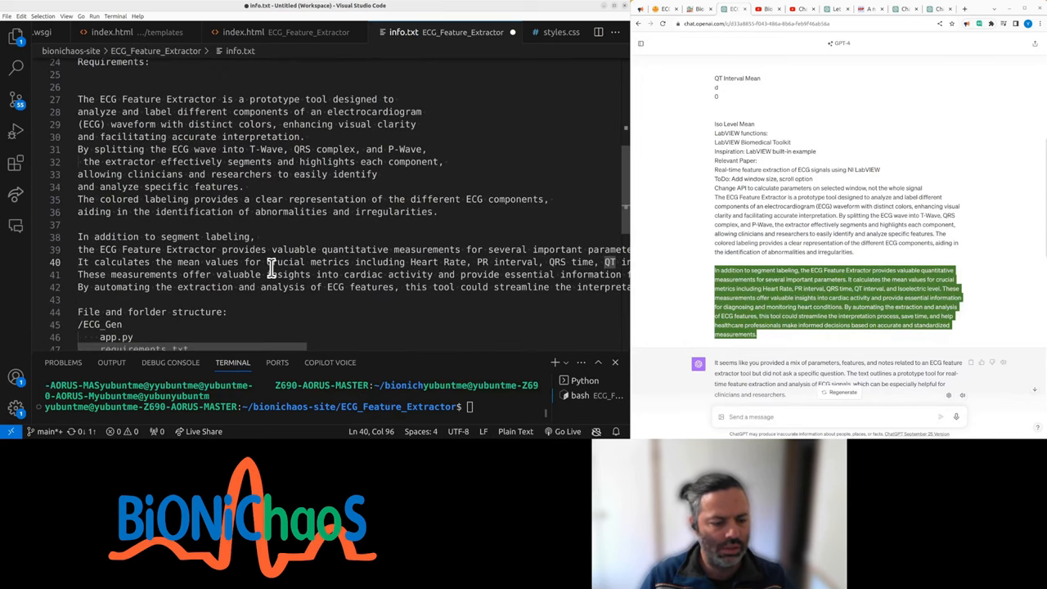
scroll(up, 3)
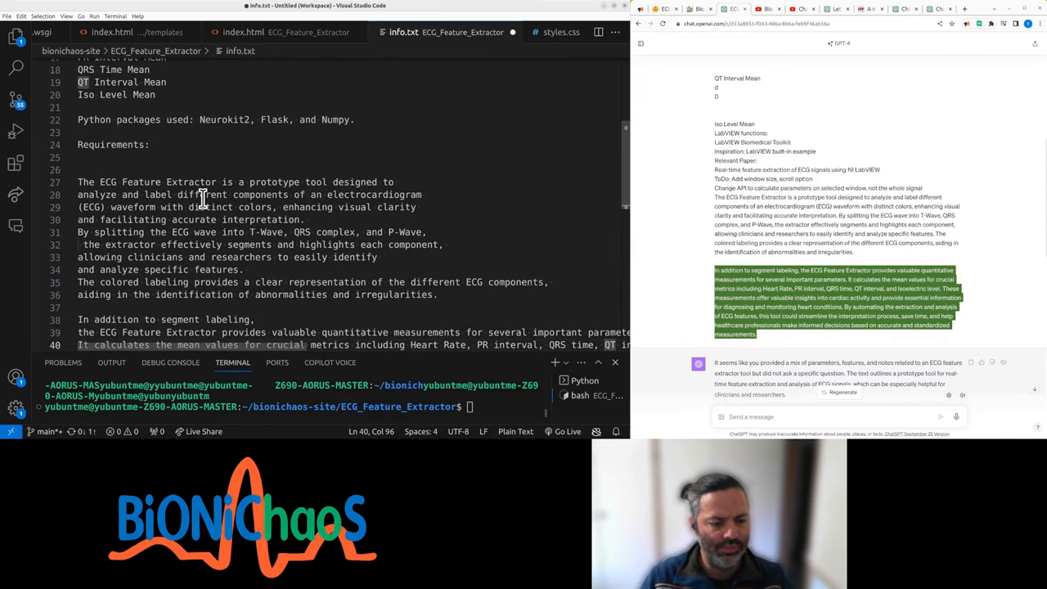
scroll(up, 3)
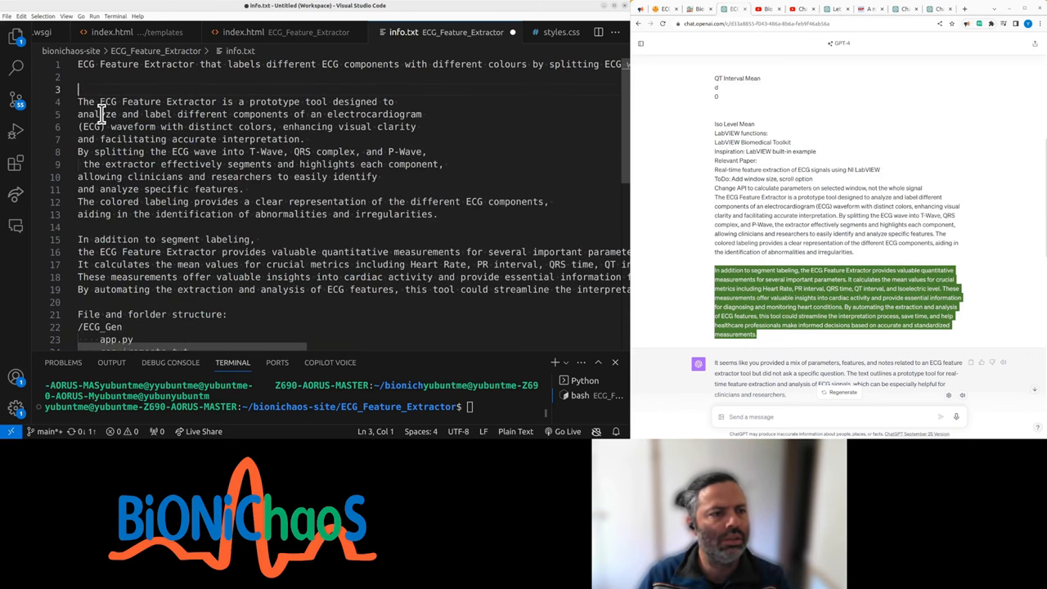
Paste the Inputs/Outputs block below the folder structure and indent its entries.
scroll(down, 3)
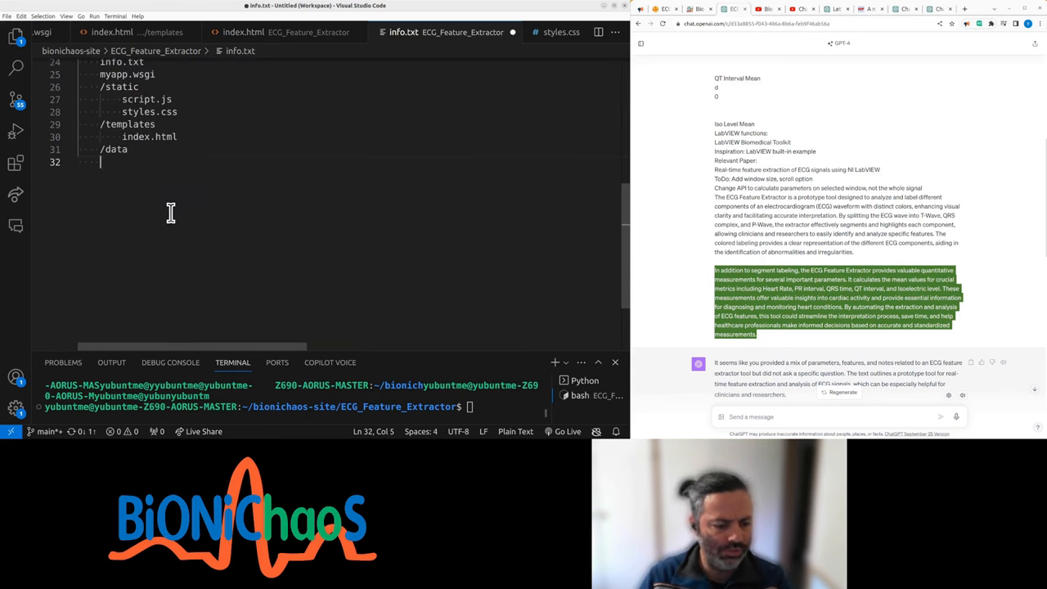
scroll(down, 3)
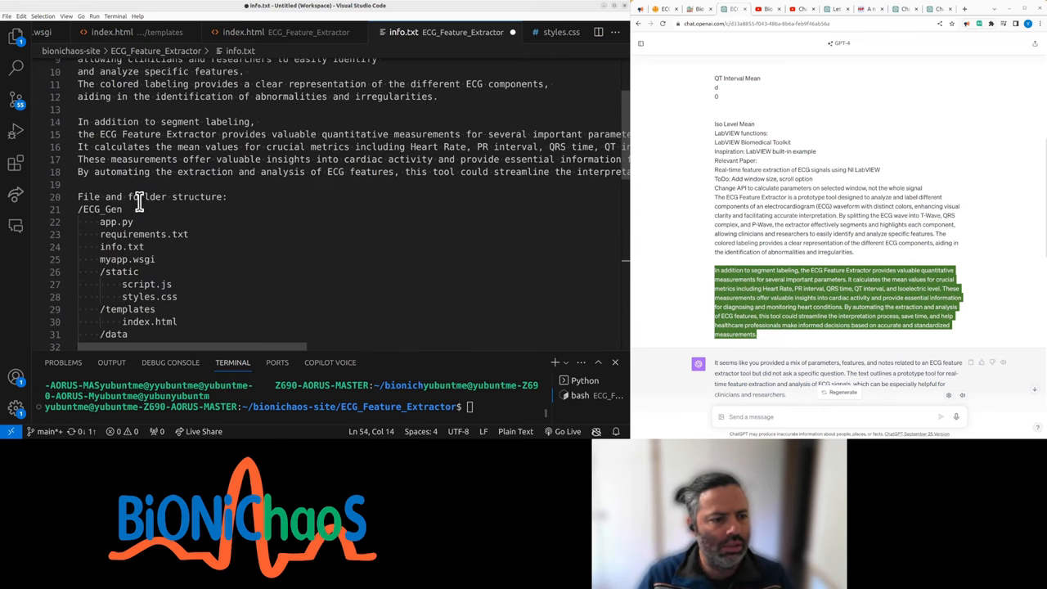
scroll(down, 3)
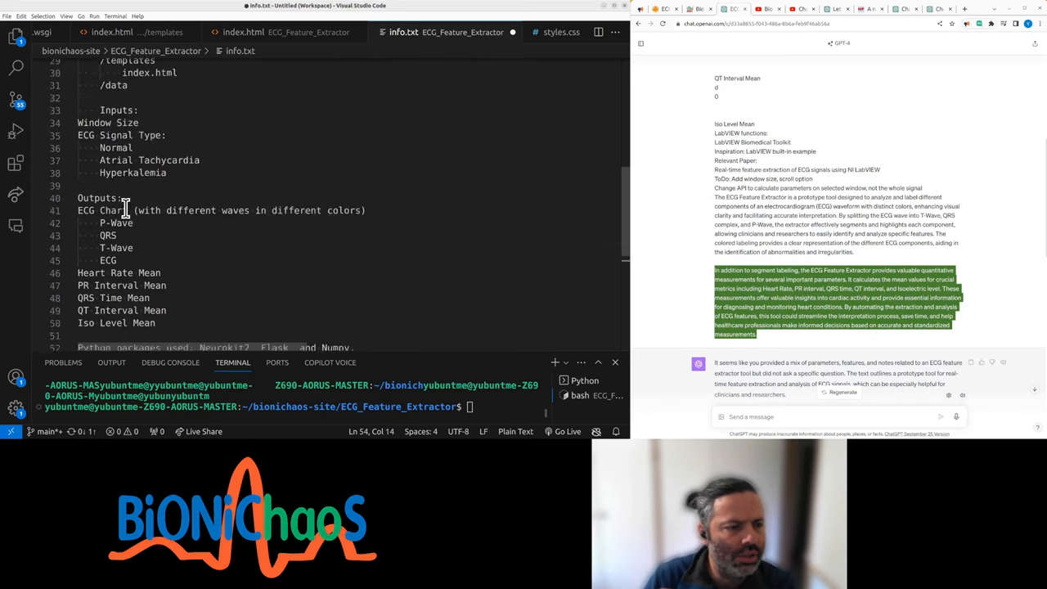
scroll(up, 3)
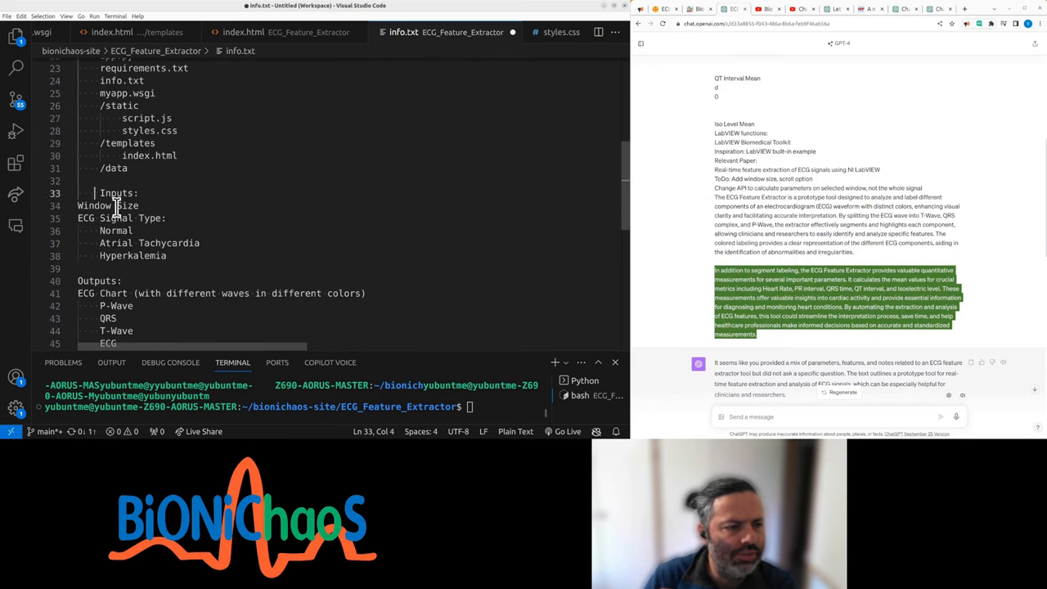
click(168, 256)
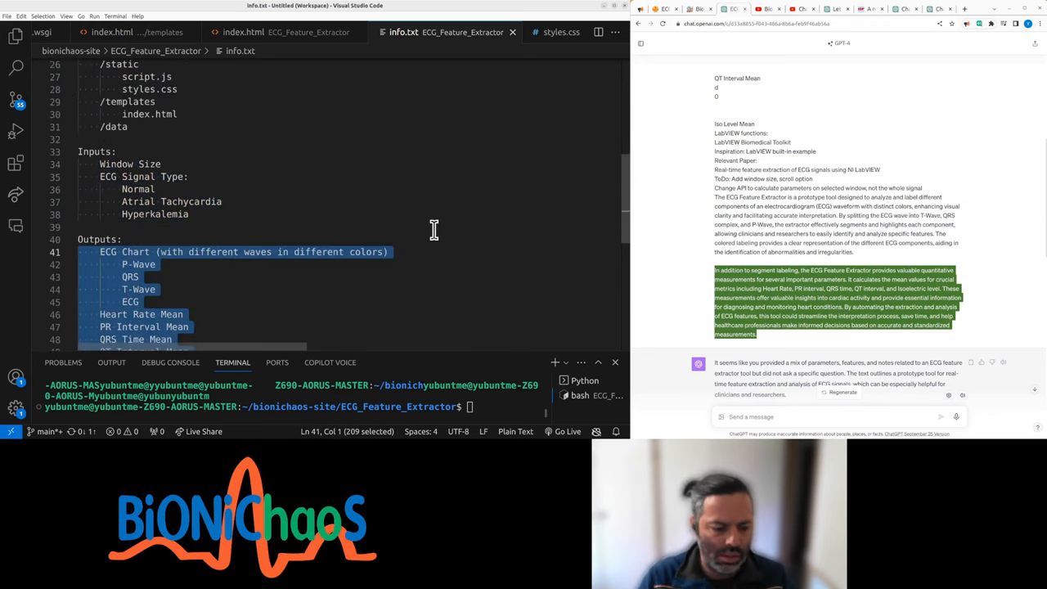
click(661, 9)
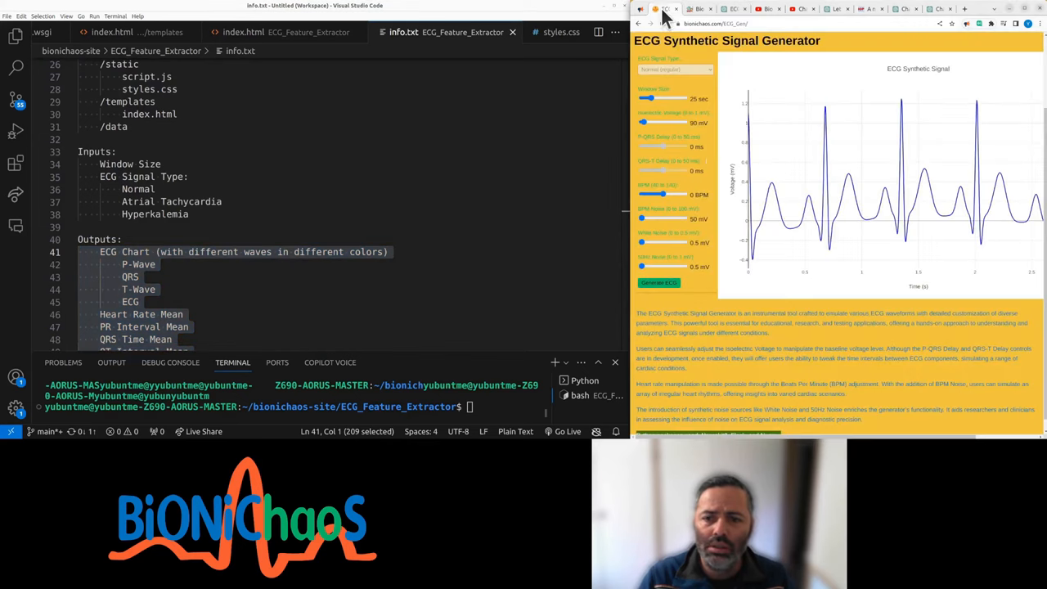
mouse_move(716, 286)
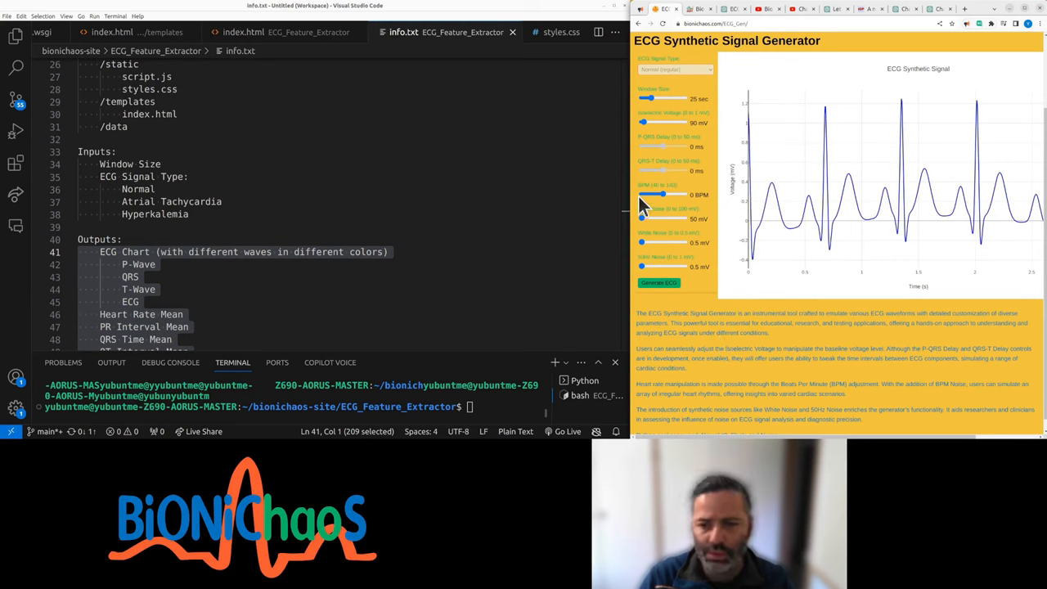
Adjust a Signal Generator slider, then scroll through the ECG Feature Extractor page.
drag(642, 146, 661, 146)
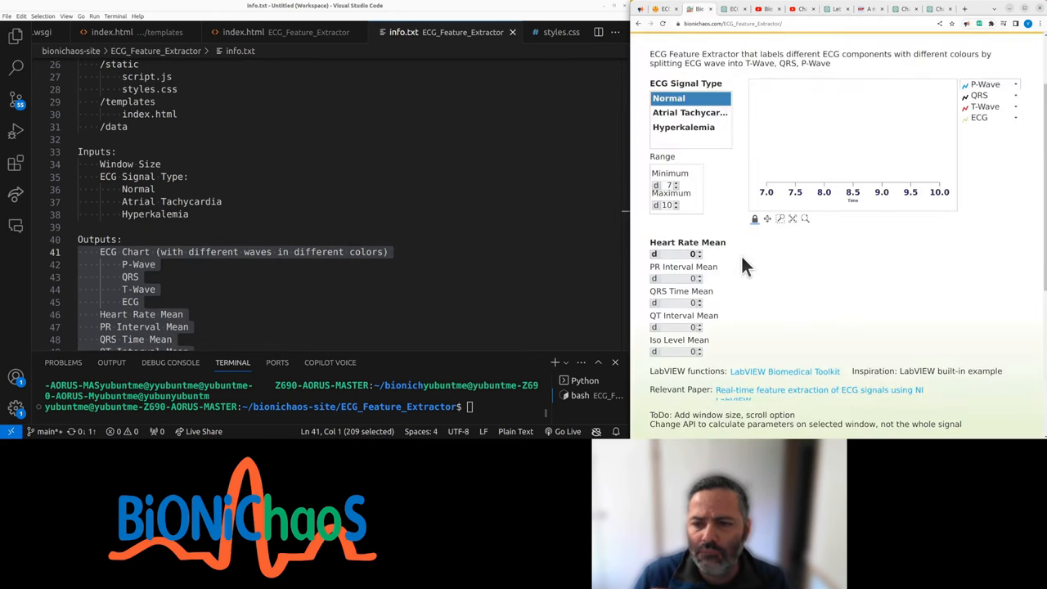
scroll(down, 3)
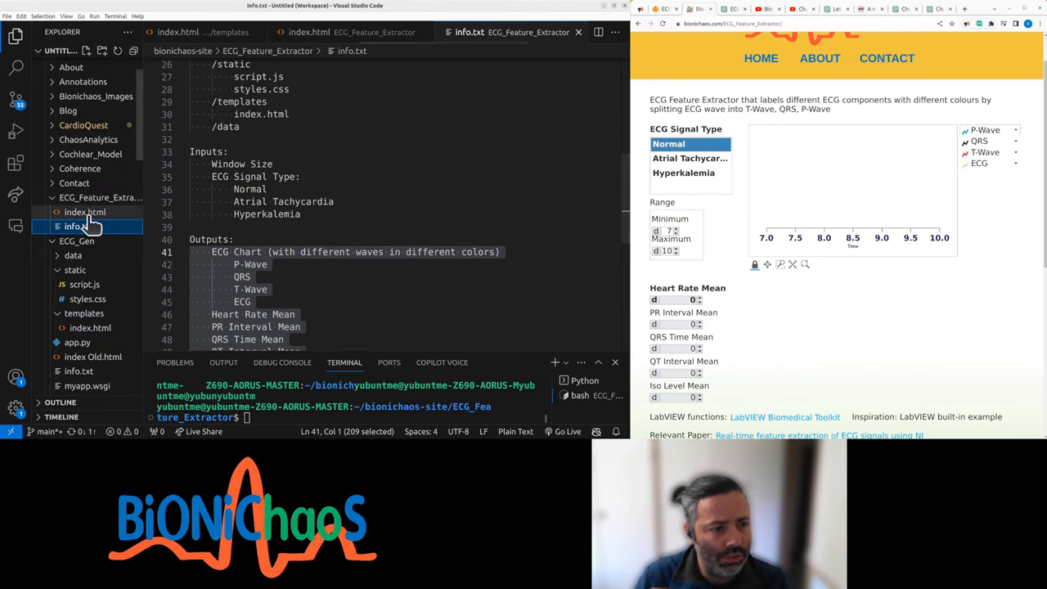
mouse_move(85, 212)
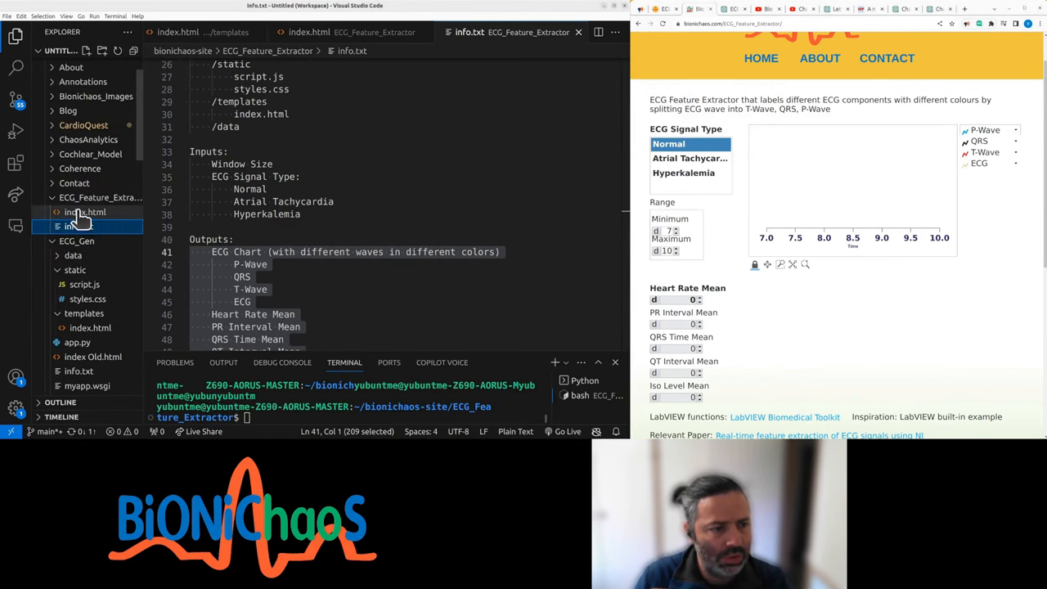
Add an 'other' folder under ECG_Feature_Extractor and move index.html into it.
click(78, 226)
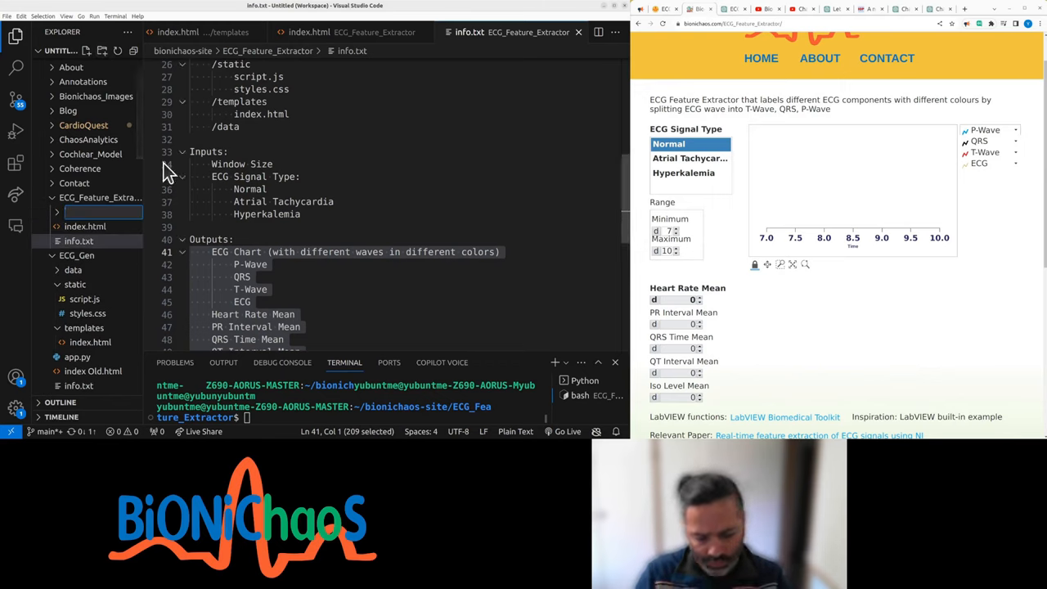
text(O)
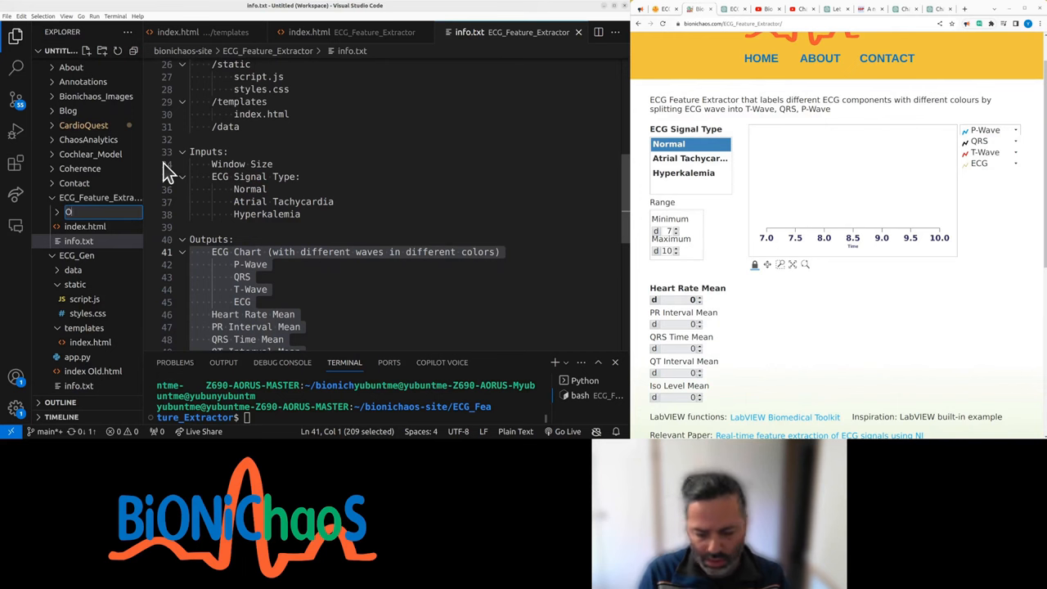
click(85, 226)
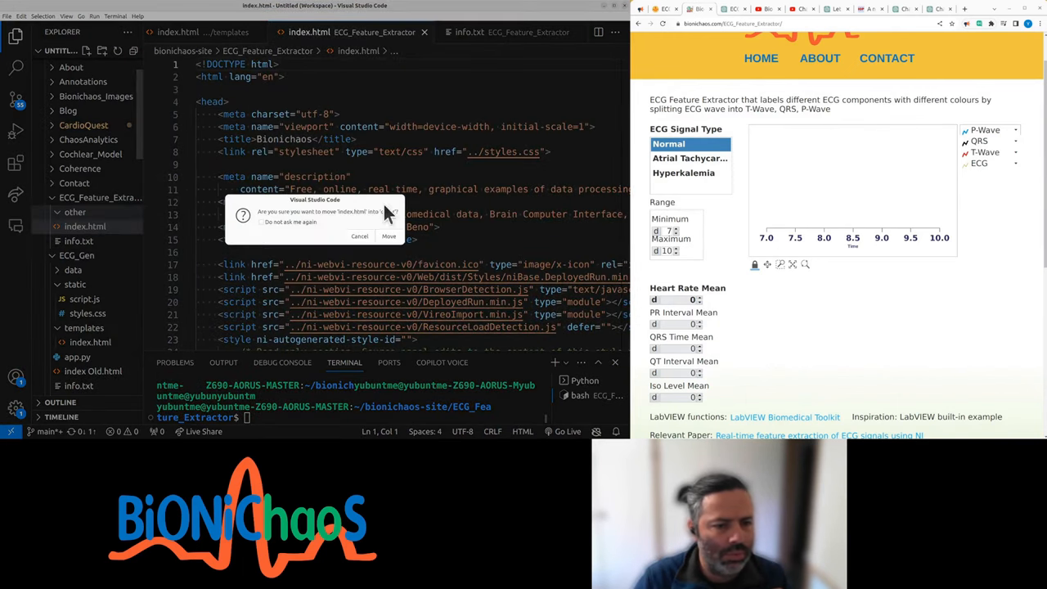
click(388, 236)
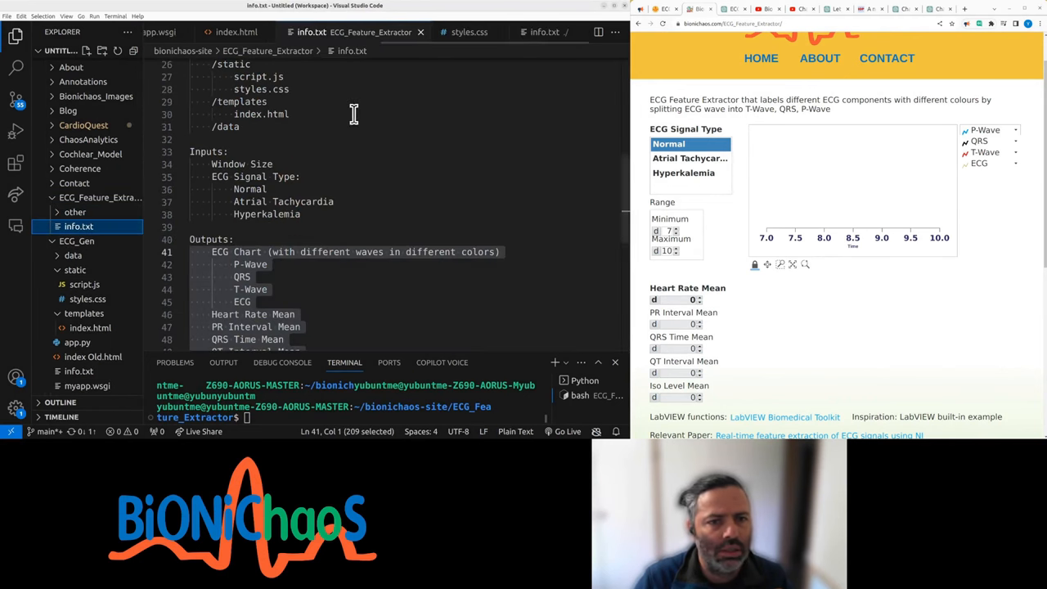
scroll(down, 3)
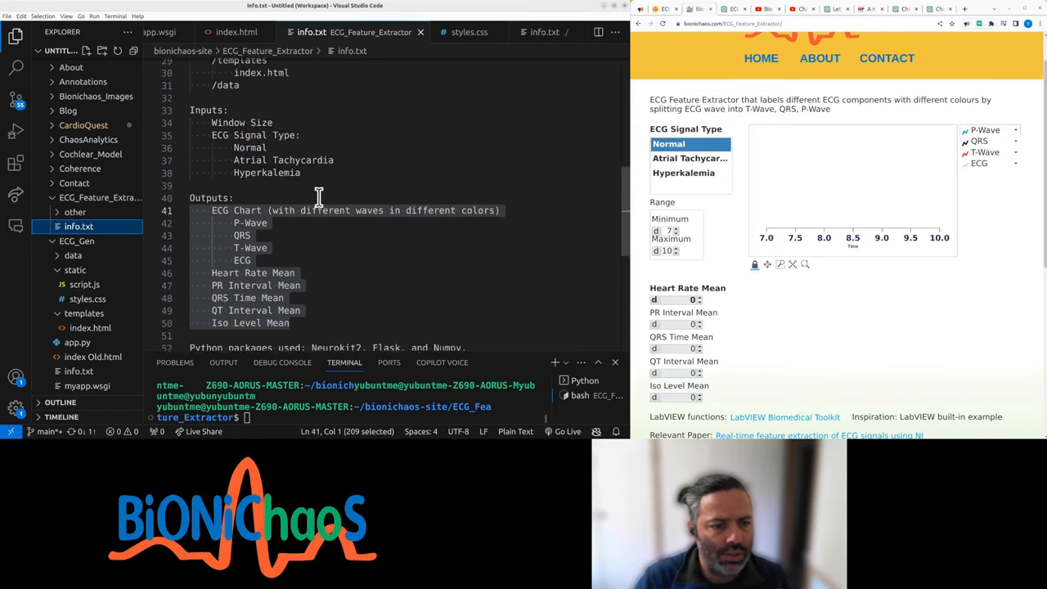
Paste the info.txt project notes, ending with the Requirements: line, into ChatGPT's message box.
scroll(up, 3)
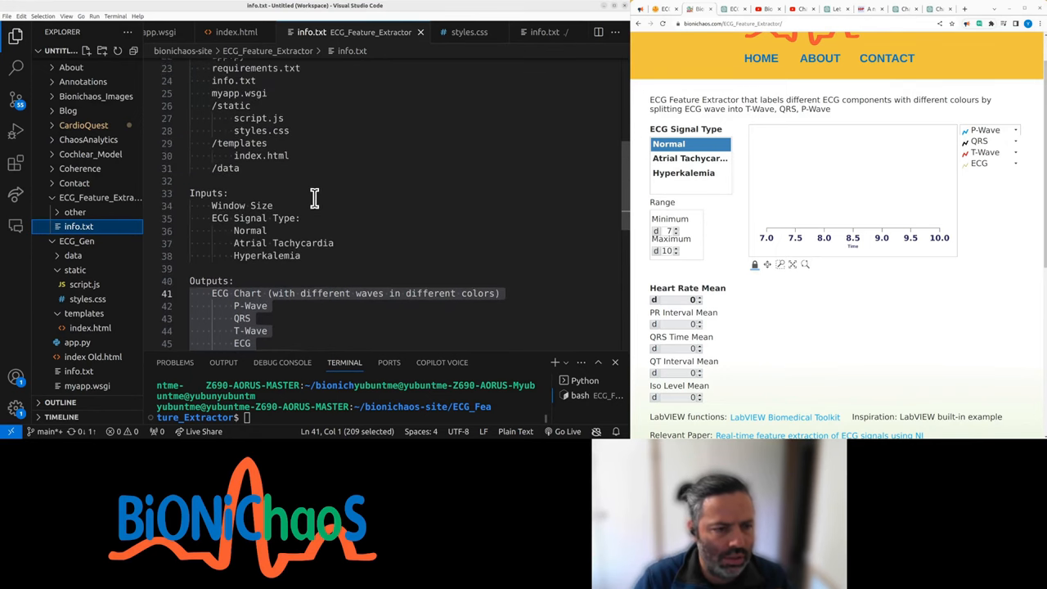
scroll(up, 3)
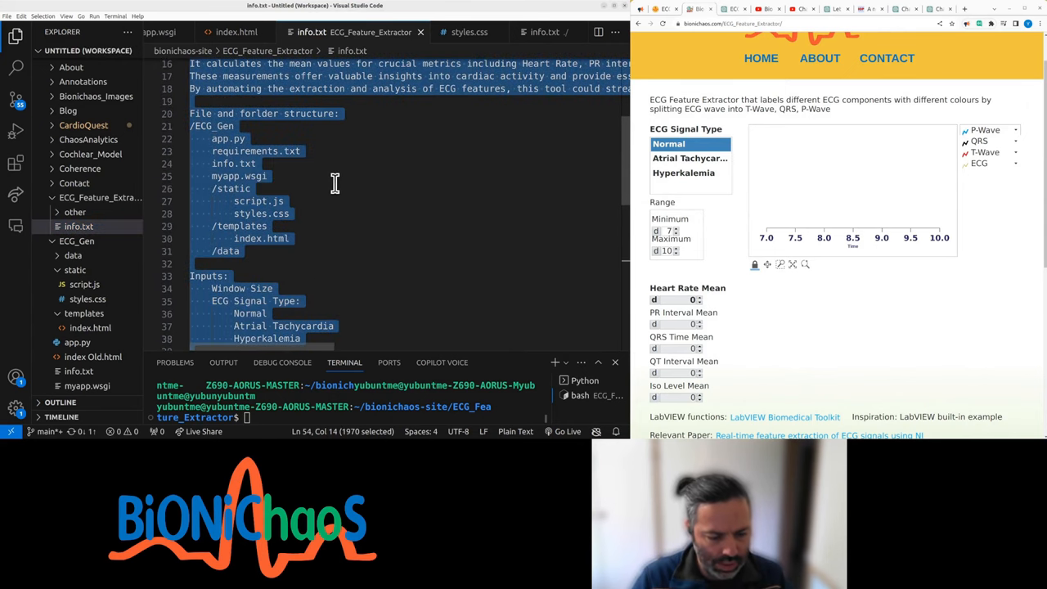
mouse_move(728, 14)
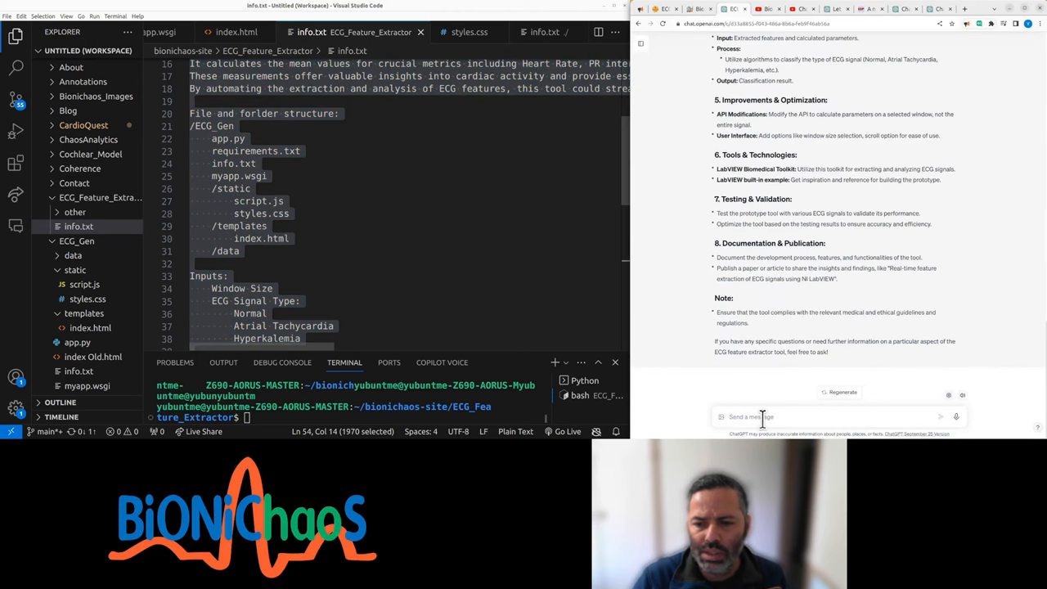
mouse_move(777, 409)
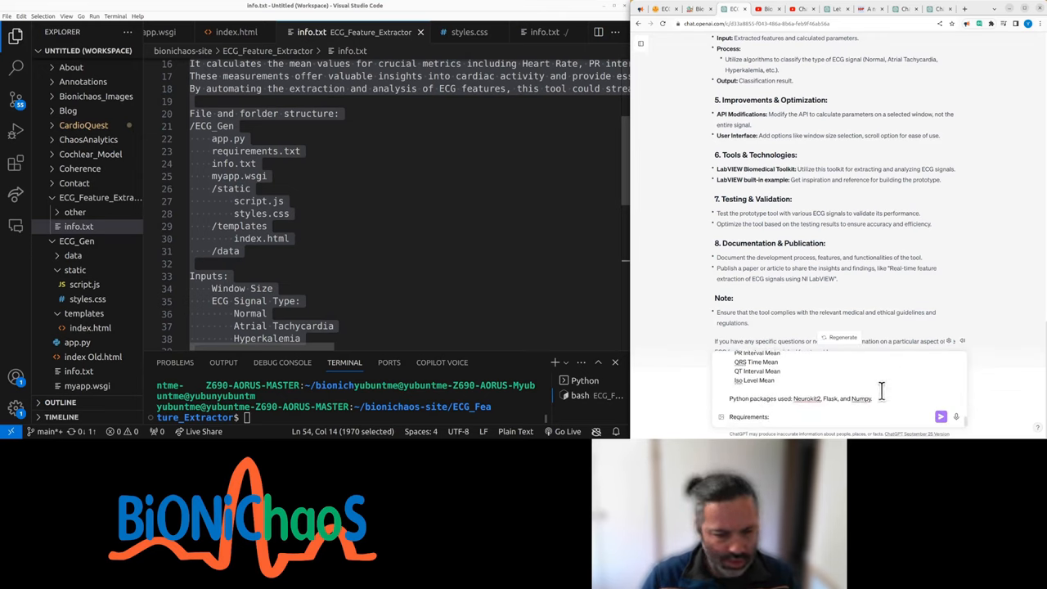
scroll(down, 3)
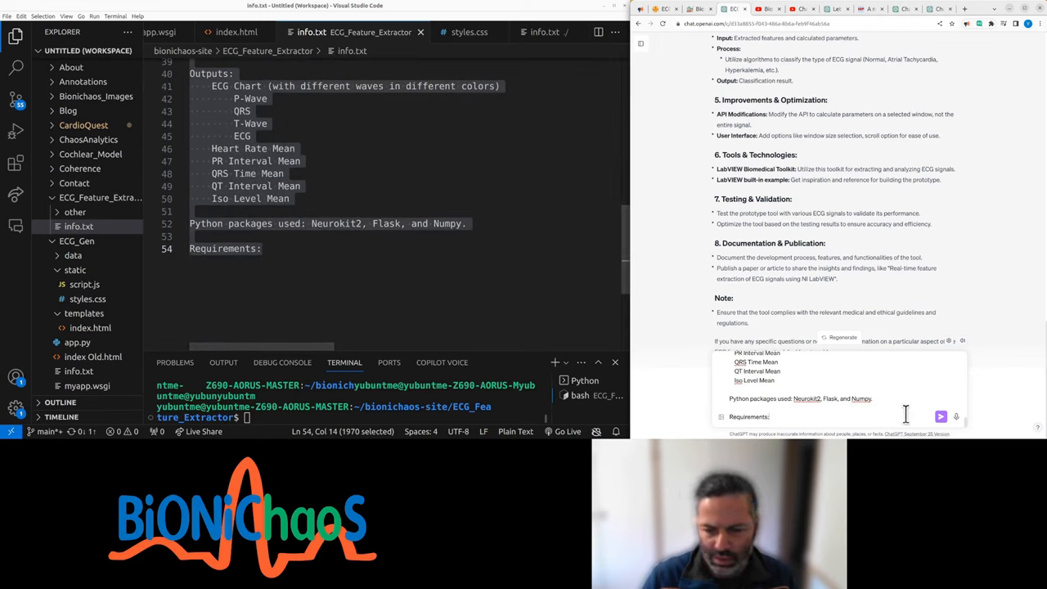
Send the project description and read ChatGPT's sample requirements.txt with package explanations.
click(941, 416)
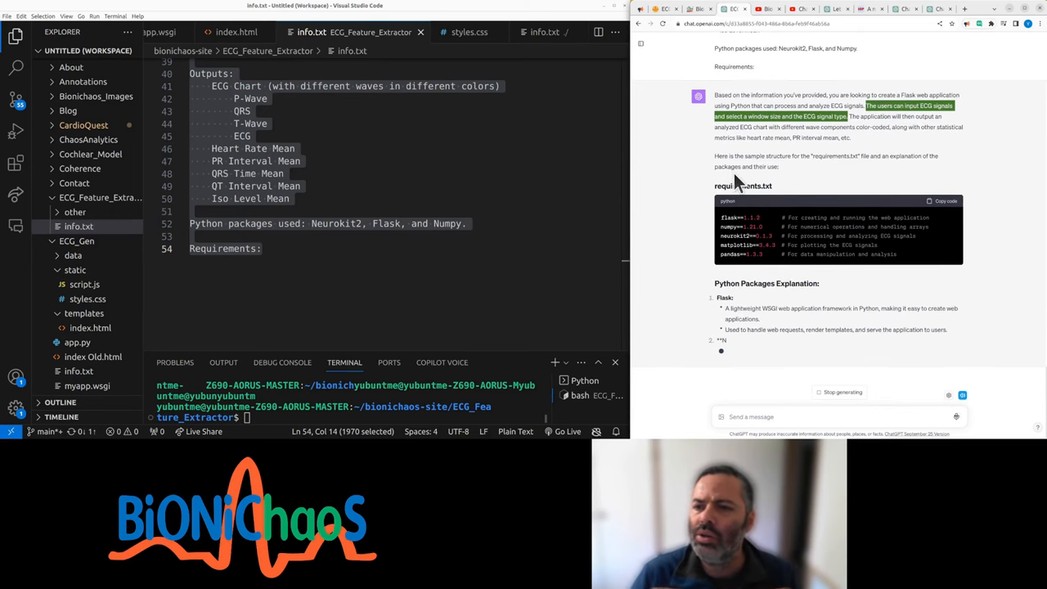
scroll(down, 3)
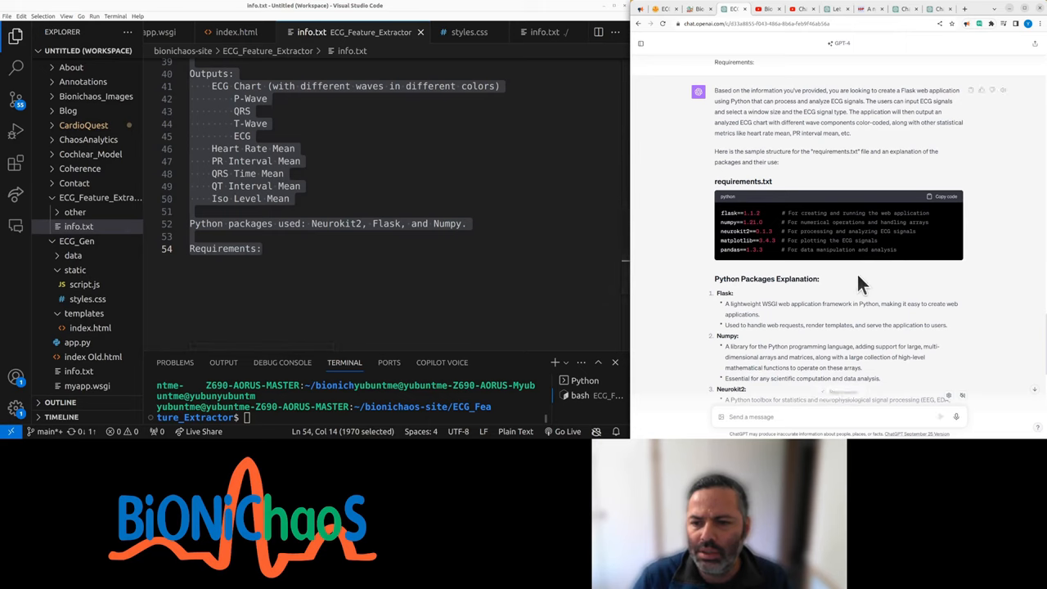
scroll(up, 3)
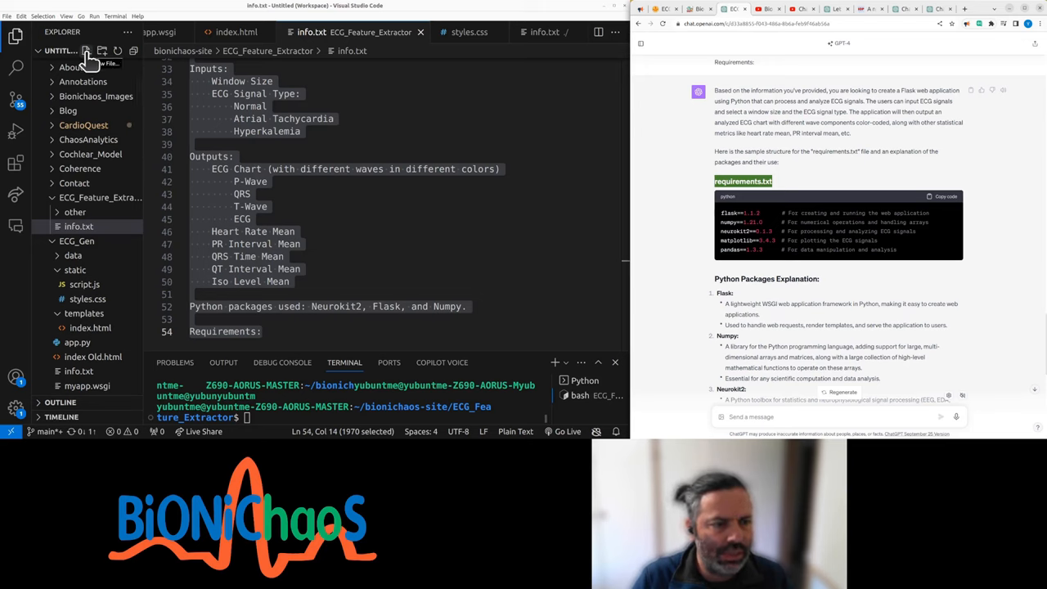
Make requirements.txt and paste ChatGPT's pinned flask, numpy, neurokit2, matplotlib and pandas list.
click(87, 51)
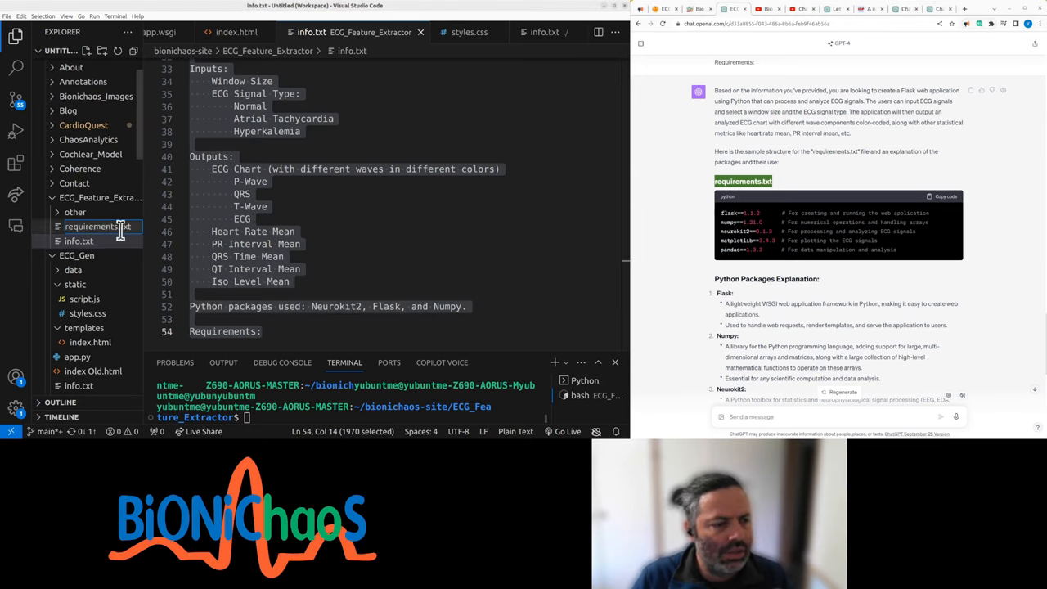
click(97, 227)
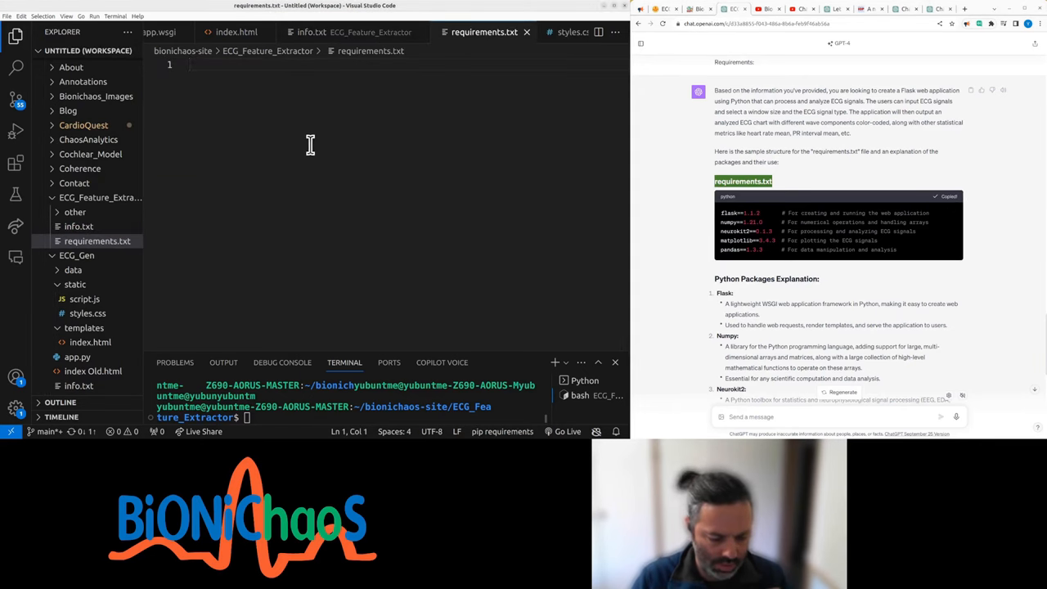
key(ctrl+v)
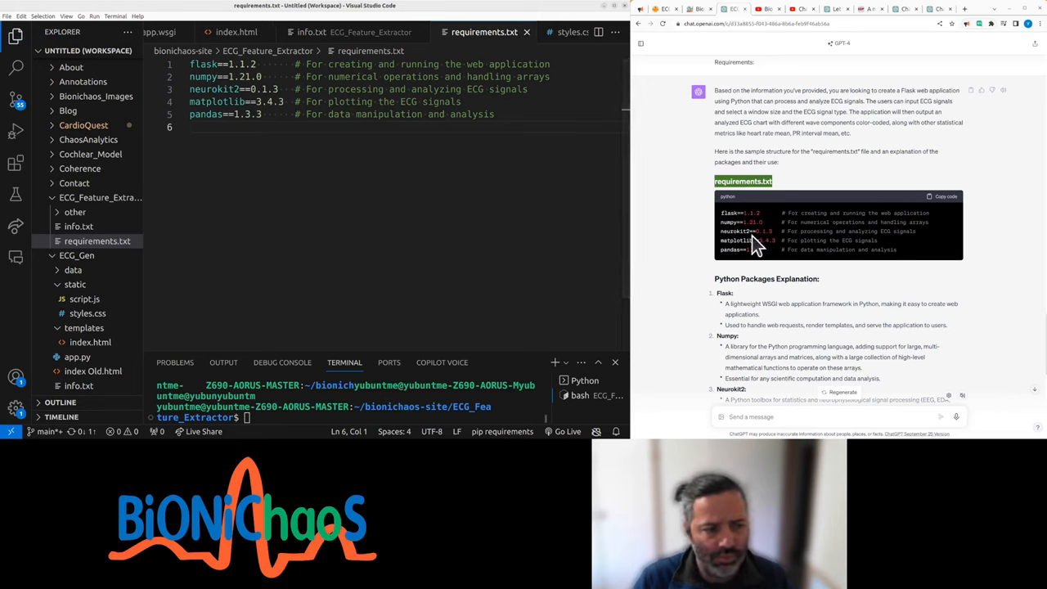
scroll(up, 3)
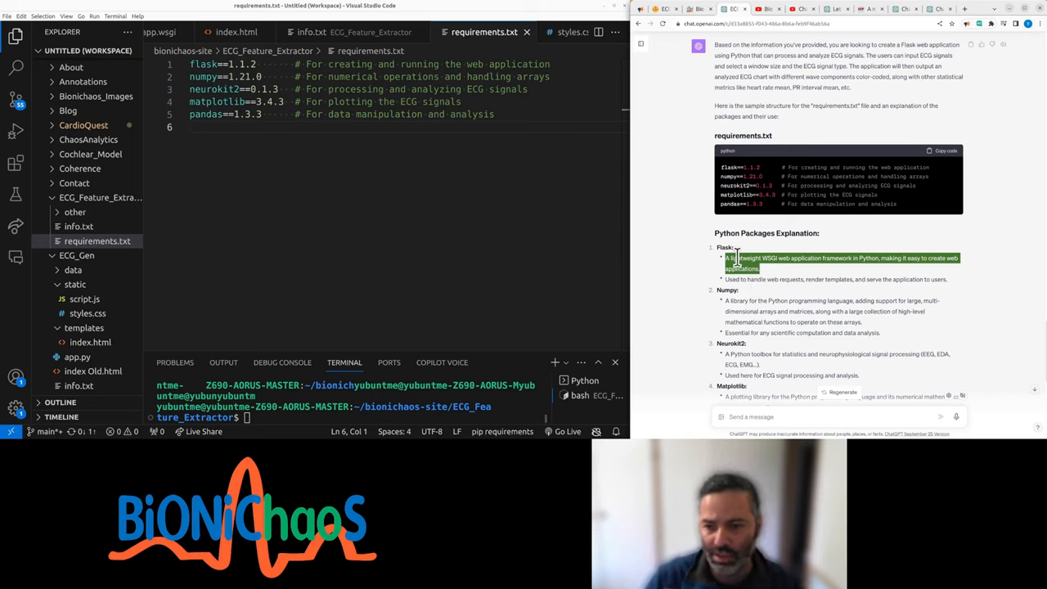
scroll(down, 3)
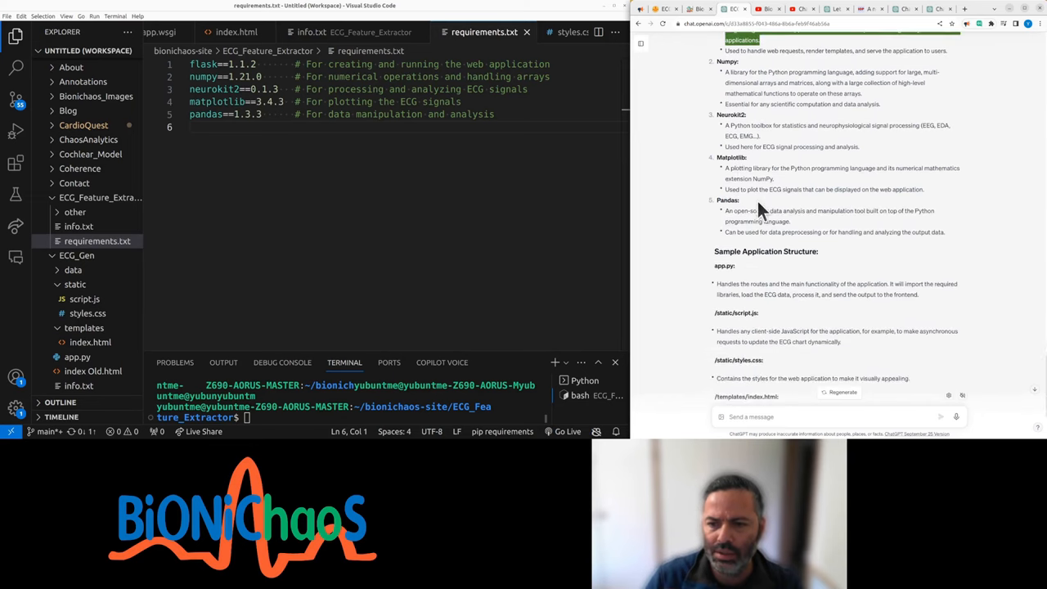
scroll(down, 3)
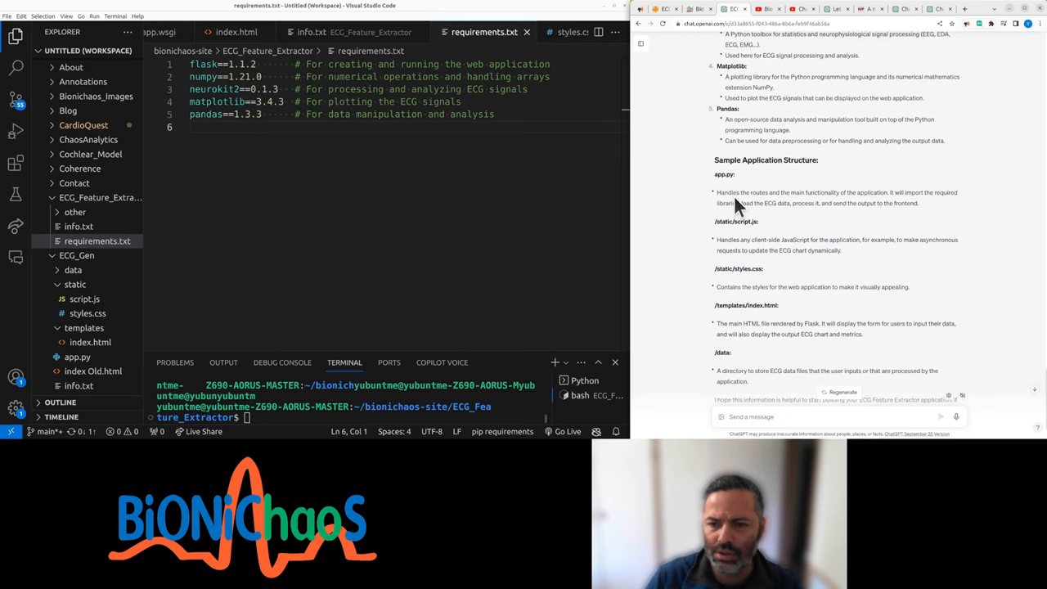
mouse_move(741, 199)
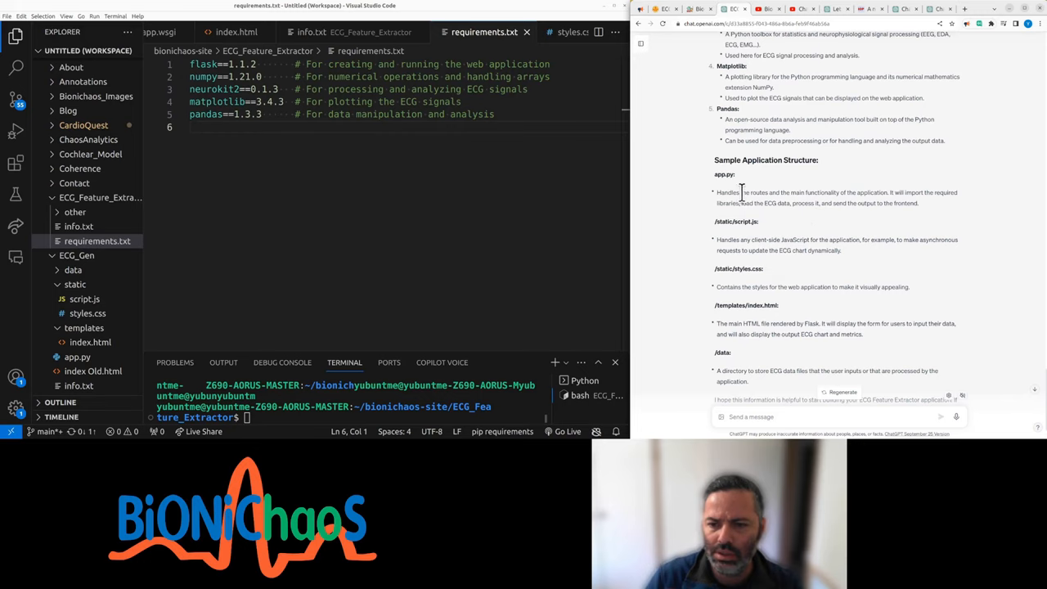
right_click(835, 197)
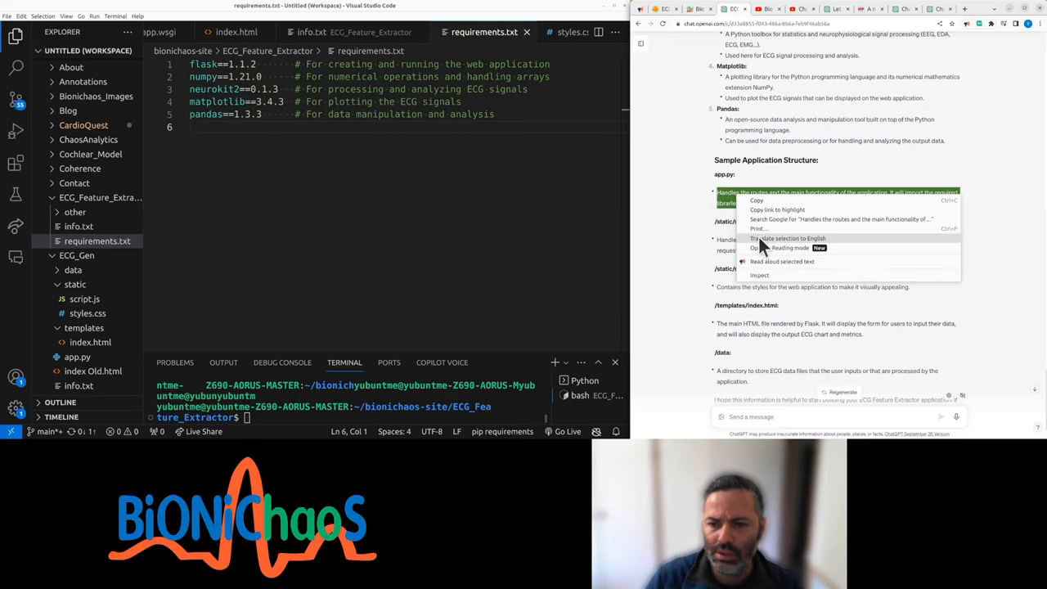
mouse_move(765, 266)
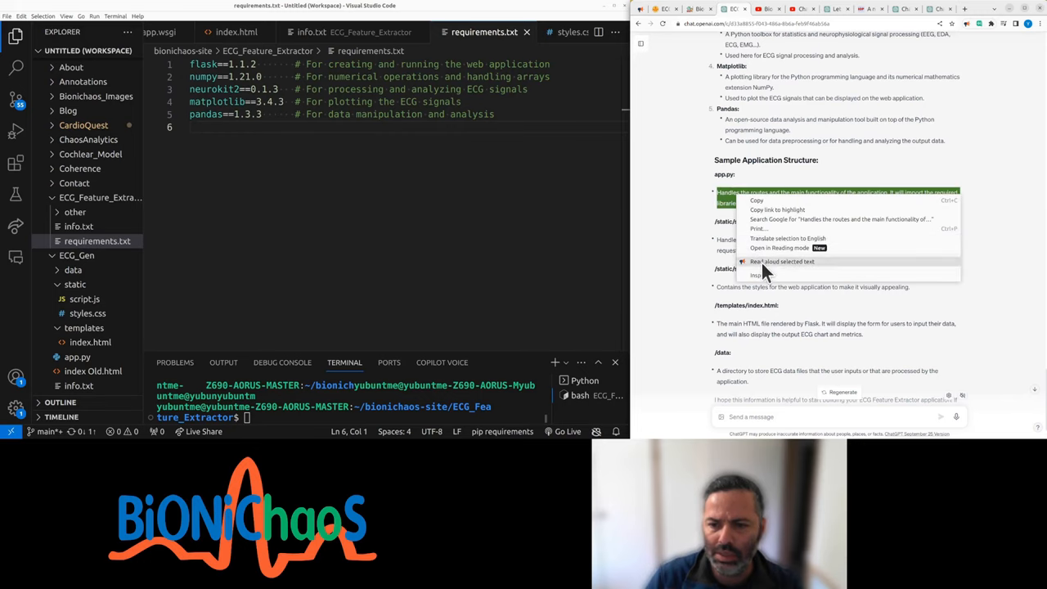
click(611, 257)
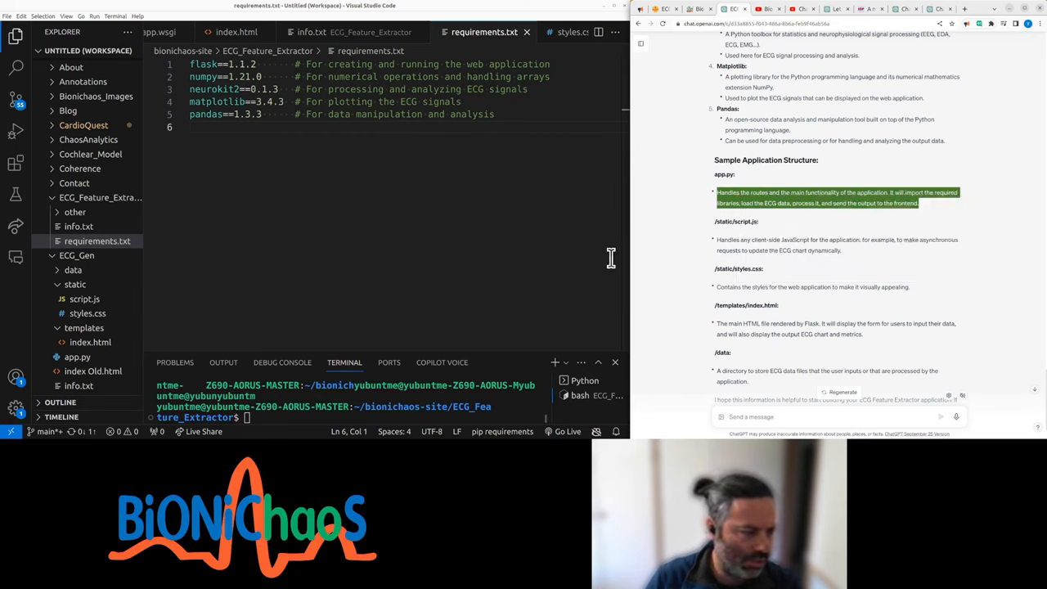
mouse_move(151, 232)
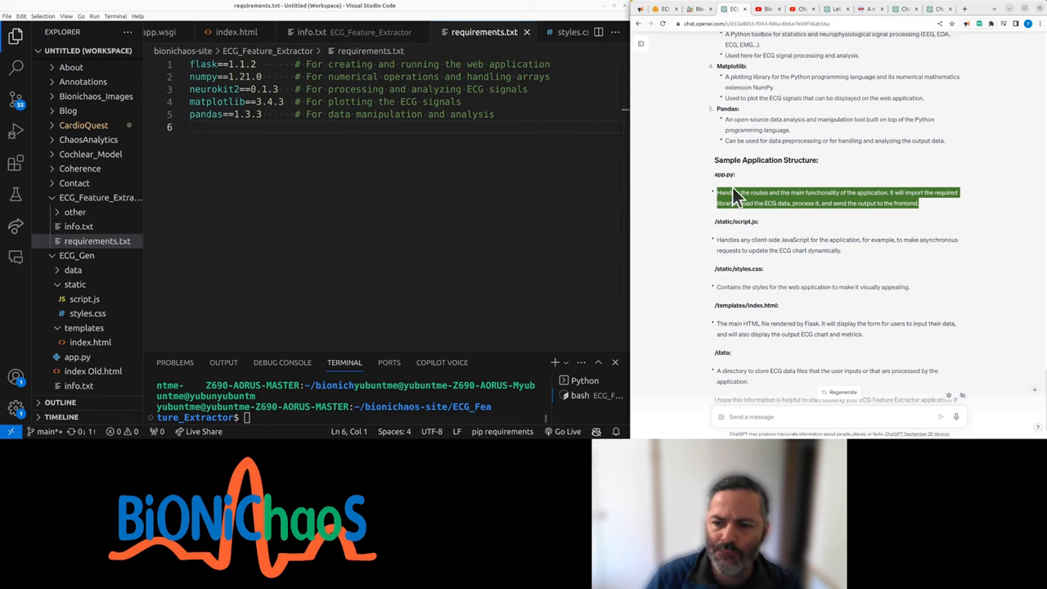
scroll(down, 3)
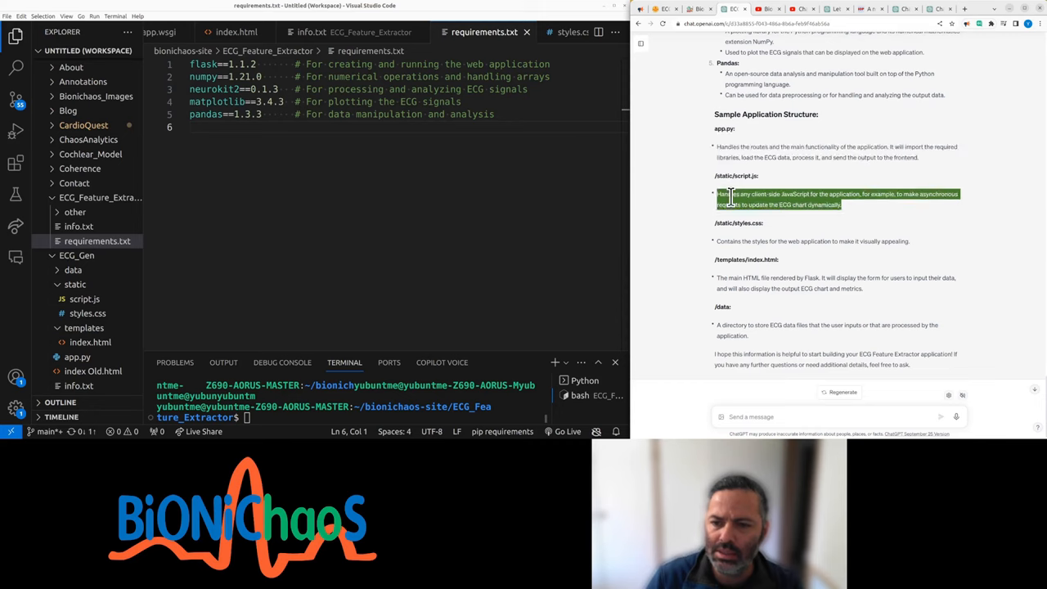
mouse_move(760, 270)
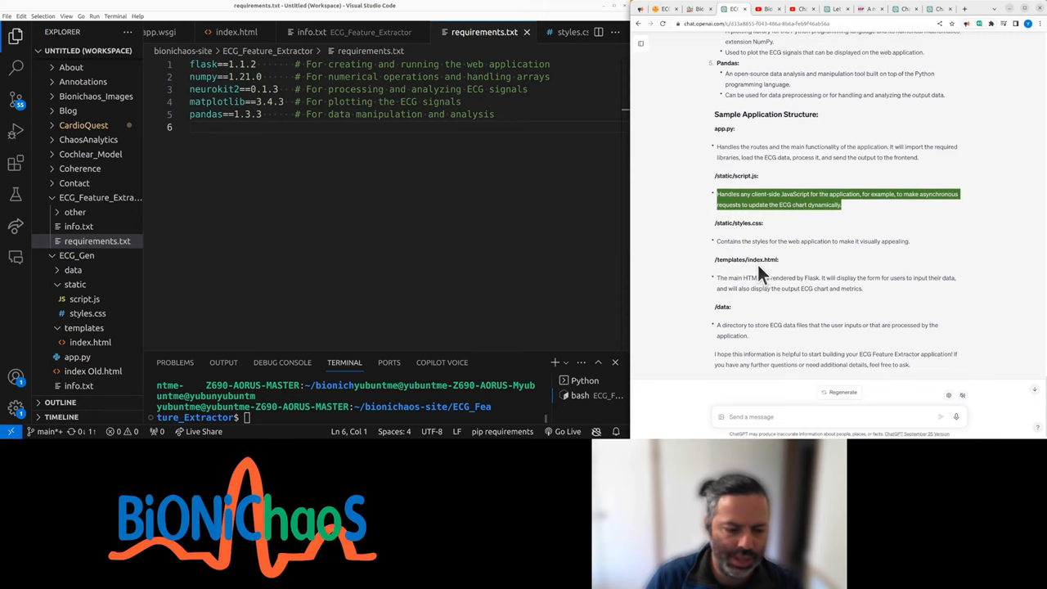
mouse_move(691, 187)
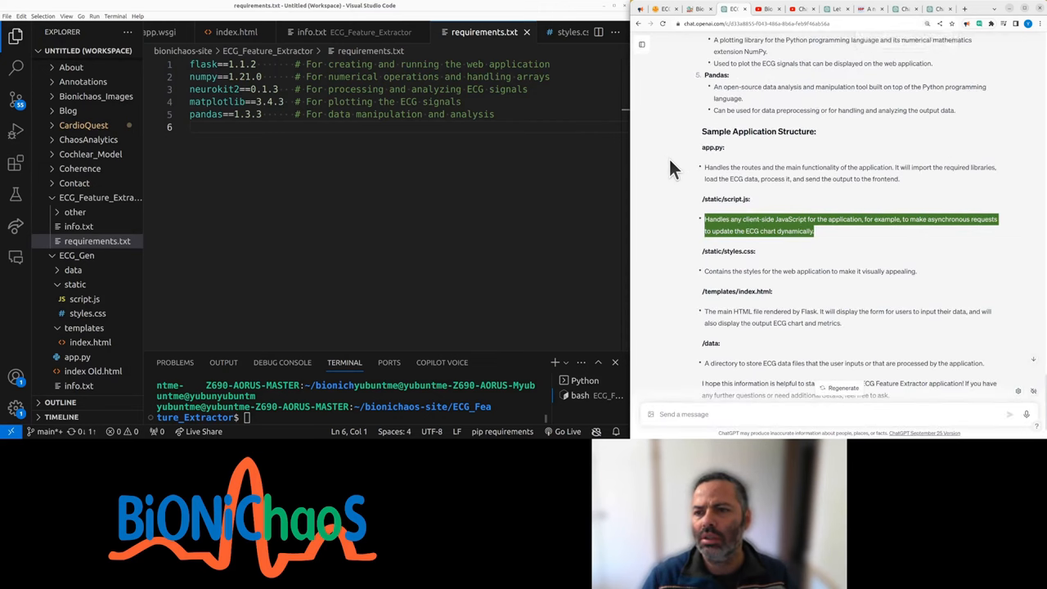
scroll(down, 3)
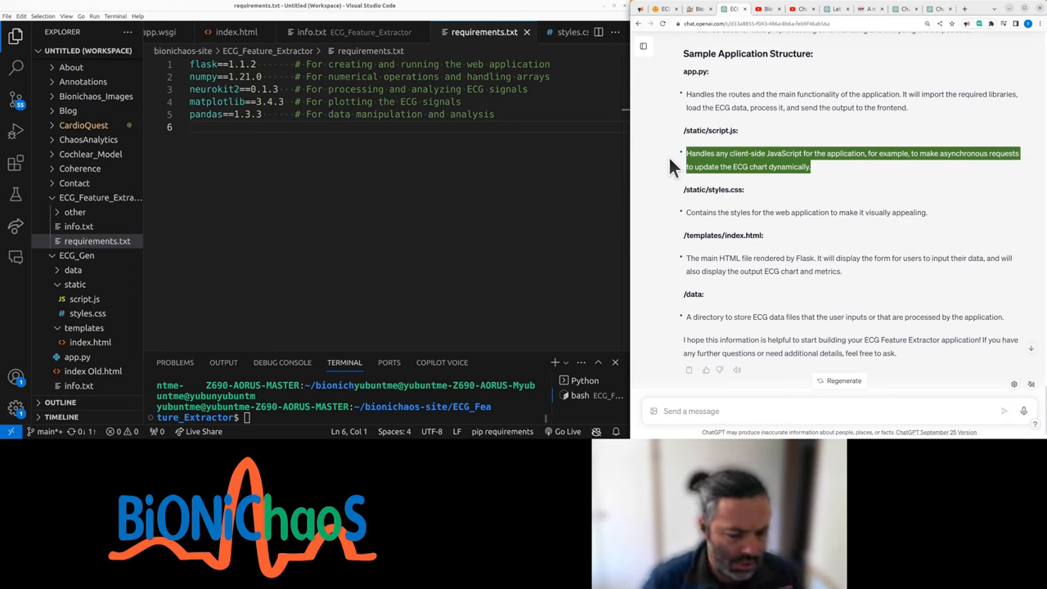
mouse_move(708, 213)
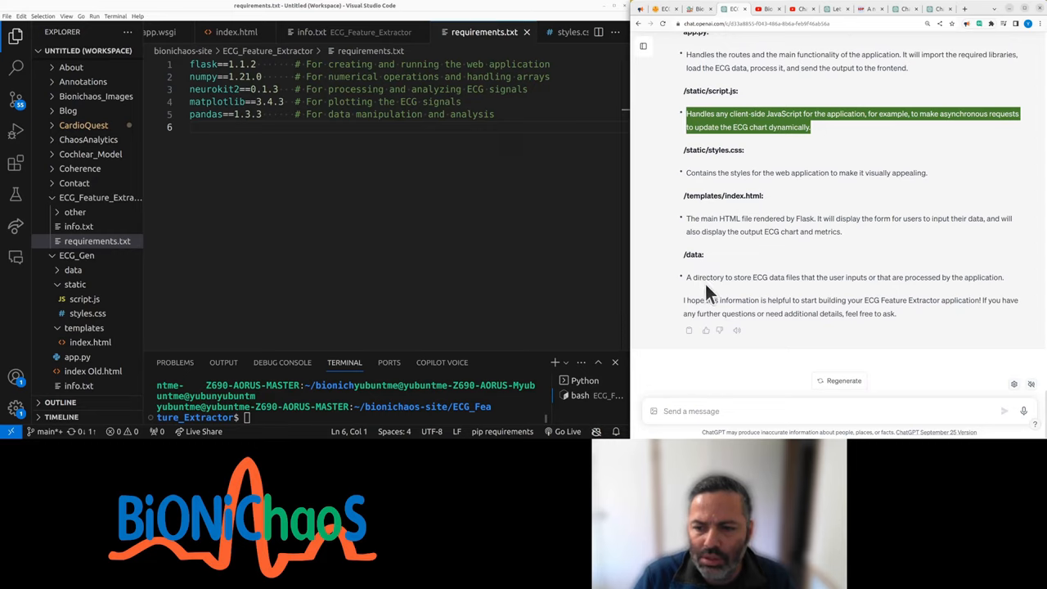
mouse_move(706, 291)
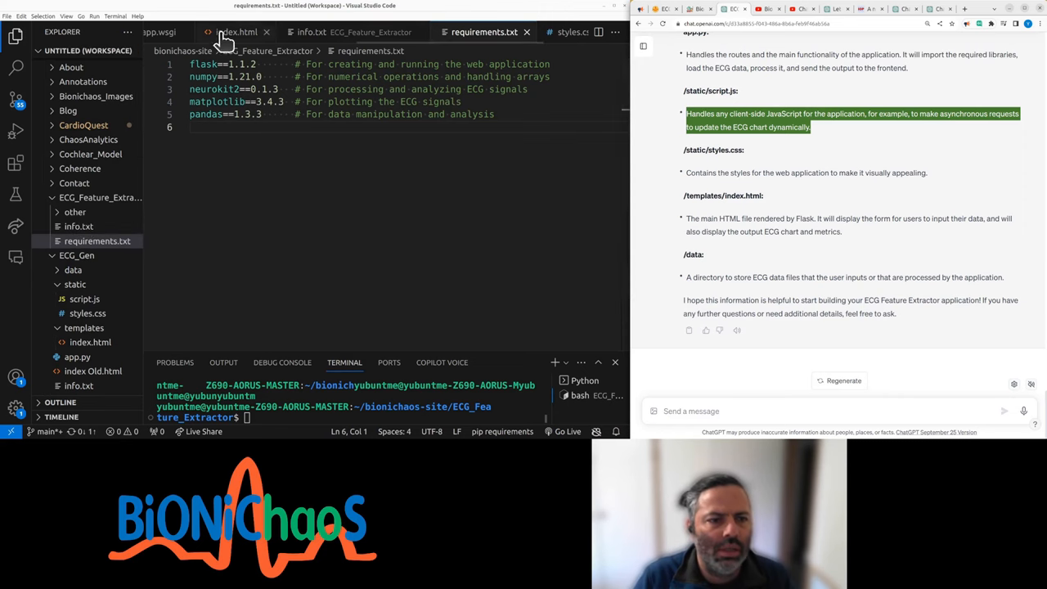
Review the index.html template, then switch to ECG_Gen's styles.css.
click(238, 32)
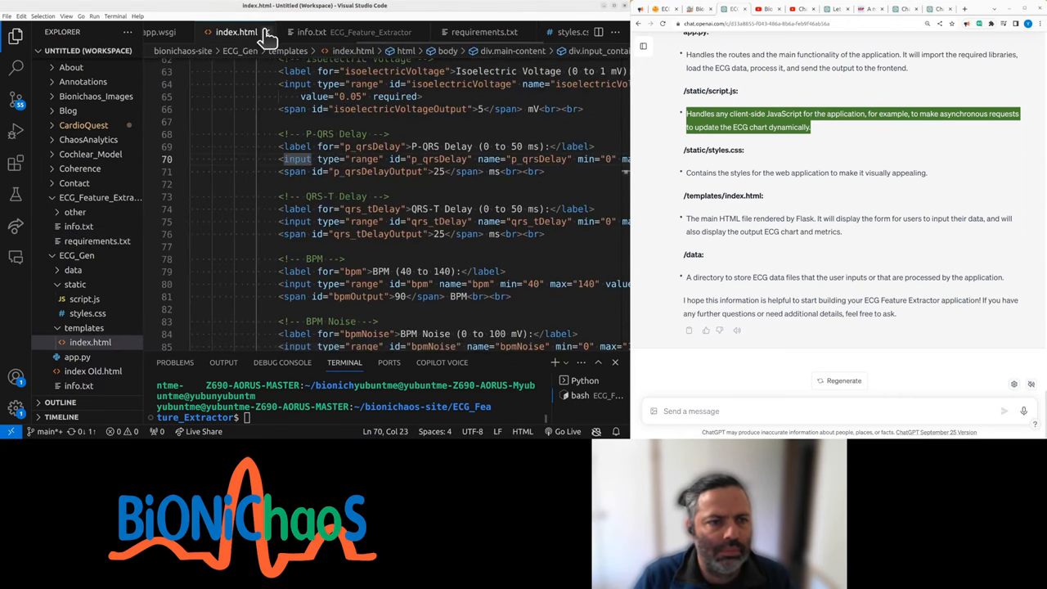
mouse_move(270, 37)
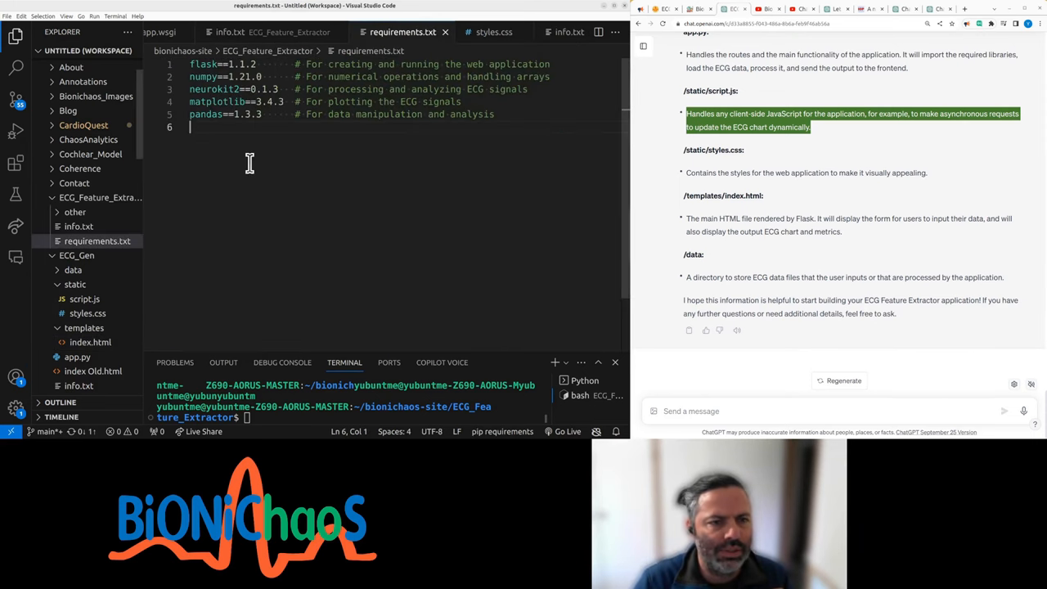
click(494, 32)
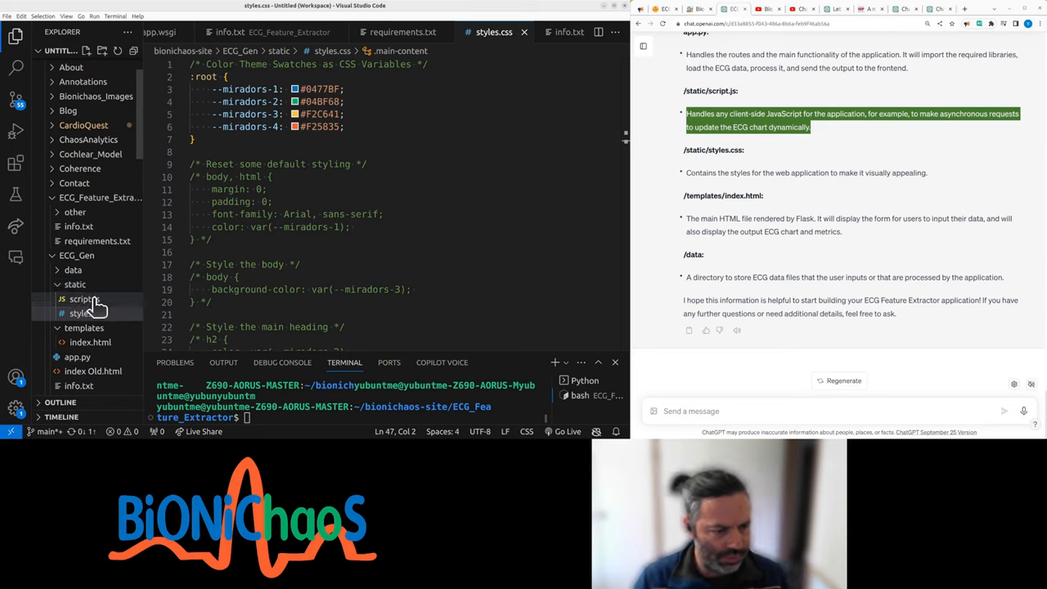
mouse_move(86, 307)
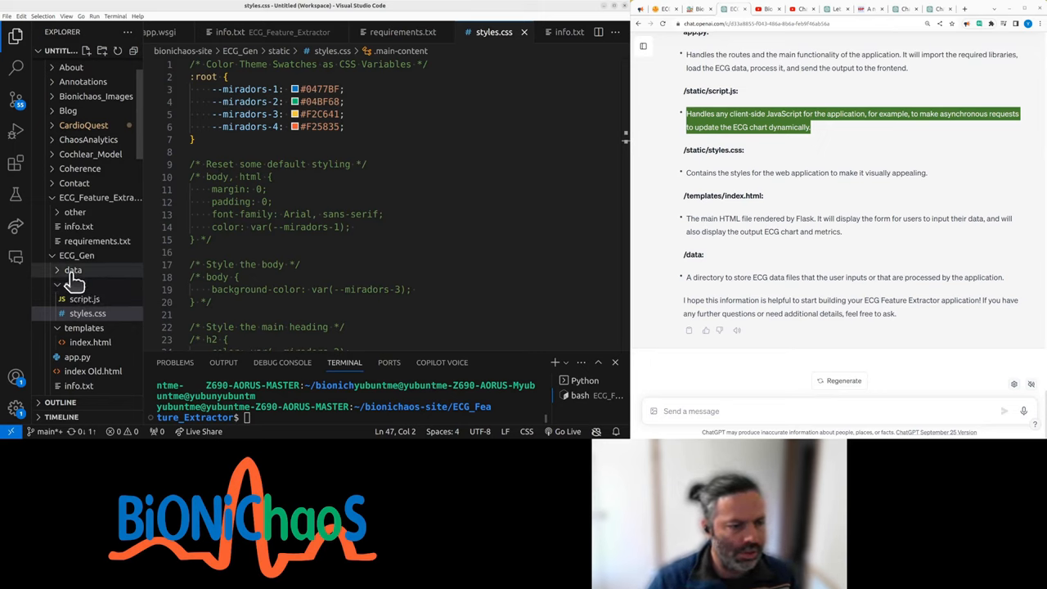
Select ECG_Gen's data, static, templates, app.py and myapp.wsgi for copying.
click(74, 283)
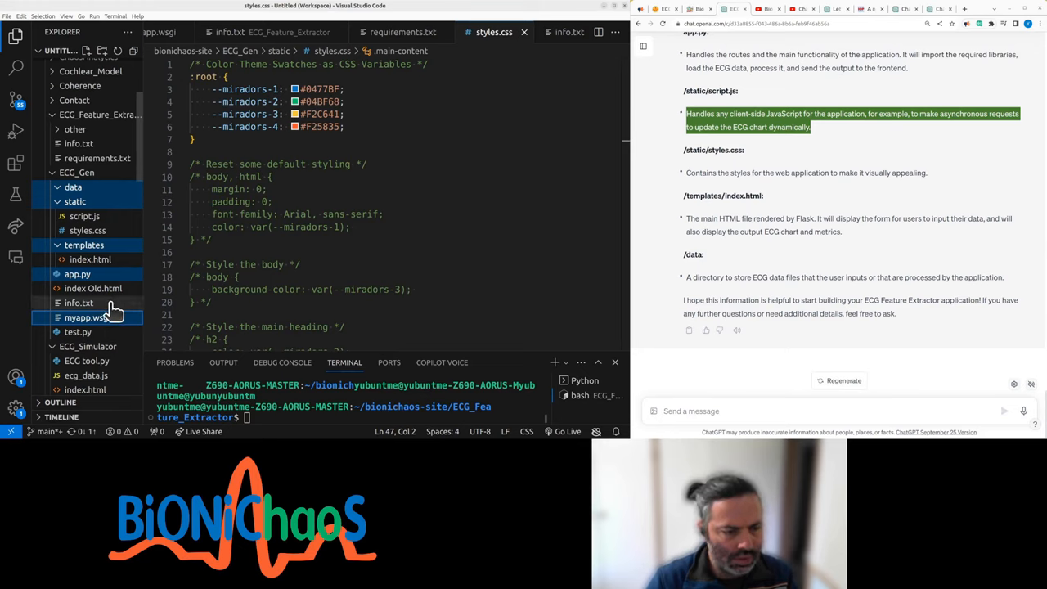
mouse_move(96, 158)
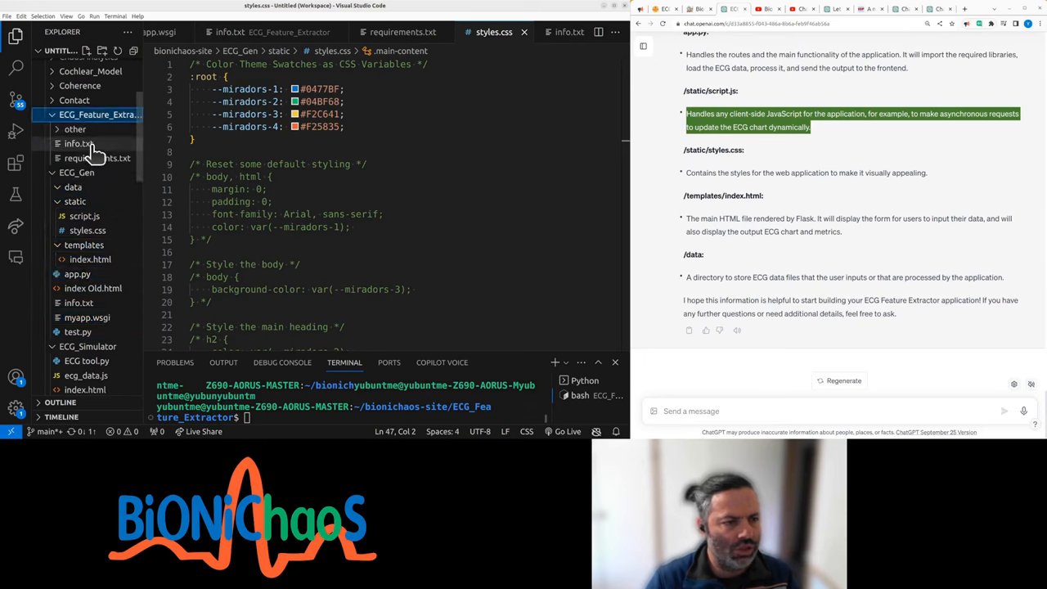
Paste data, static, templates, app.py and myapp.wsgi into ECG_Feature_Extractor and inspect its folders.
click(77, 143)
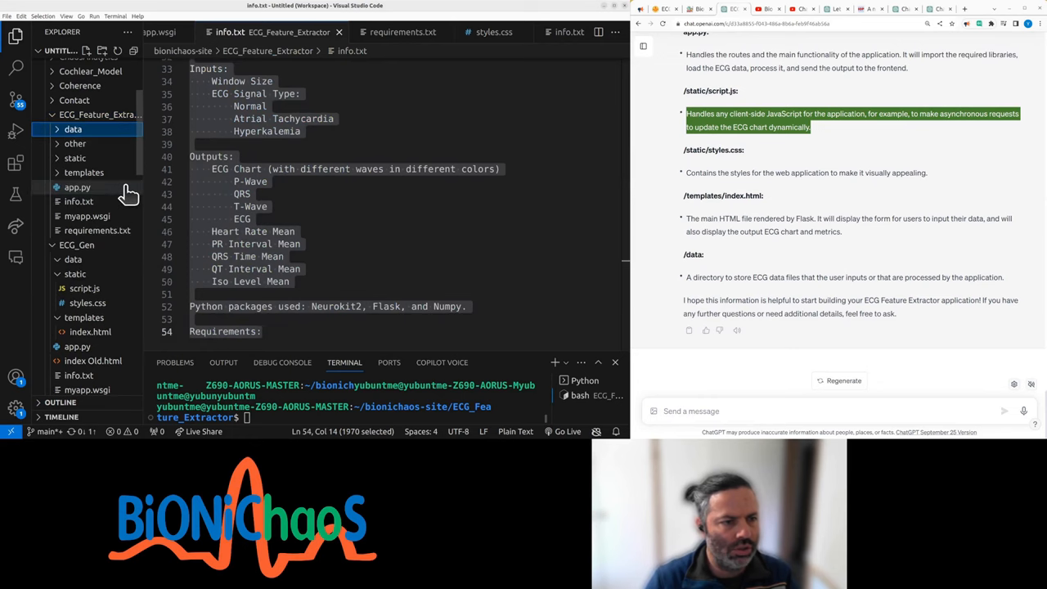
mouse_move(118, 194)
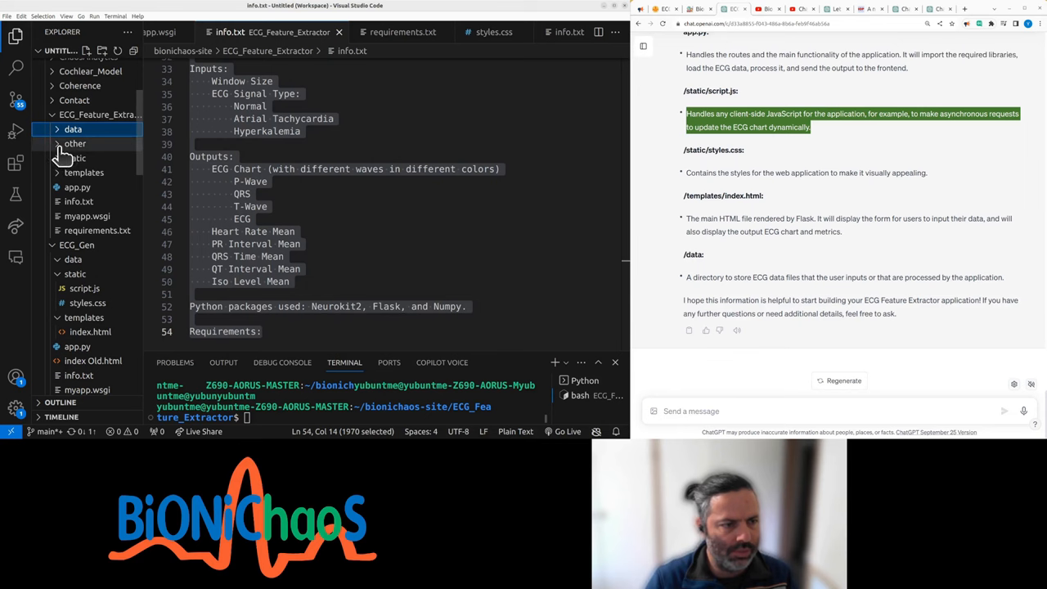
click(75, 143)
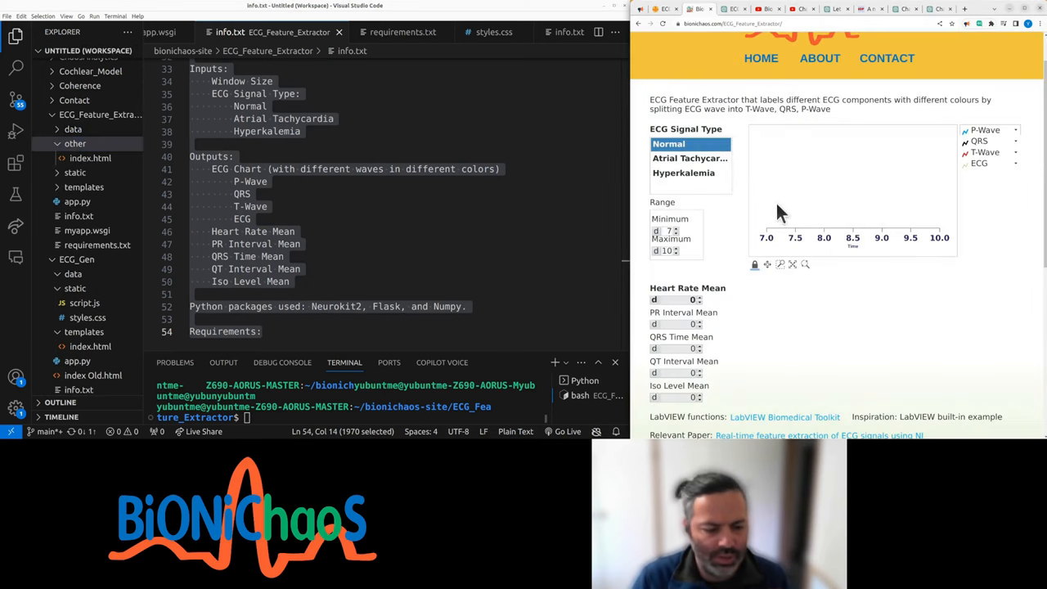
scroll(down, 3)
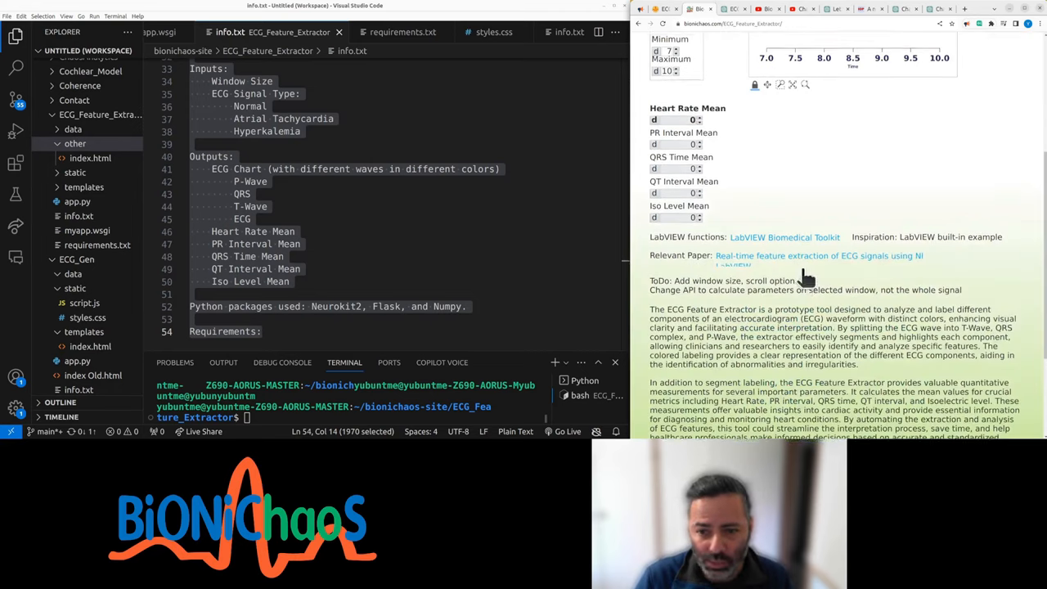
scroll(up, 3)
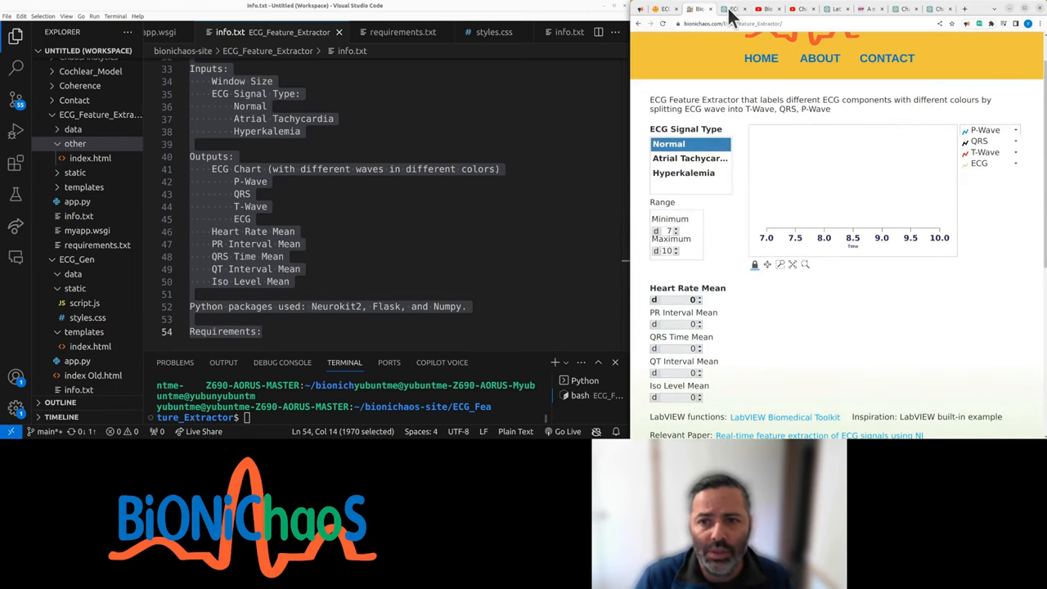
click(733, 9)
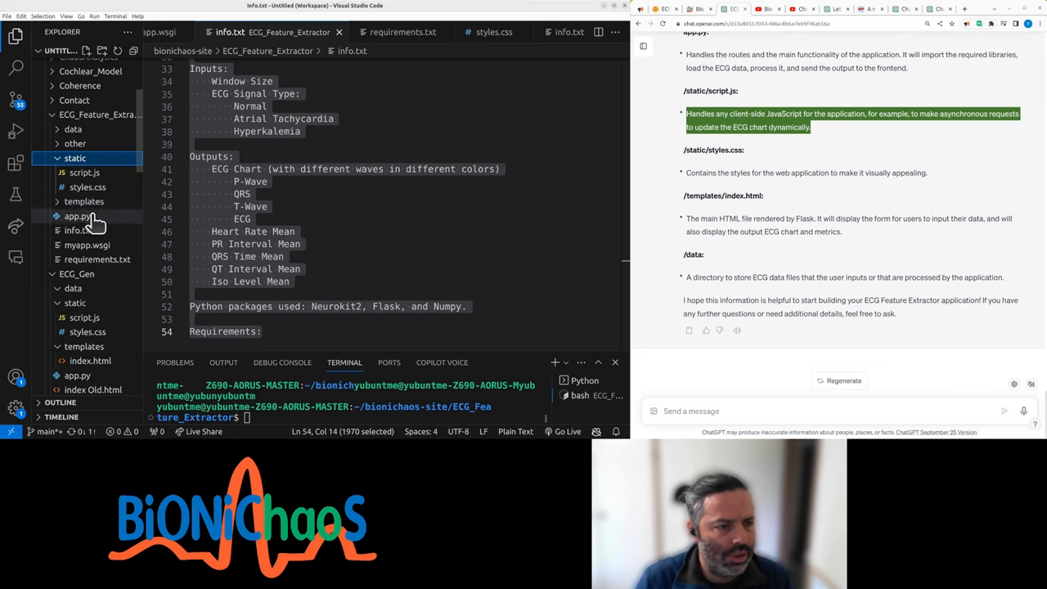
Open the Feature Extractor's app.py, end it with app.run(debug=True), and send the code to ChatGPT.
click(85, 173)
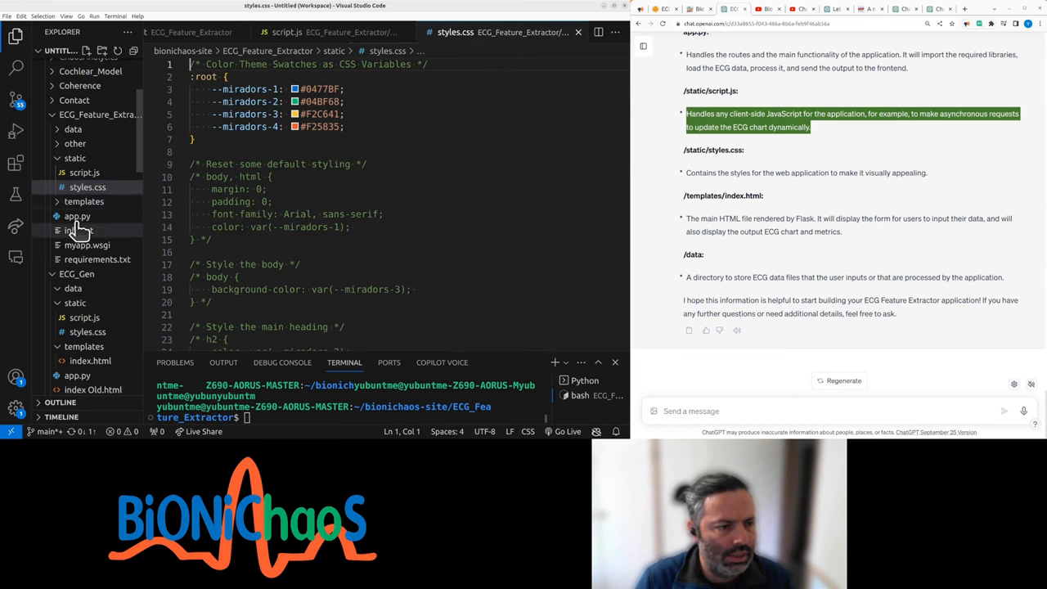
click(77, 215)
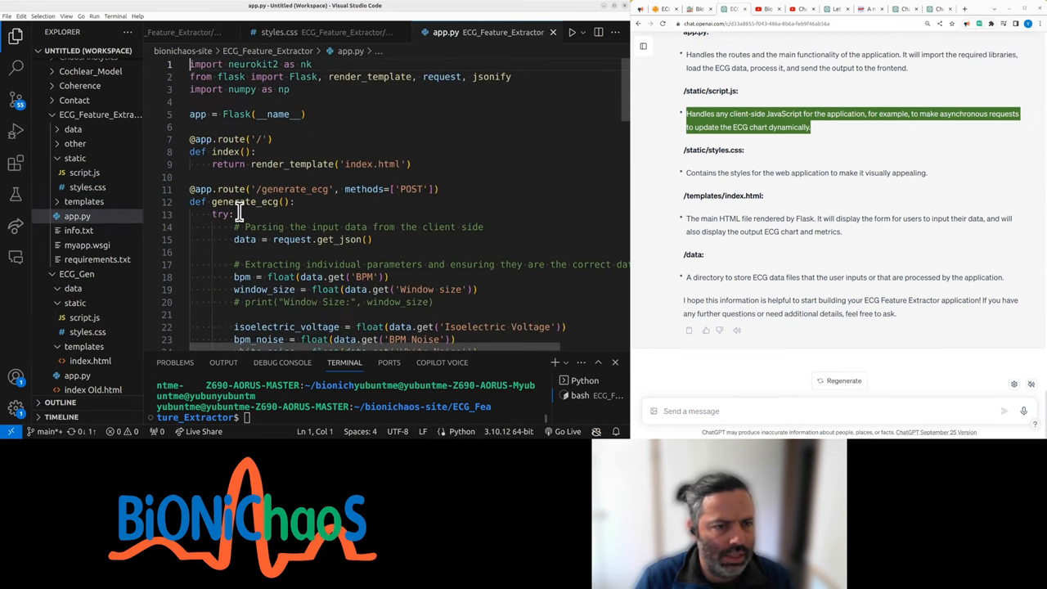
mouse_move(233, 168)
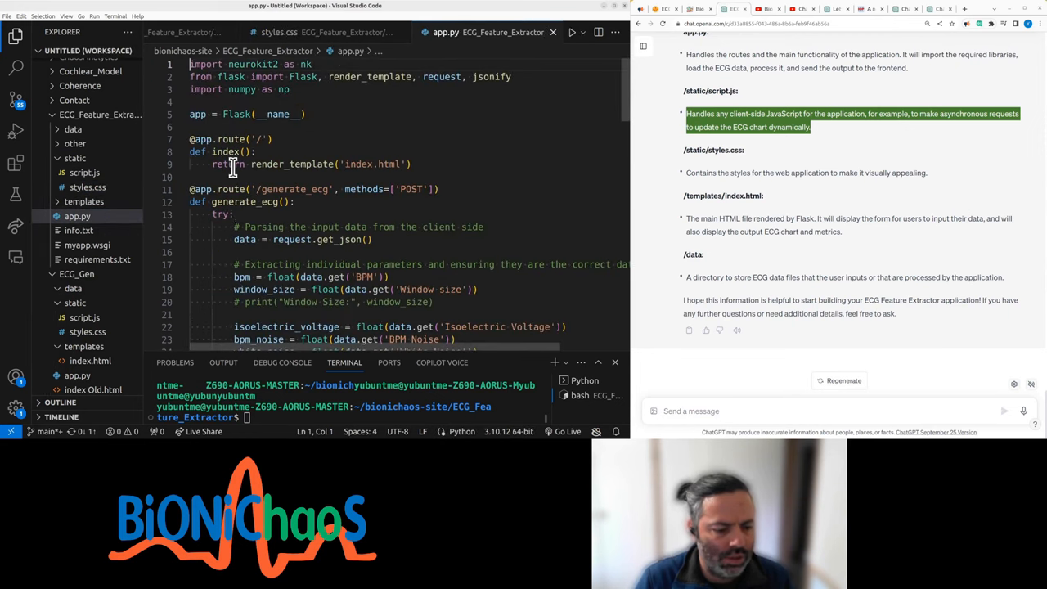
mouse_move(87, 245)
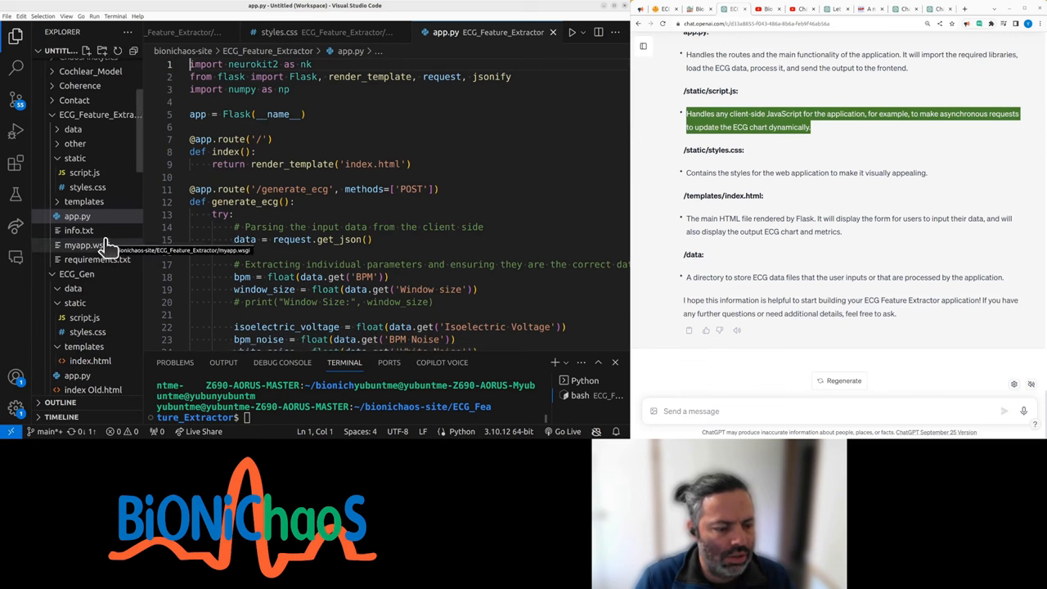
scroll(down, 3)
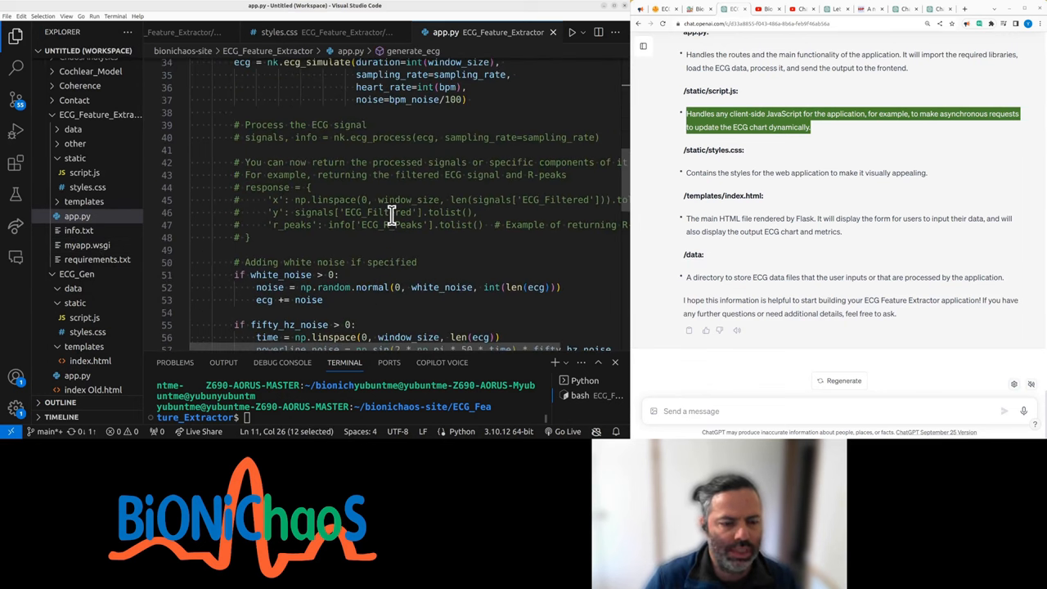
scroll(down, 3)
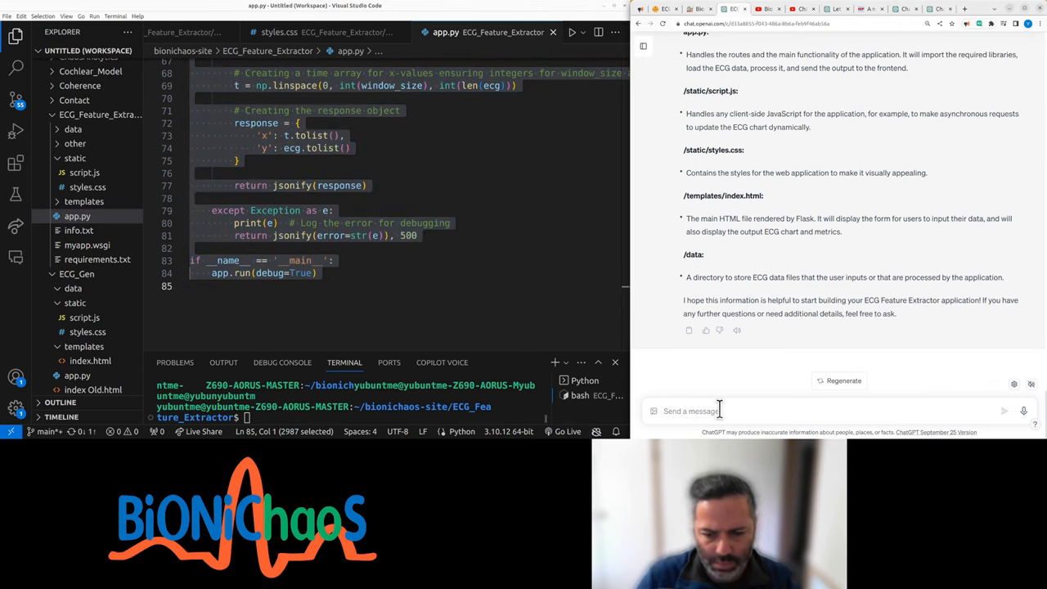
text(app.run(debug=True))
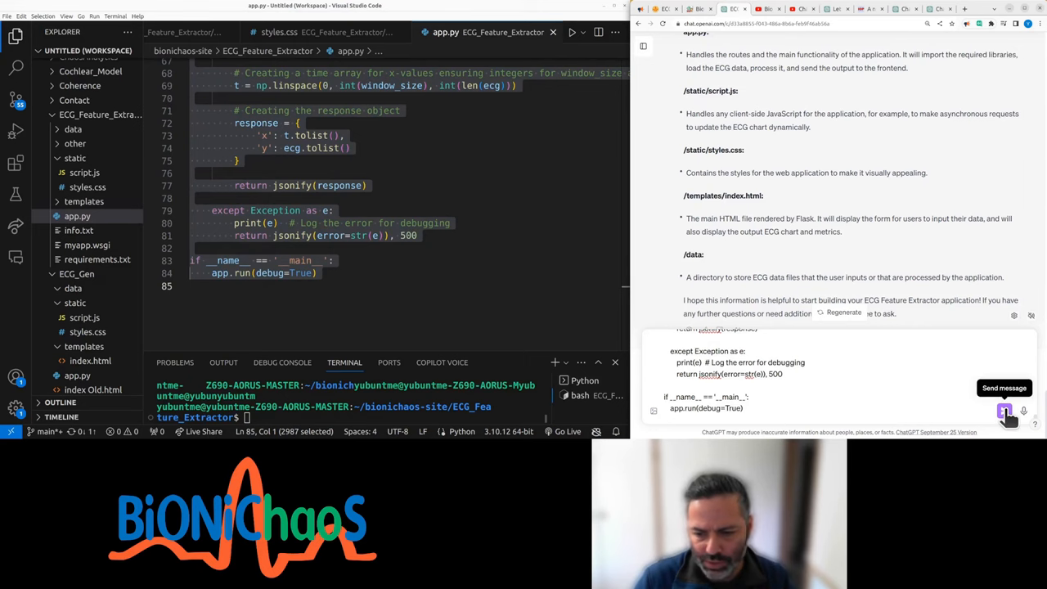
click(1005, 411)
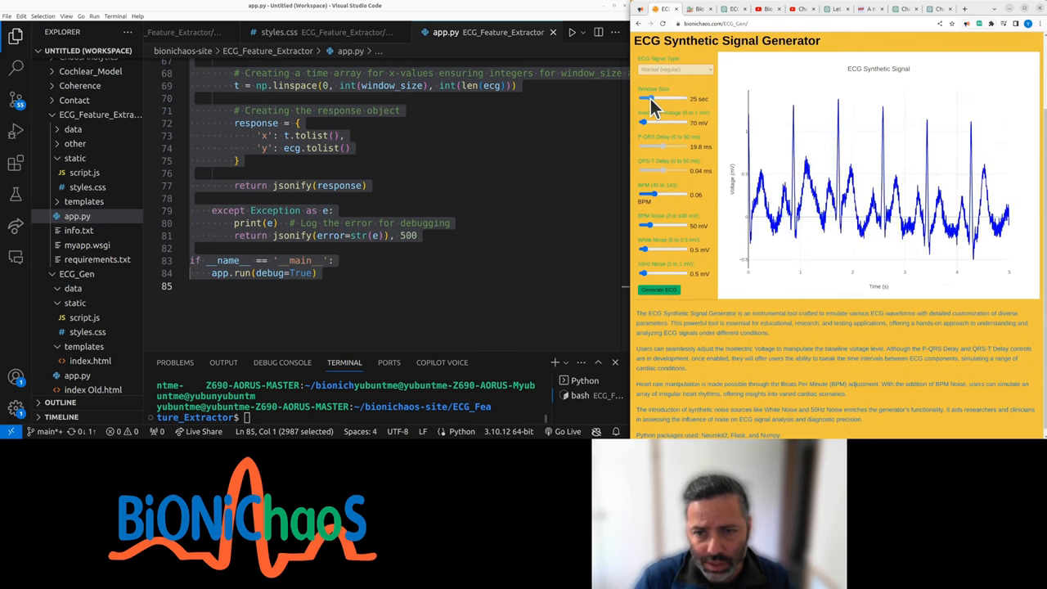
Adjust the Window Size and noise sliders, then generate two new synthetic ECG traces.
drag(644, 123, 662, 122)
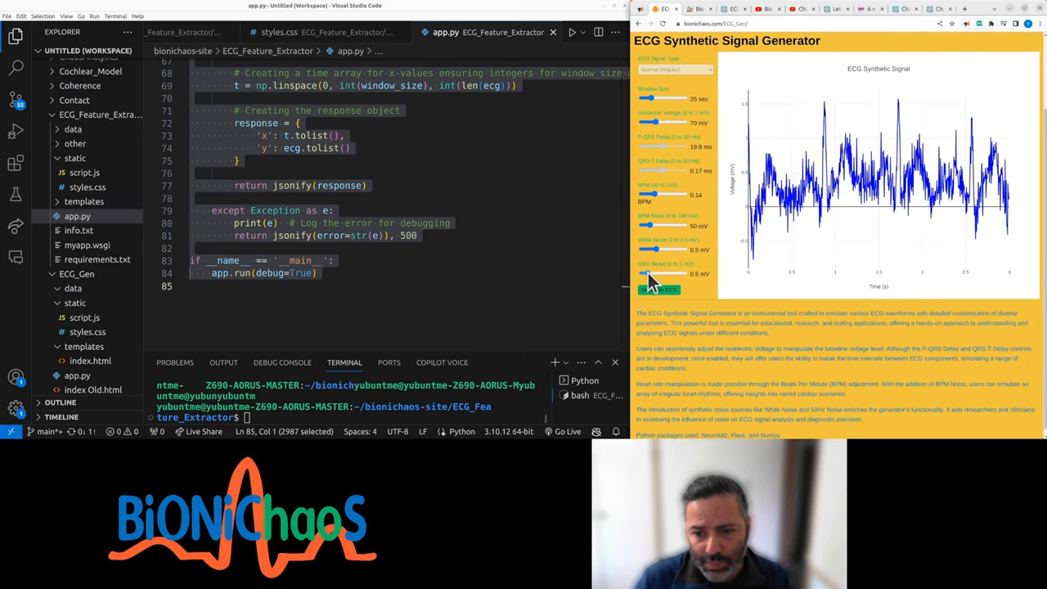
drag(649, 250, 651, 250)
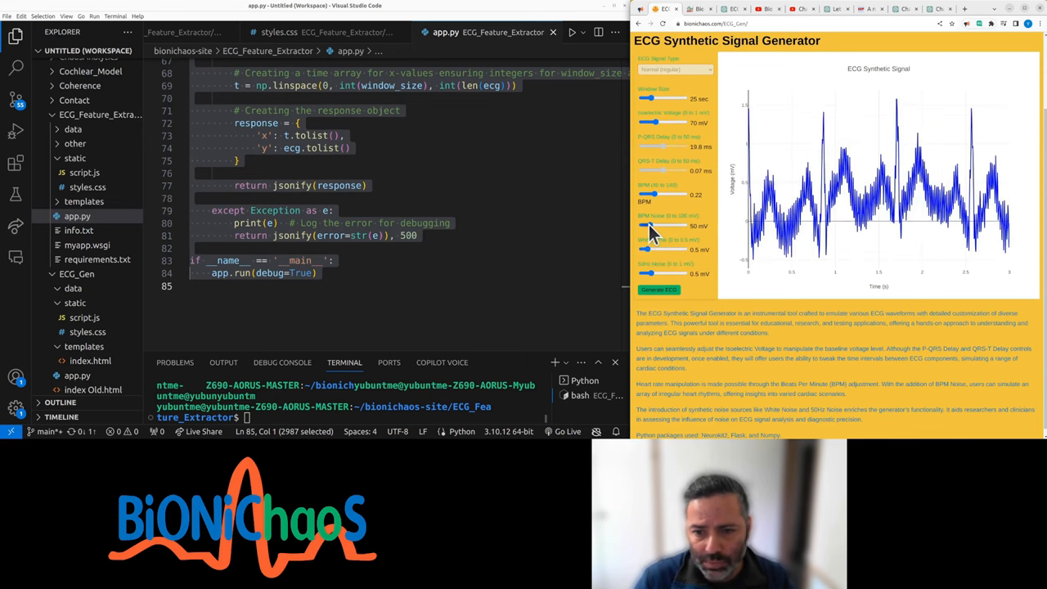
click(659, 289)
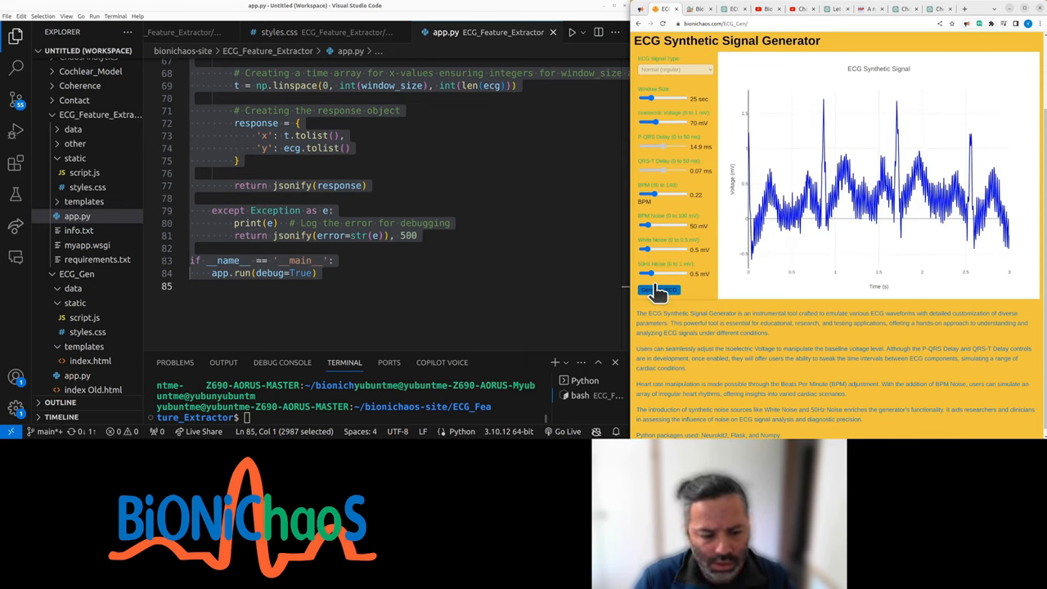
click(658, 290)
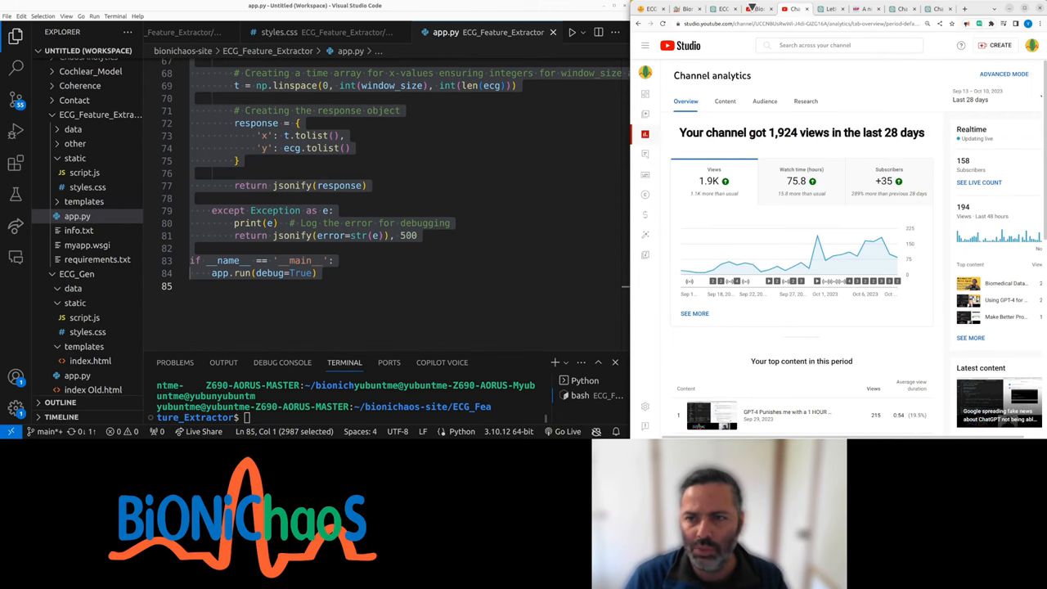
Read ChatGPT's Code Review and Sample Code Improvements on input validation and logging.
click(843, 9)
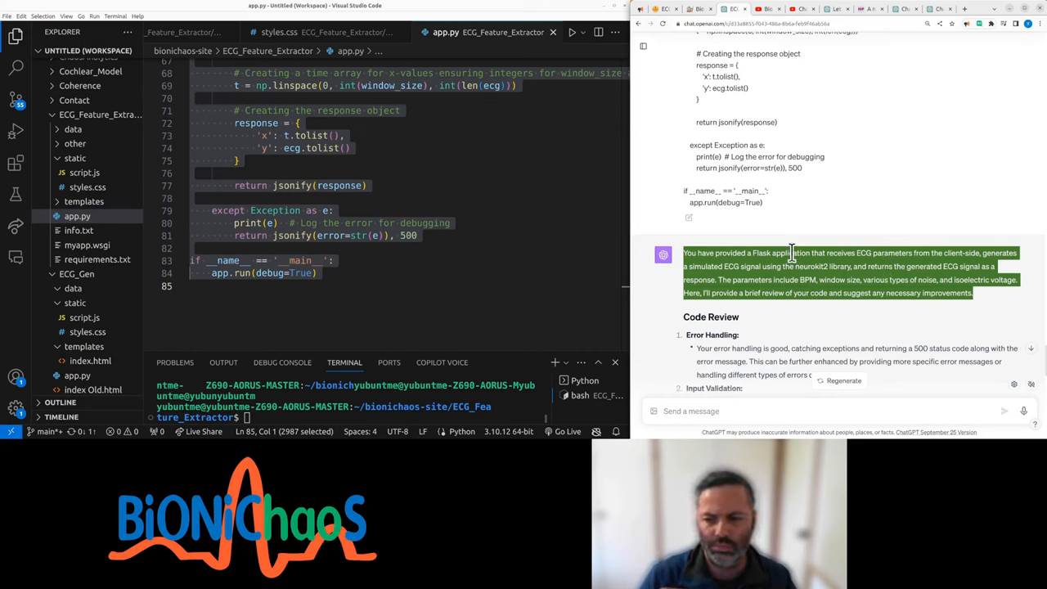
scroll(down, 3)
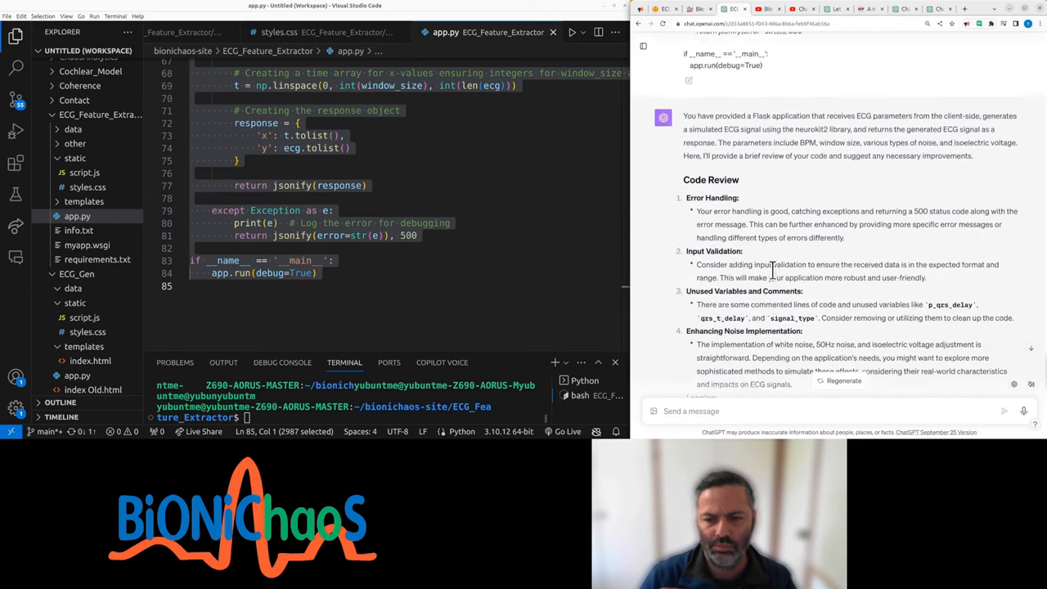
scroll(down, 3)
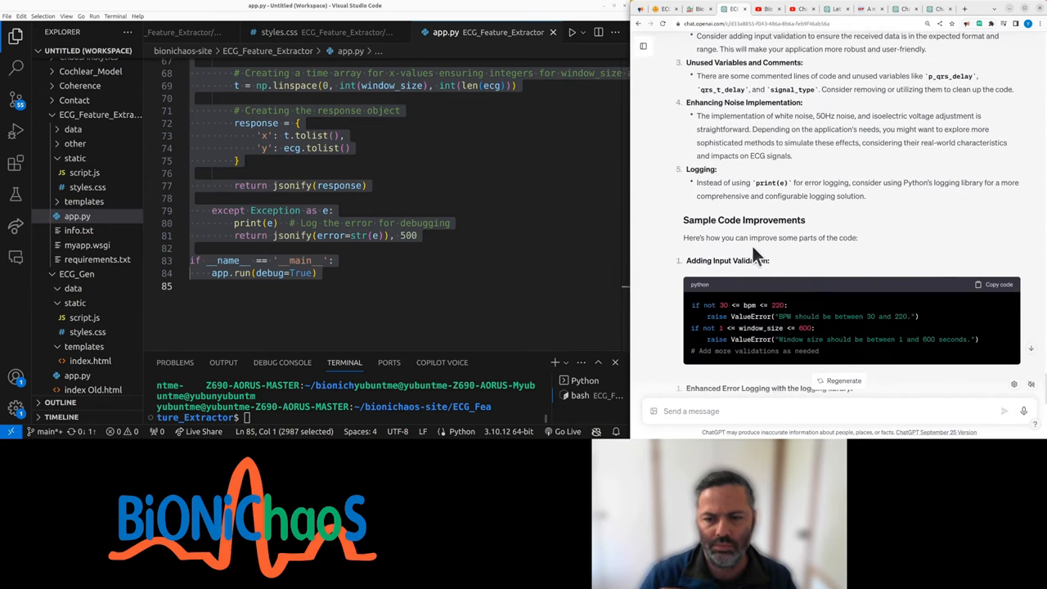
mouse_move(732, 238)
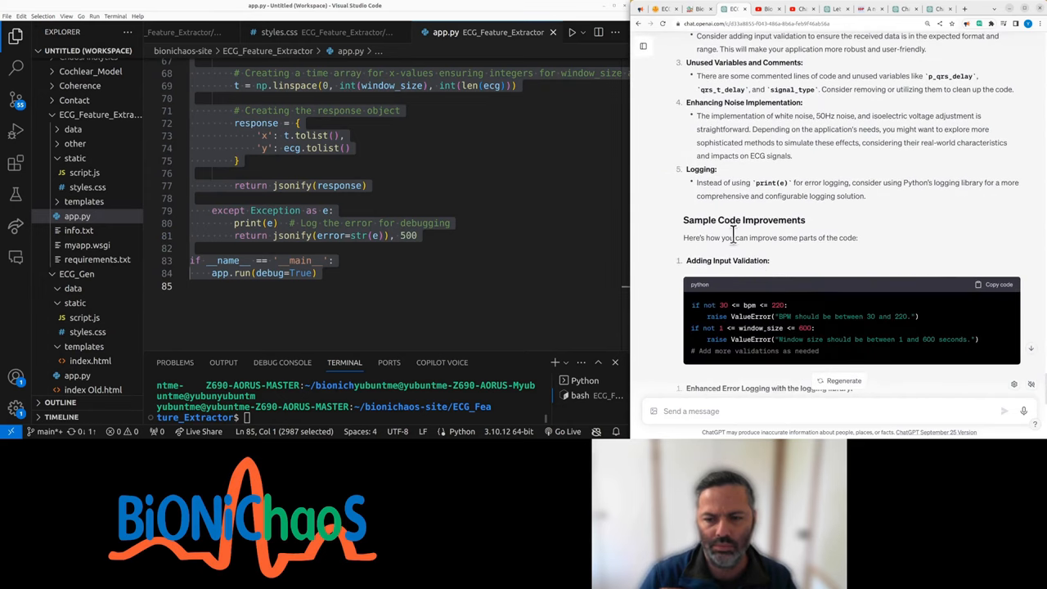
scroll(down, 3)
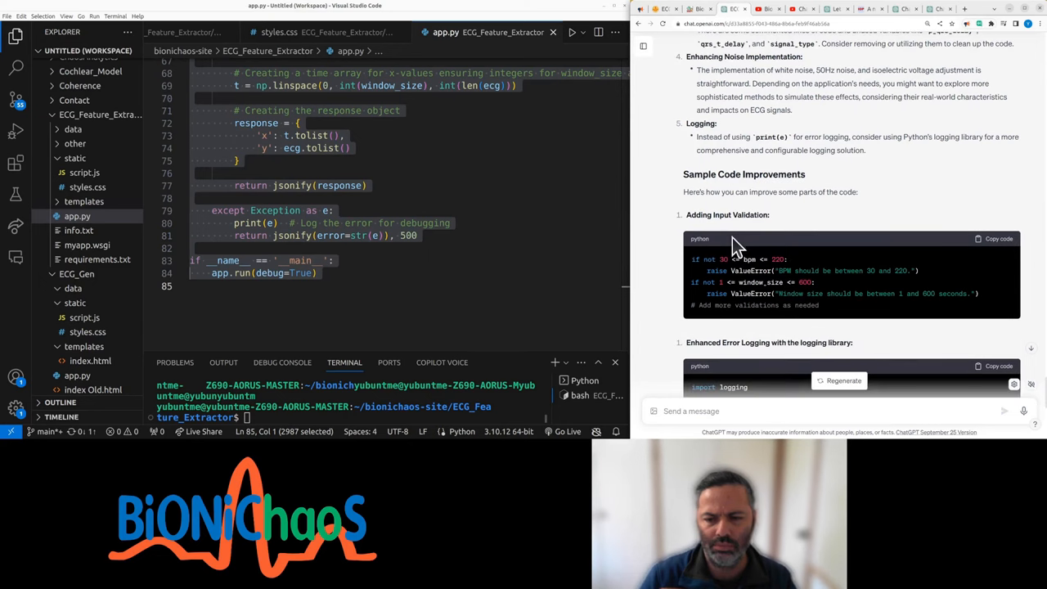
scroll(down, 3)
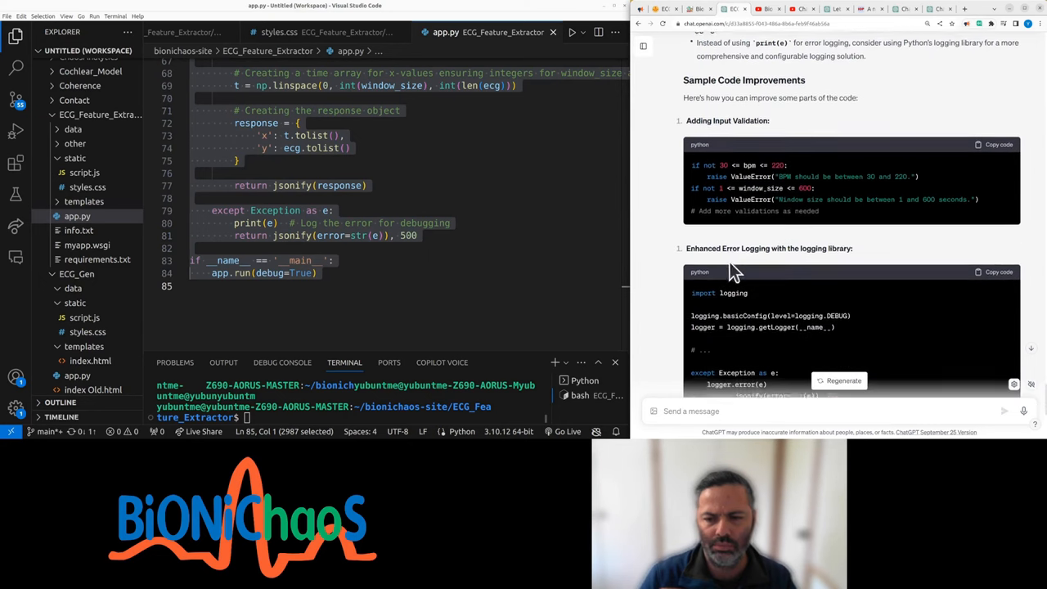
scroll(down, 3)
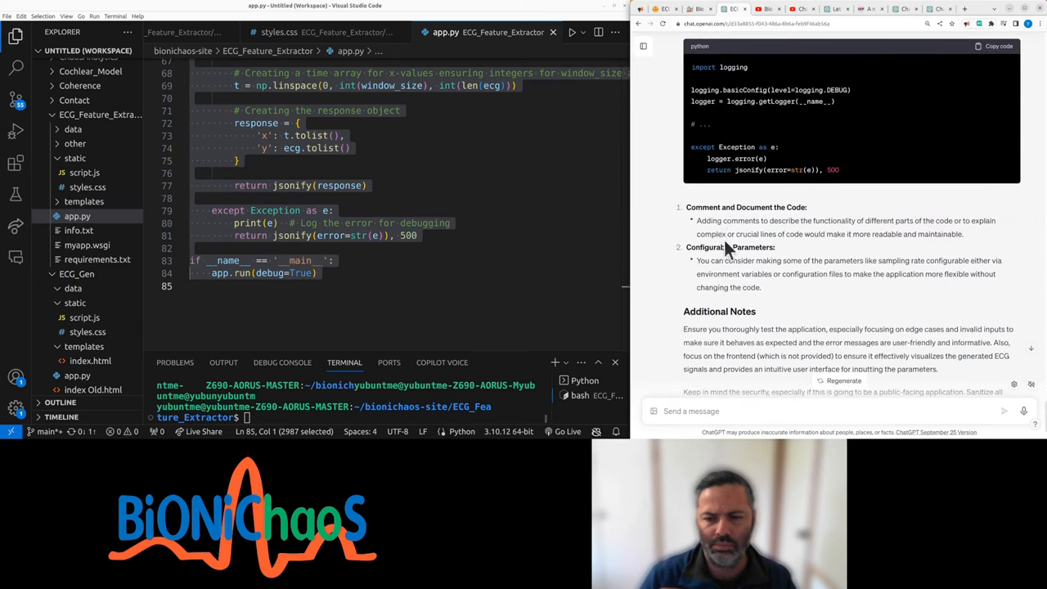
scroll(down, 3)
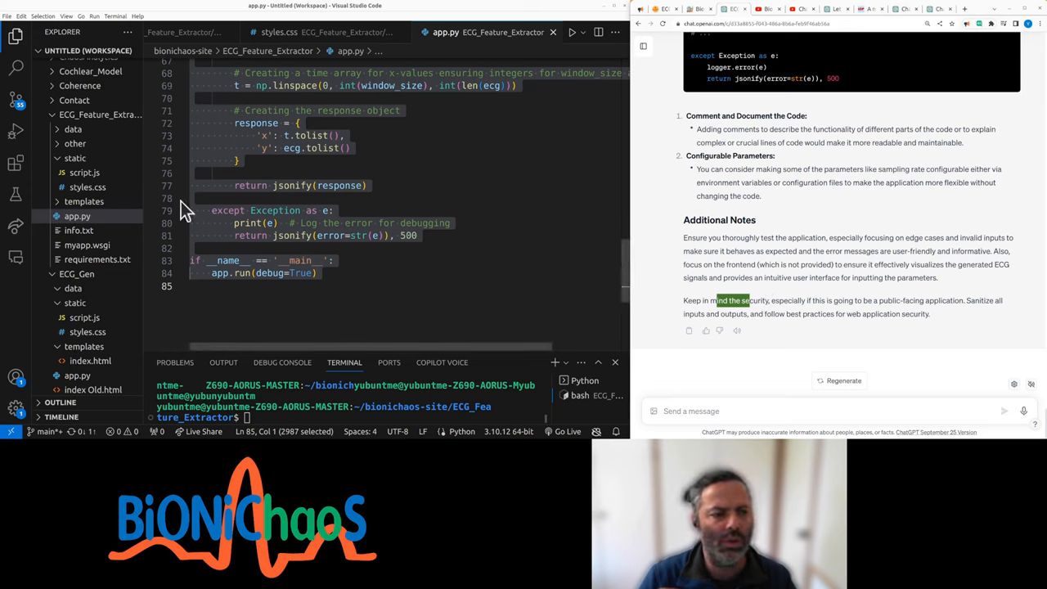
click(78, 230)
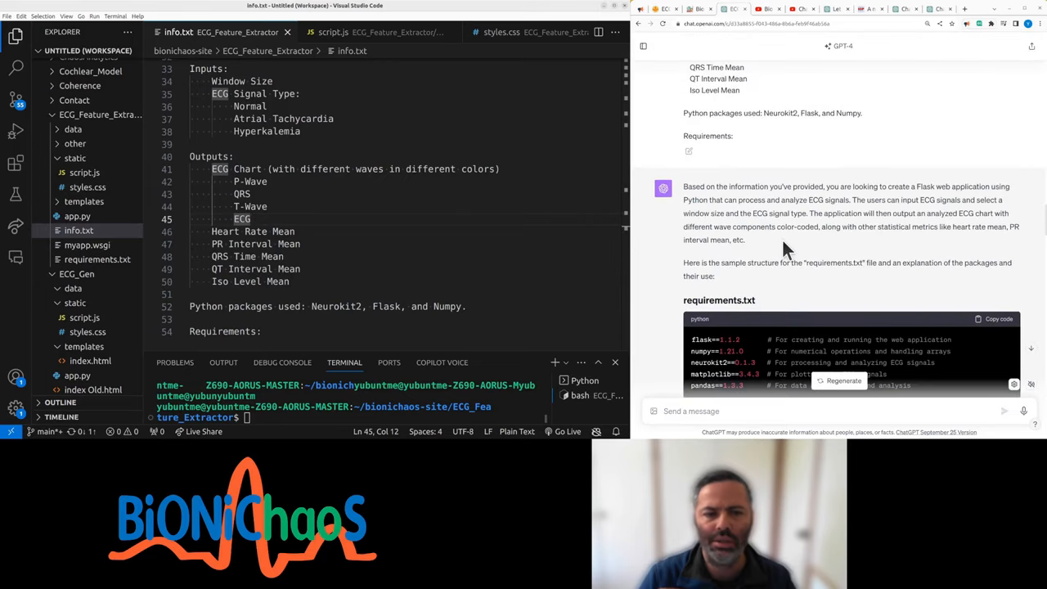
Add 'modify app.py and script.js' to the Requirements line in info.txt.
scroll(down, 3)
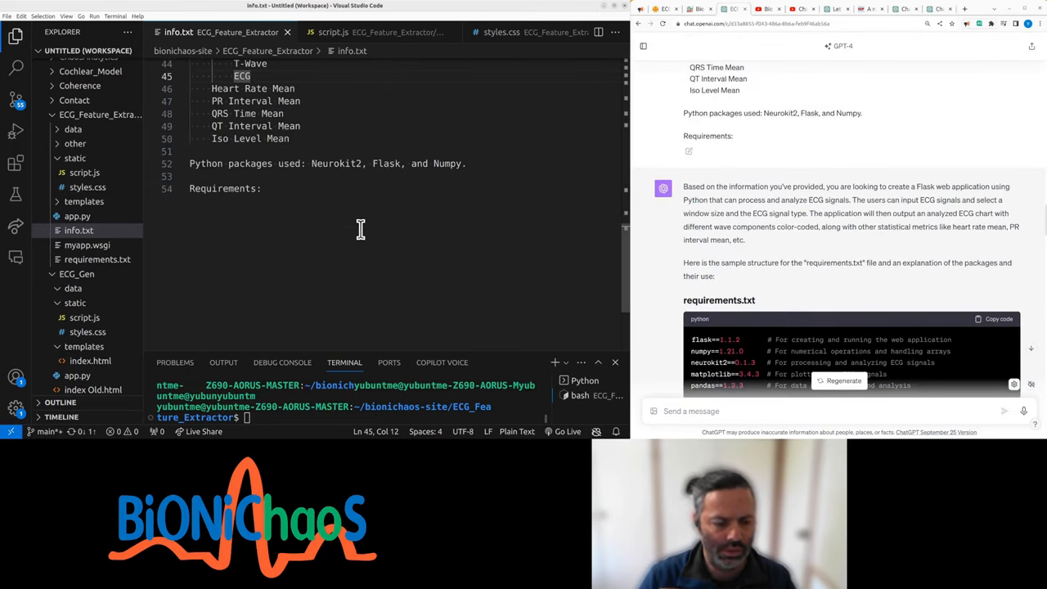
key(ctrl+a)
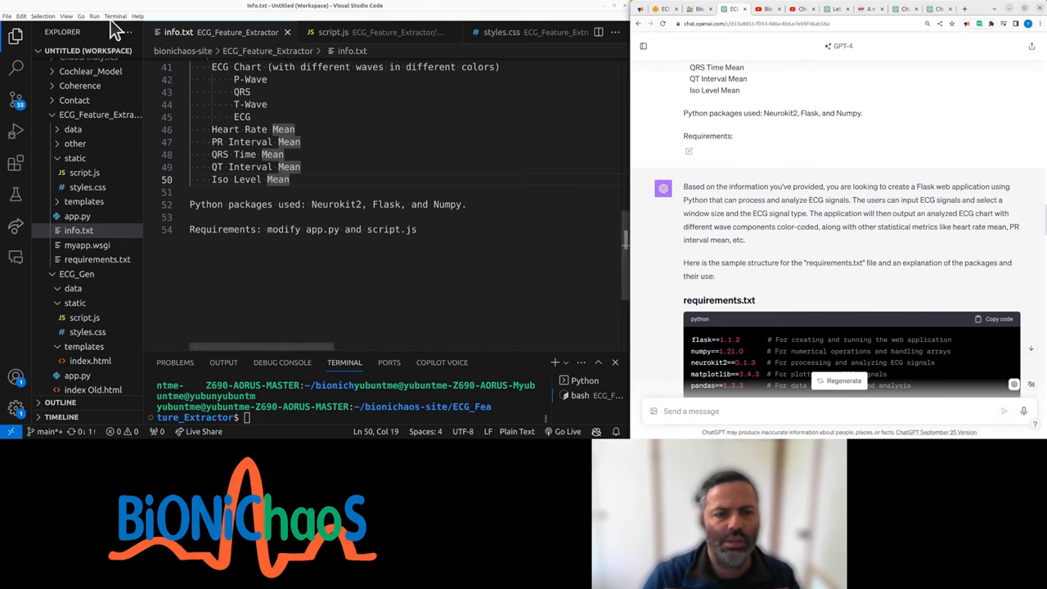
click(334, 32)
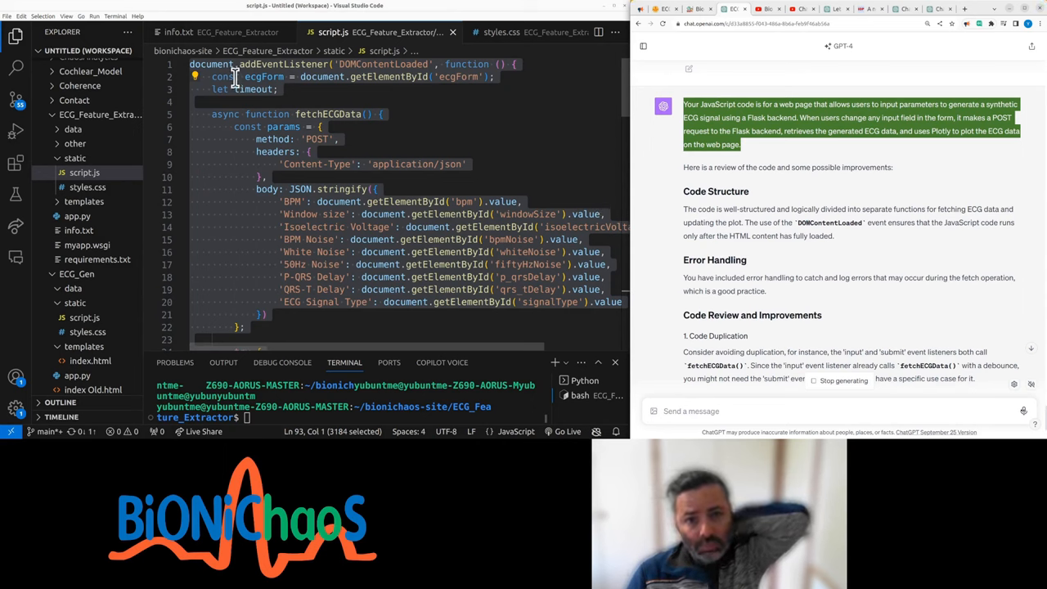
mouse_move(242, 79)
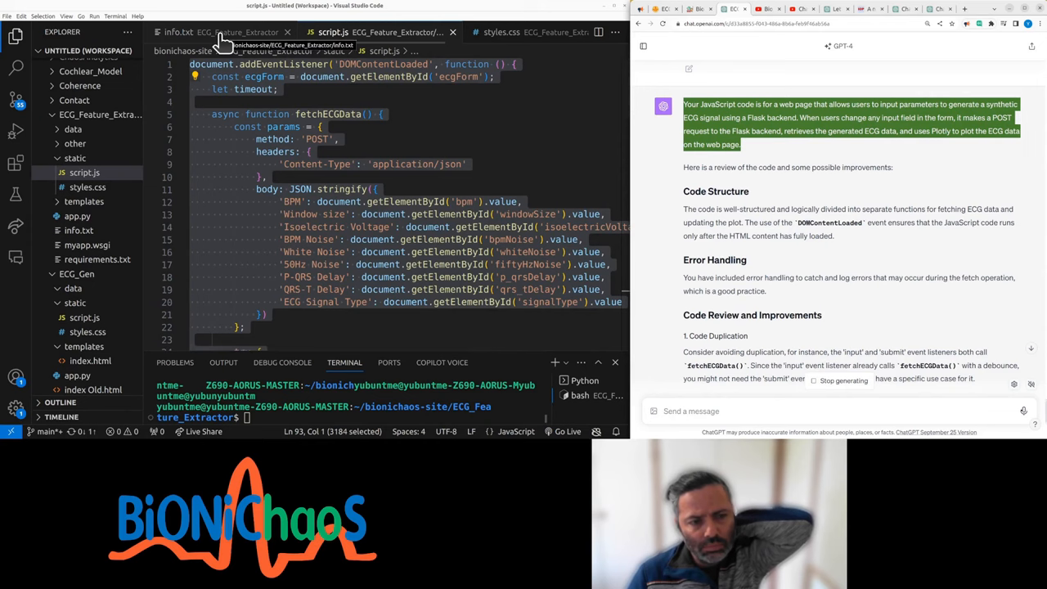
Paste info.txt's notes on inputs, outputs, packages and requirements into ChatGPT's message box.
click(178, 32)
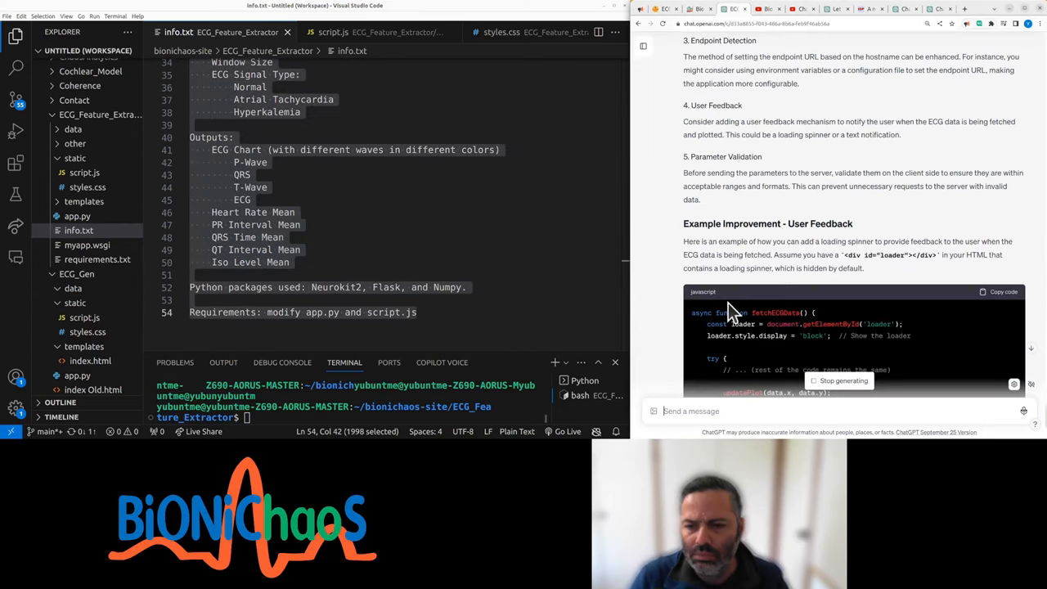
scroll(down, 3)
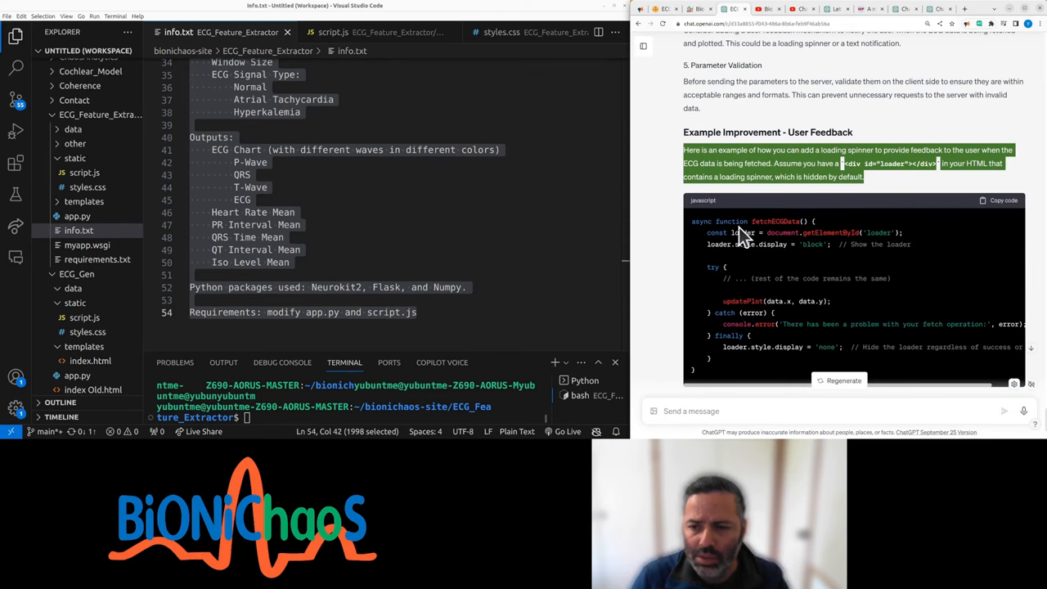
scroll(down, 3)
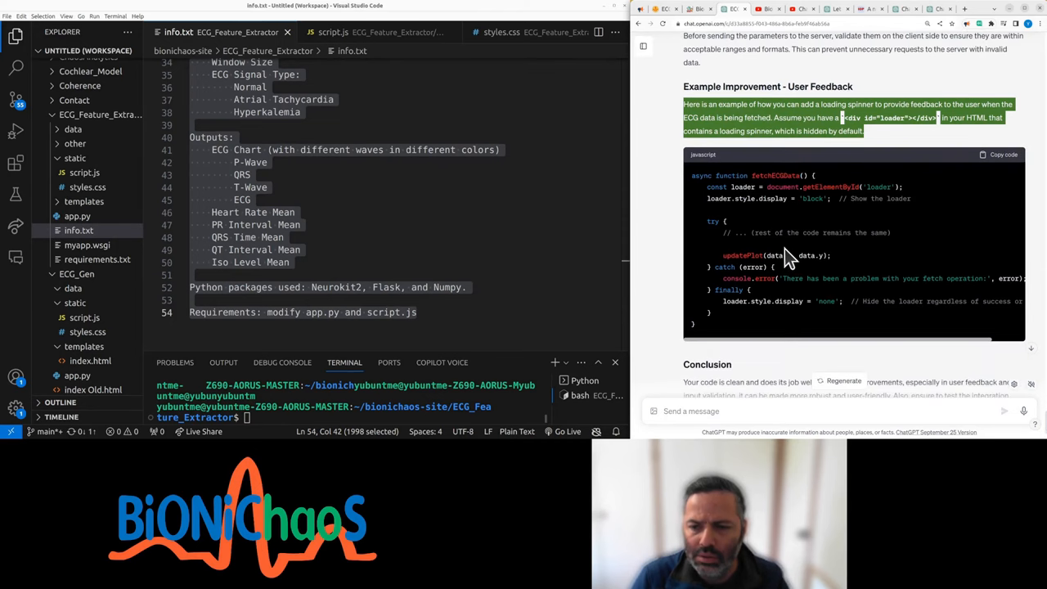
mouse_move(1018, 335)
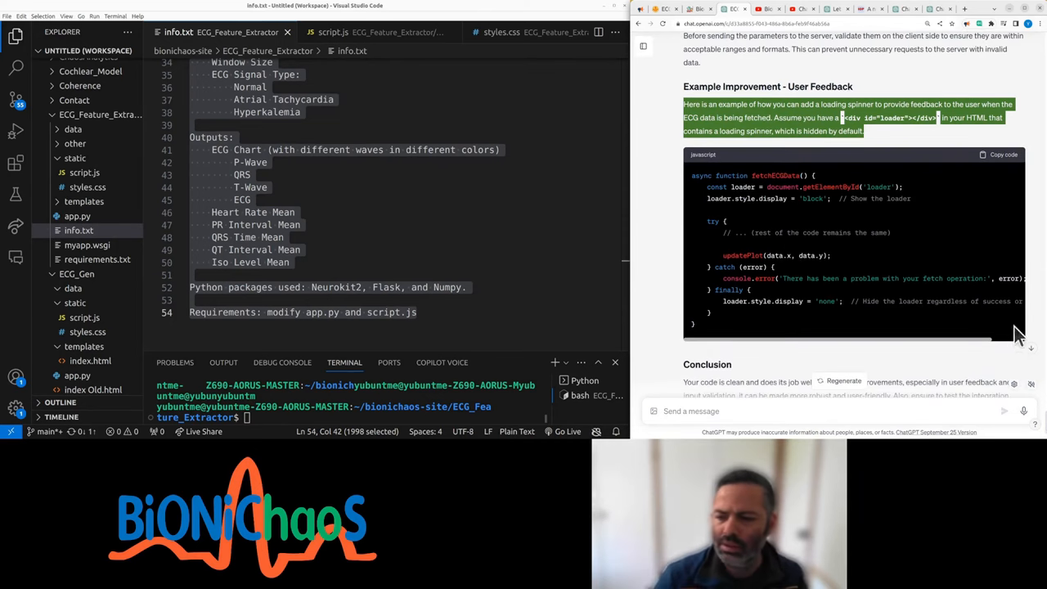
scroll(down, 3)
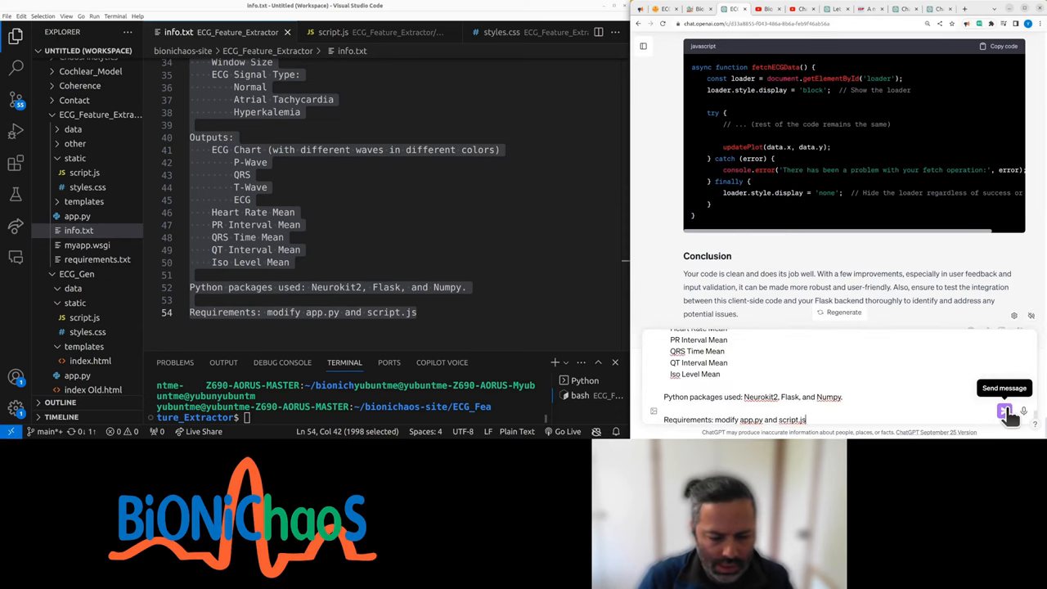
Send the project notes and read ChatGPT's proposed app.py changes, highlighting key paragraphs.
click(1005, 412)
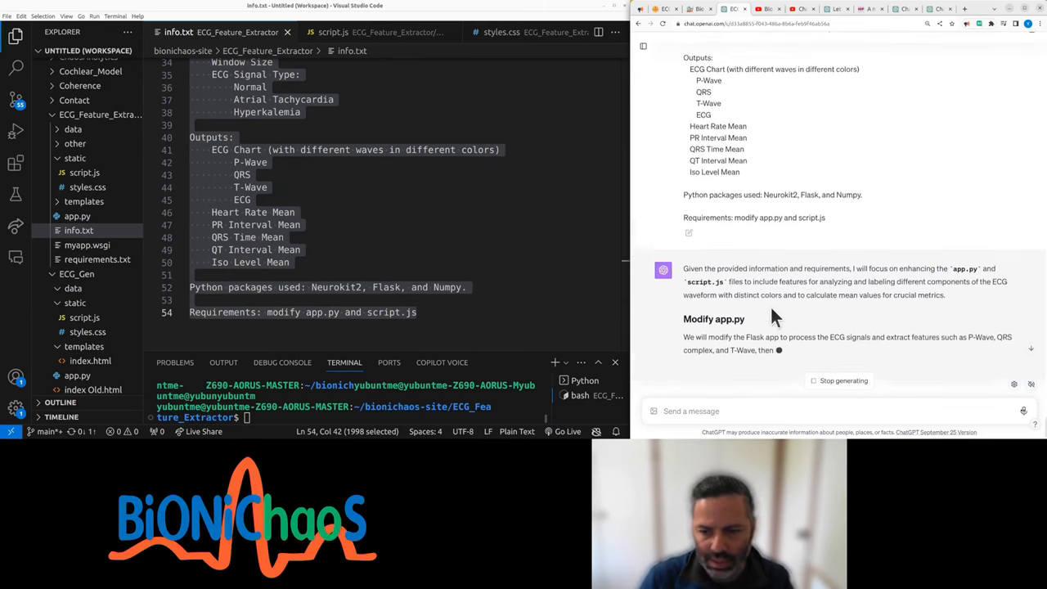
right_click(818, 290)
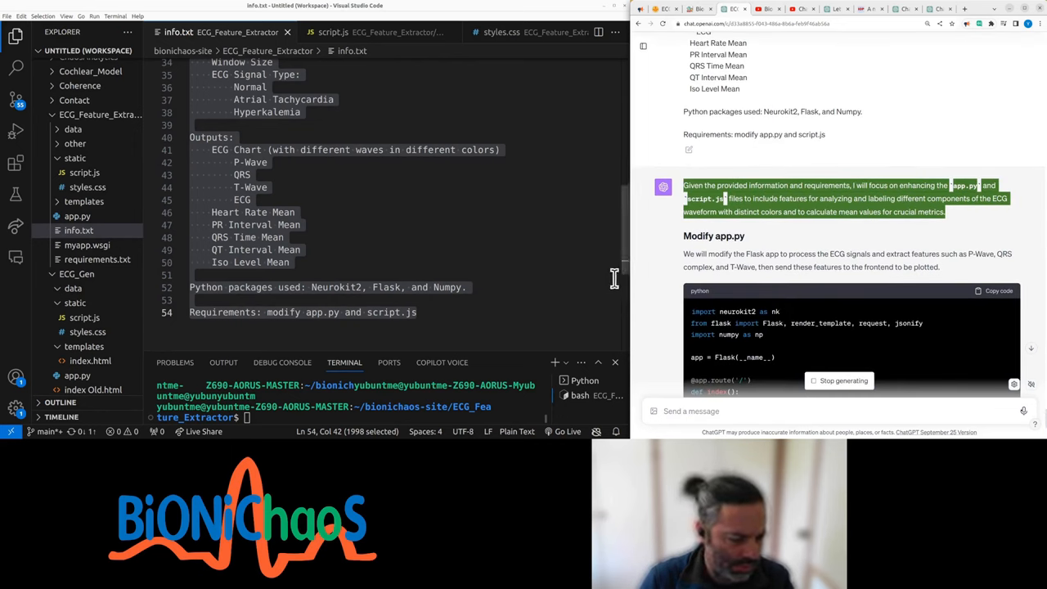
mouse_move(765, 254)
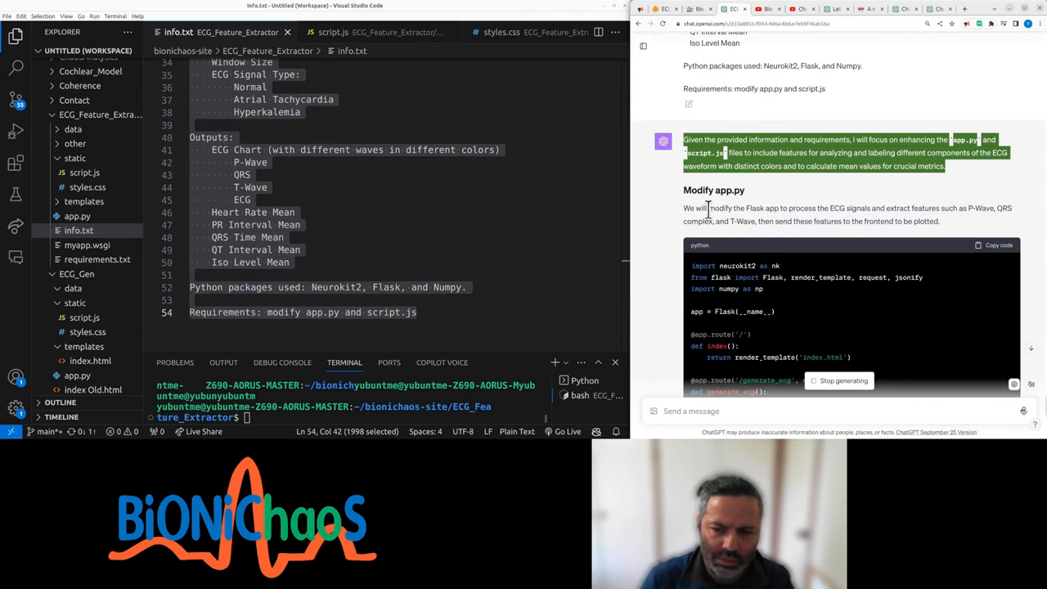
right_click(848, 214)
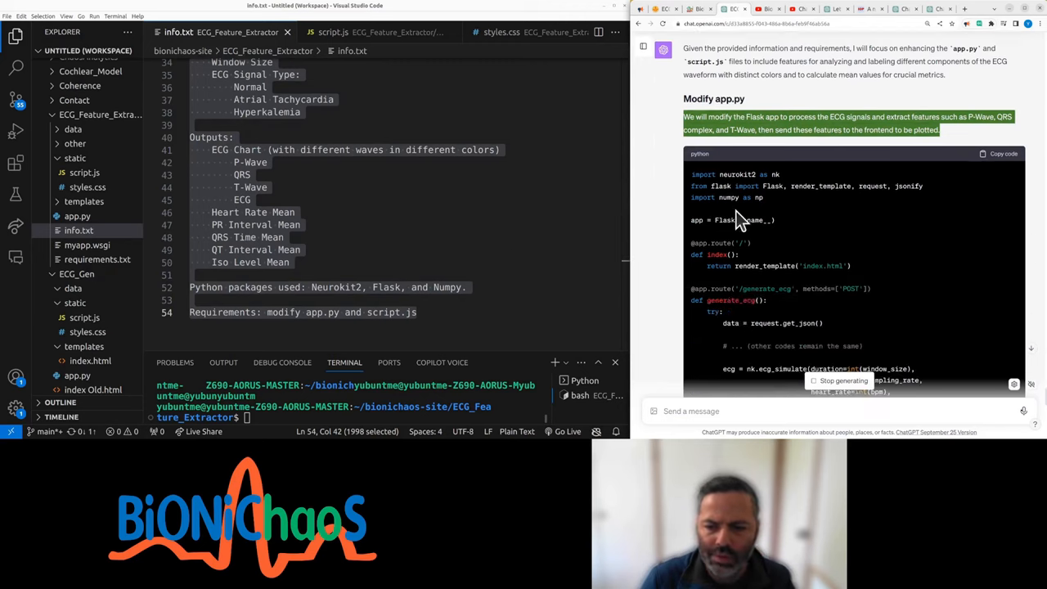
scroll(down, 3)
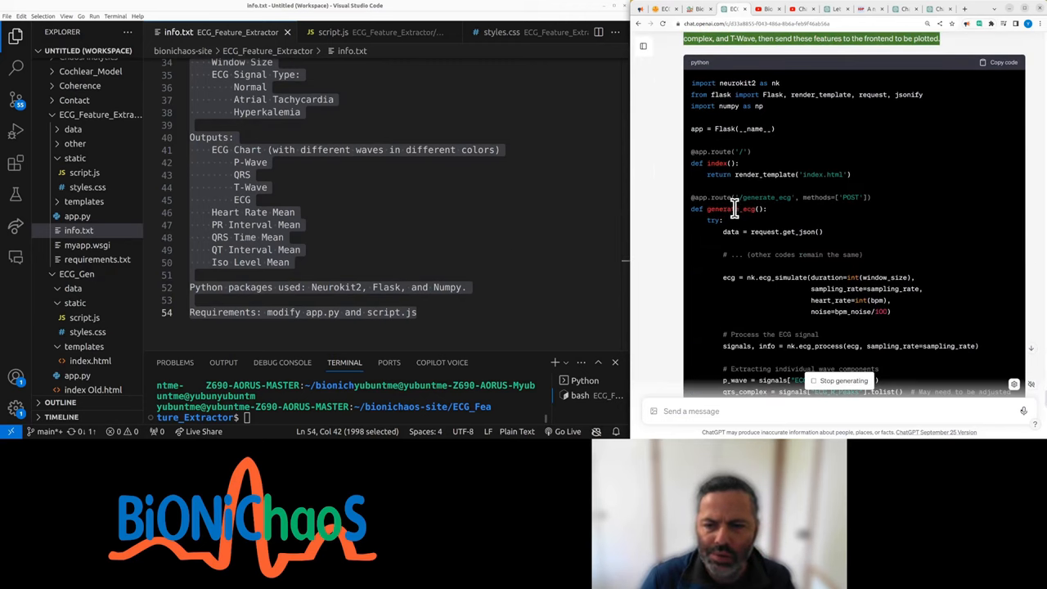
scroll(down, 3)
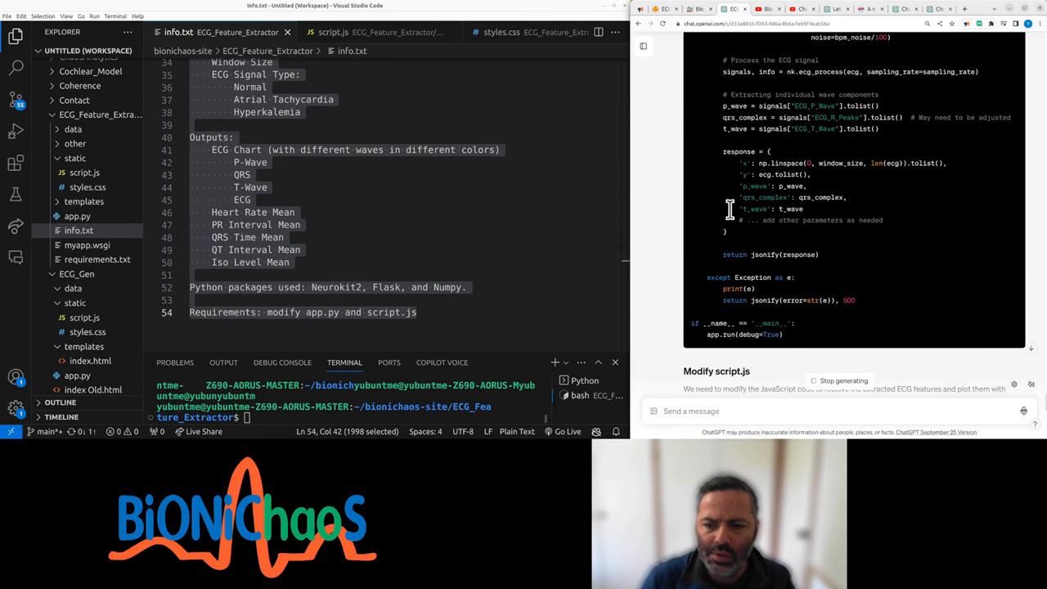
mouse_move(350, 75)
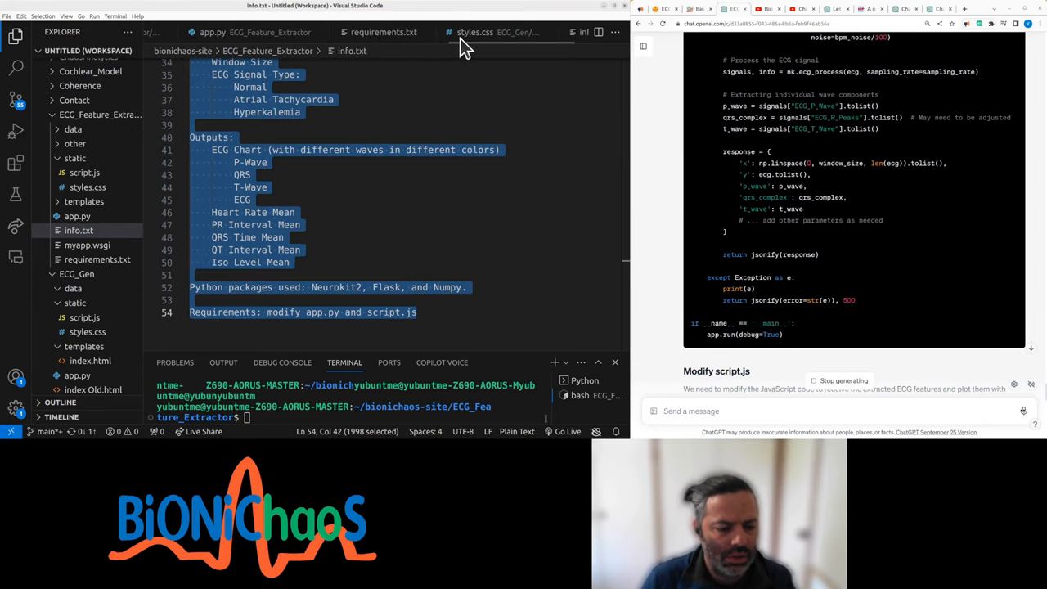
Switch to app.py, scroll through it, and highlight every use of nk.
click(614, 32)
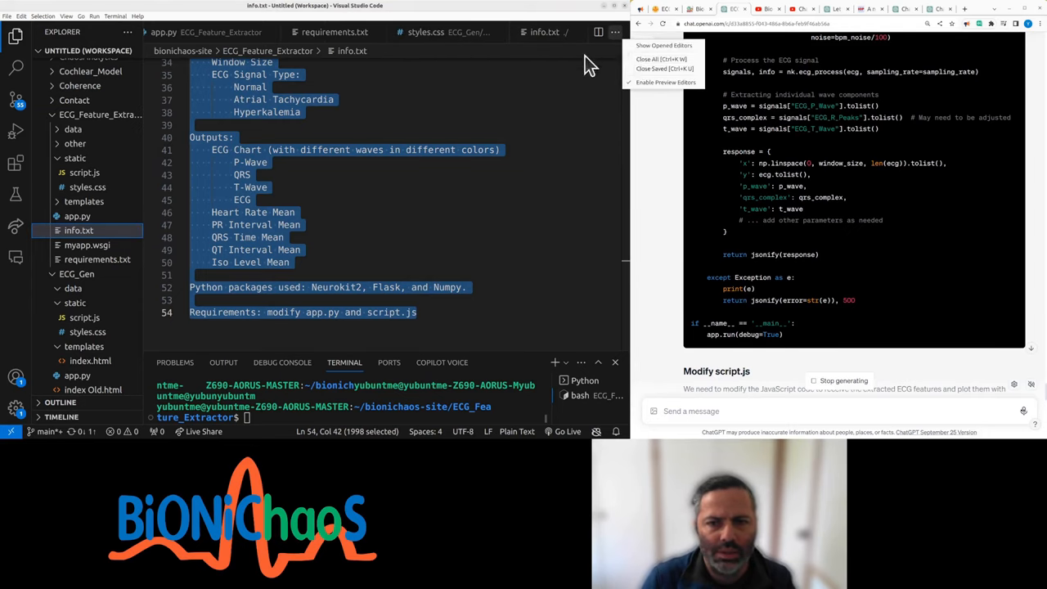
click(661, 59)
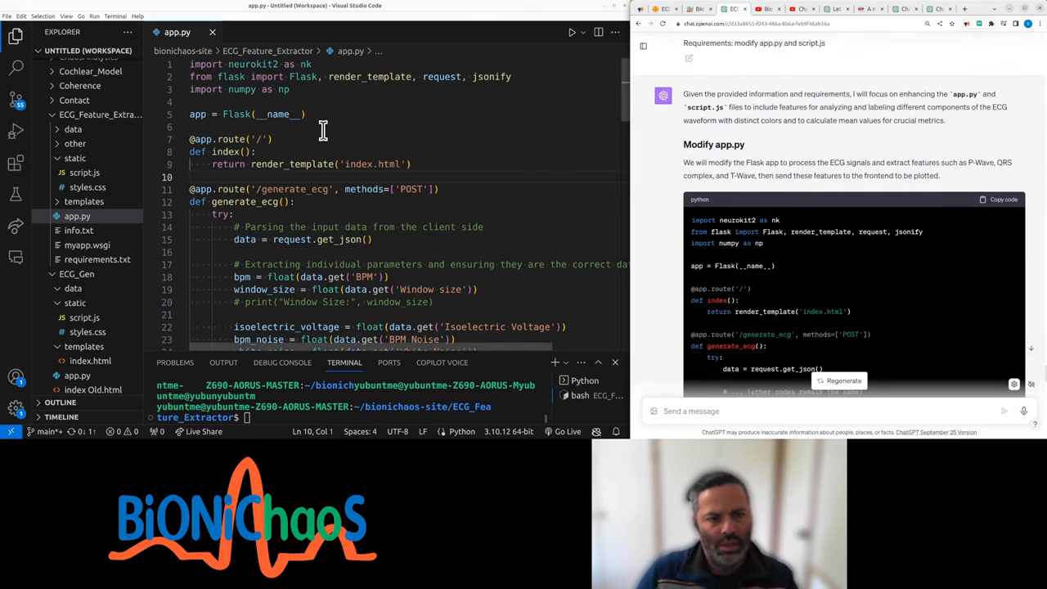
mouse_move(343, 182)
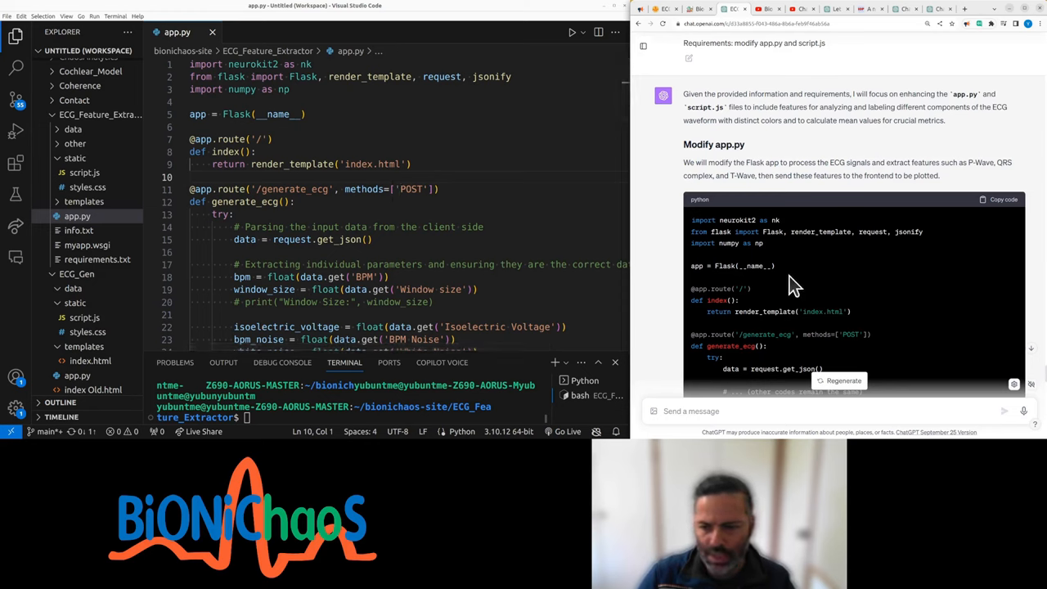
scroll(down, 3)
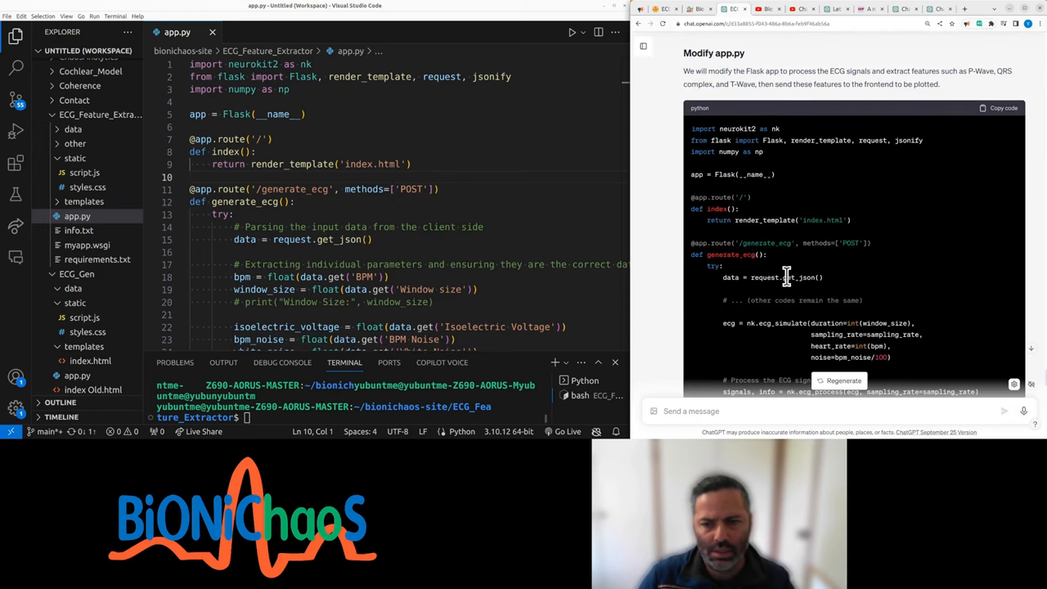
scroll(down, 3)
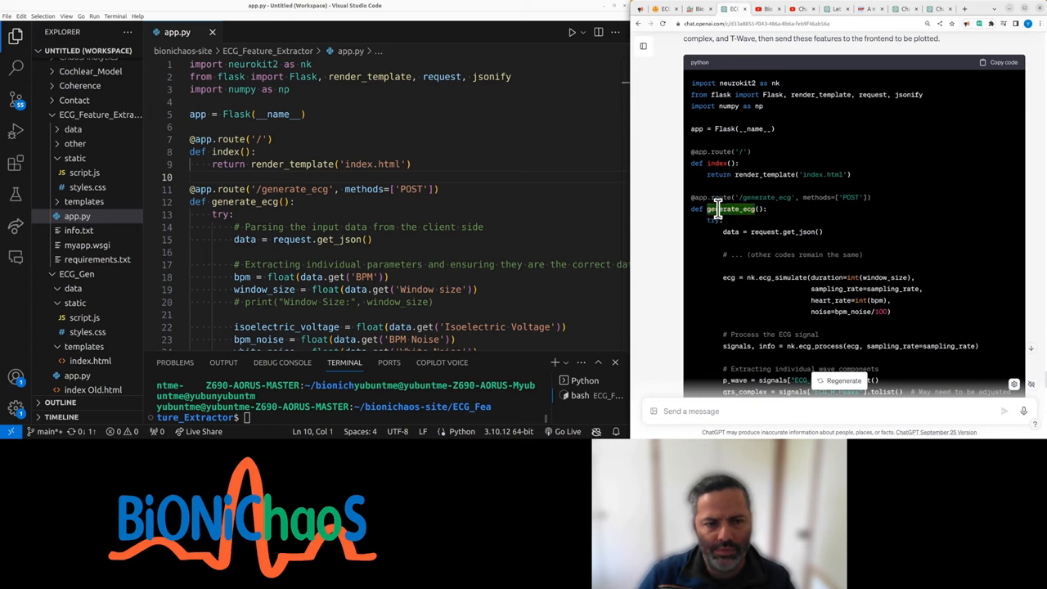
mouse_move(352, 239)
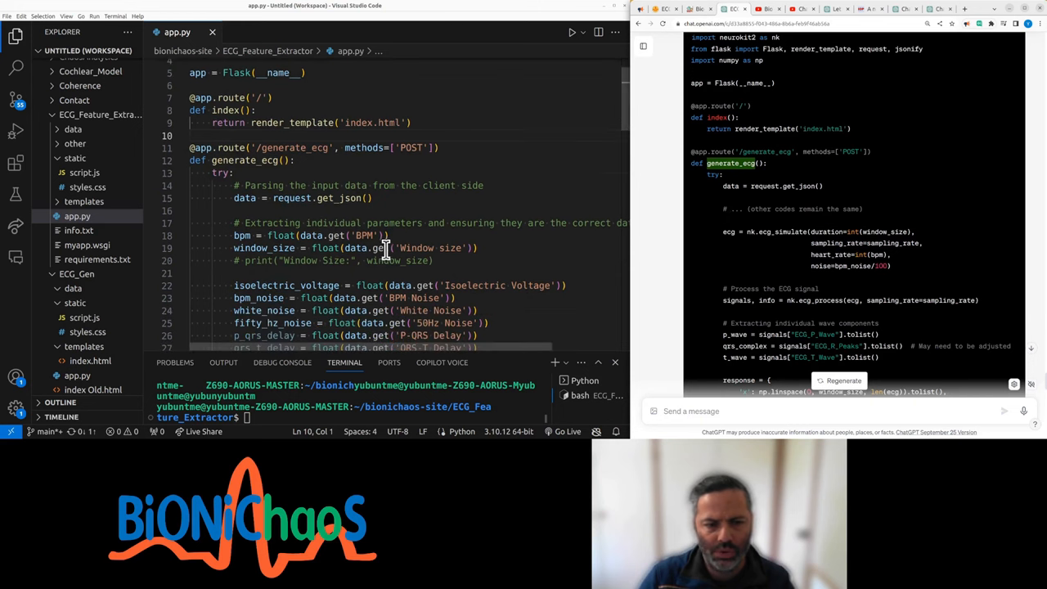
scroll(down, 3)
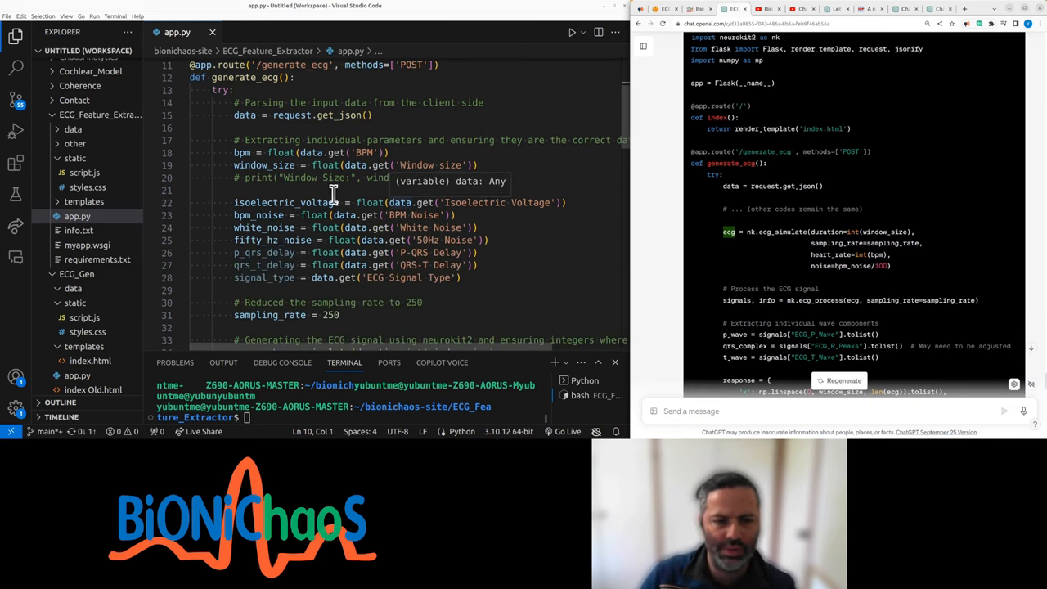
scroll(down, 3)
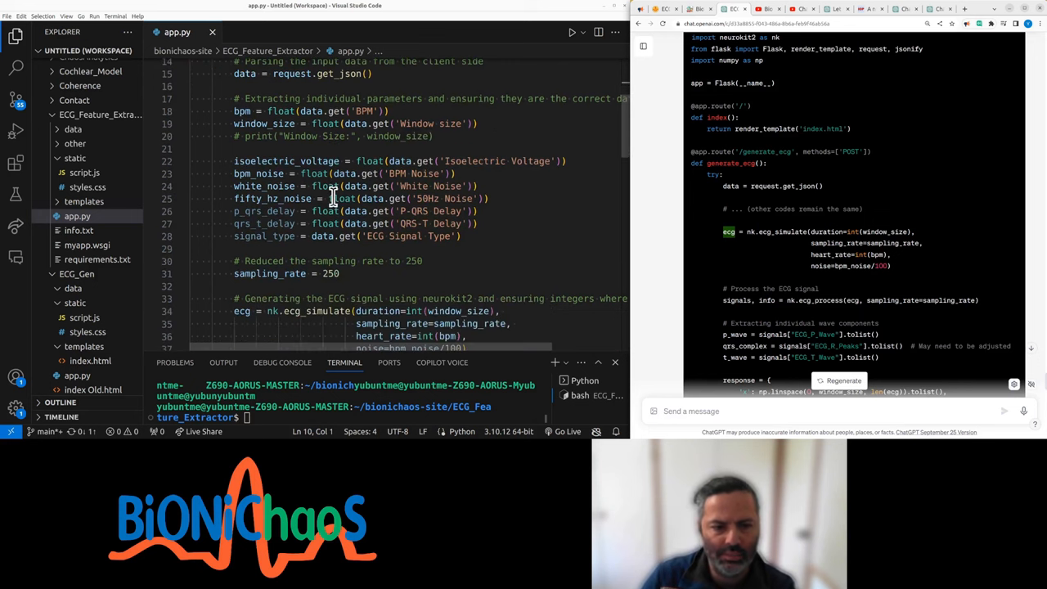
scroll(down, 3)
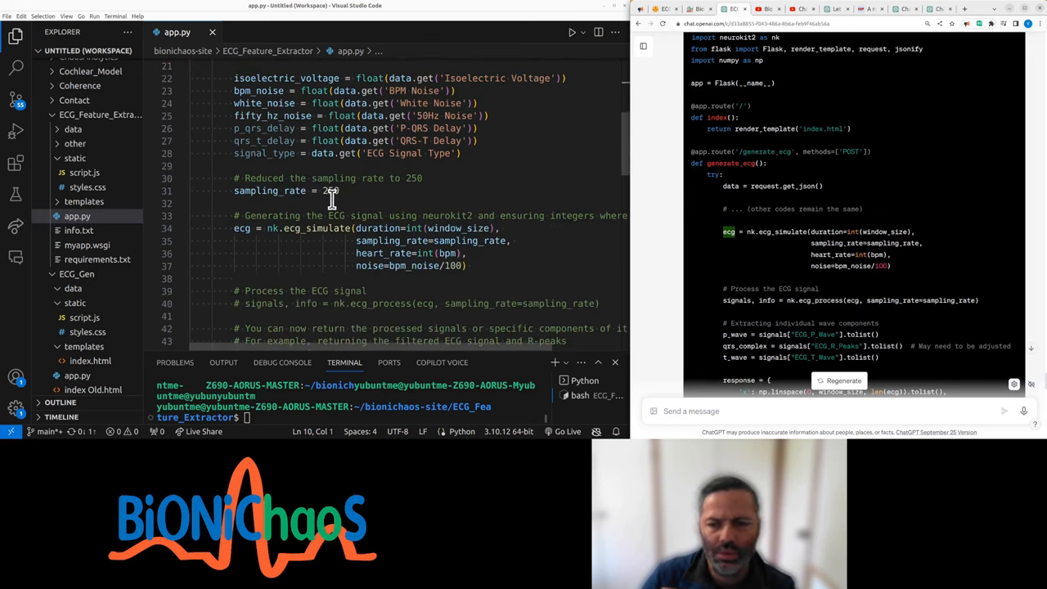
scroll(down, 3)
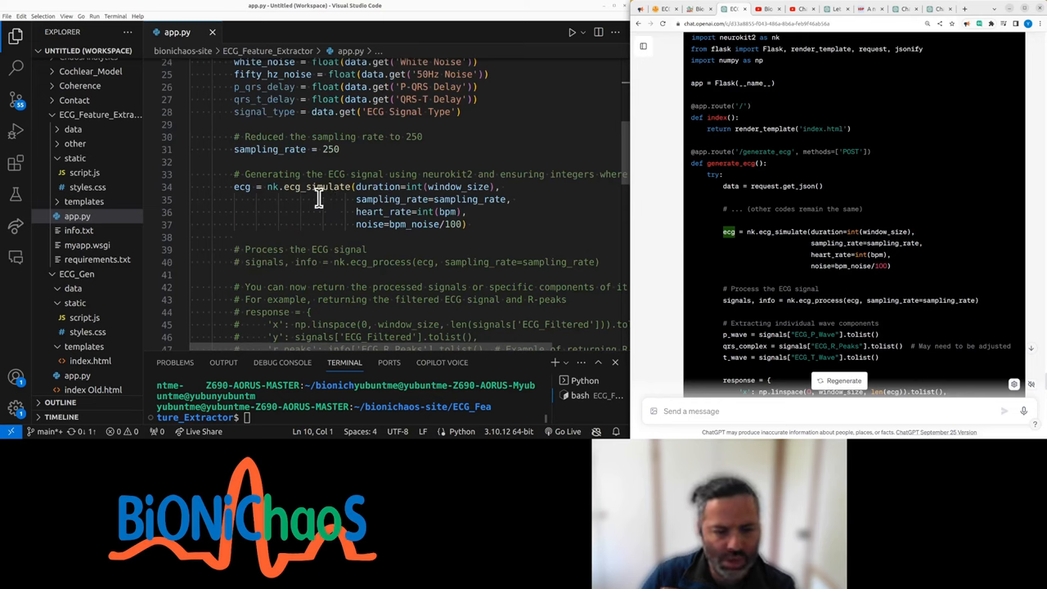
double_click(273, 187)
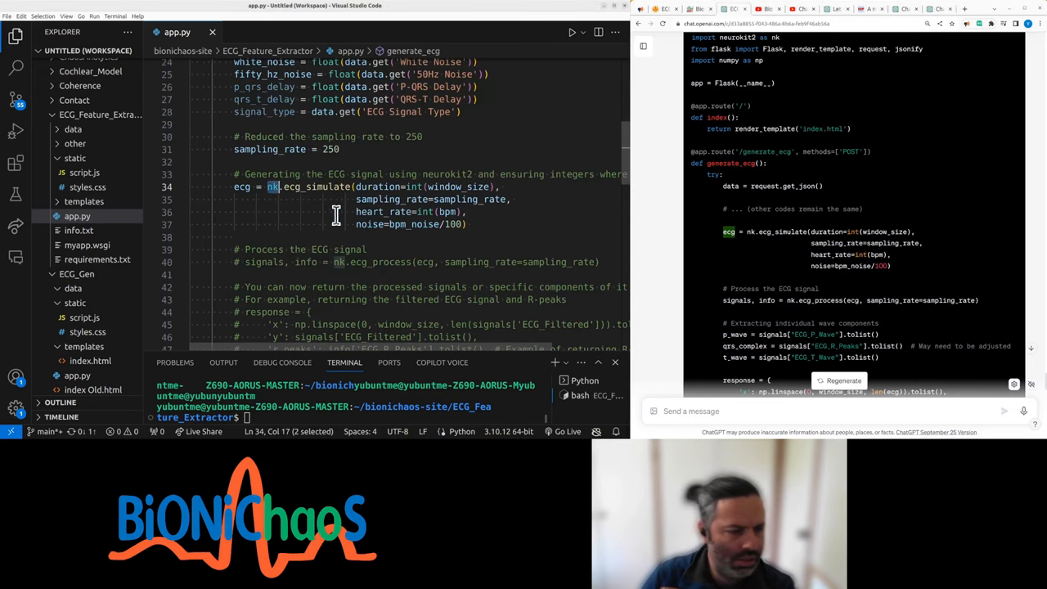
Uncomment nk.ecg_process and return p_wave, qrs_complex and t_wave in app.py's response.
scroll(down, 3)
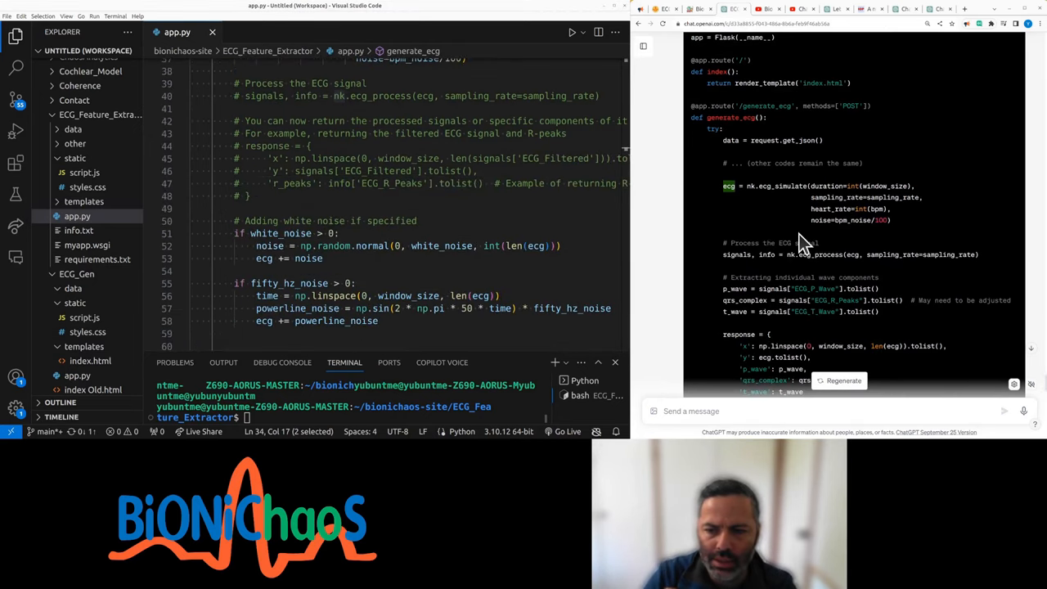
mouse_move(735, 255)
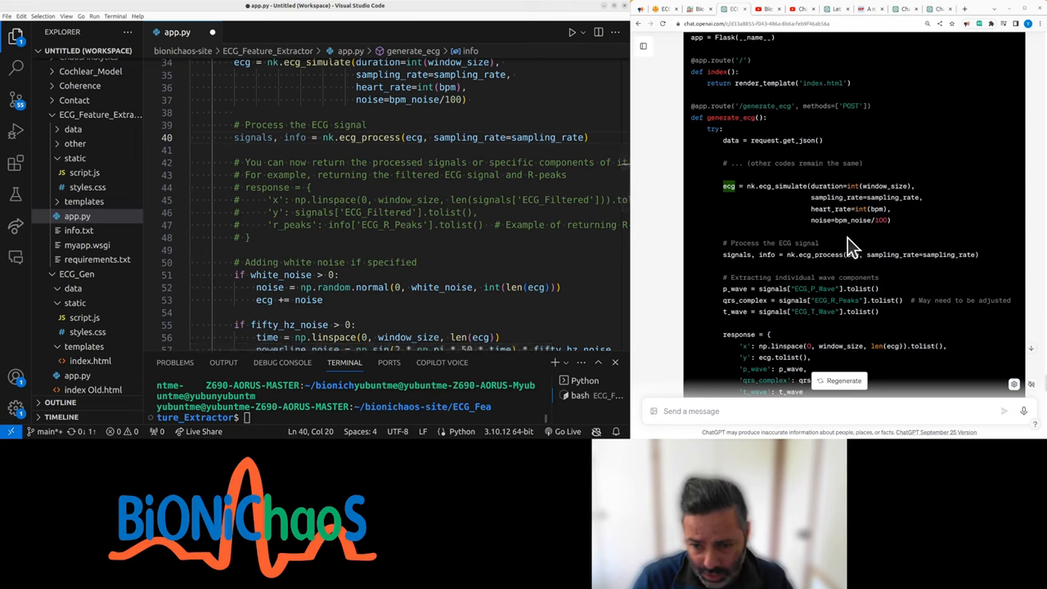
mouse_move(835, 253)
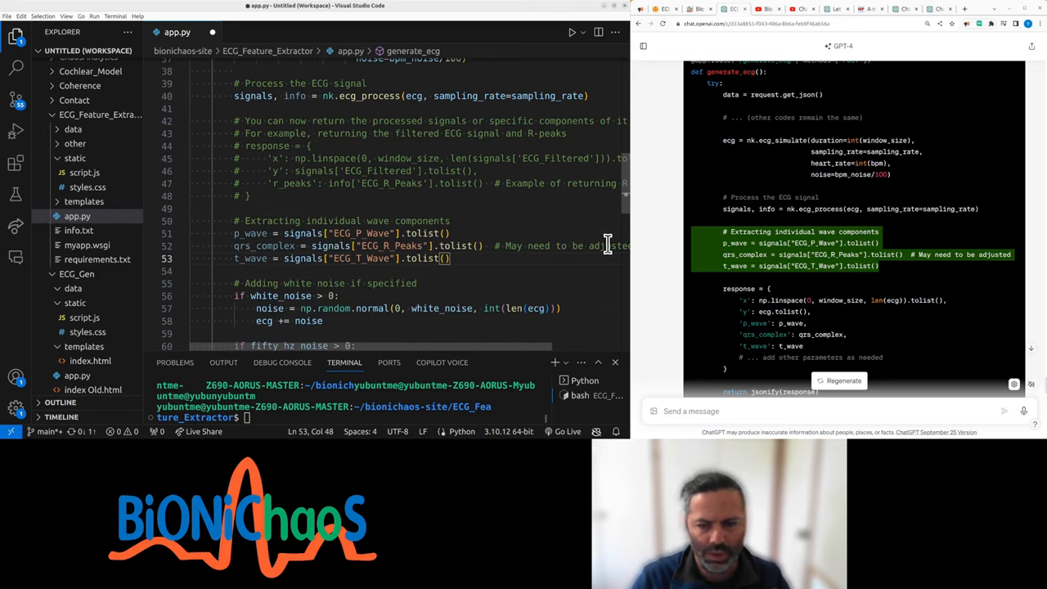
double_click(360, 234)
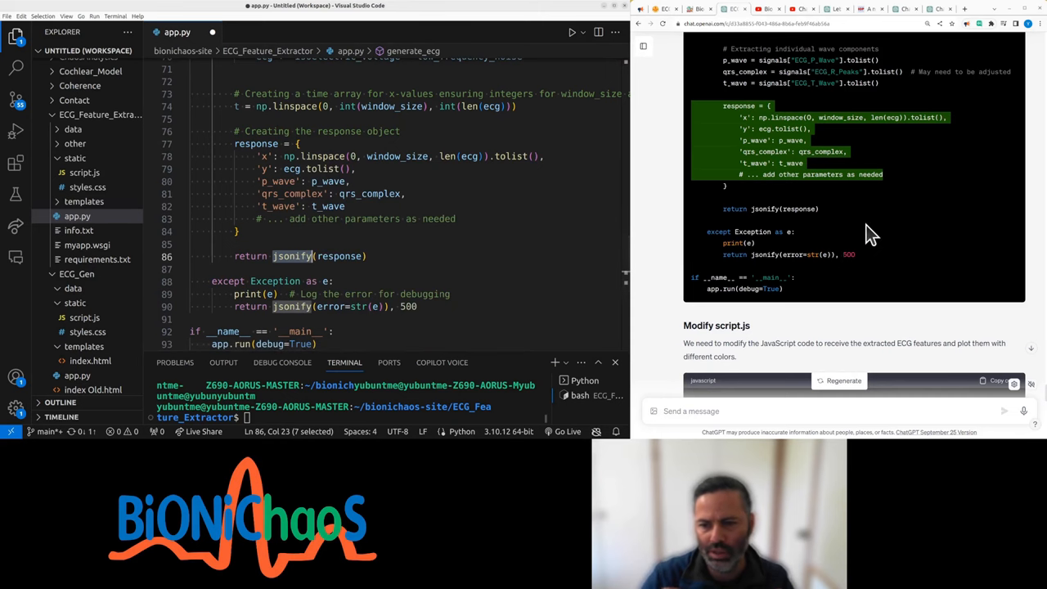
scroll(down, 3)
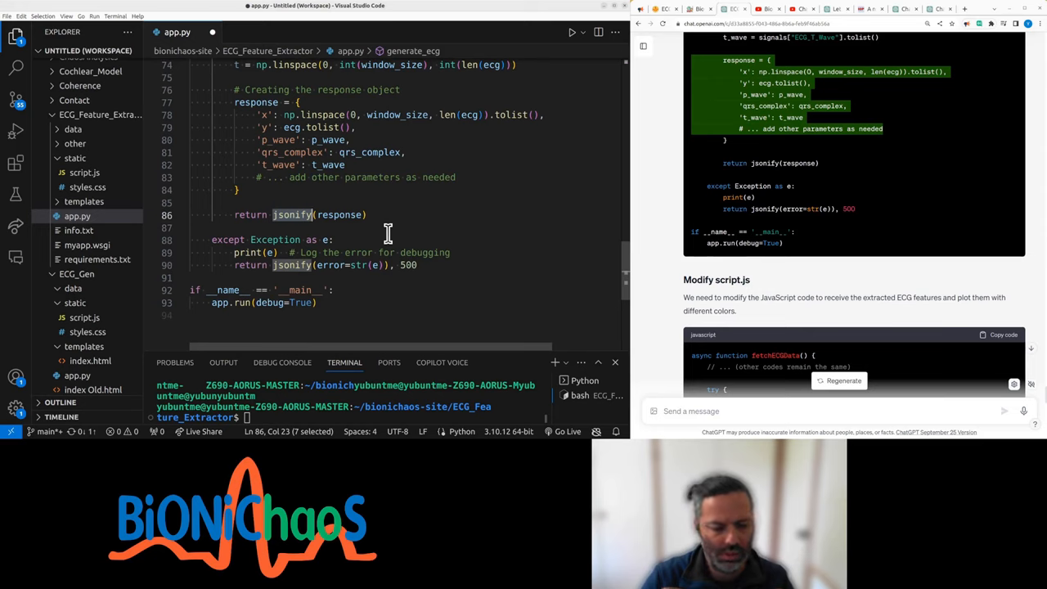
mouse_move(815, 248)
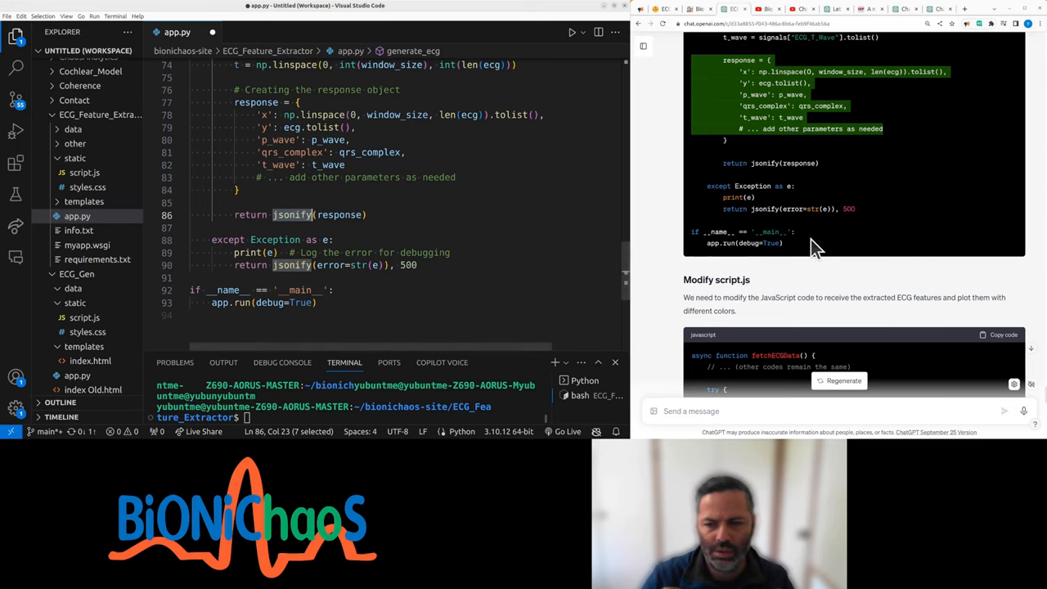
scroll(down, 3)
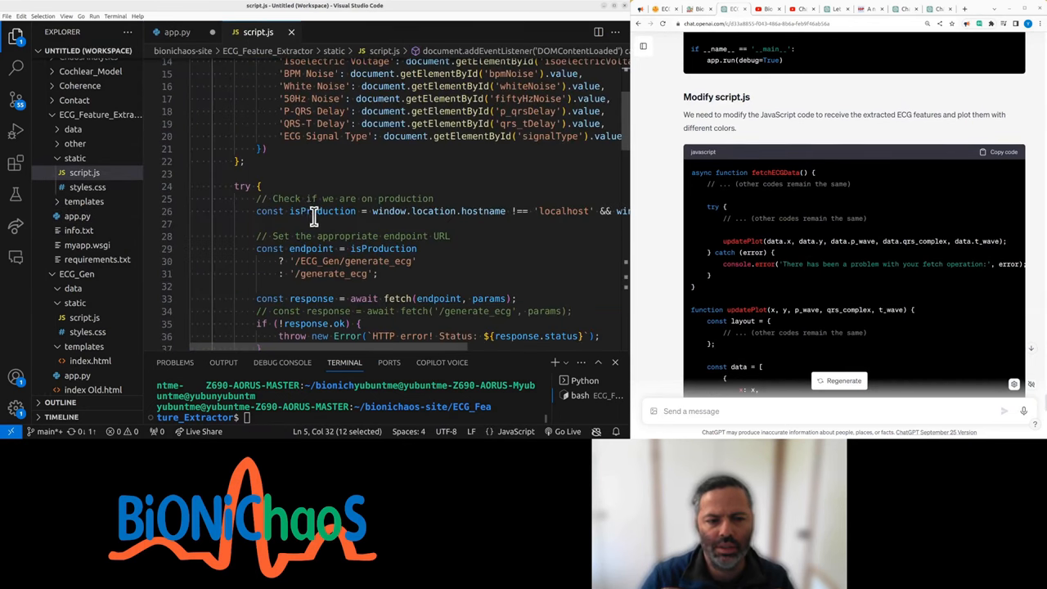
Review script.js's updatePlot wave traces and layout uses, then return to app.py.
scroll(down, 3)
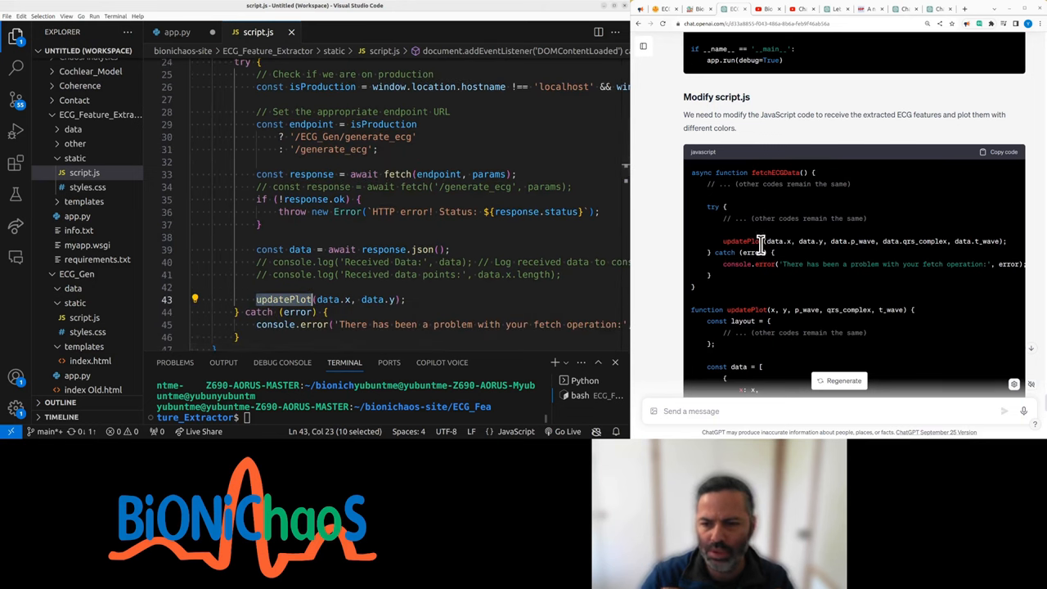
mouse_move(760, 256)
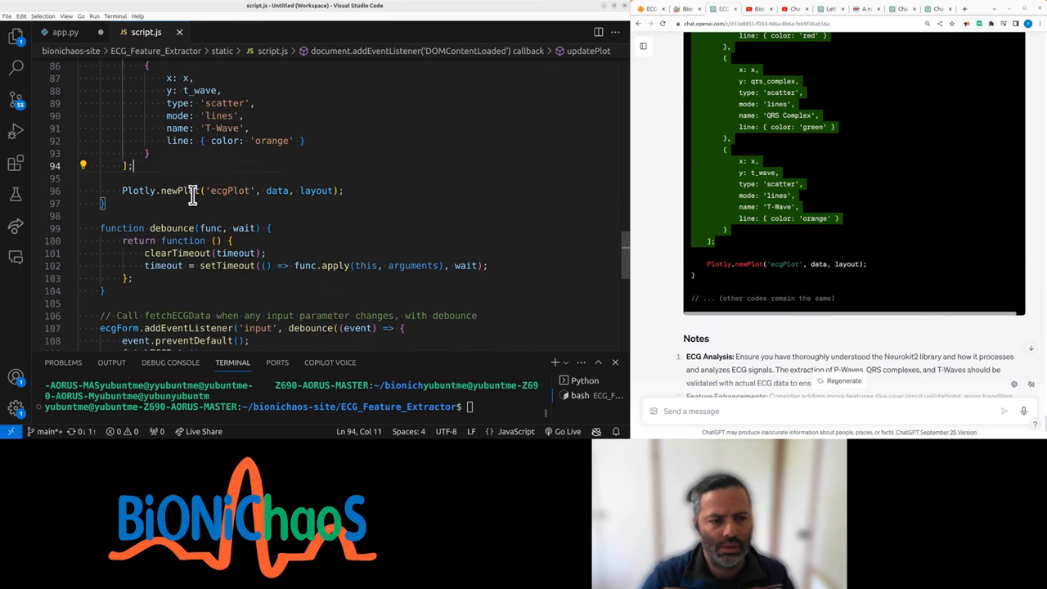
scroll(up, 3)
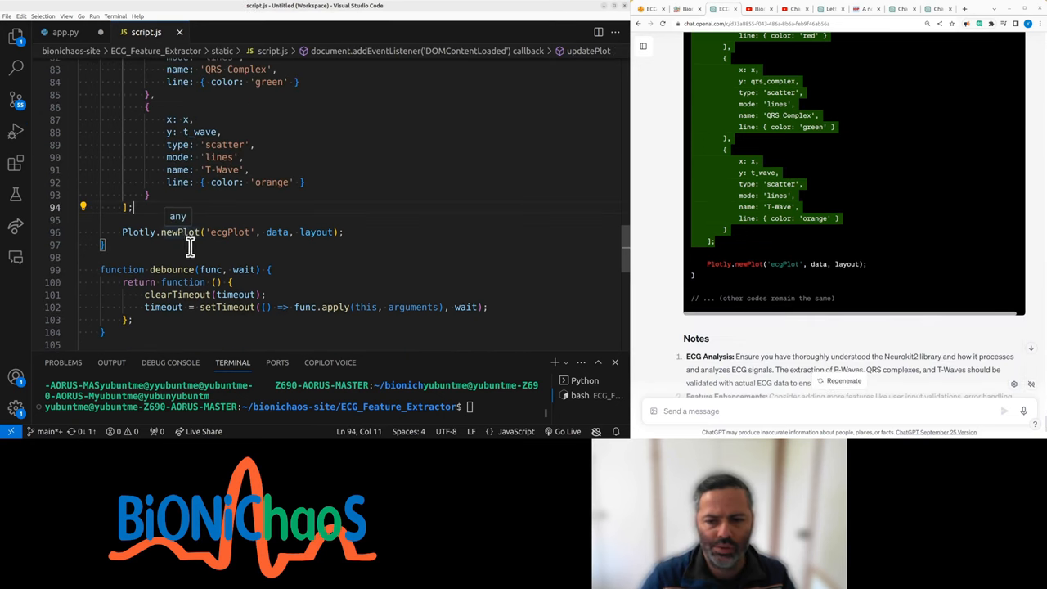
mouse_move(233, 244)
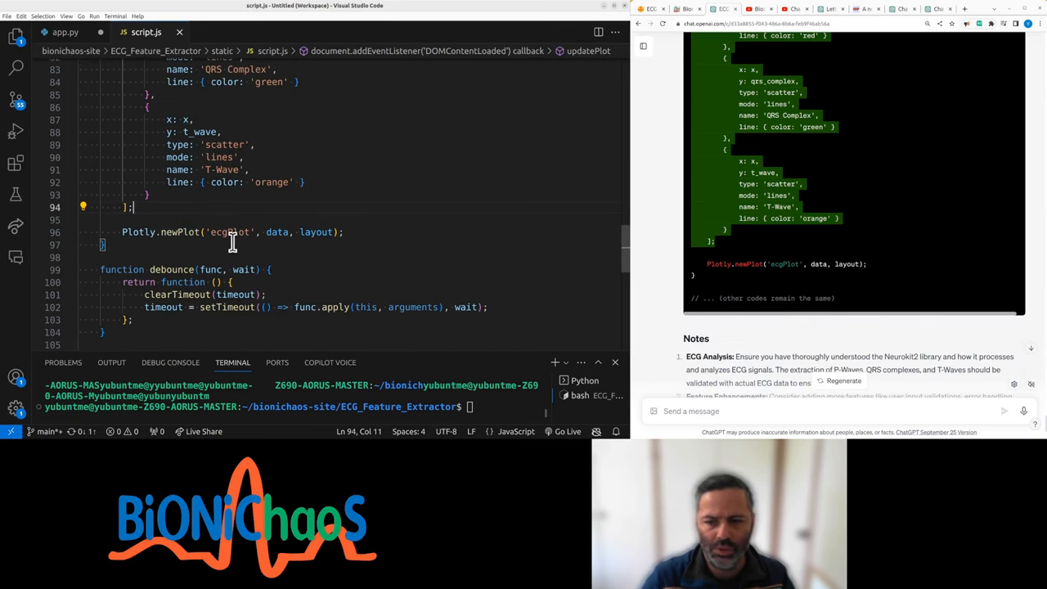
double_click(316, 231)
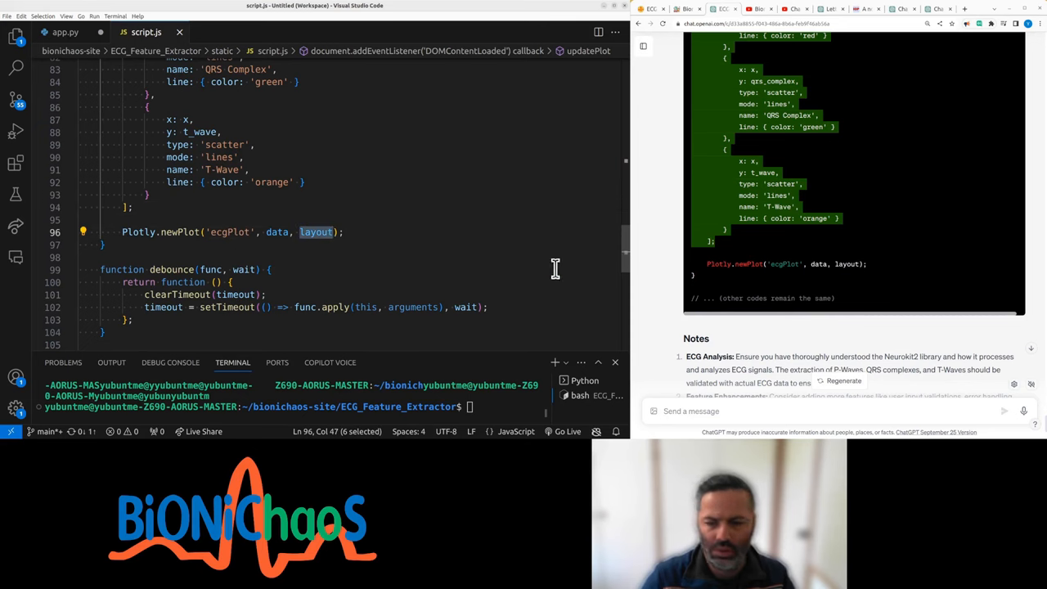
scroll(down, 3)
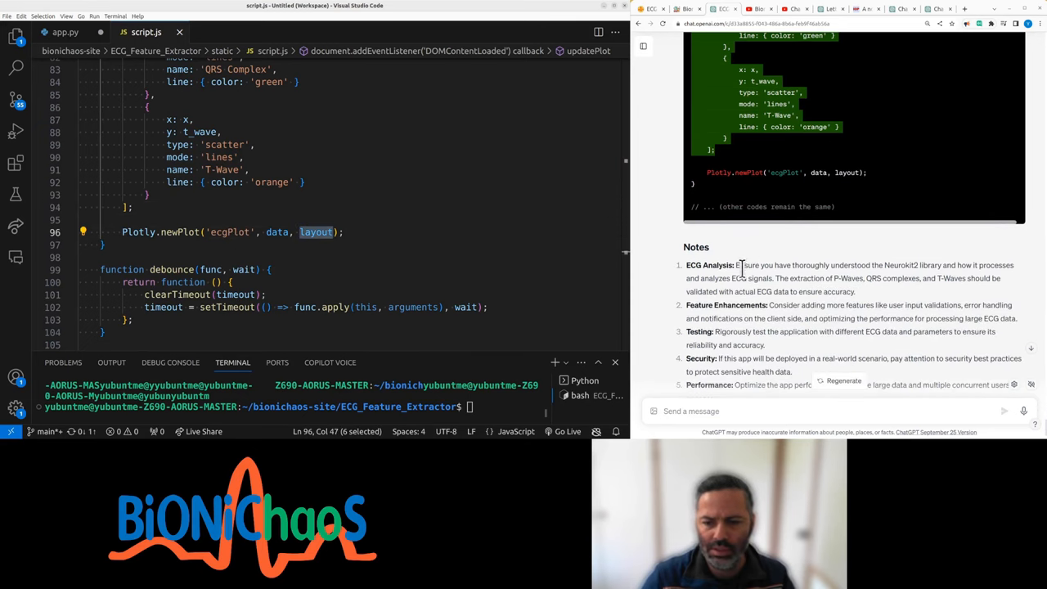
scroll(down, 3)
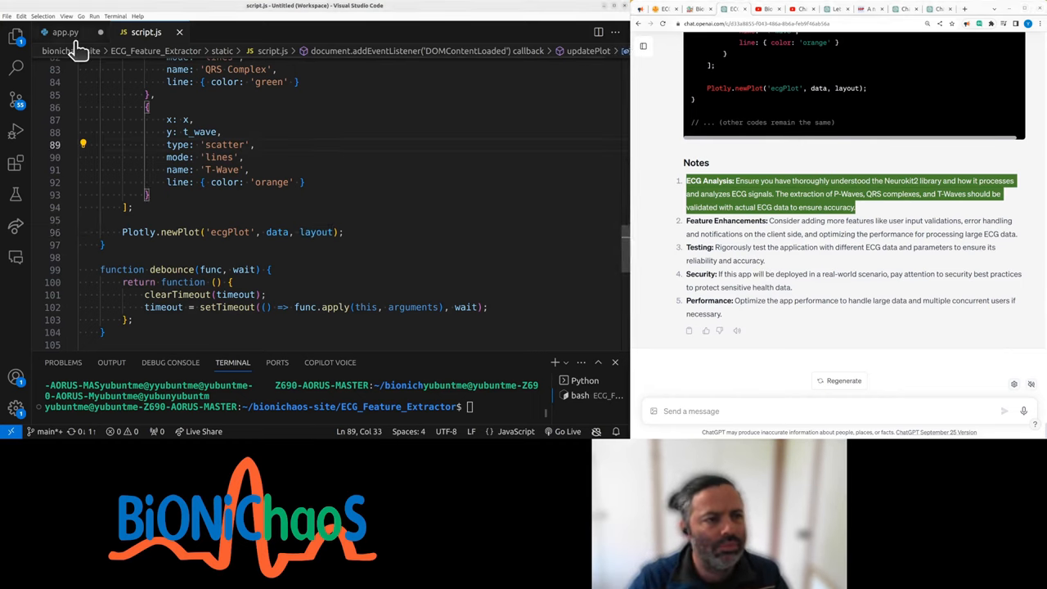
click(66, 32)
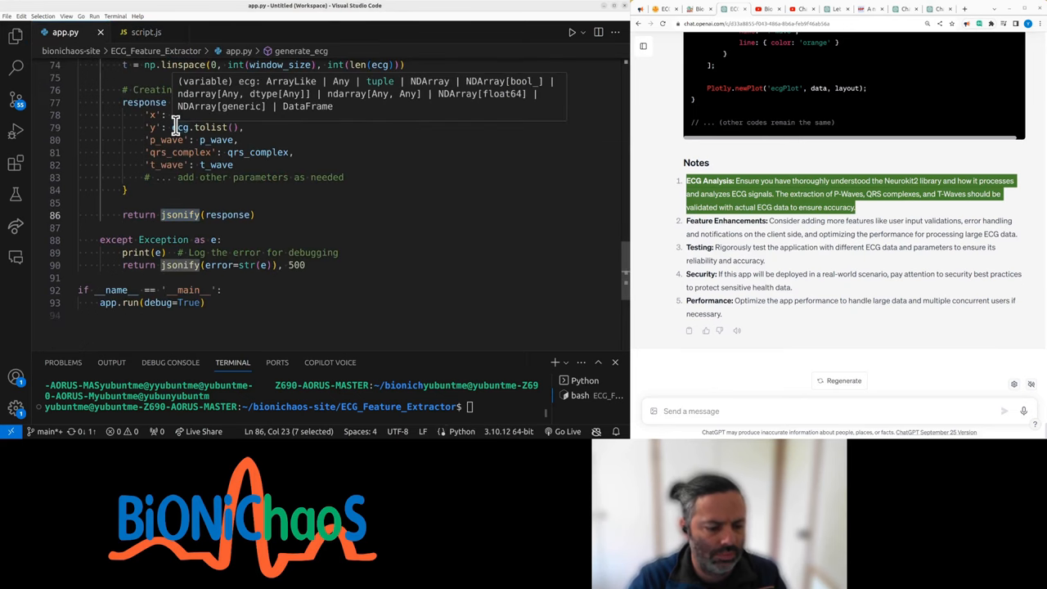
mouse_move(477, 61)
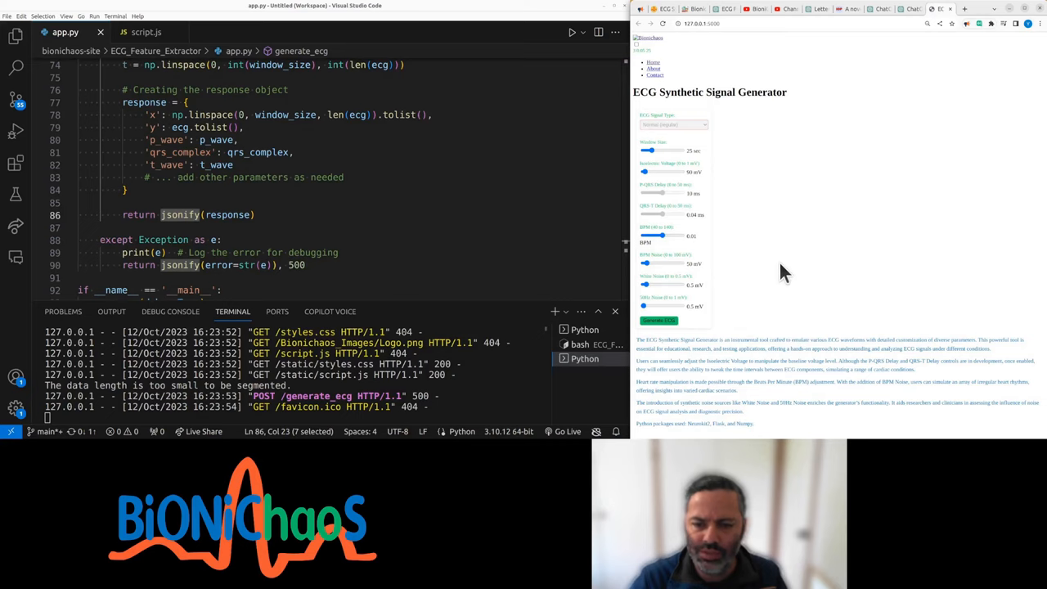
mouse_move(783, 264)
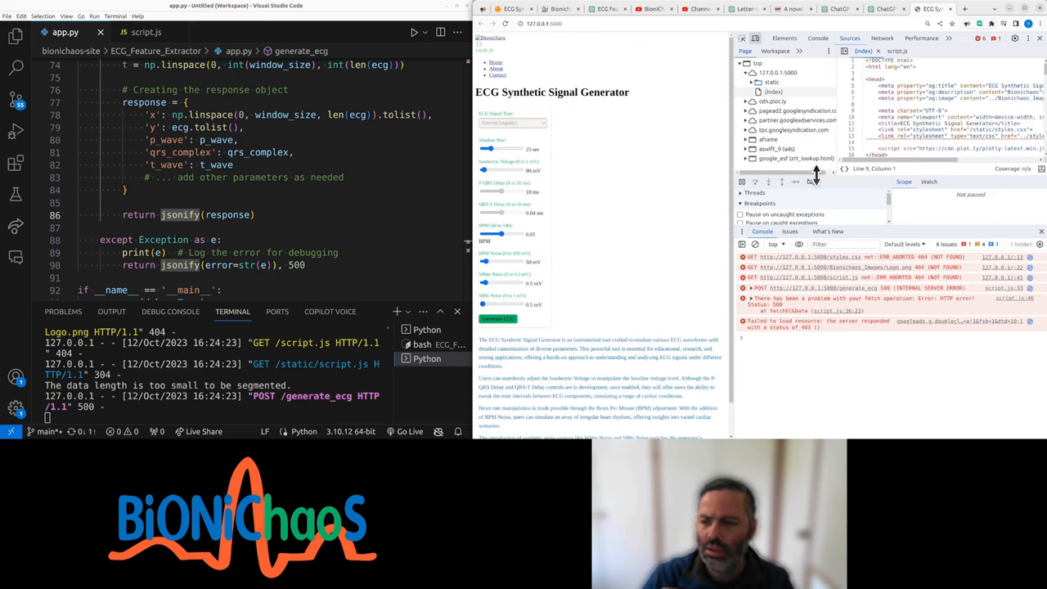
mouse_move(851, 168)
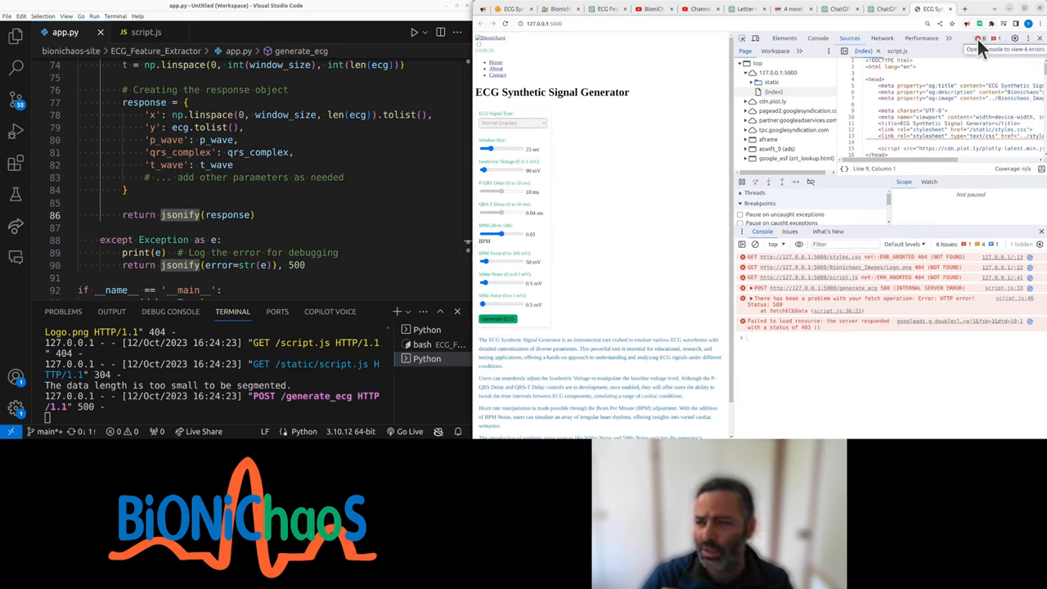
mouse_move(959, 234)
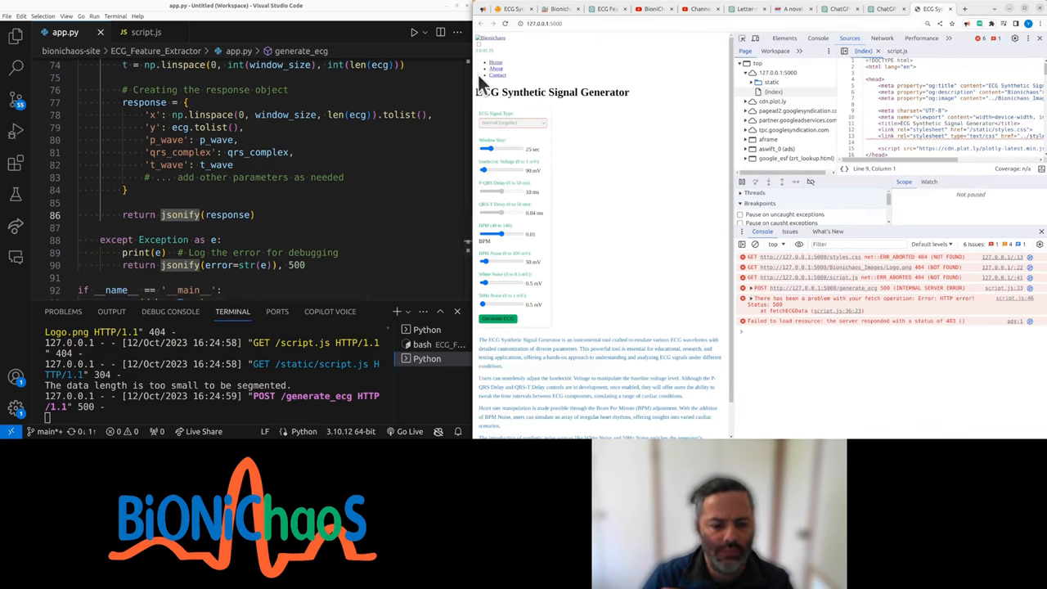
mouse_move(712, 176)
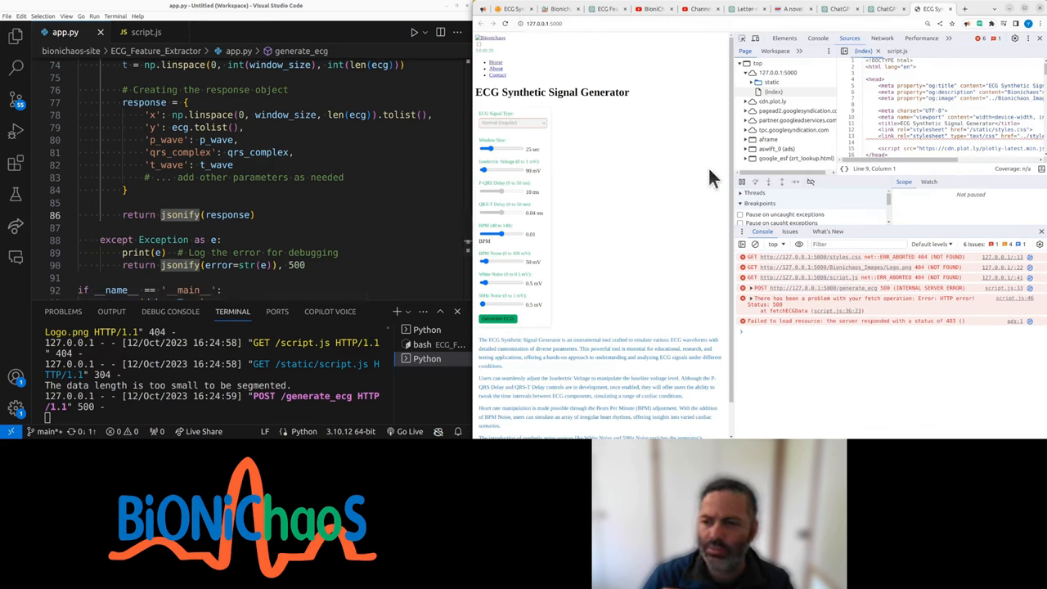
mouse_move(508, 18)
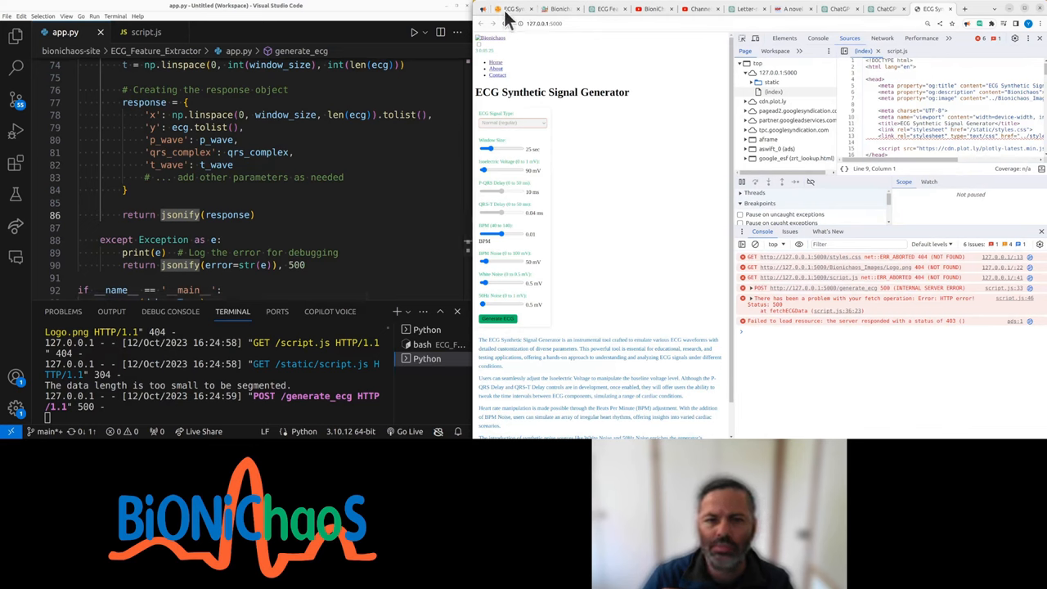
mouse_move(605, 9)
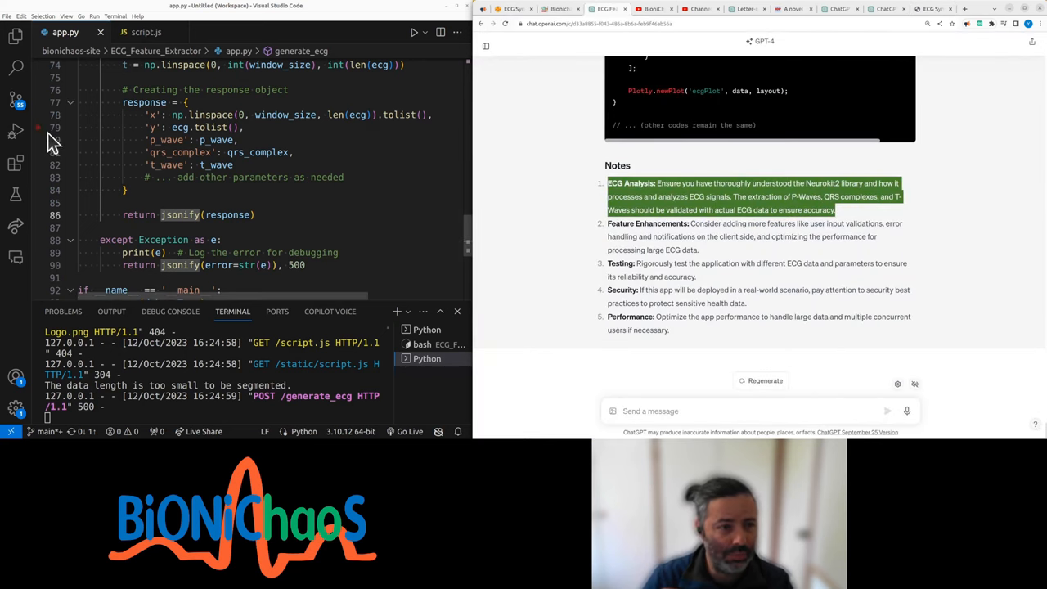
Open index.html and styles.css from the Explorer, ending on the index.html tab.
click(15, 36)
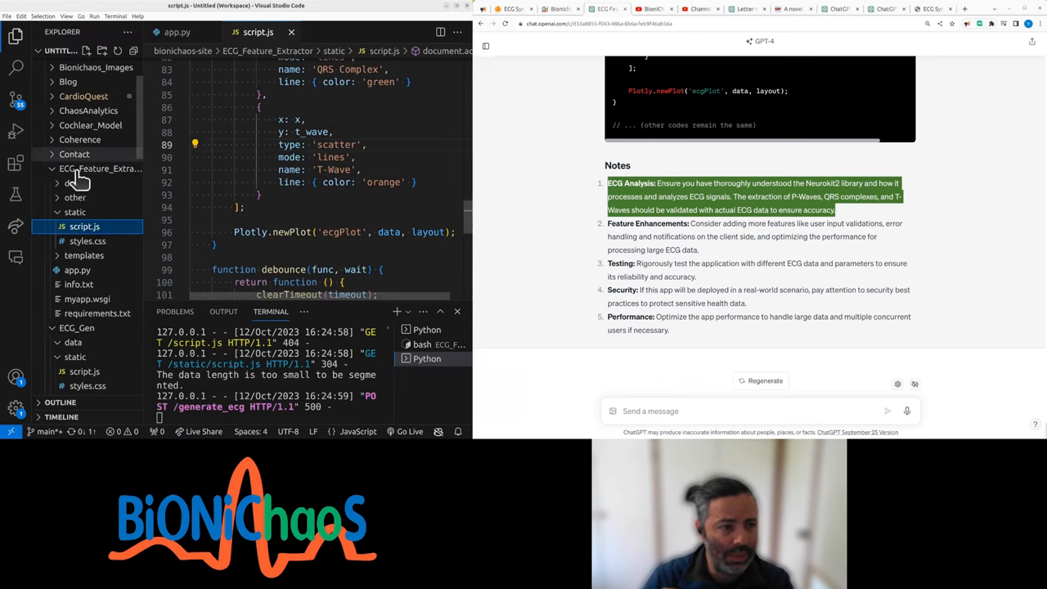
mouse_move(104, 263)
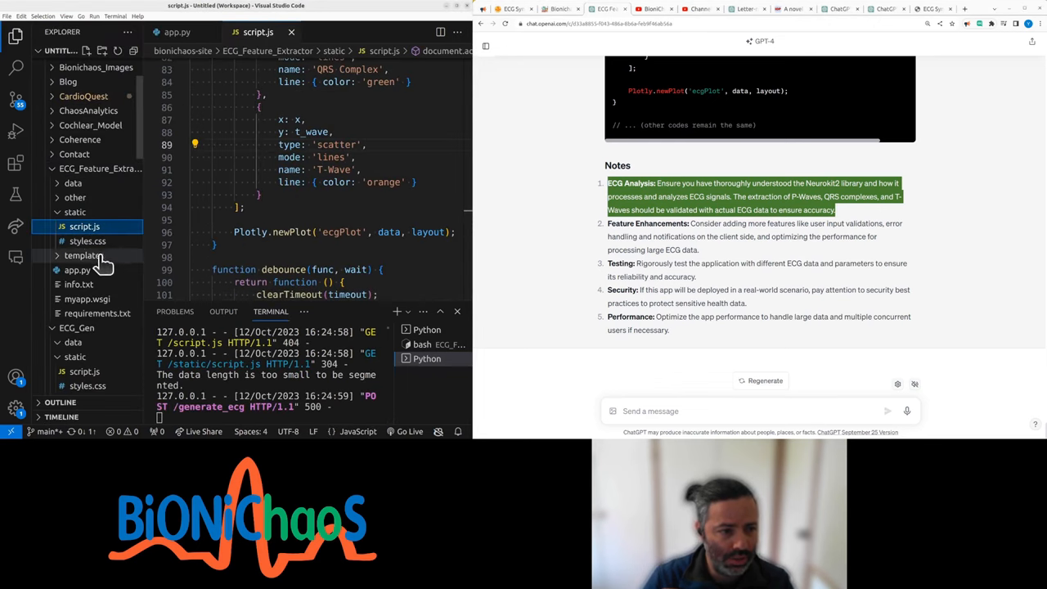
click(177, 32)
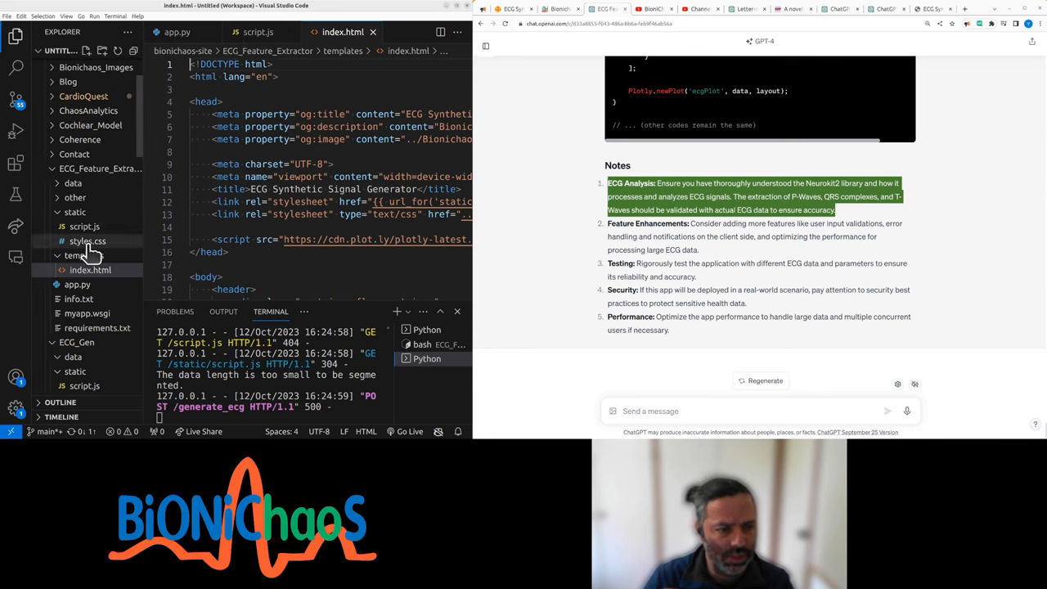
click(87, 241)
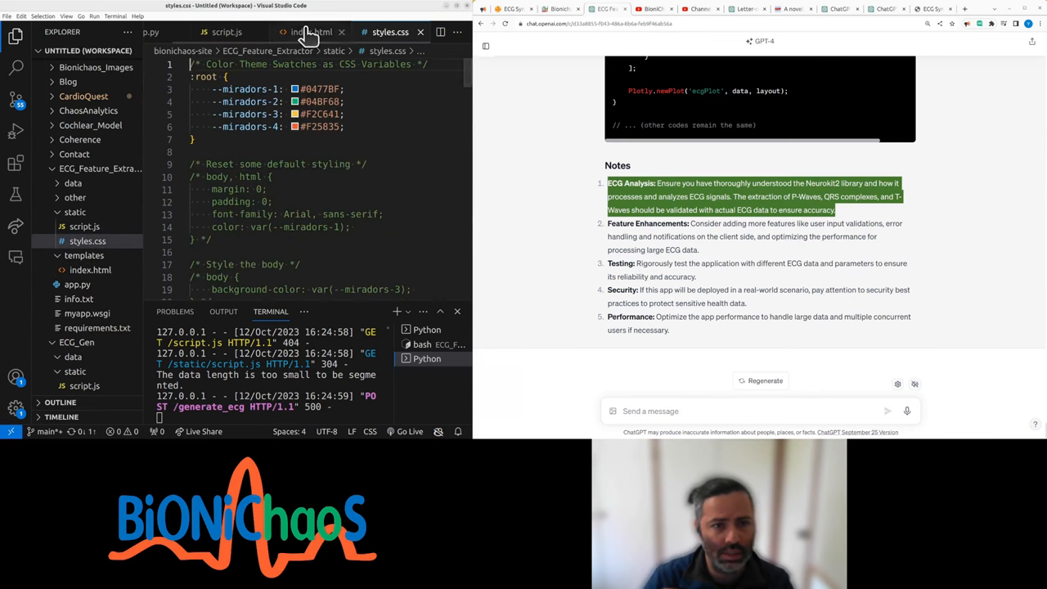
click(311, 32)
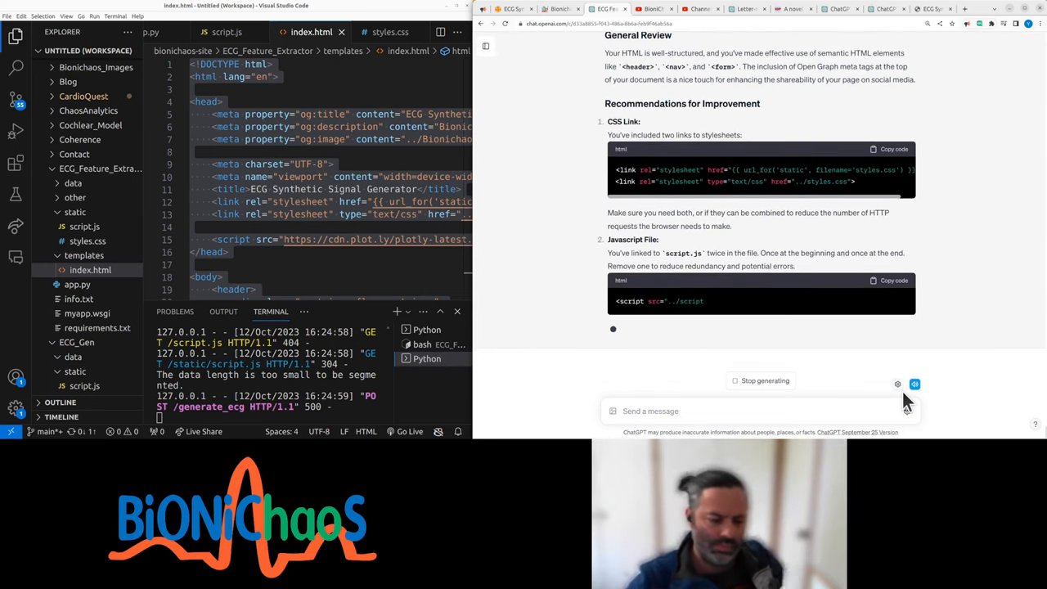
Send the index.html code and scroll ChatGPT's review through to its Conclusion.
scroll(up, 3)
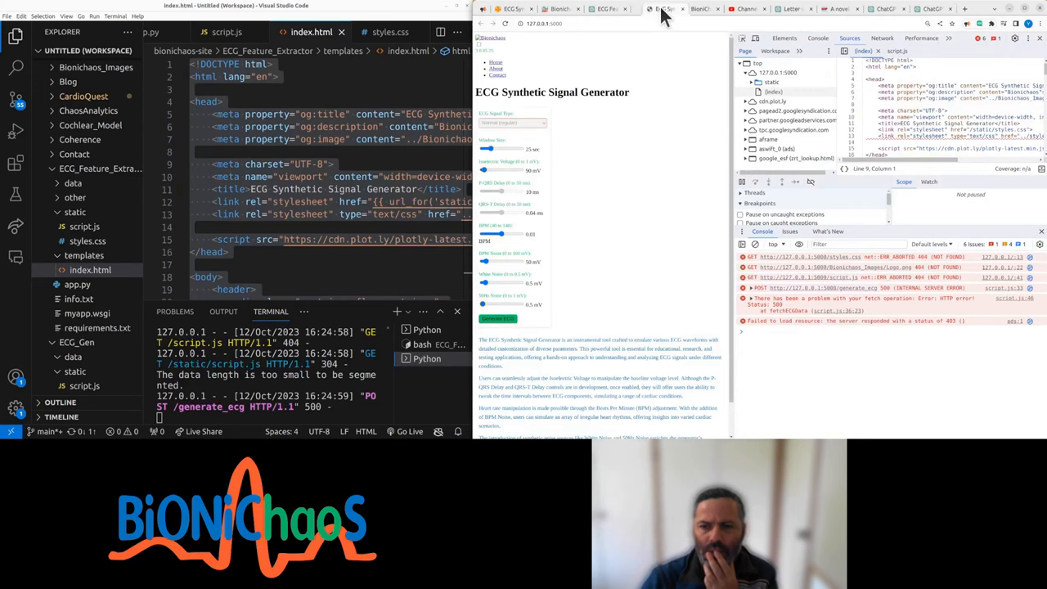
mouse_move(606, 9)
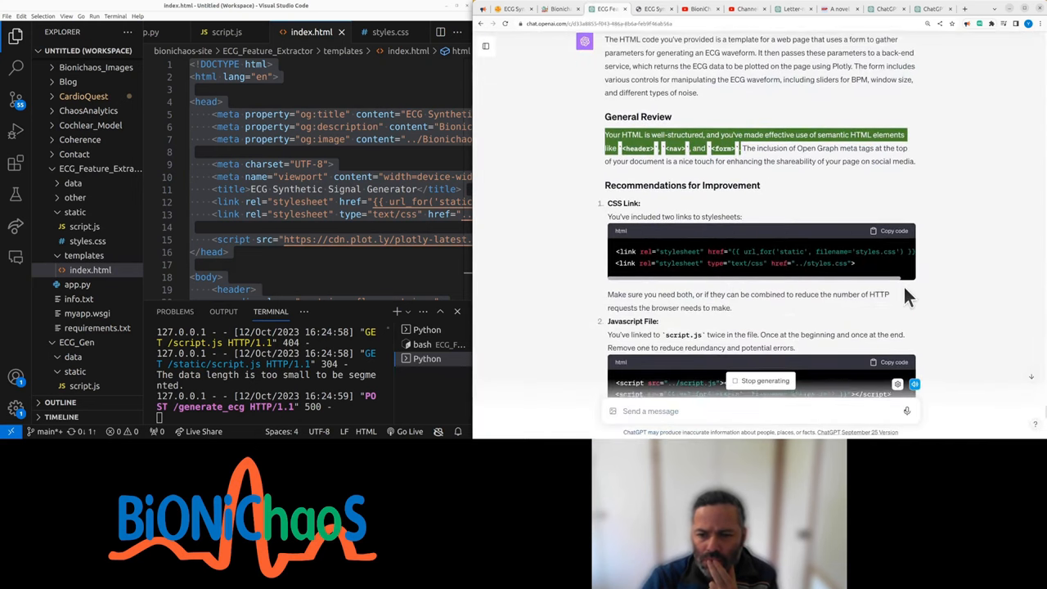
scroll(down, 3)
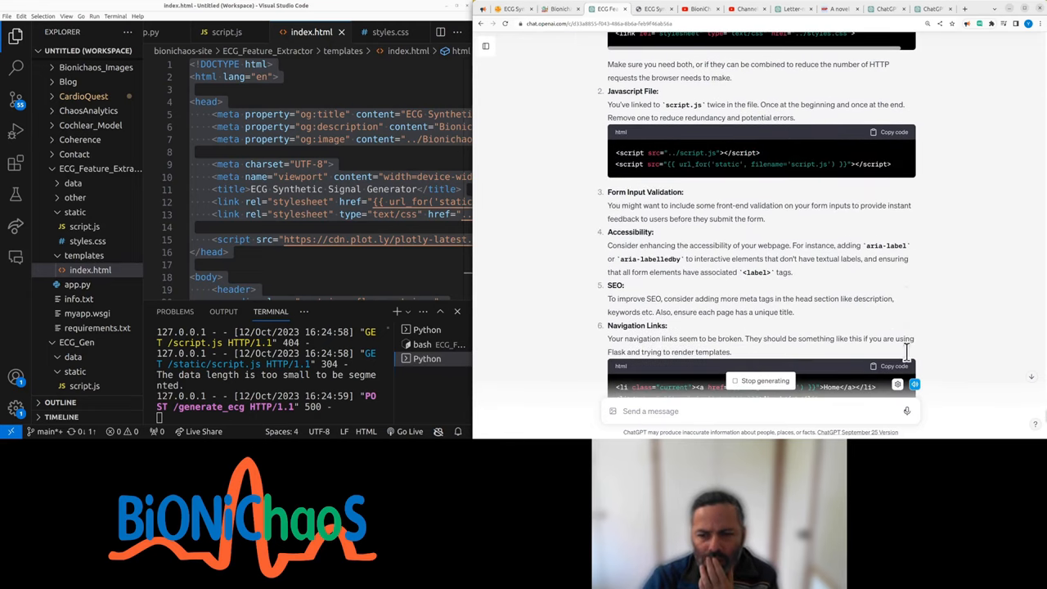
mouse_move(759, 274)
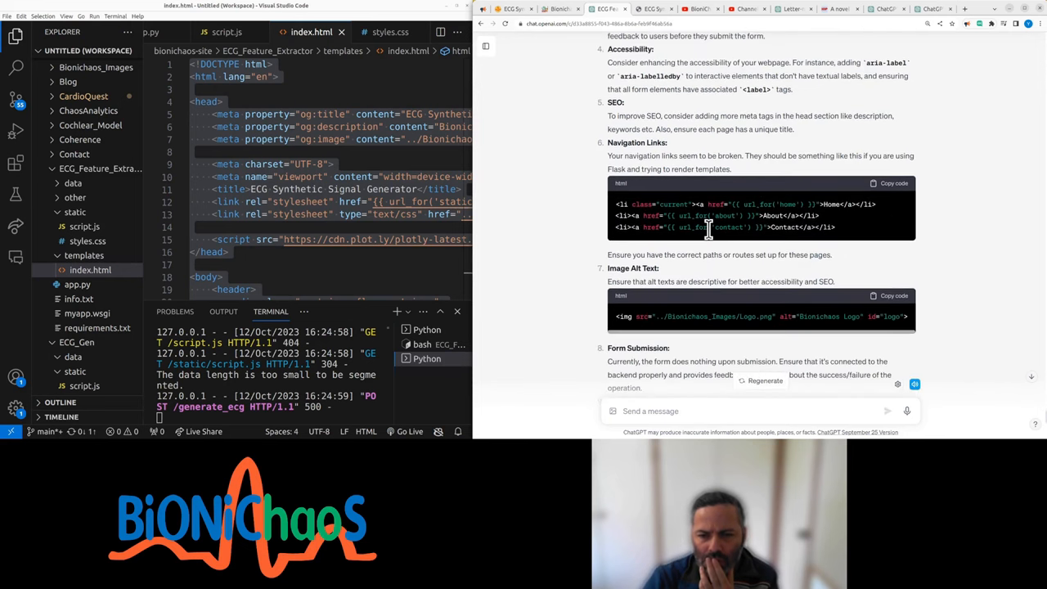
scroll(down, 3)
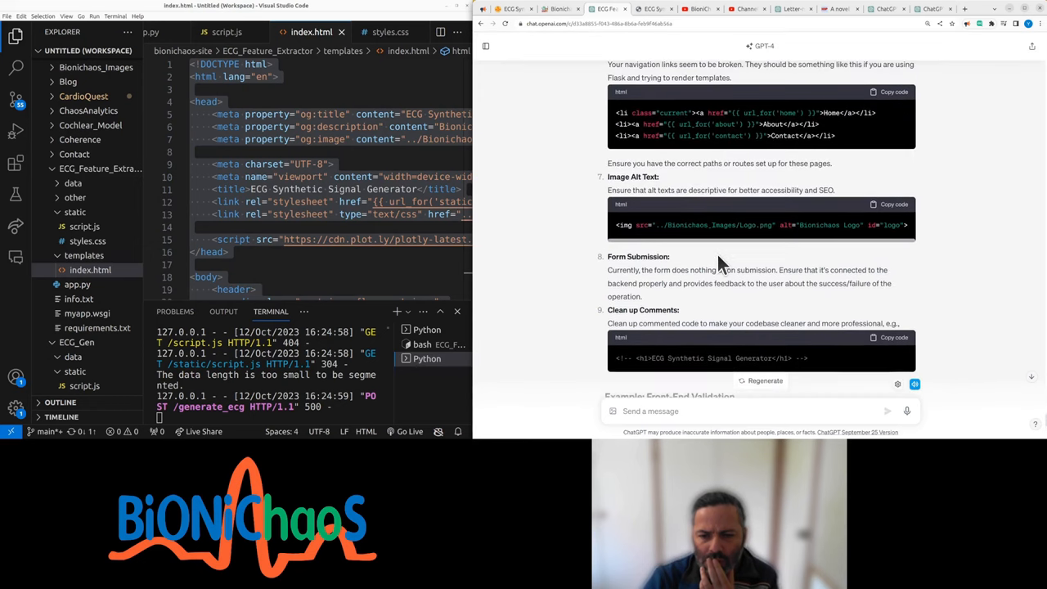
scroll(down, 3)
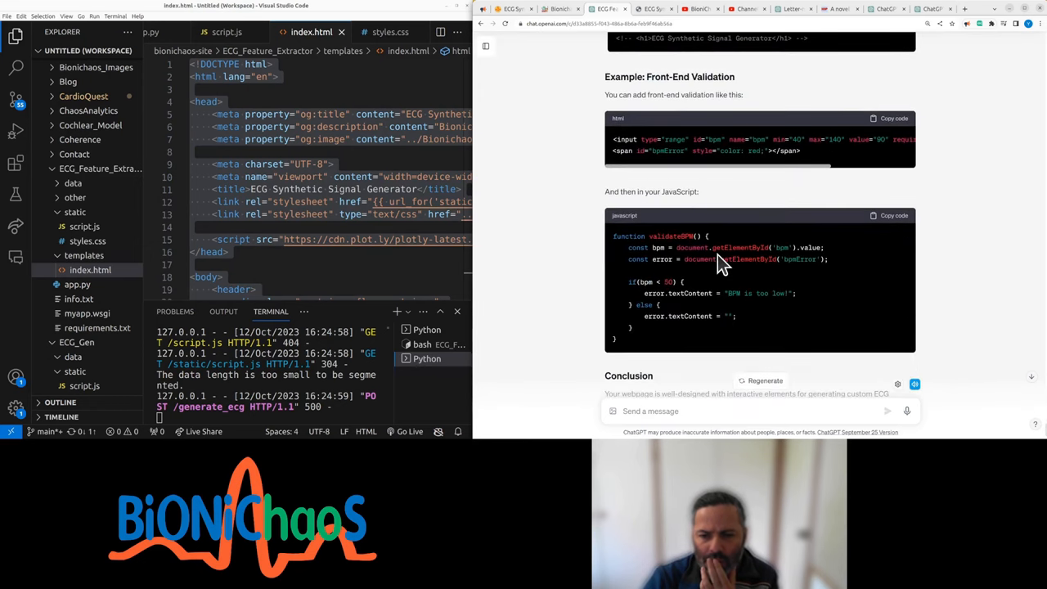
scroll(down, 3)
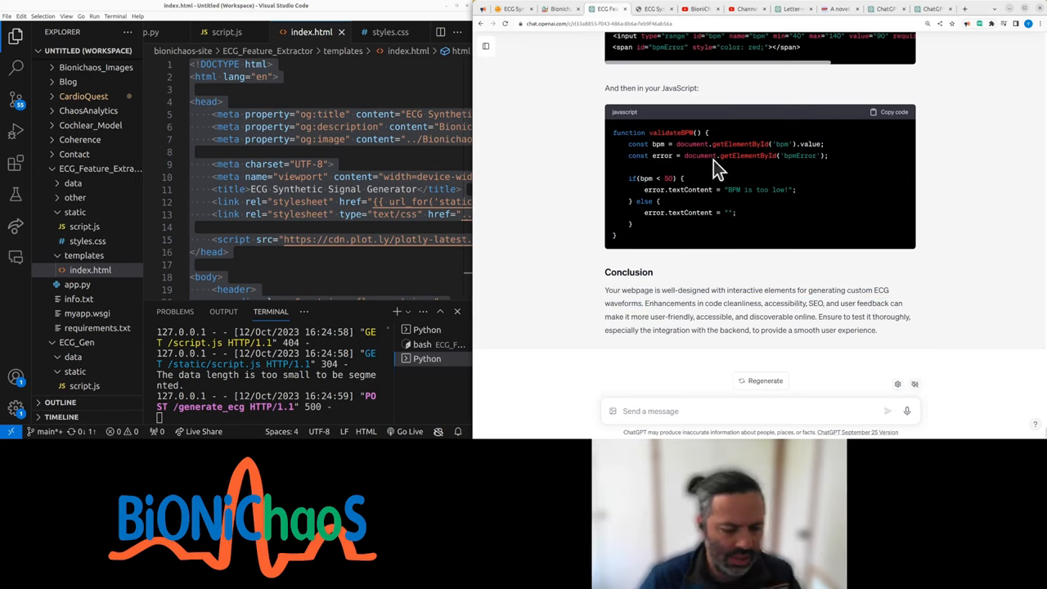
mouse_move(646, 17)
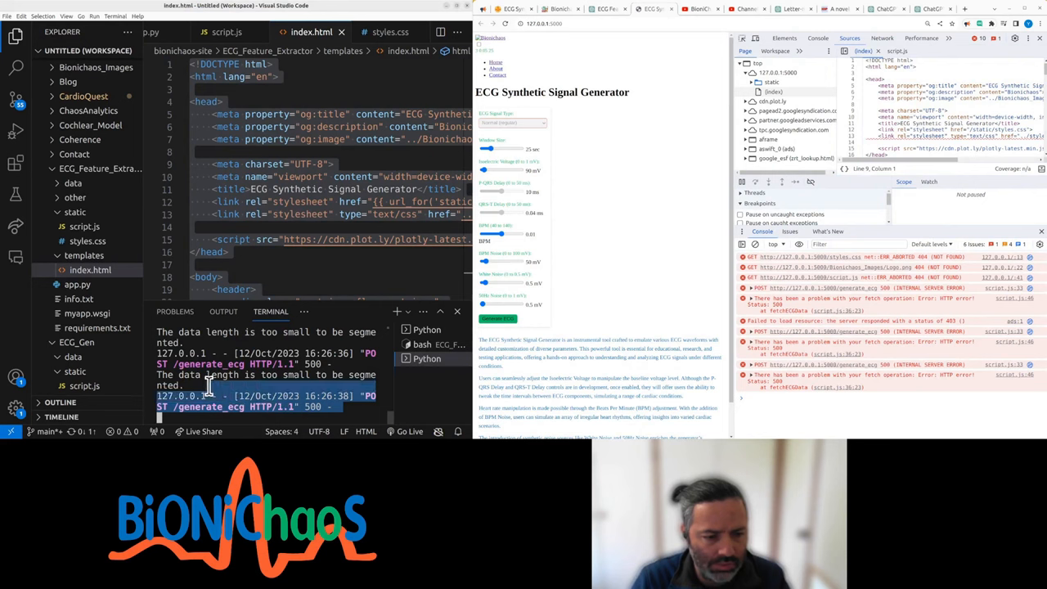
mouse_move(355, 319)
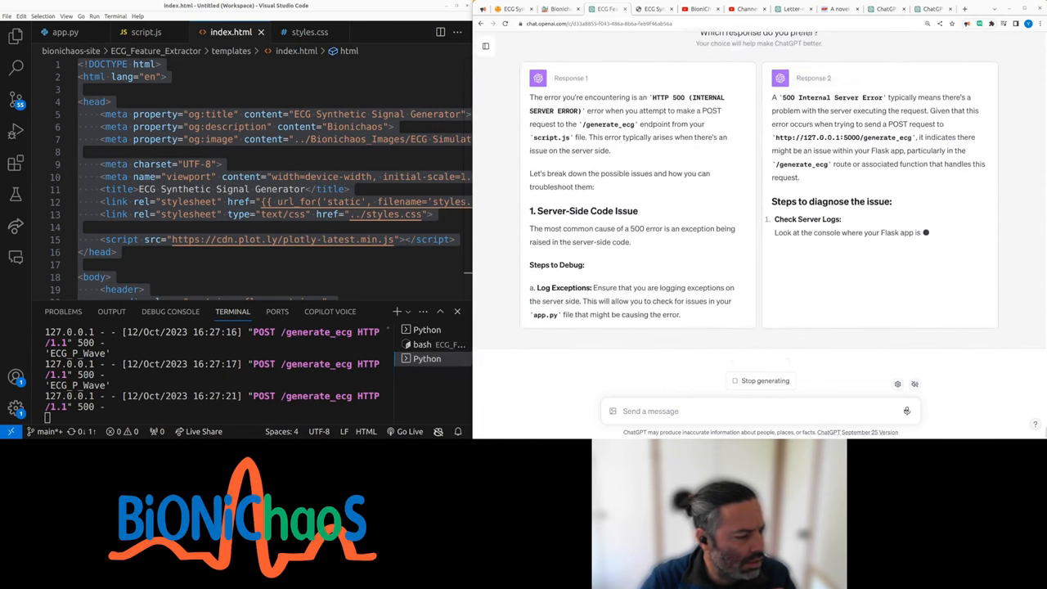
scroll(up, 3)
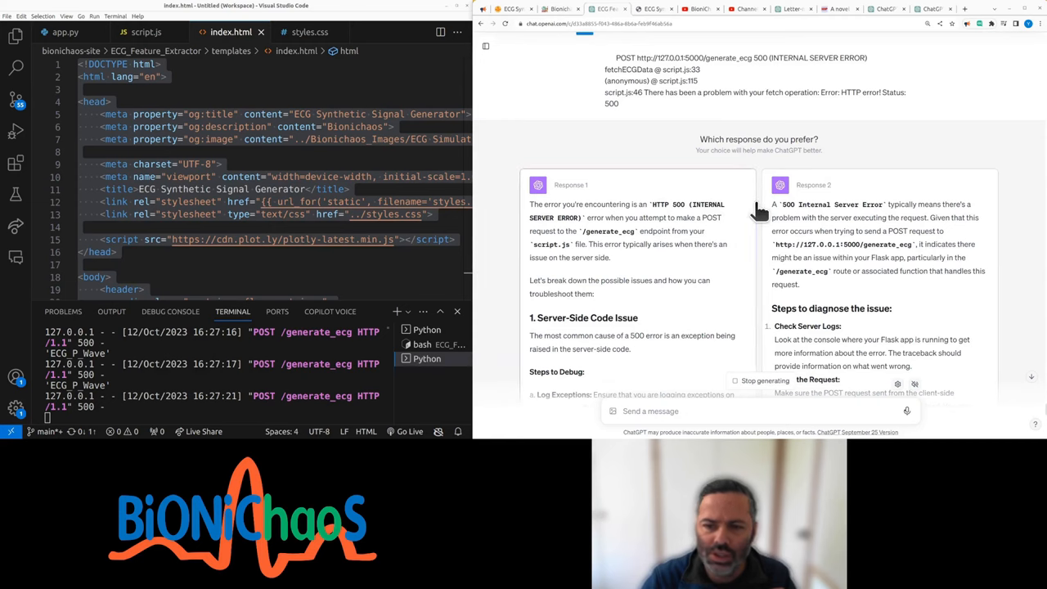
mouse_move(669, 236)
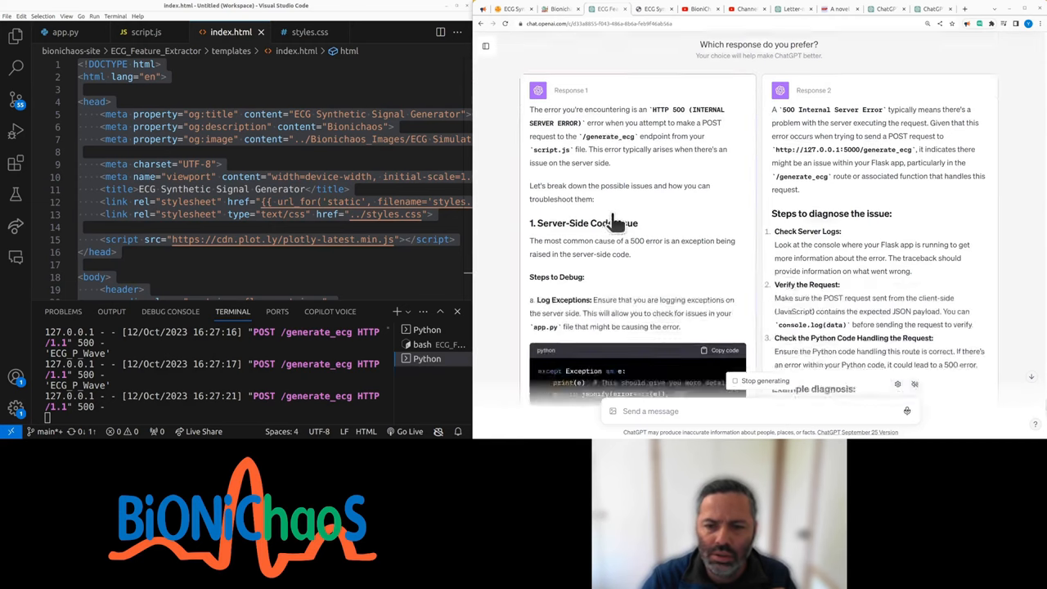
scroll(down, 3)
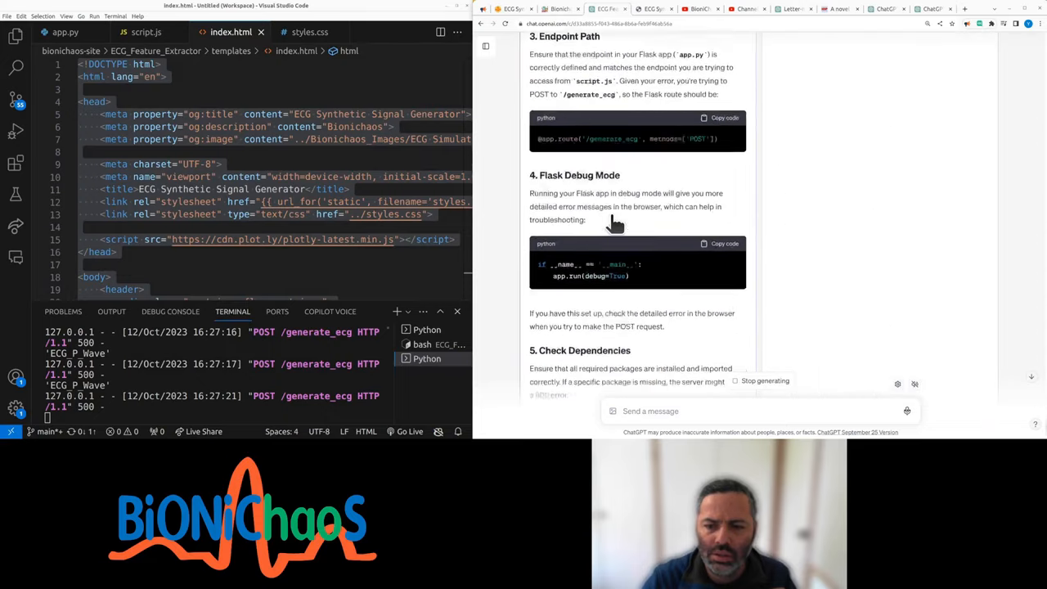
scroll(down, 3)
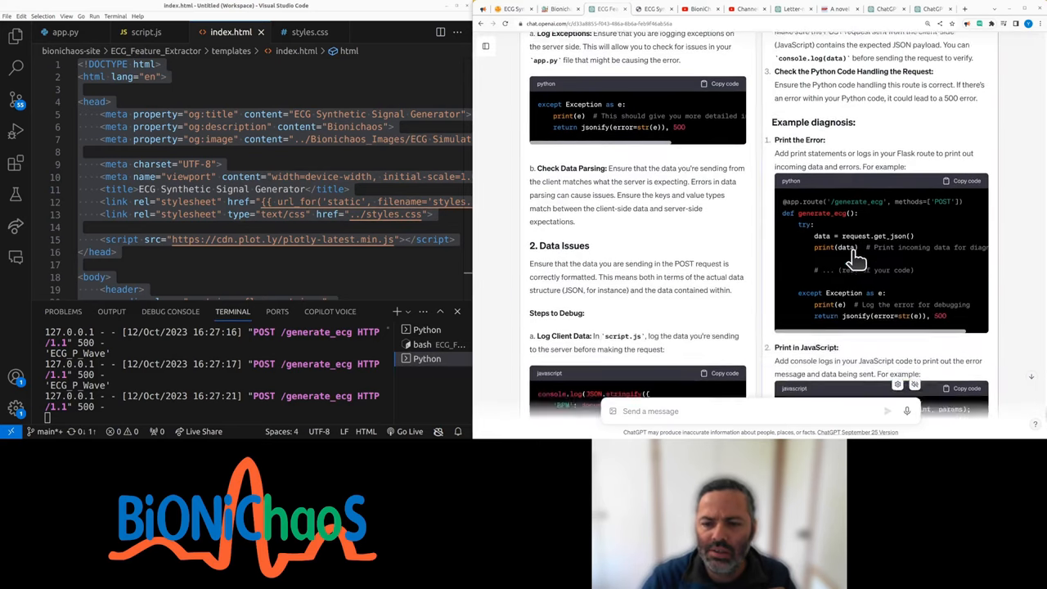
scroll(down, 3)
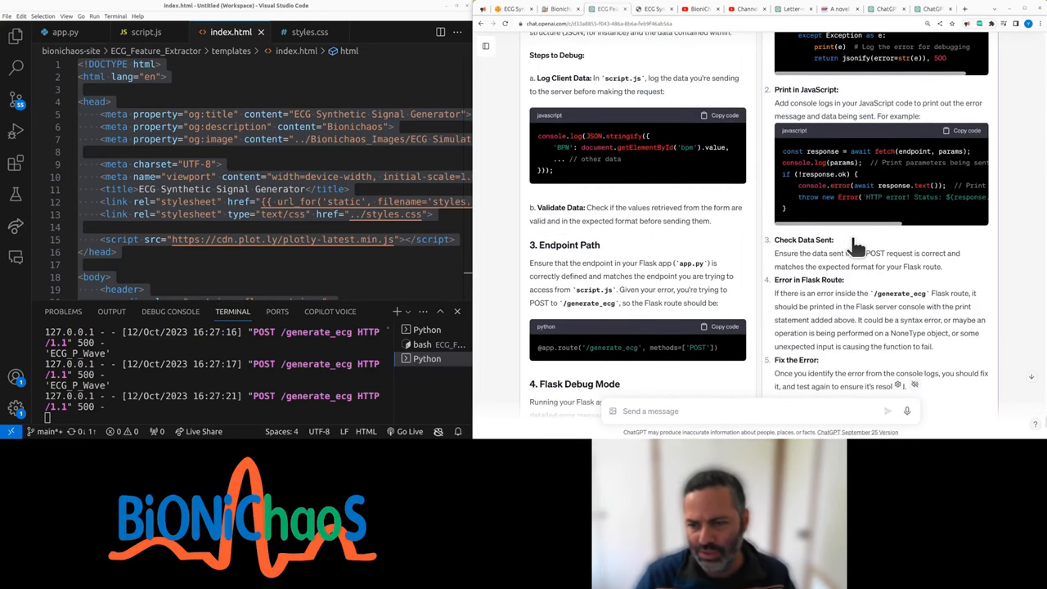
scroll(down, 3)
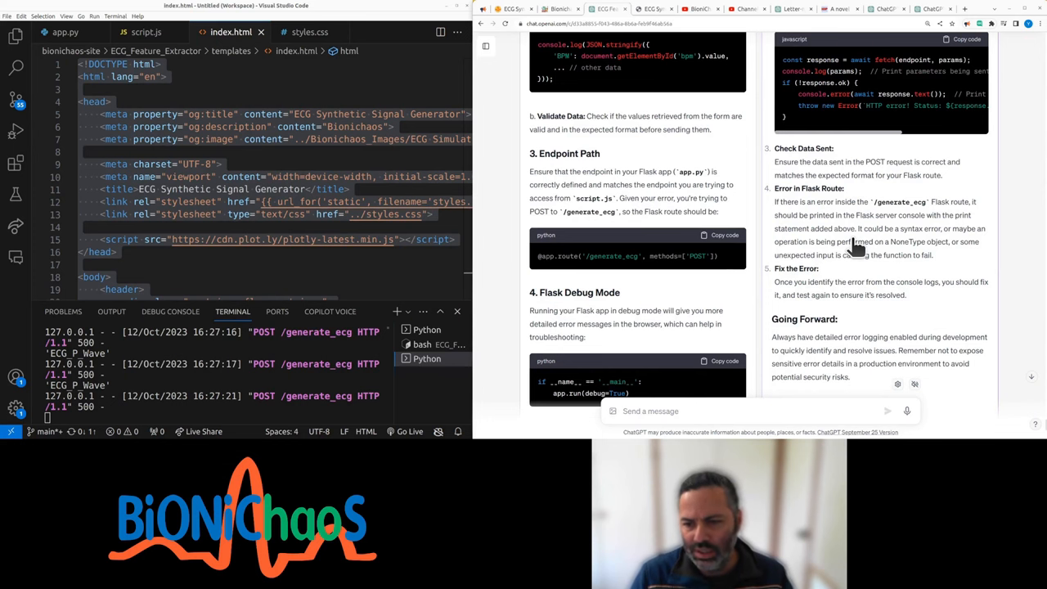
scroll(down, 3)
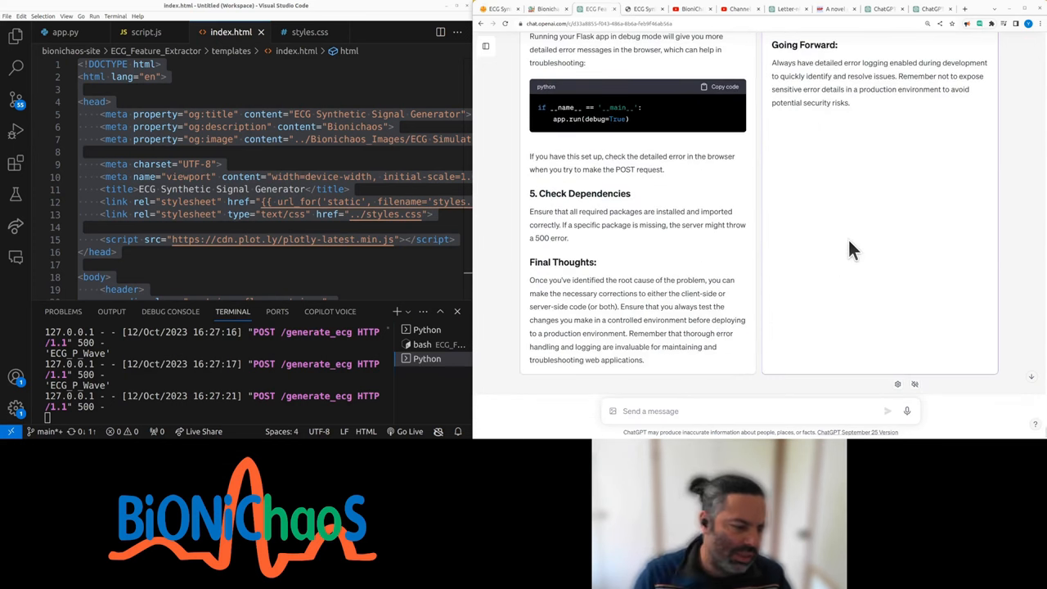
mouse_move(694, 245)
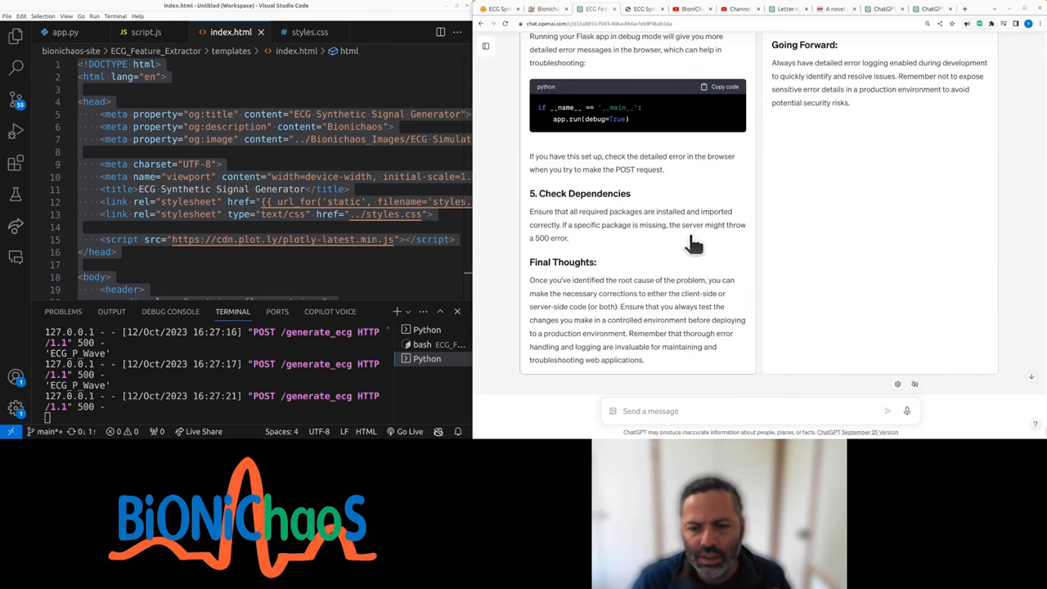
scroll(up, 3)
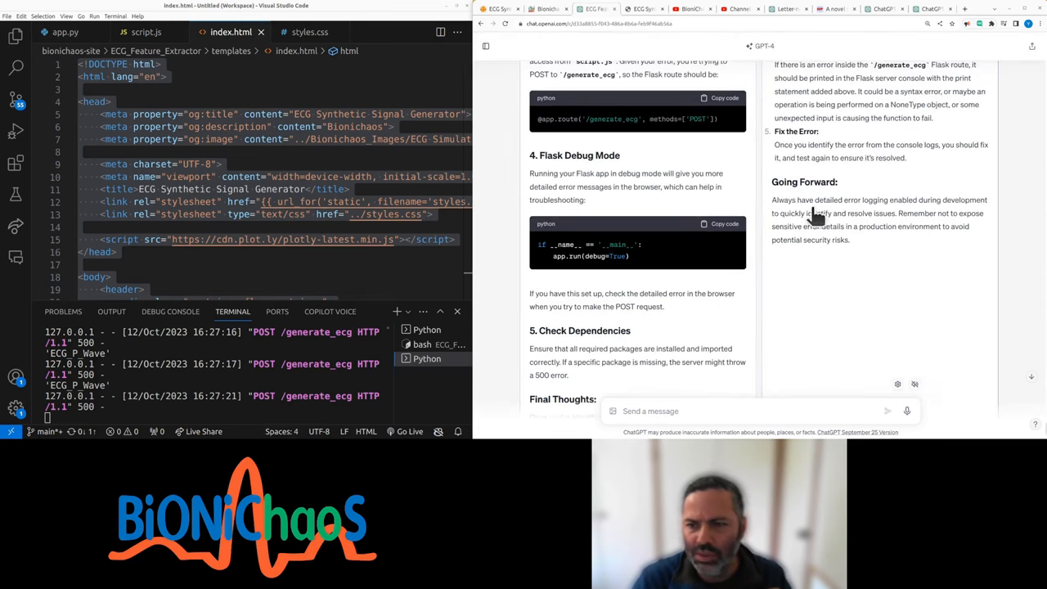
scroll(up, 3)
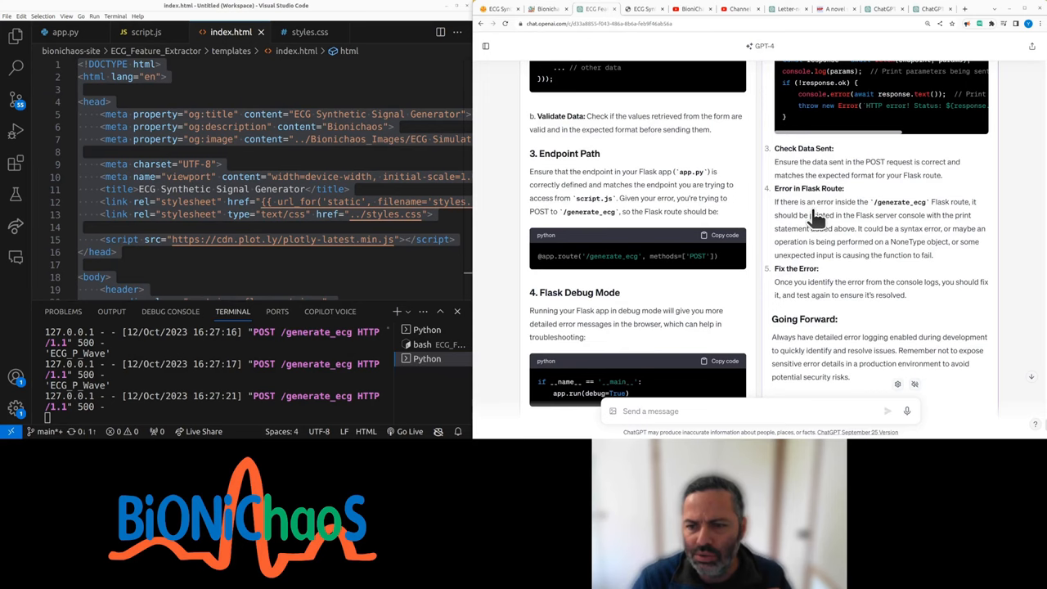
mouse_move(843, 245)
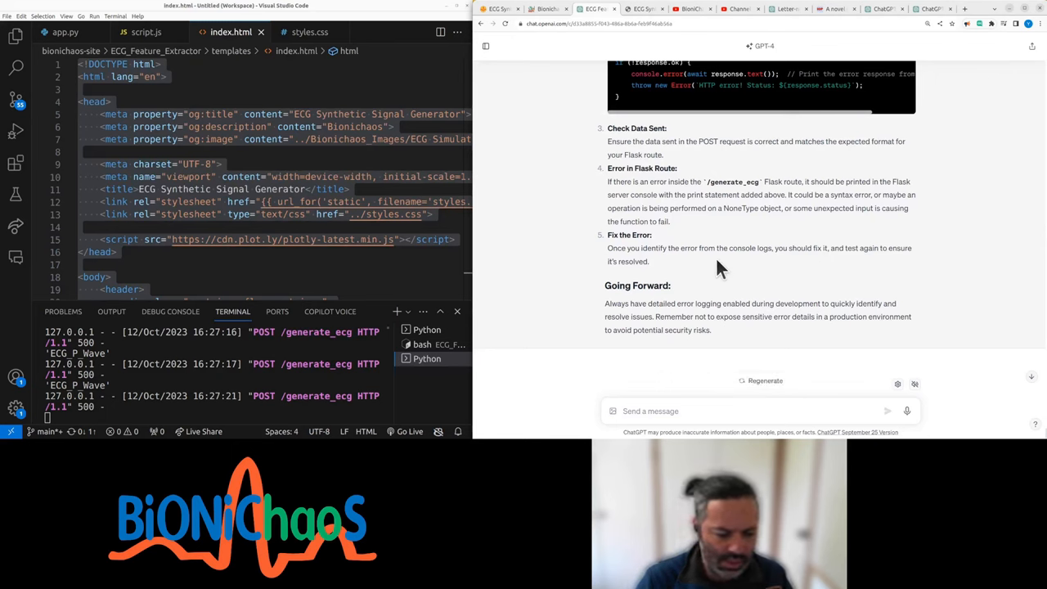
scroll(up, 3)
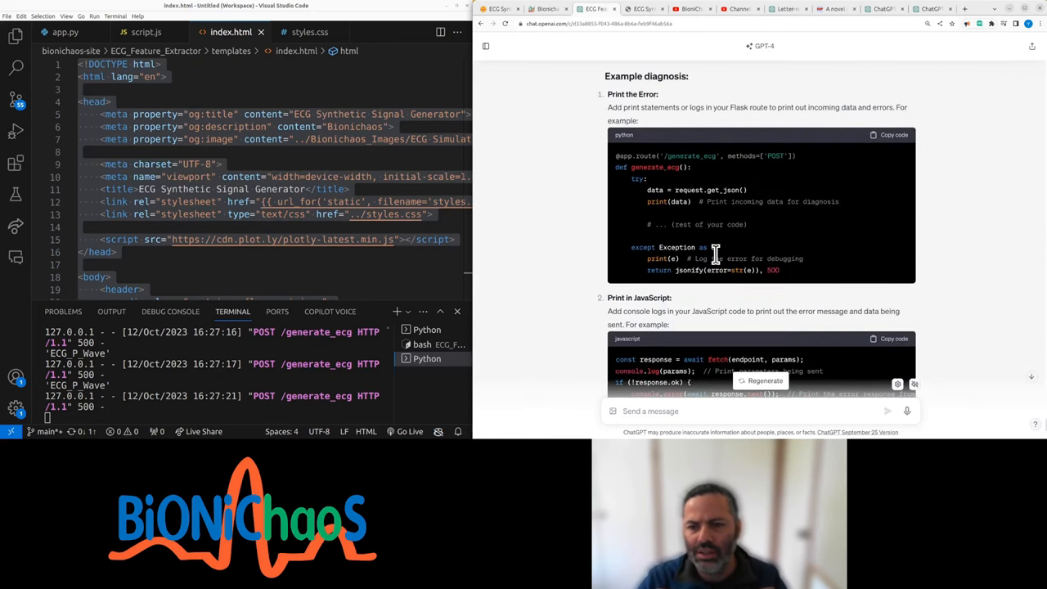
scroll(up, 3)
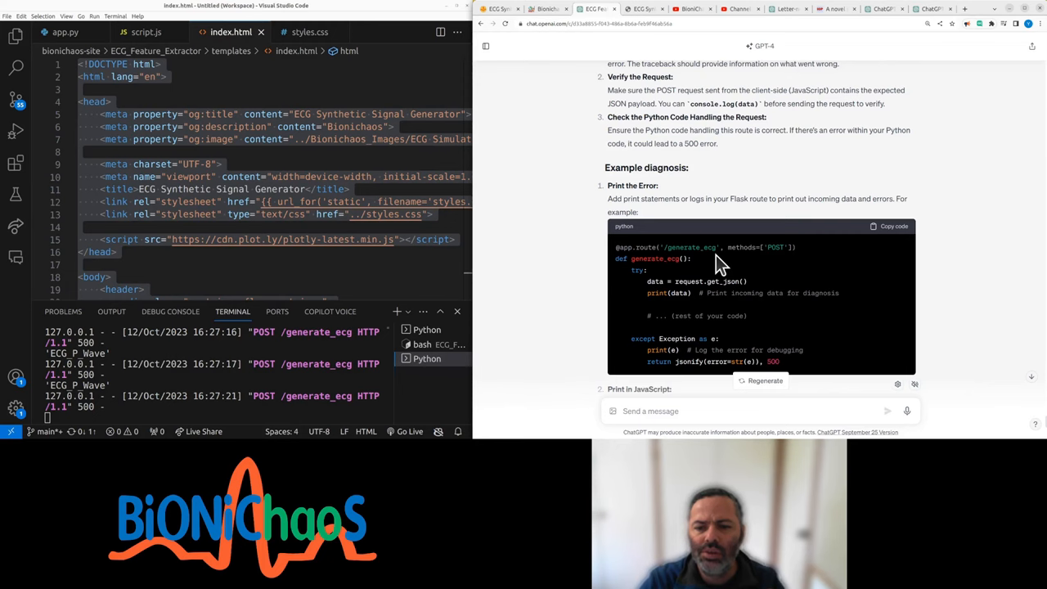
scroll(up, 3)
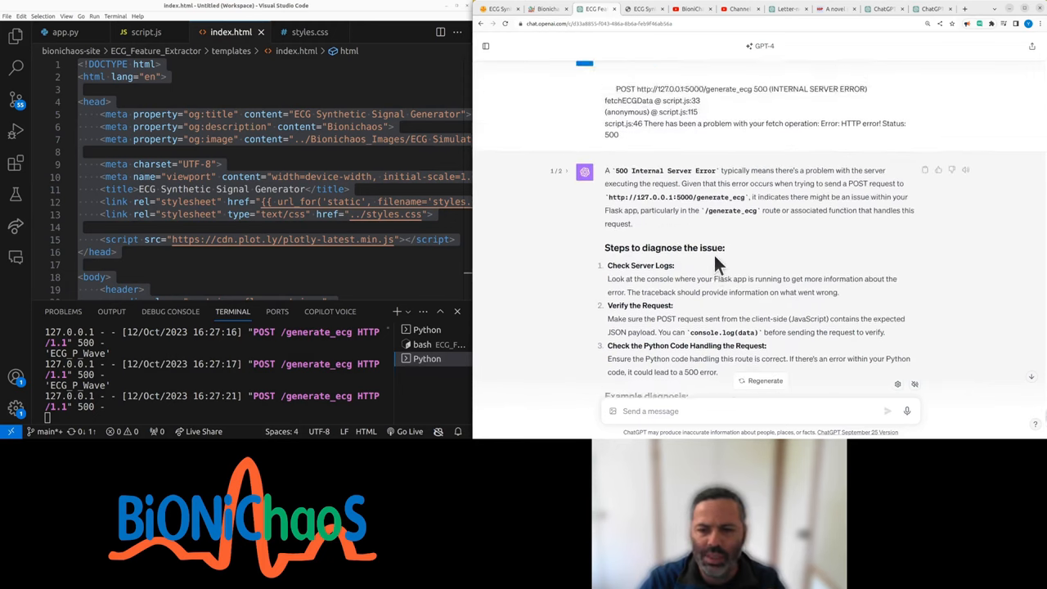
scroll(down, 3)
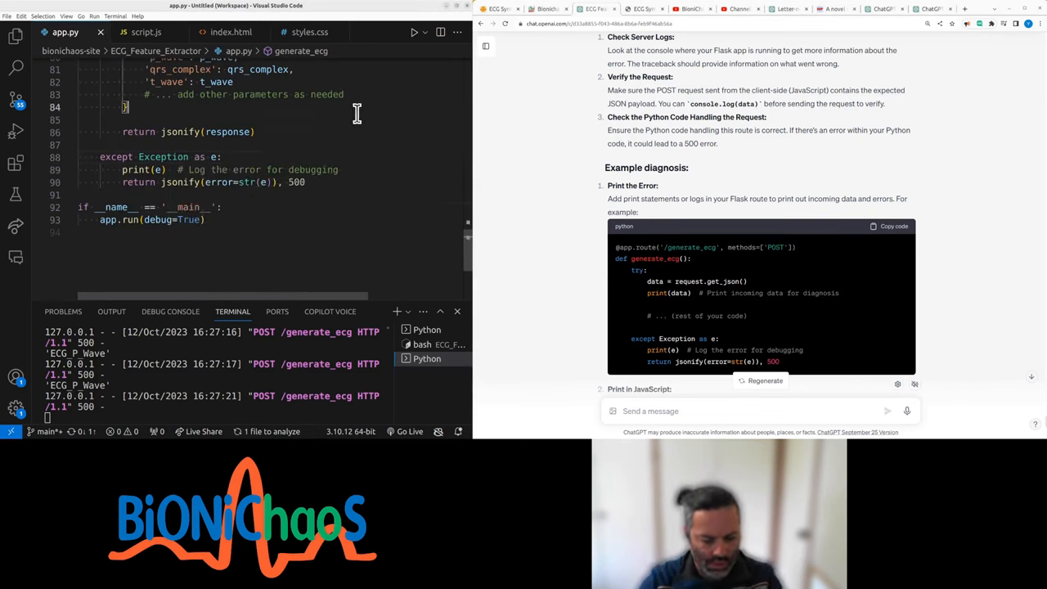
Search app.py for 'data' and add print(data) below request.get_json().
key(ctrl+f)
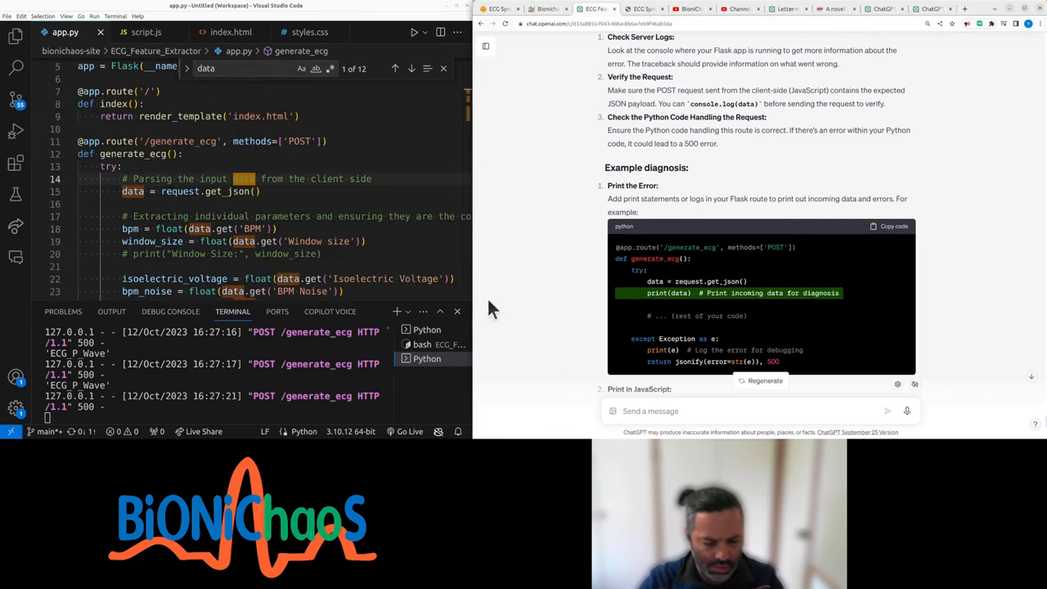
text(print(data)  # Print incoming data for diagnosis)
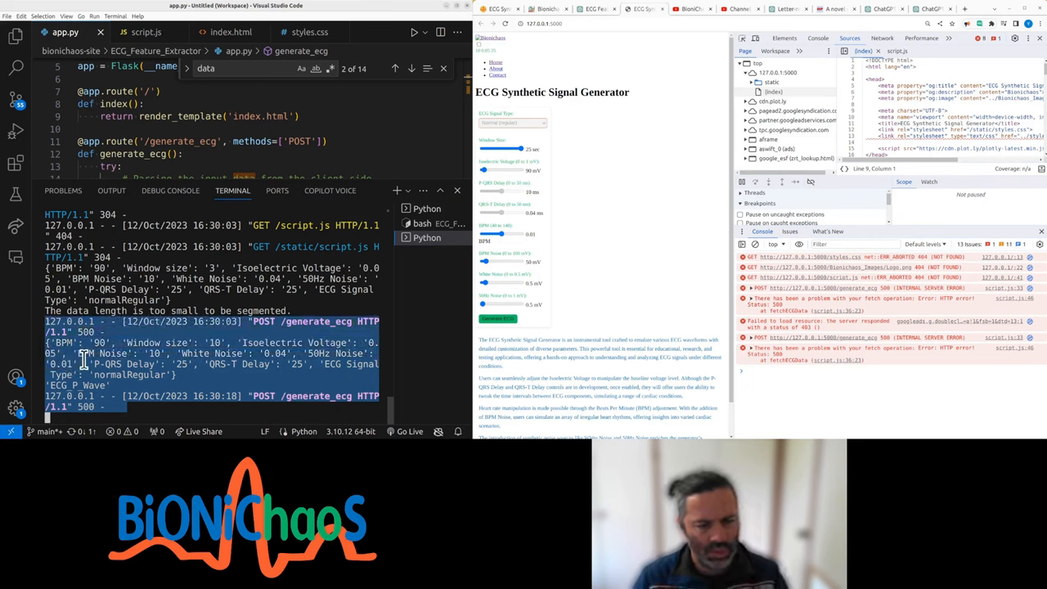
mouse_move(84, 368)
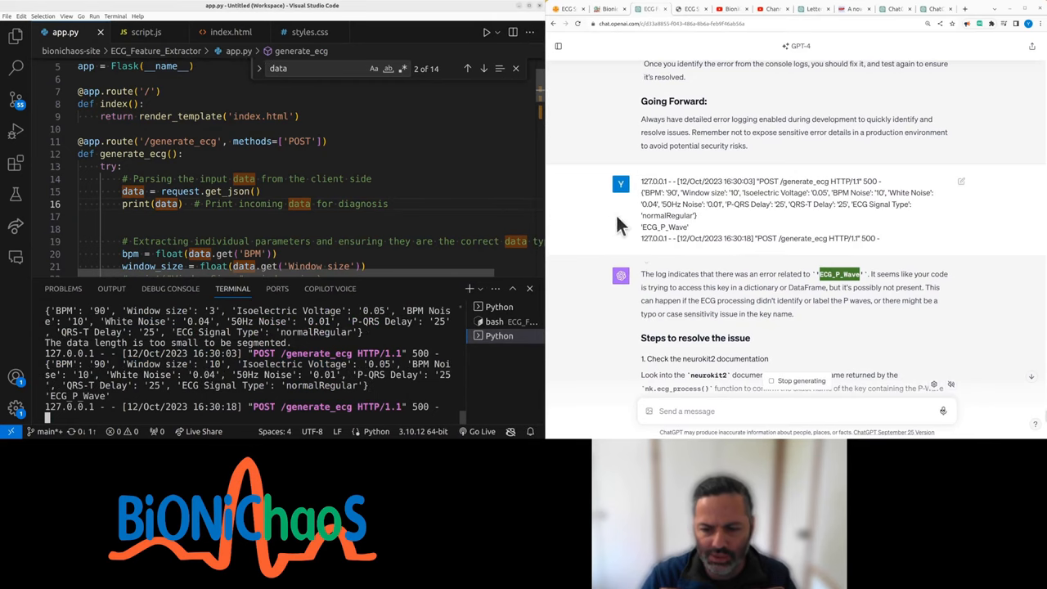
Scroll through the log showing the incoming data and ECG_P_Wave error.
scroll(down, 3)
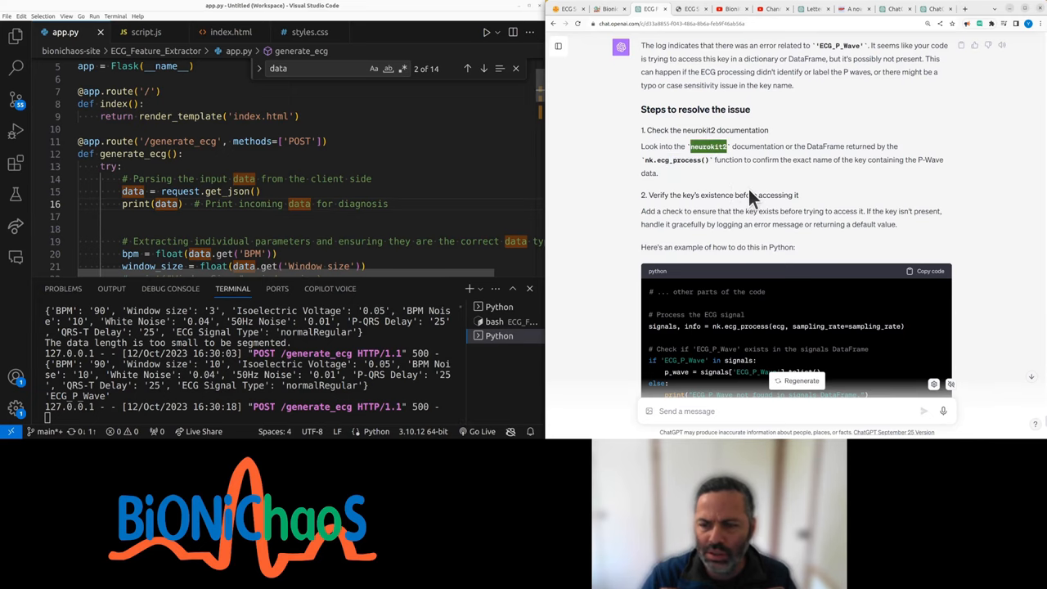
scroll(down, 3)
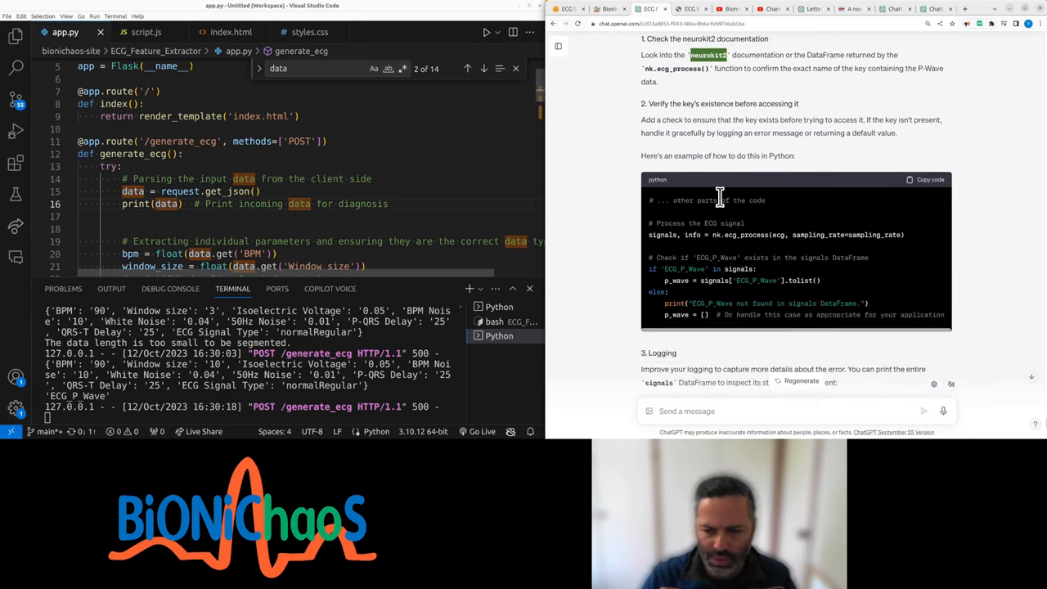
scroll(up, 3)
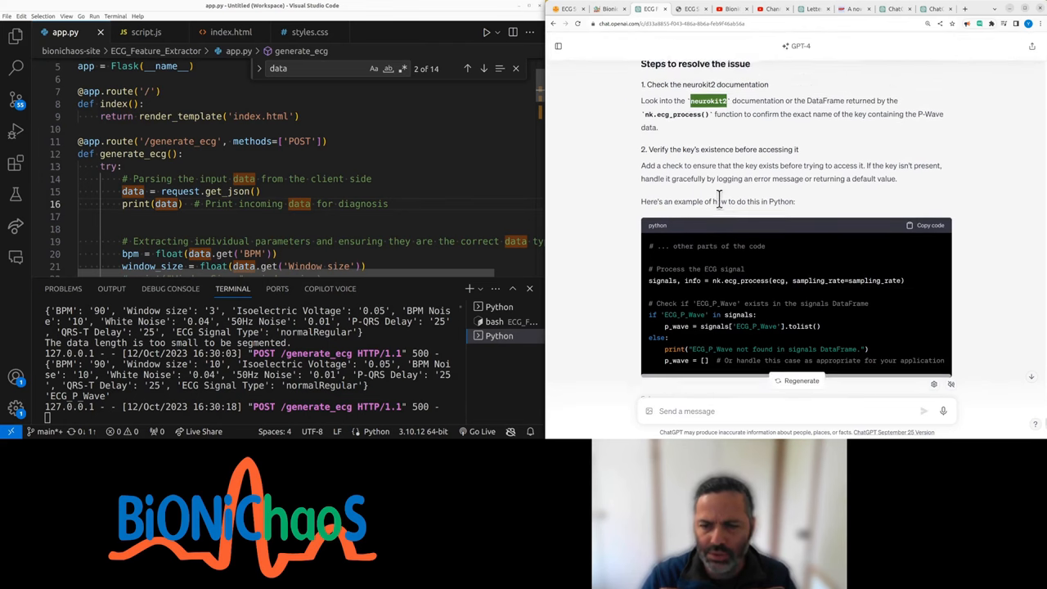
scroll(up, 3)
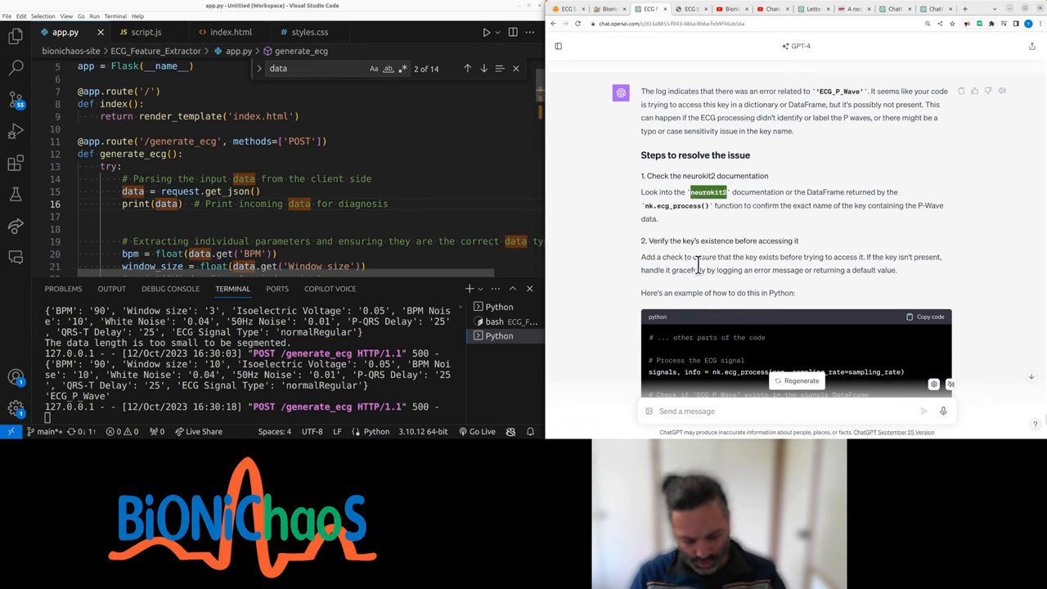
Ask ChatGPT whether neurokit2 even has an option for extracting waves.
text(neurokit2)
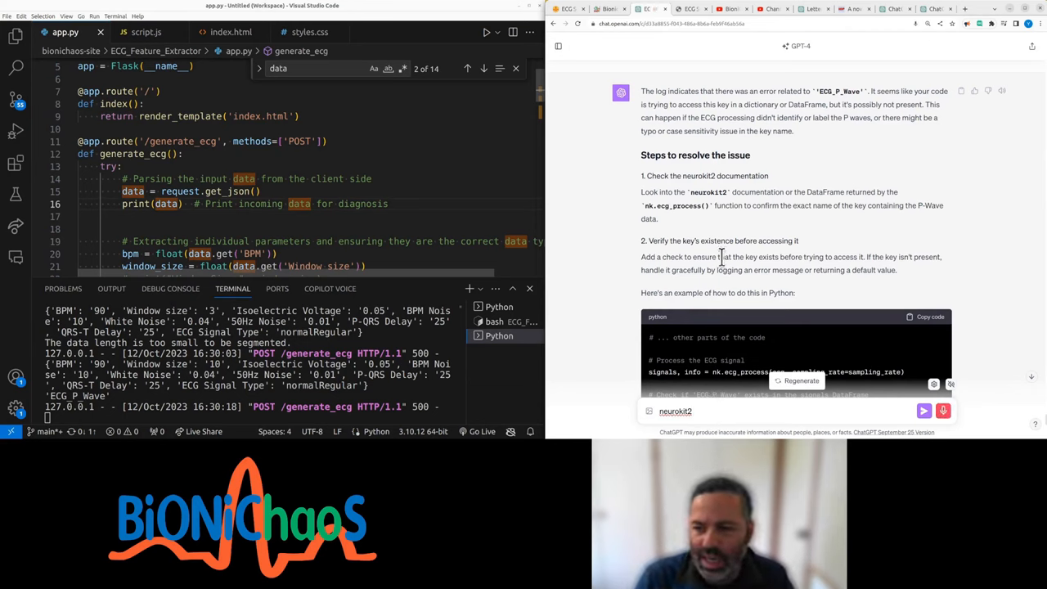
text(does it even have)
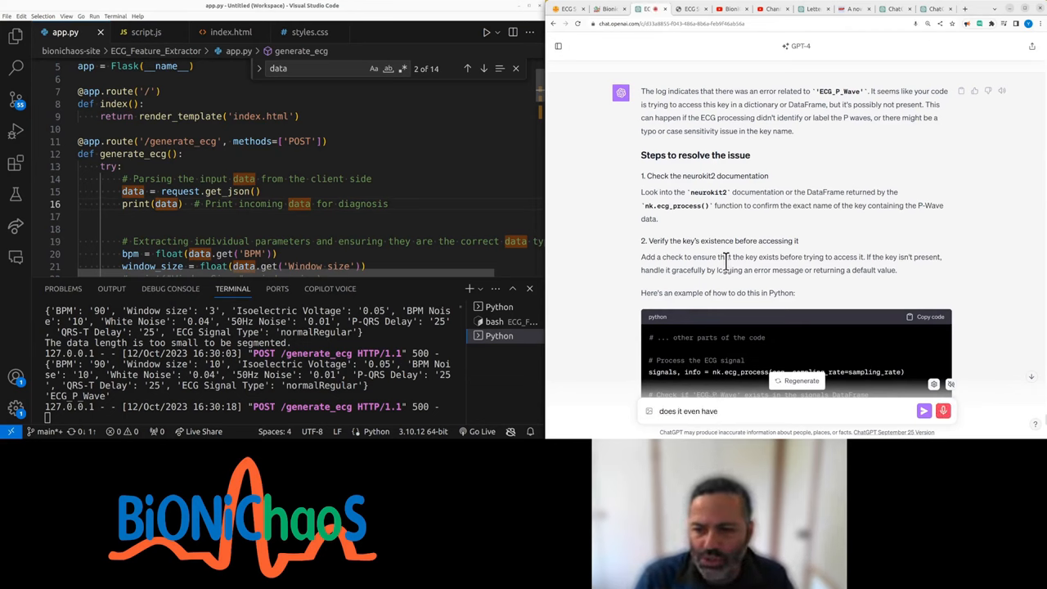
text(an option to)
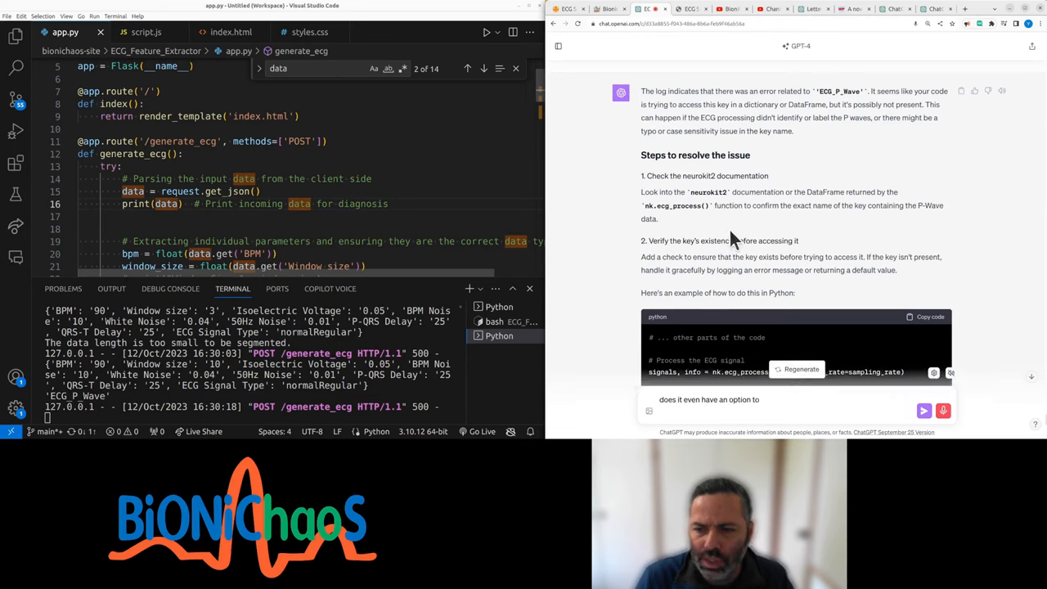
text(extract be wave)
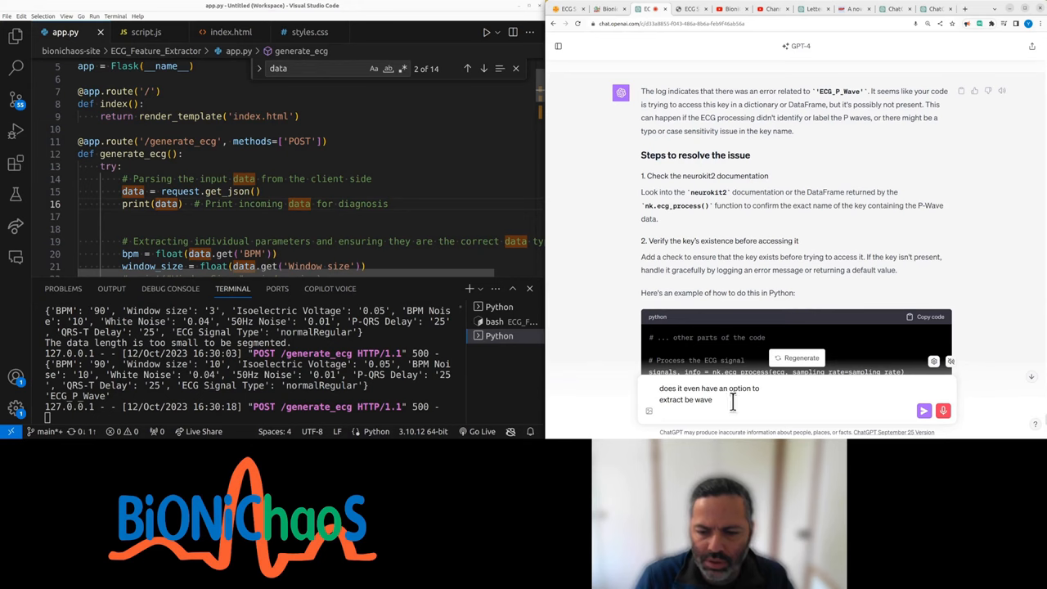
click(923, 411)
text(pretty short doesn't say it does this general approach for using your kit)
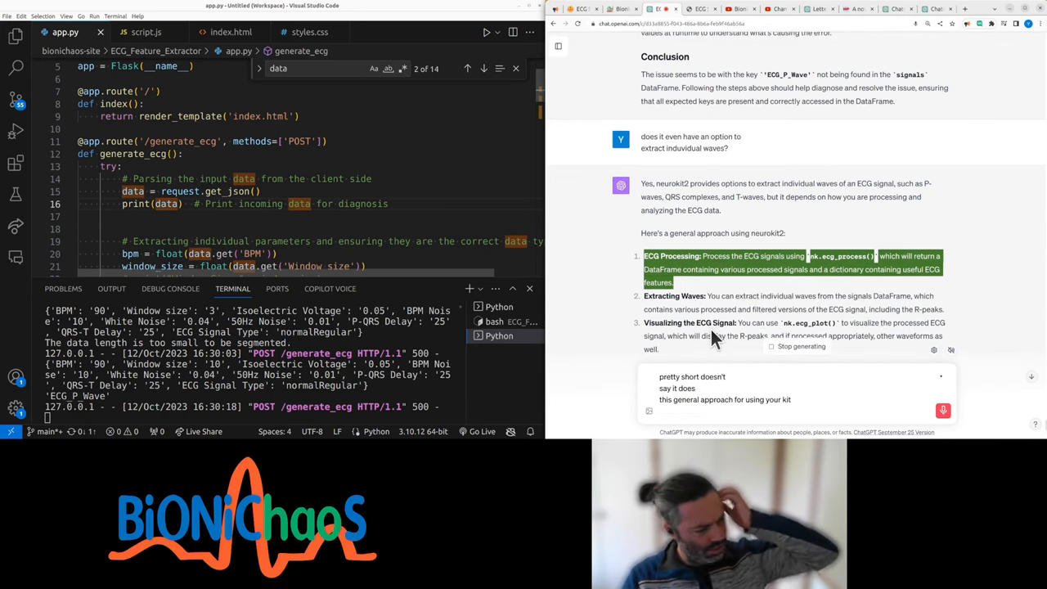
mouse_move(720, 258)
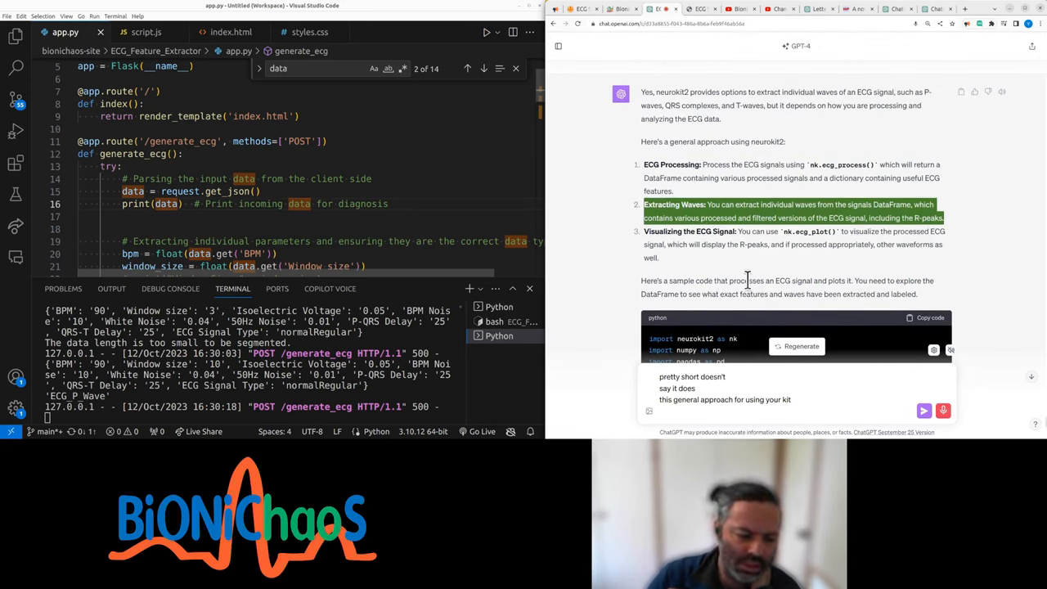
text(extracting waves)
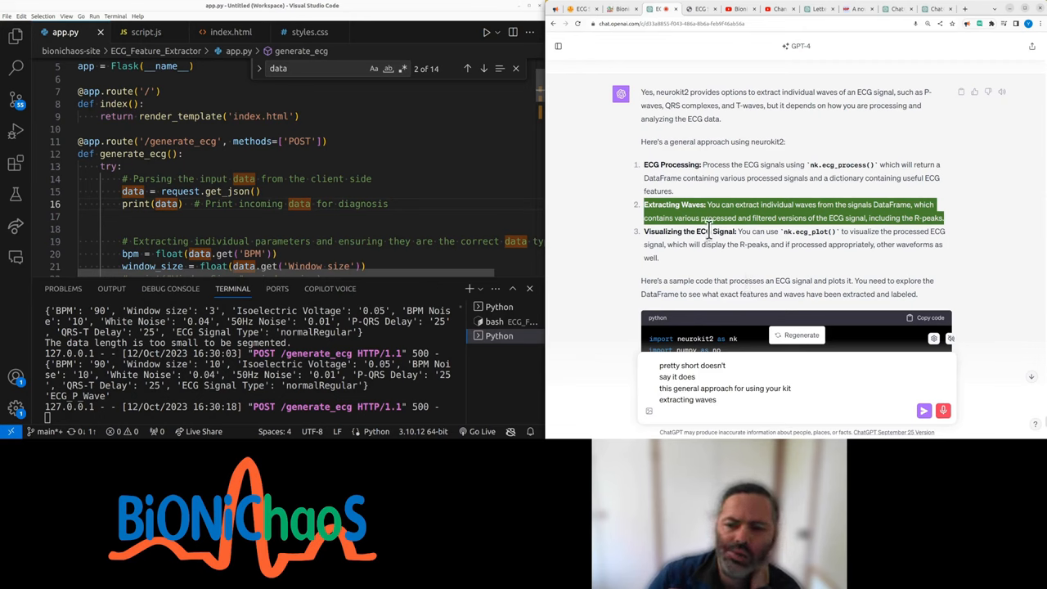
Copy ChatGPT's ecg_plot visualization tip and return to the app.py code.
right_click(703, 242)
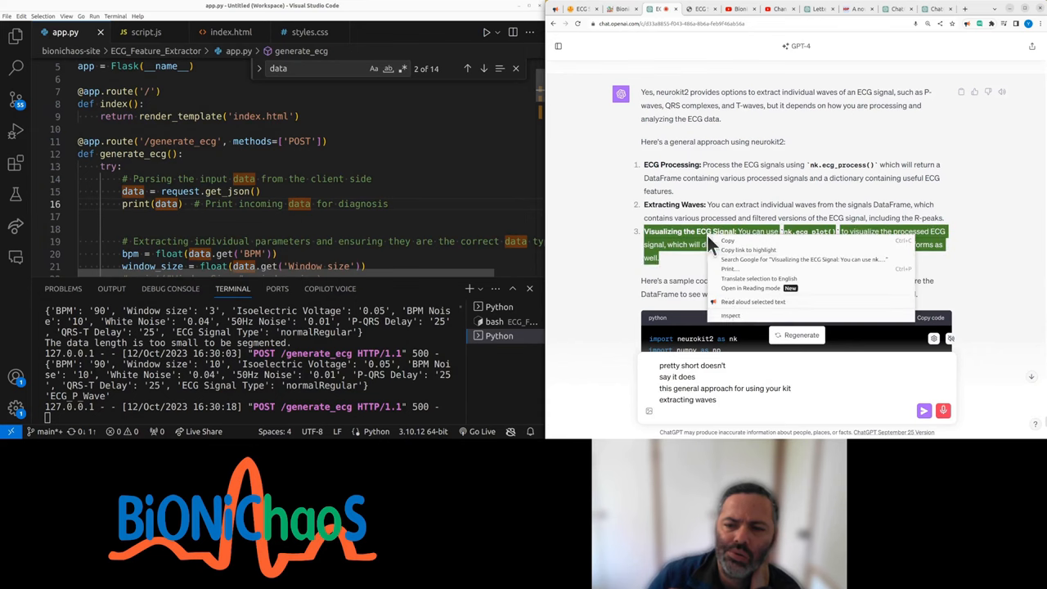
click(734, 313)
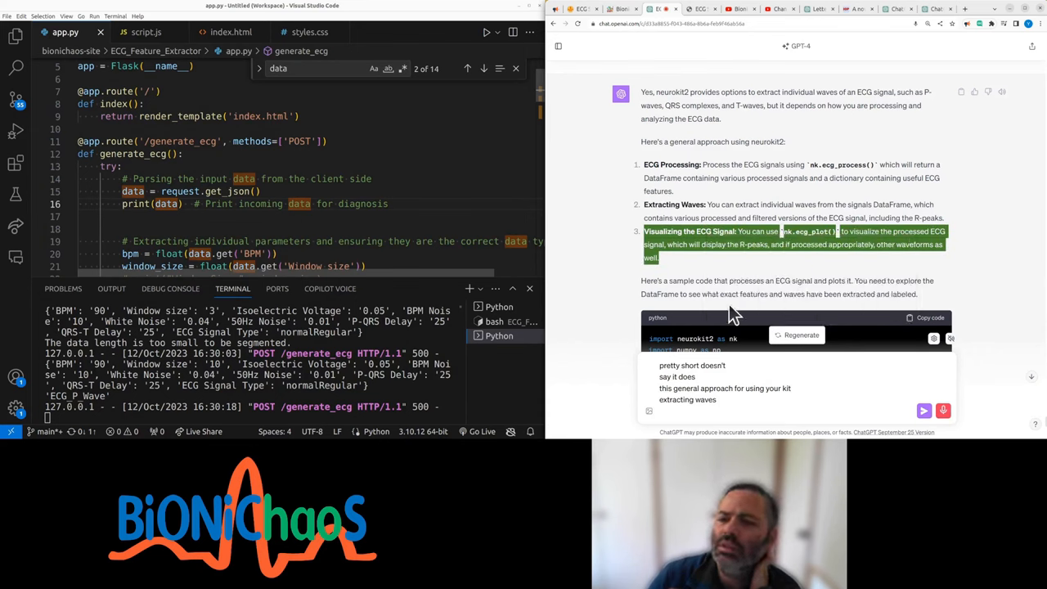
scroll(up, 3)
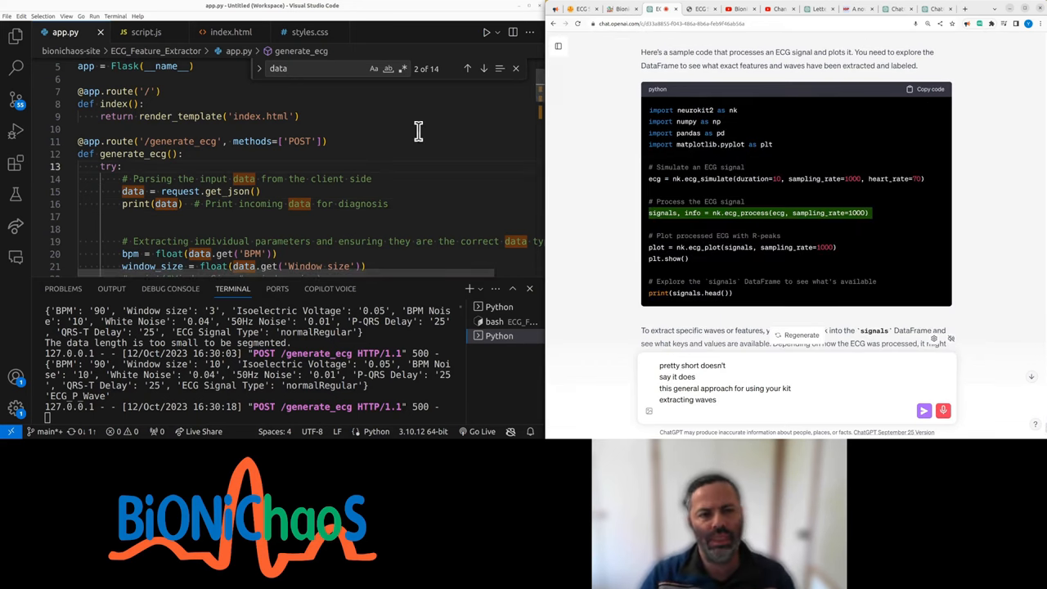
click(15, 37)
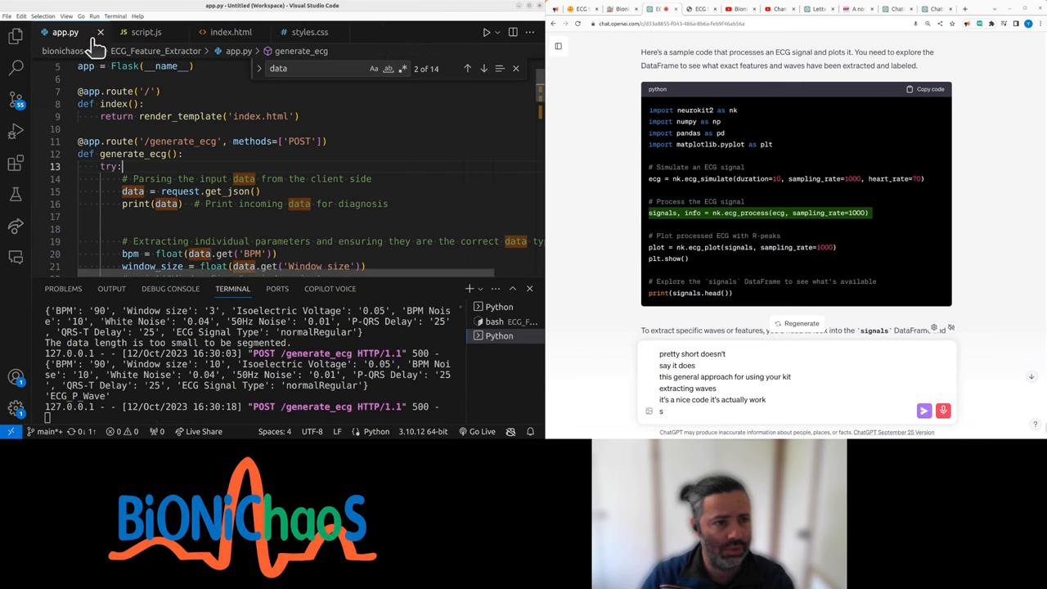
Create test.py in ECG_Feature_Extractor and copy ChatGPT's corrected neurokit2 code.
click(16, 36)
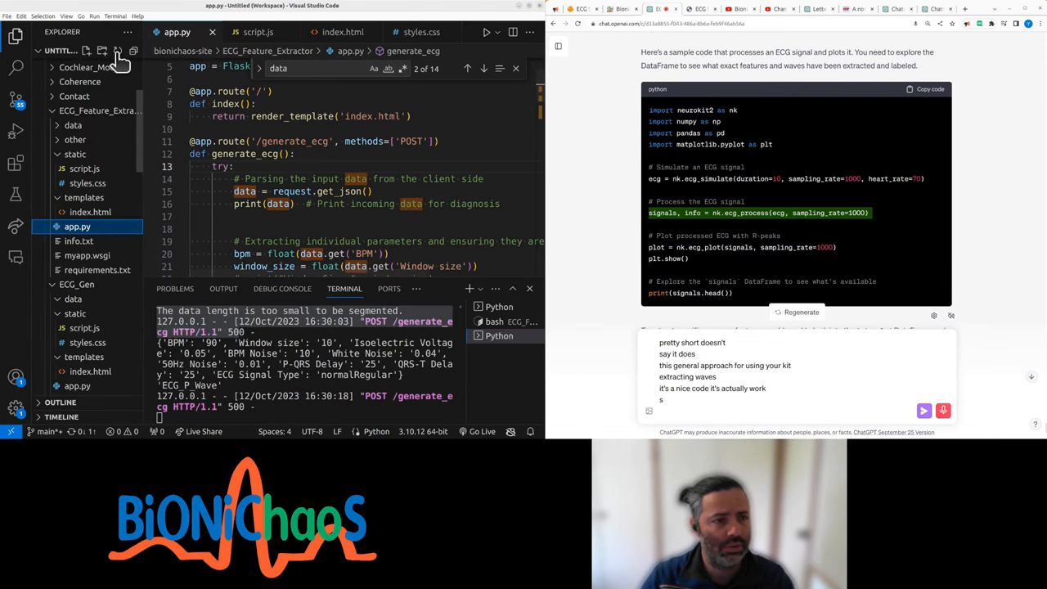
click(87, 51)
text(test.py)
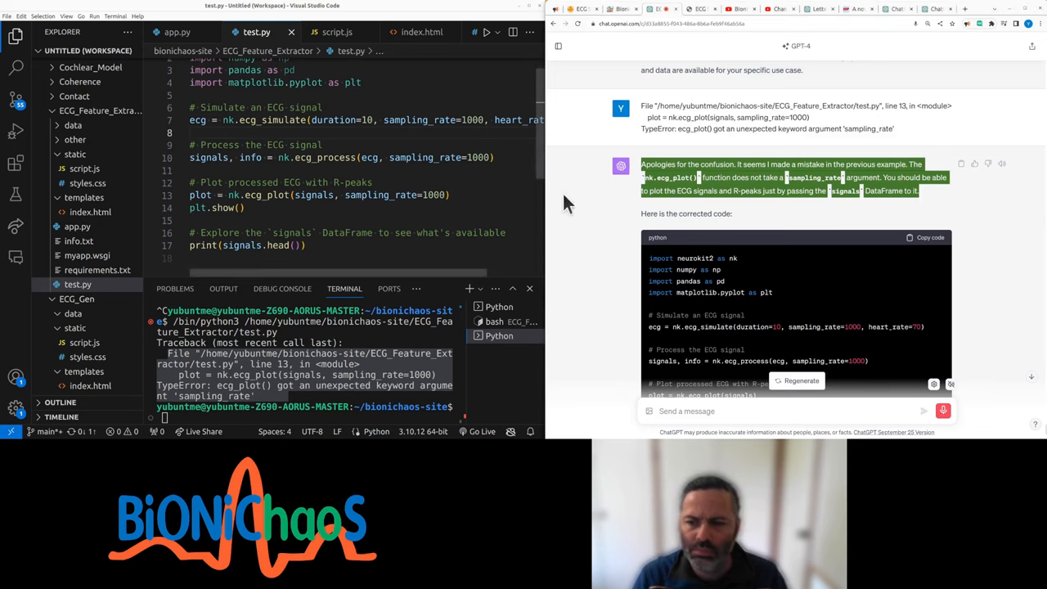
scroll(down, 3)
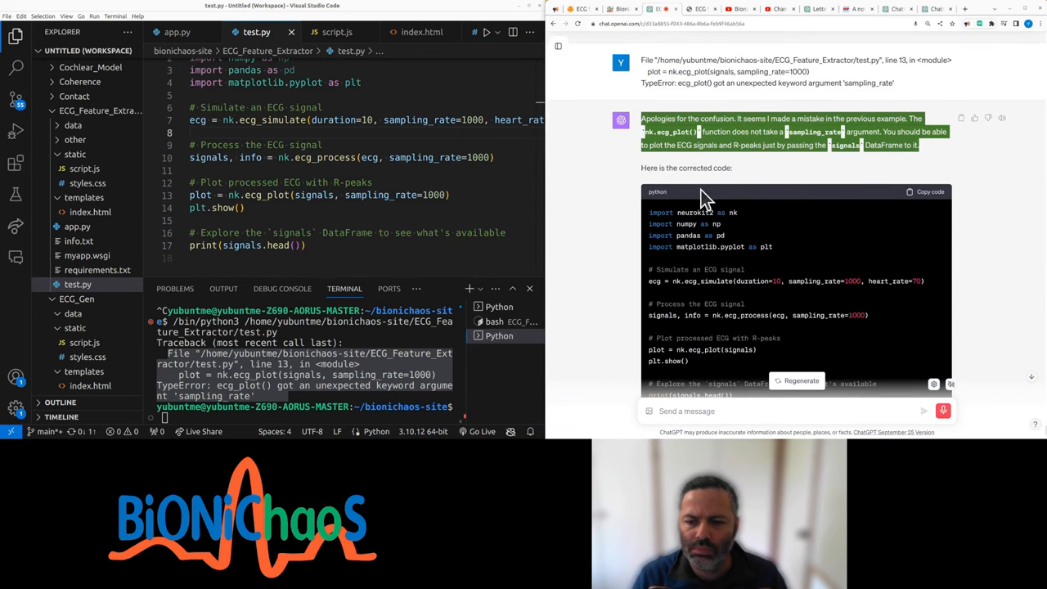
scroll(down, 3)
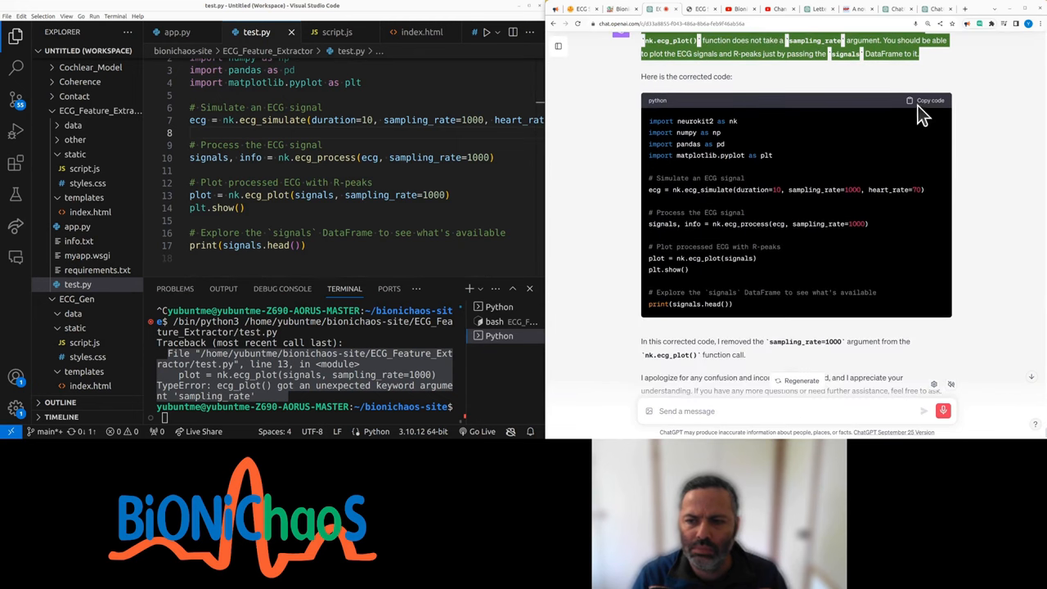
click(927, 100)
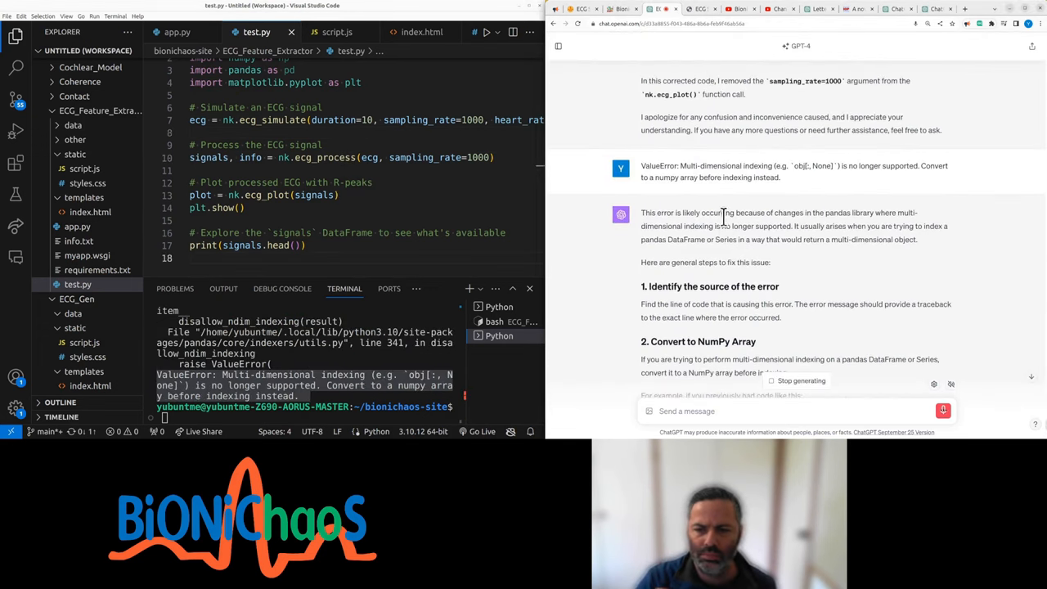
right_click(719, 226)
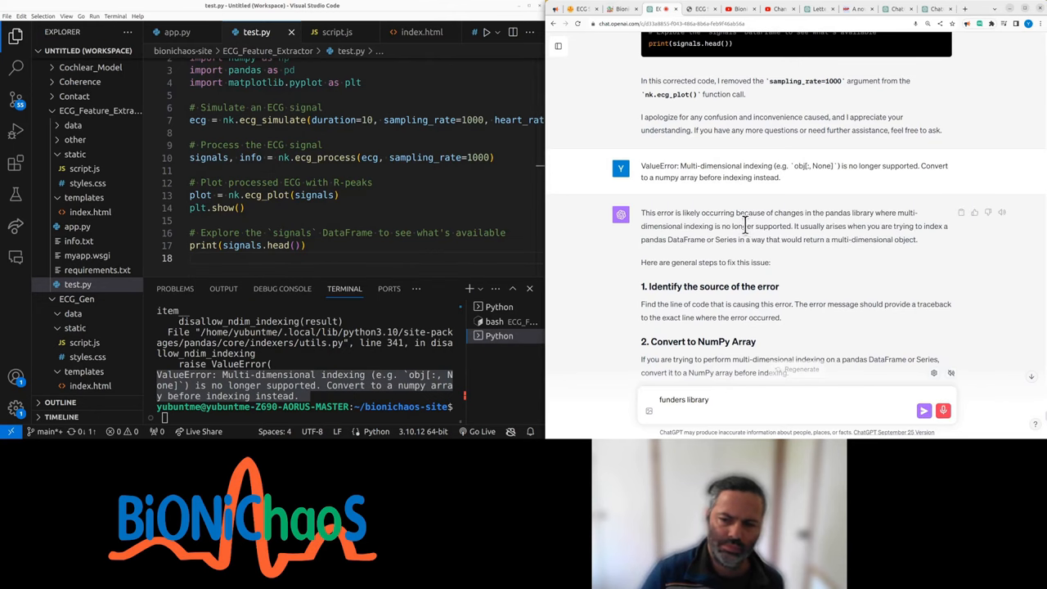
scroll(down, 3)
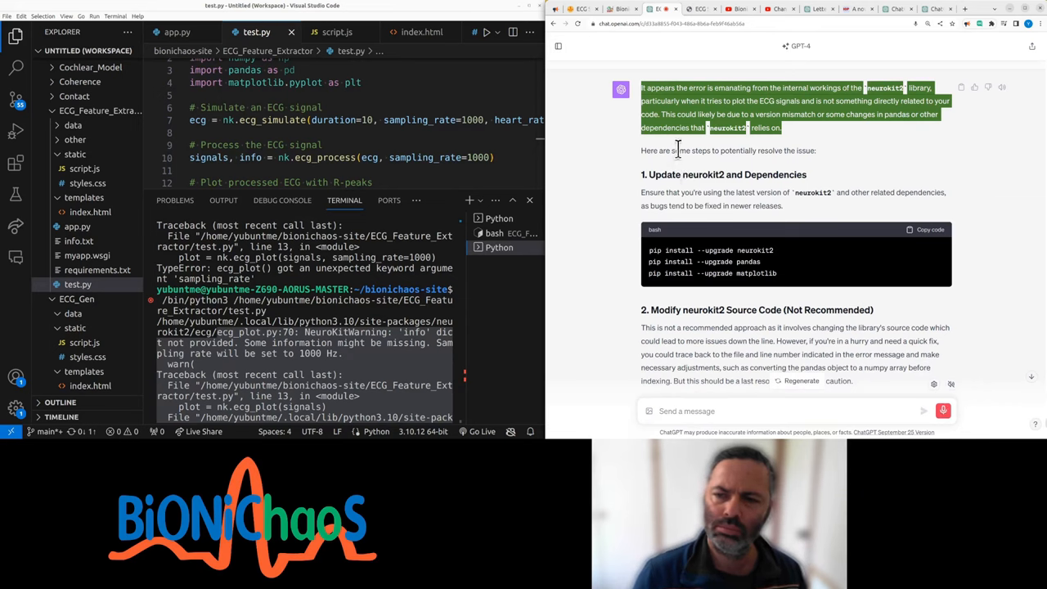
mouse_move(669, 183)
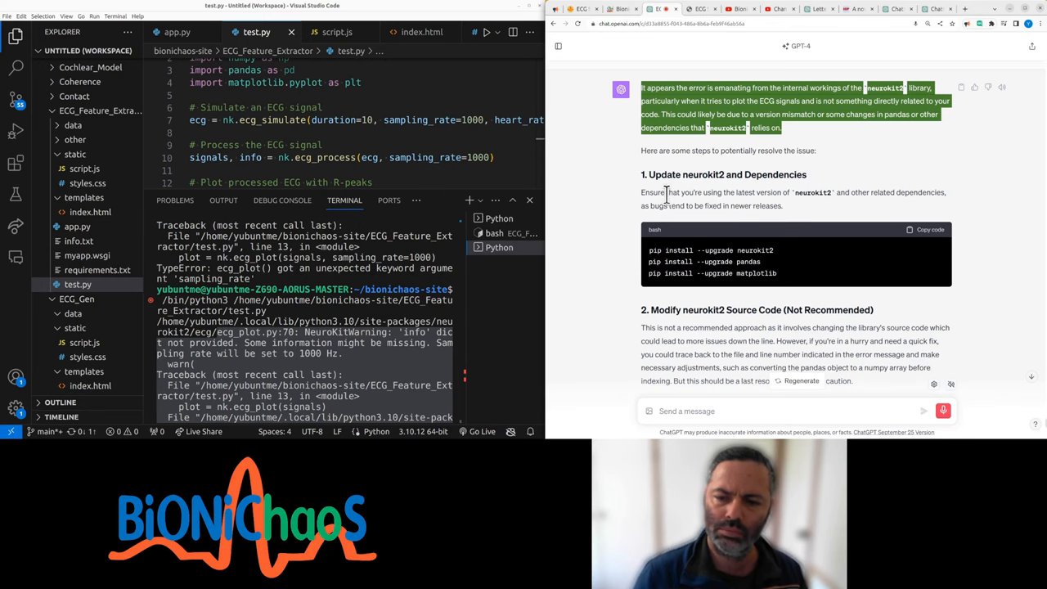
scroll(down, 3)
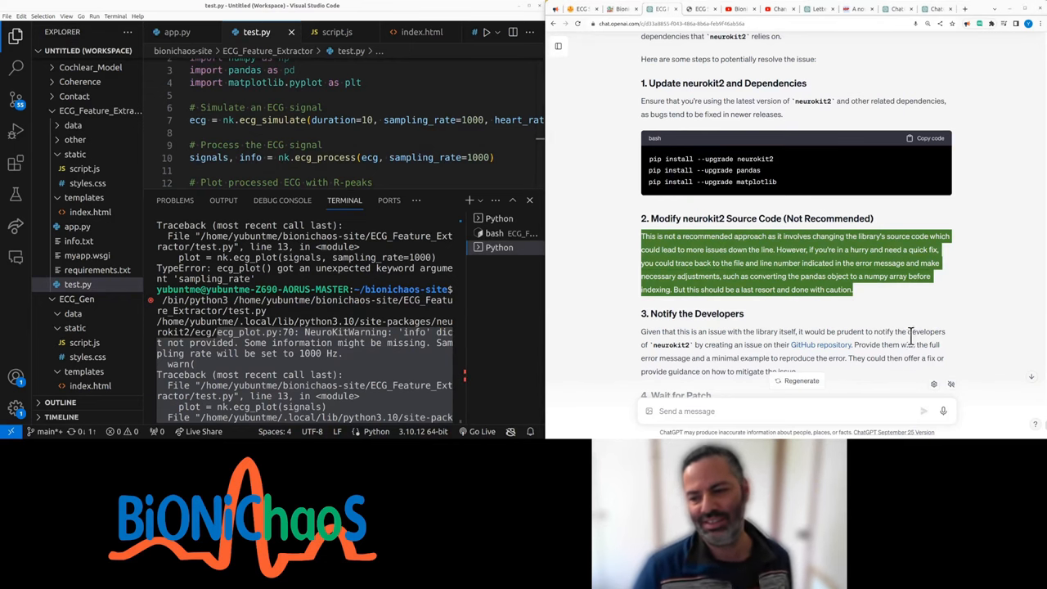
click(821, 291)
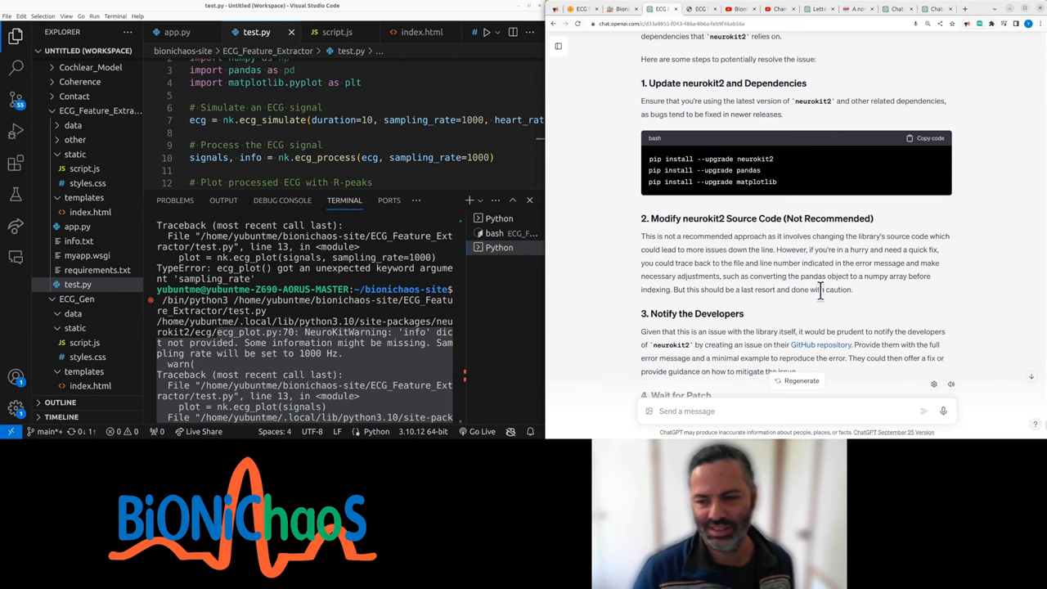
mouse_move(988, 414)
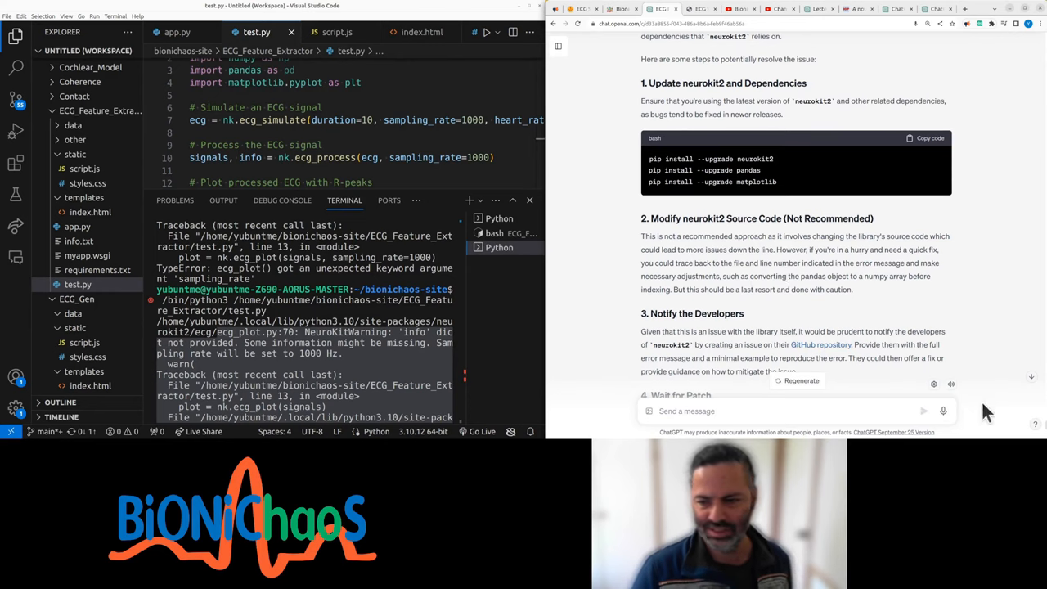
mouse_move(953, 391)
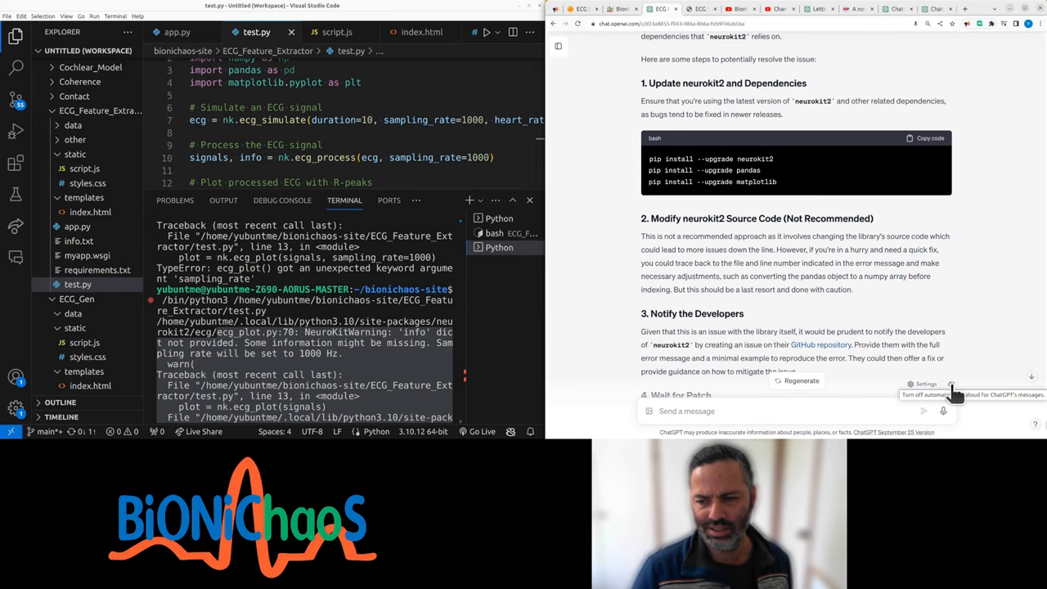
scroll(down, 3)
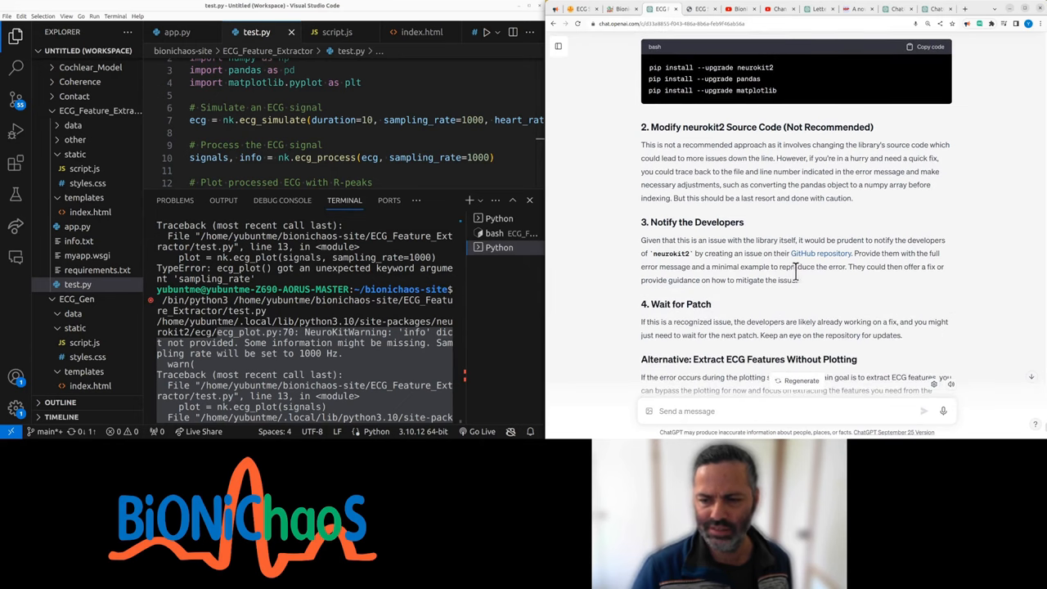
scroll(down, 3)
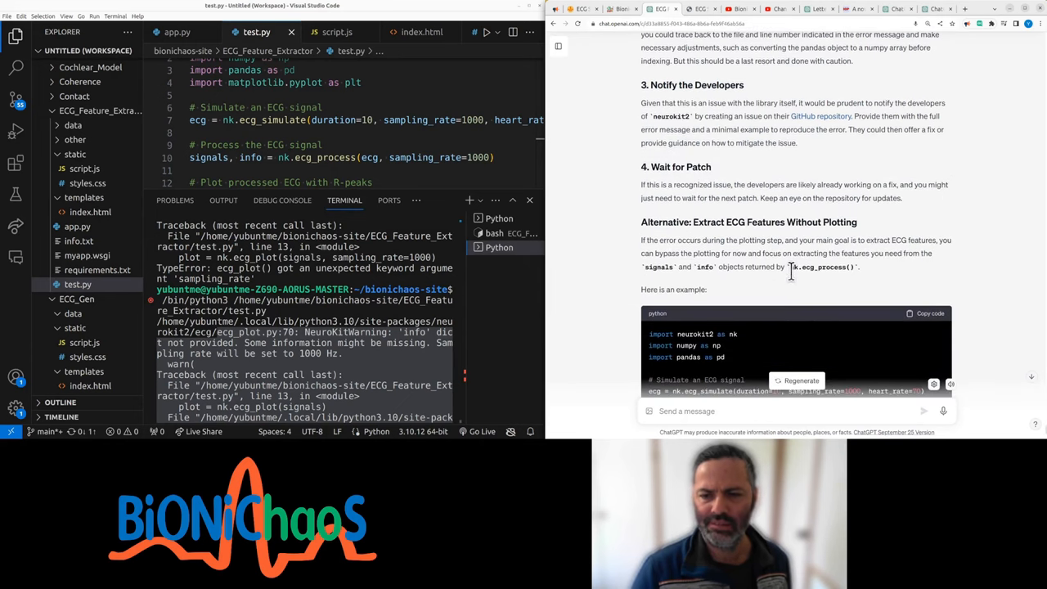
scroll(down, 3)
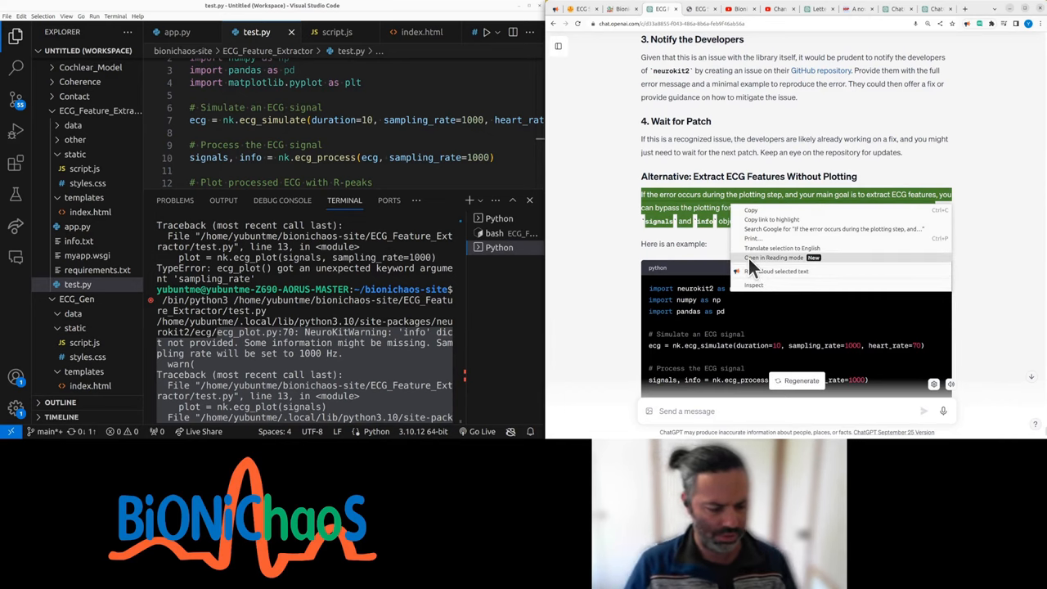
mouse_move(765, 271)
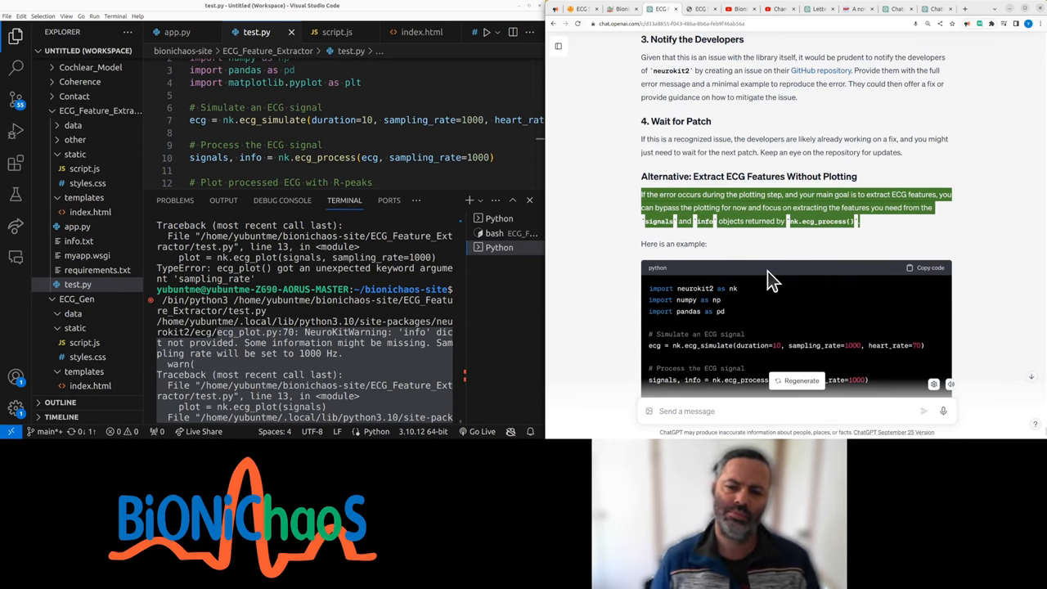
scroll(down, 3)
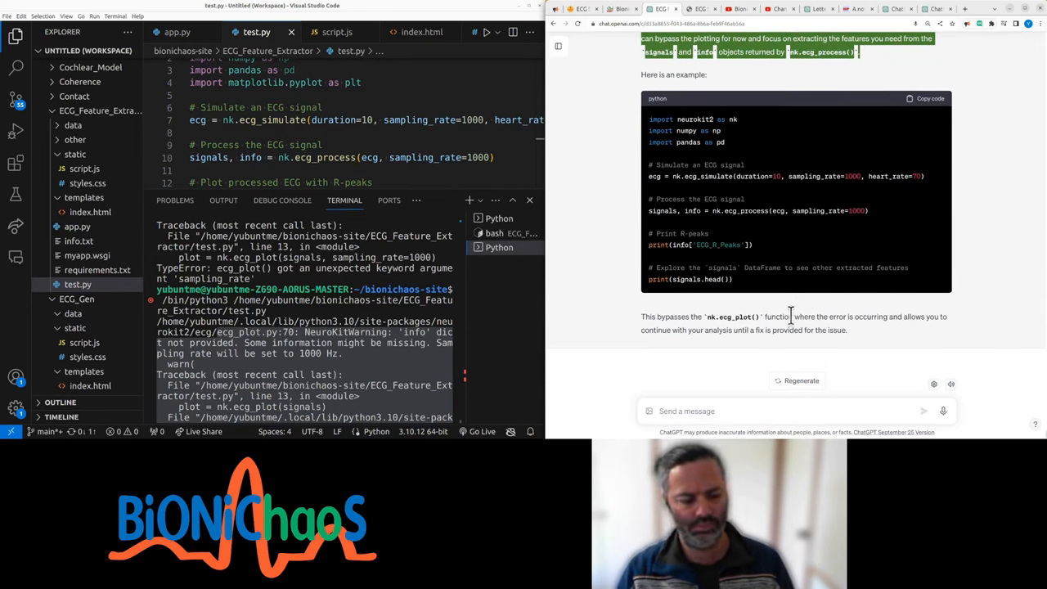
mouse_move(753, 410)
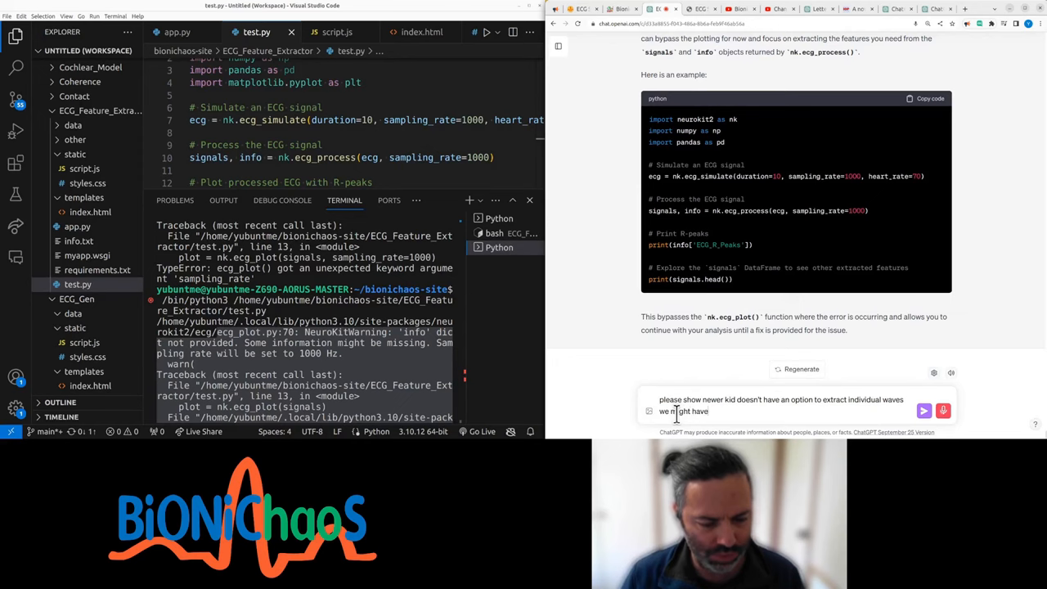
Send the wave-extraction question, review the R-peak slicing code, and draft a follow-up.
text(to use a different)
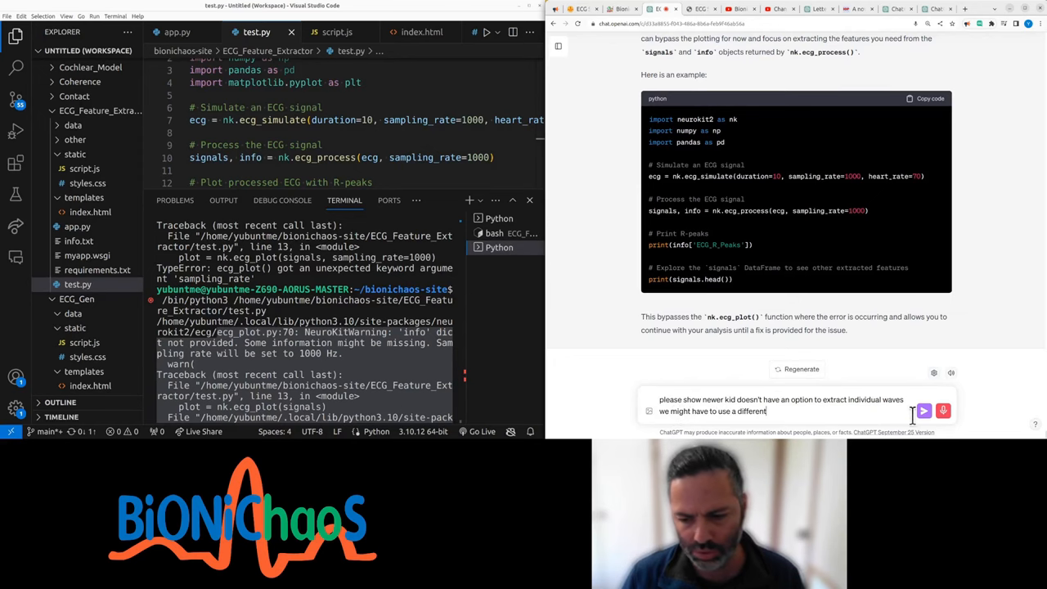
click(925, 410)
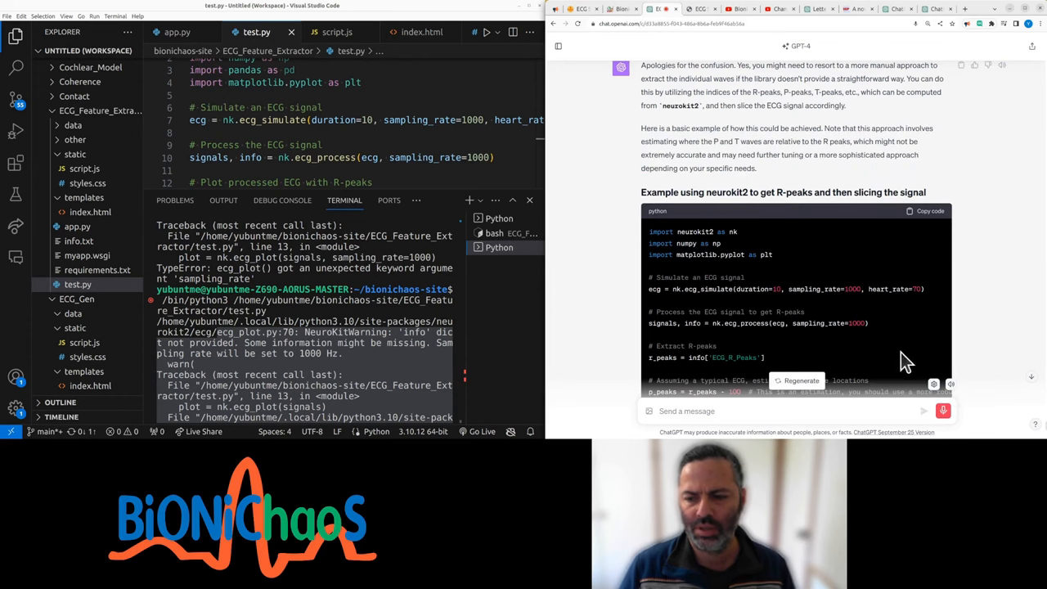
scroll(down, 3)
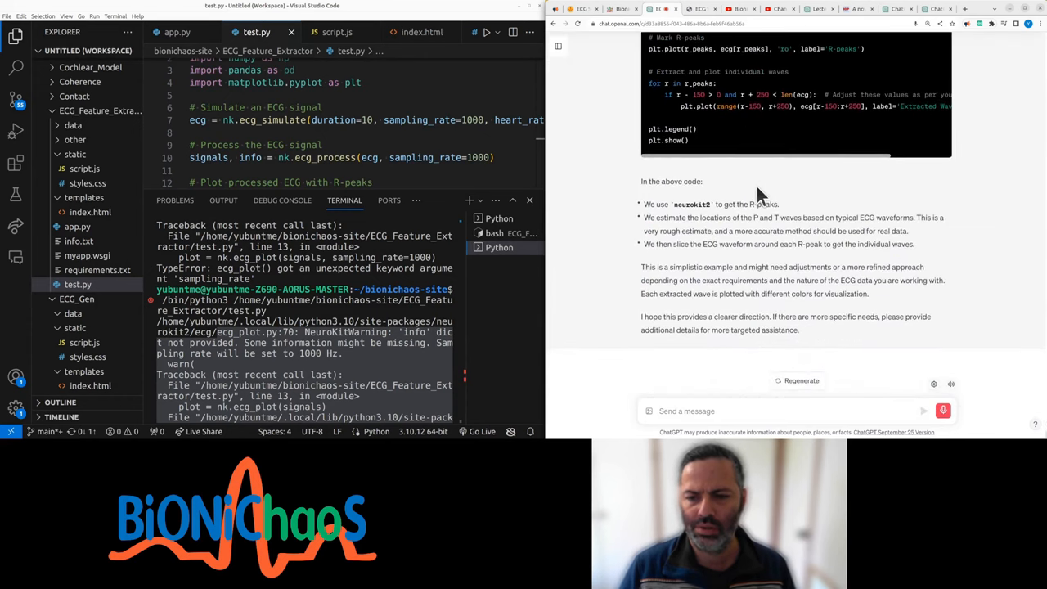
scroll(up, 3)
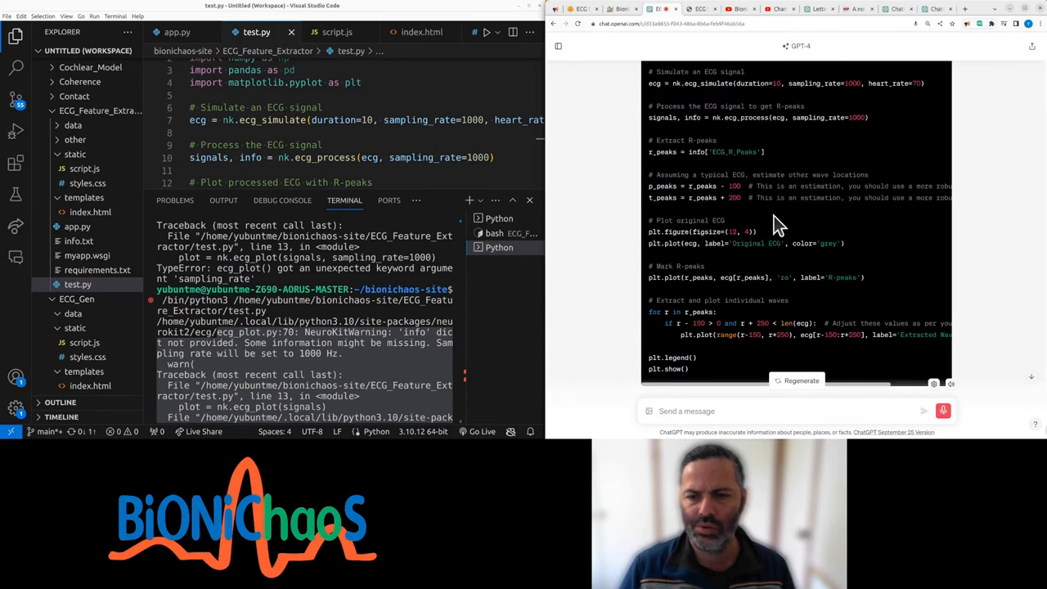
scroll(up, 3)
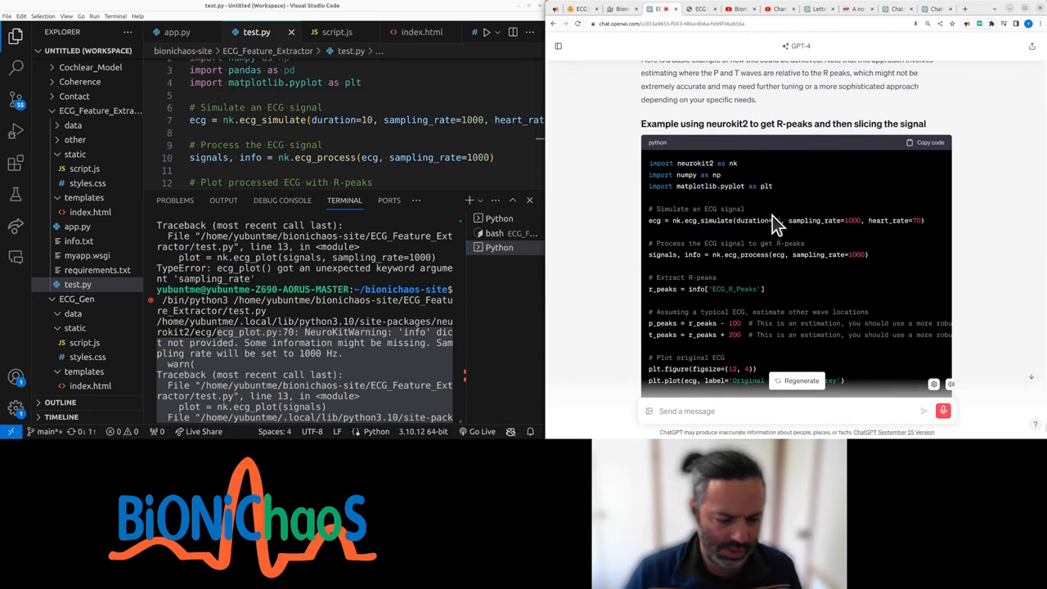
text(so this is more manual in your kit wouldn't have)
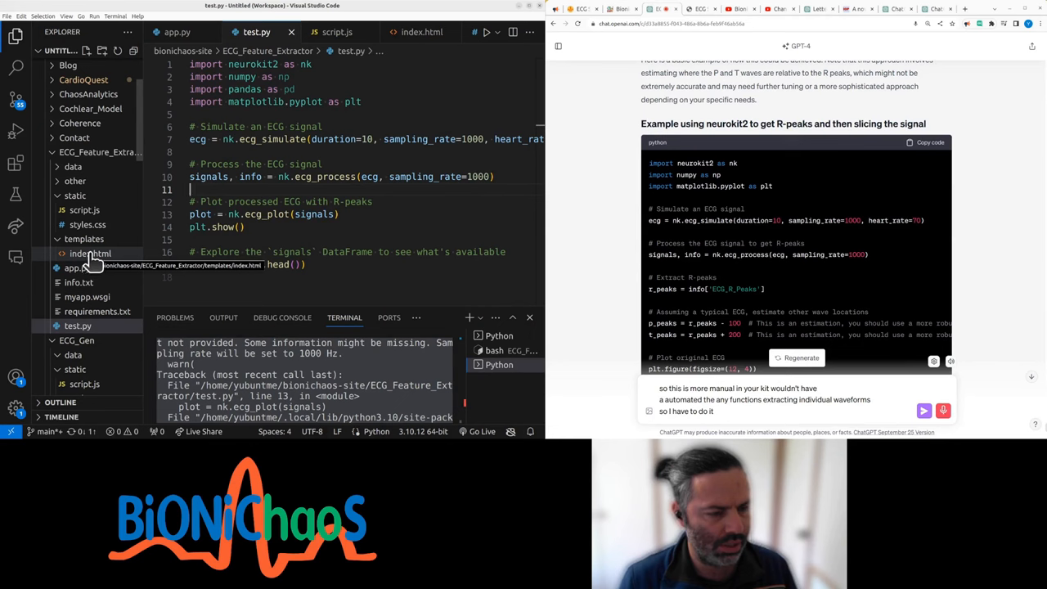
View app.py's parameter parsing and regenerate a noisy synthetic ECG in the browser.
click(76, 32)
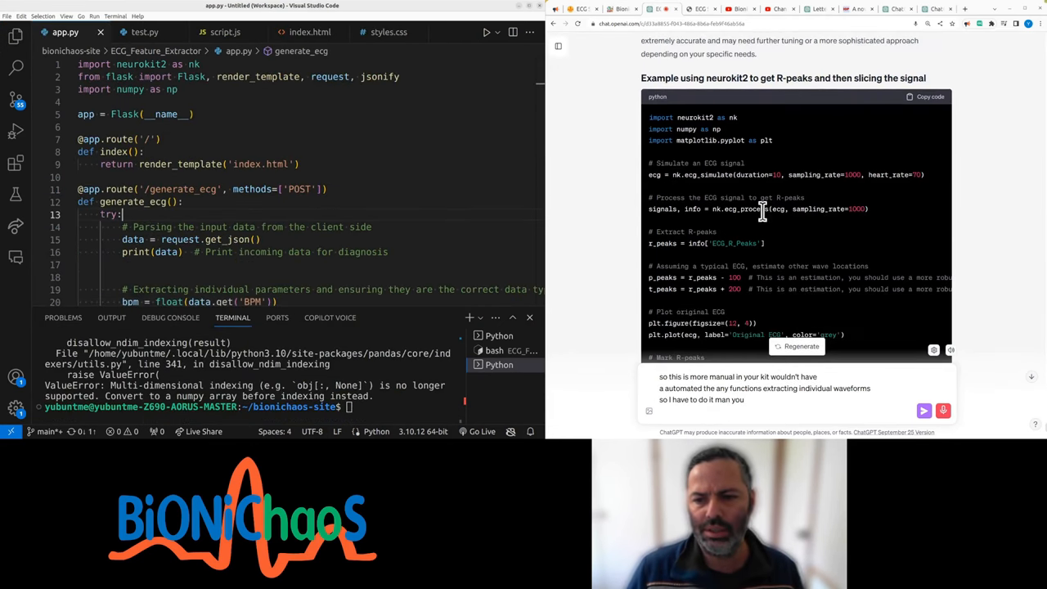
text(see)
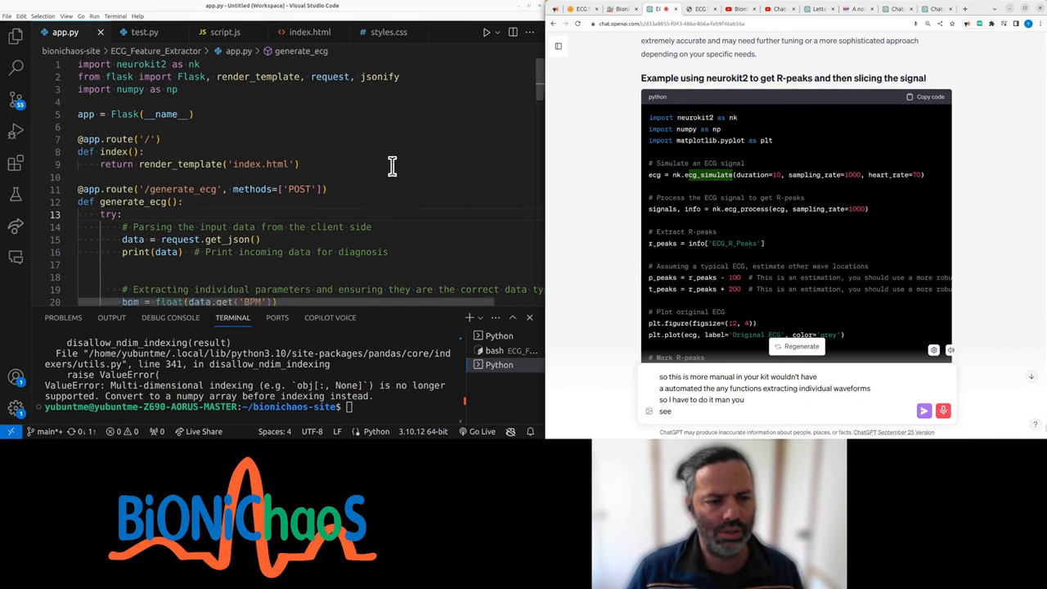
scroll(down, 3)
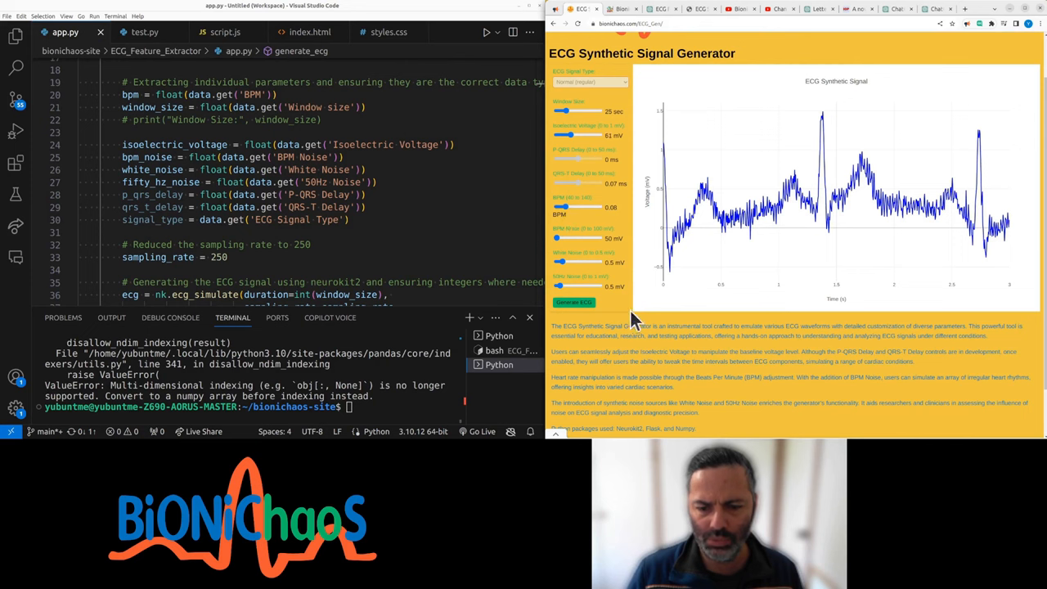
click(574, 302)
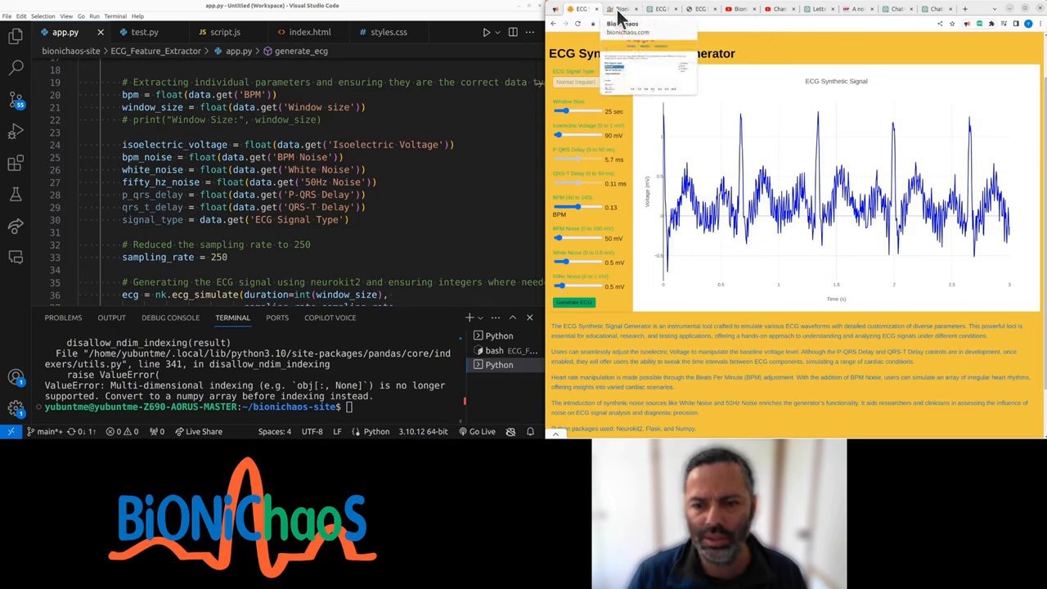
mouse_move(662, 9)
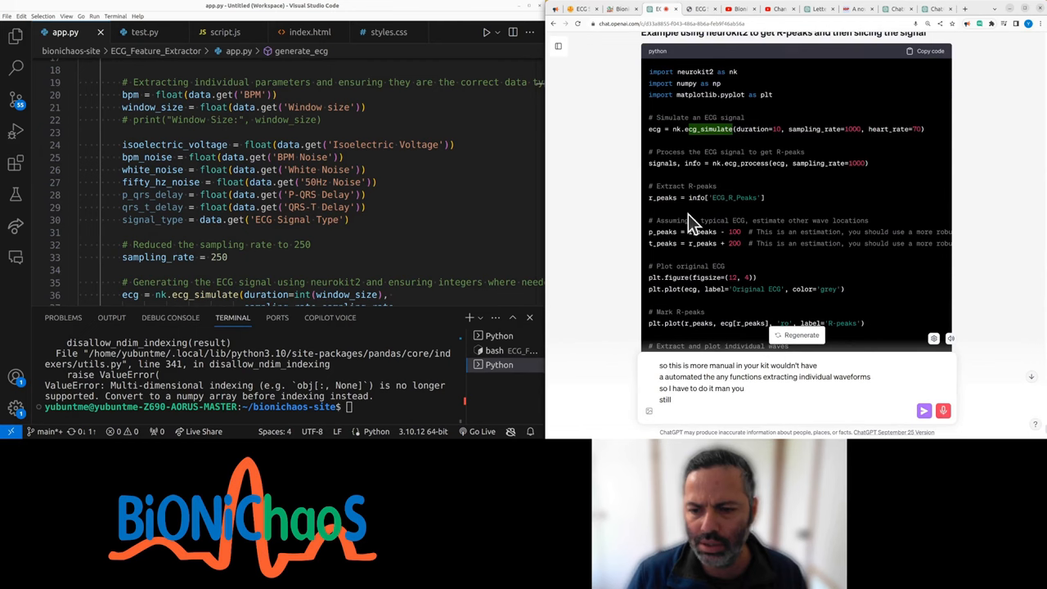
Copy ChatGPT's R-peak slicing code into test.py and run it to plot coloured waves.
scroll(down, 3)
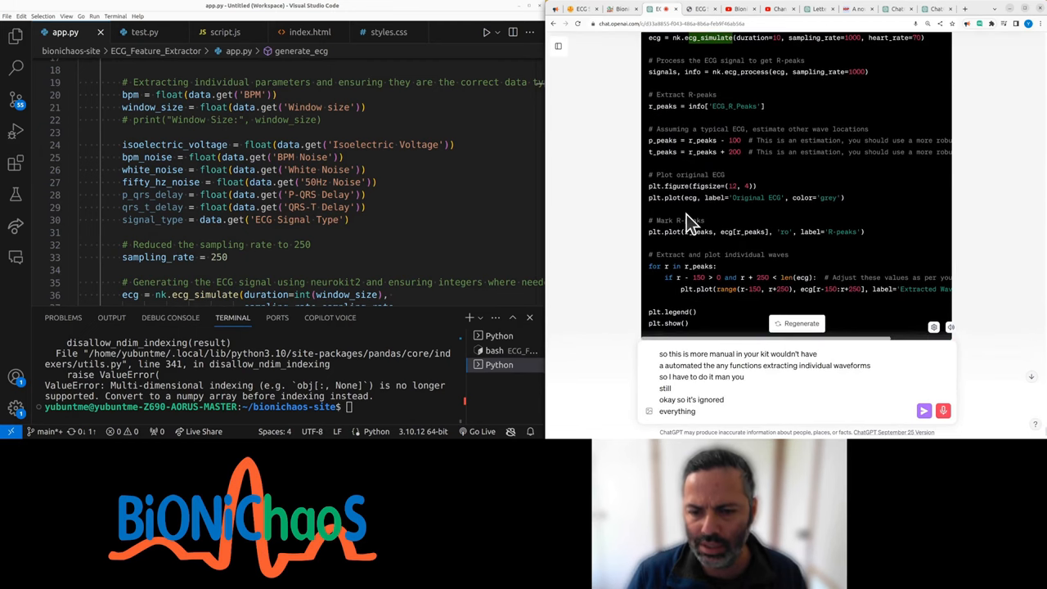
scroll(up, 3)
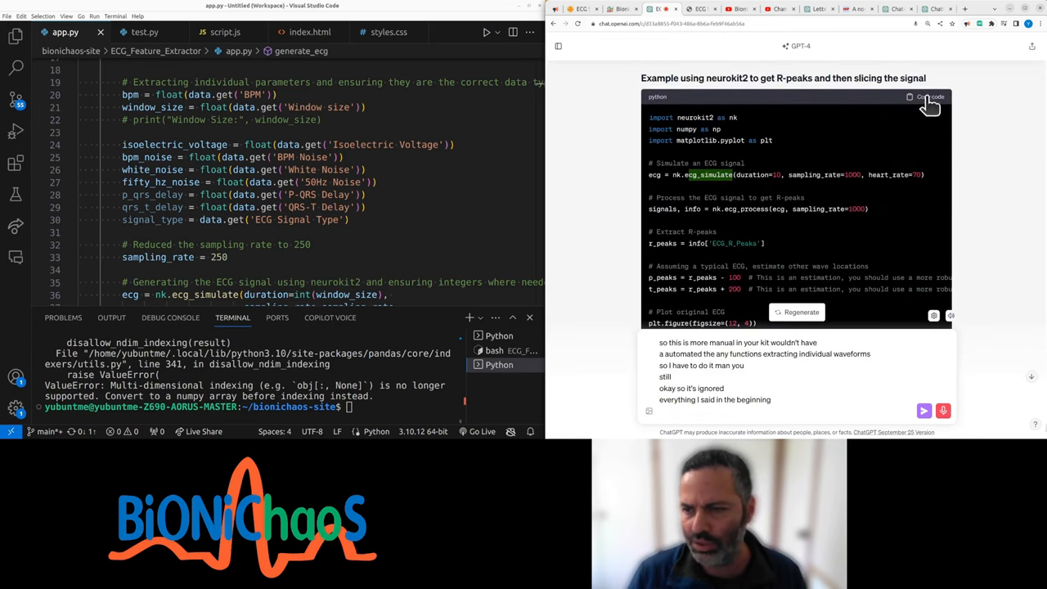
click(928, 97)
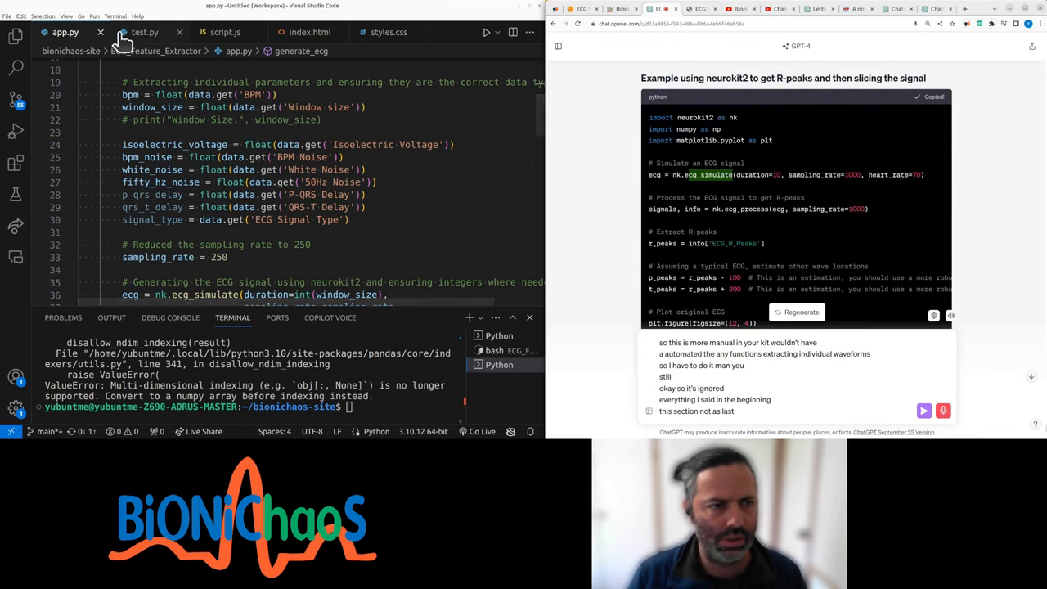
click(145, 32)
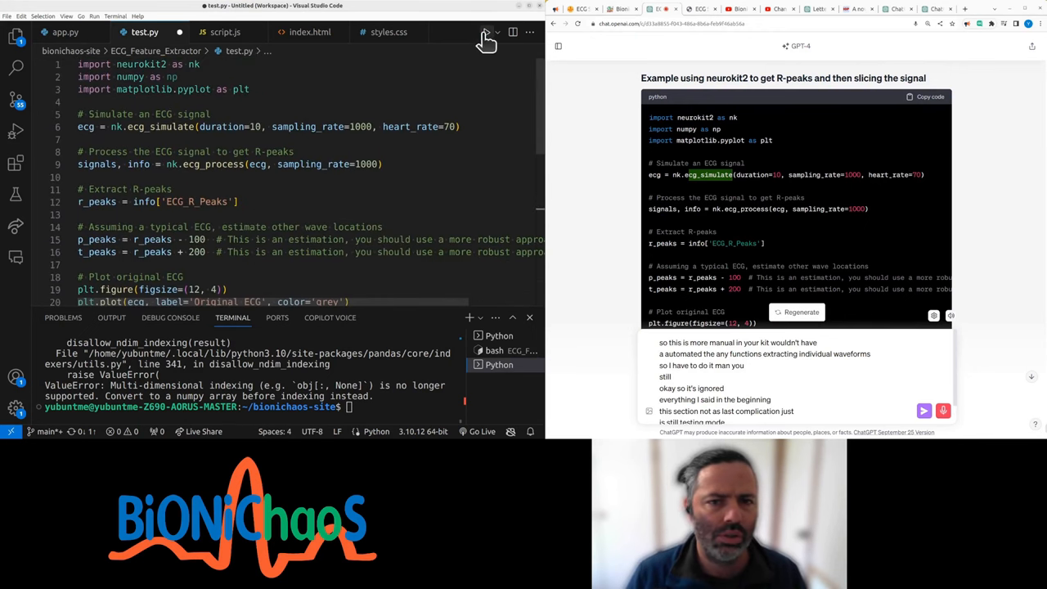
click(486, 32)
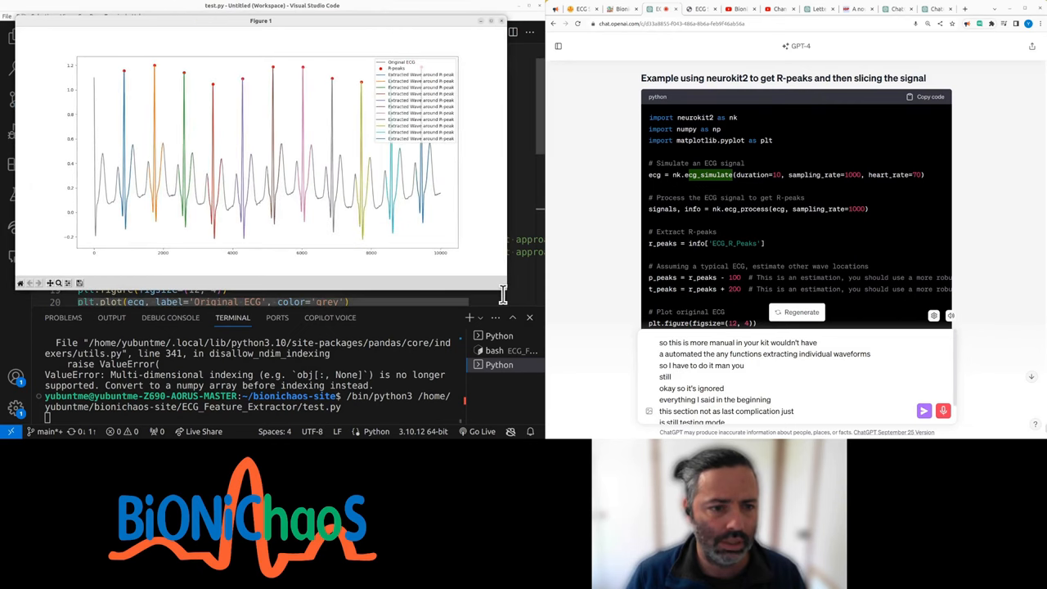
mouse_move(499, 295)
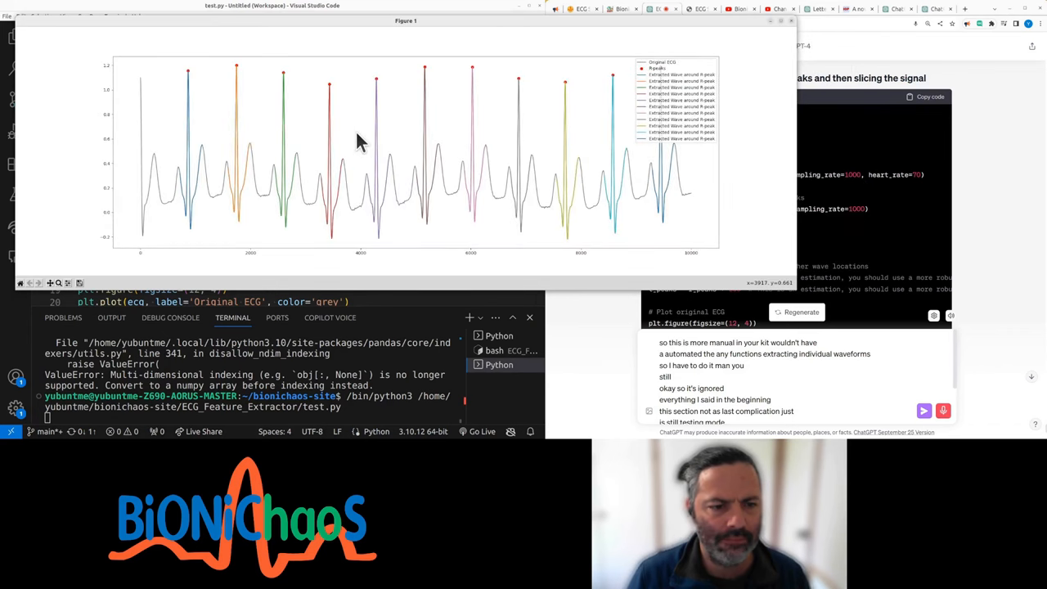
mouse_move(354, 157)
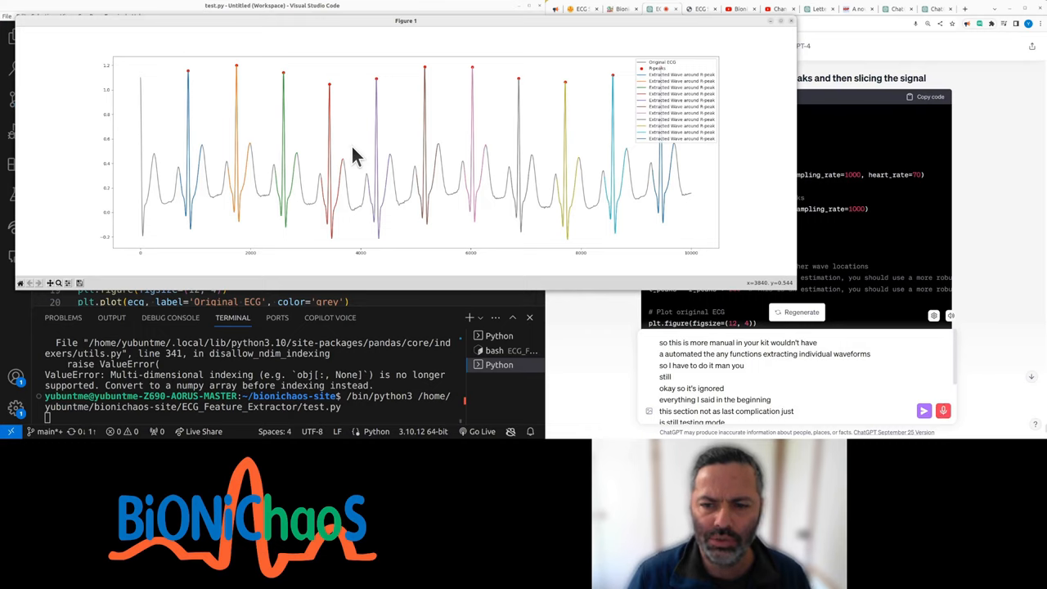
mouse_move(283, 229)
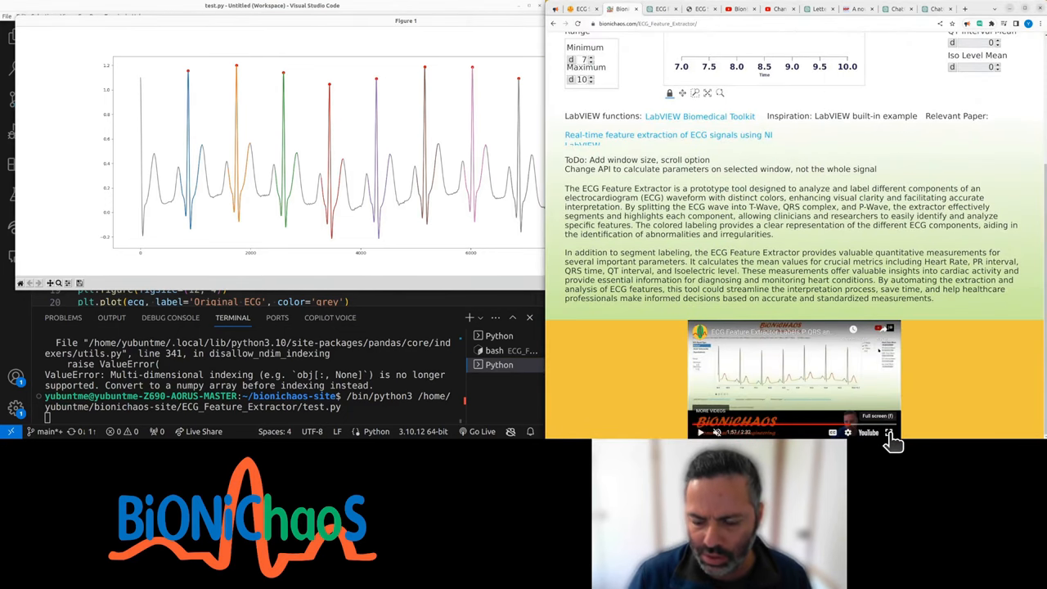
Watch the 'ECG Feature Extractor Labels P QRS and T Waves' video full screen.
click(889, 432)
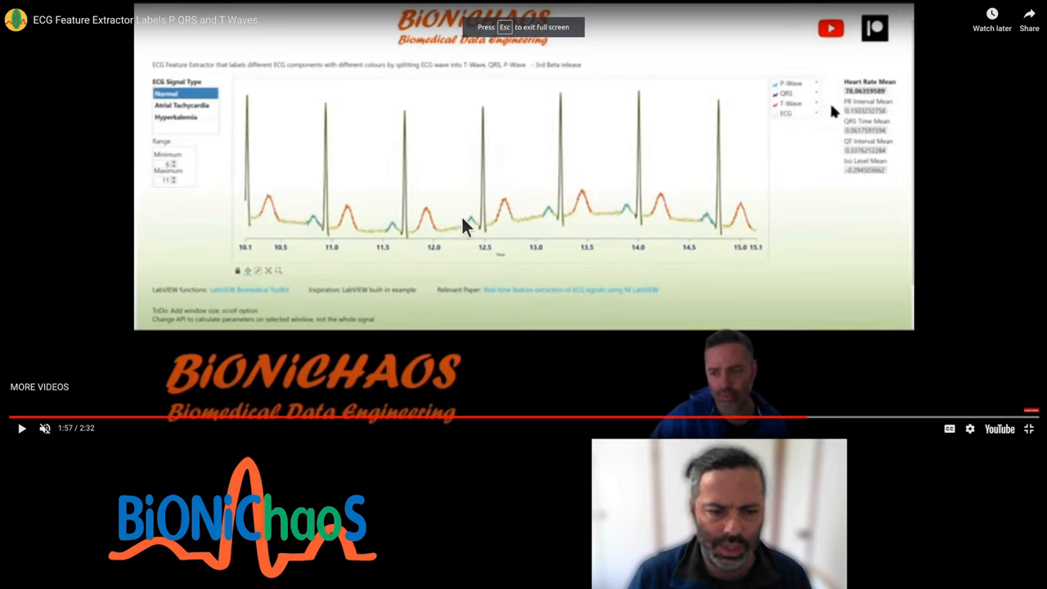
mouse_move(775, 419)
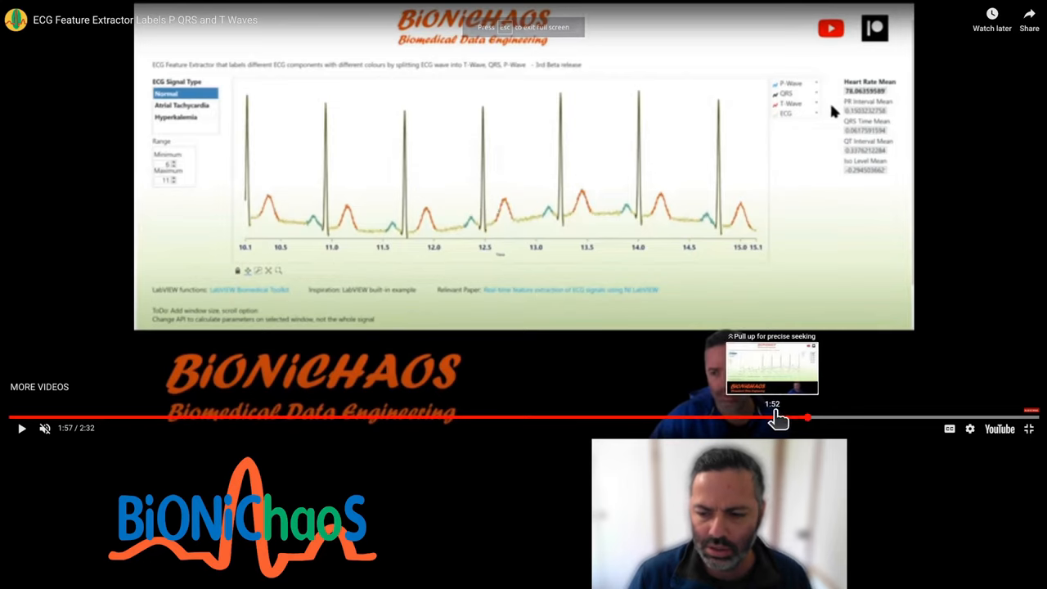
mouse_move(929, 413)
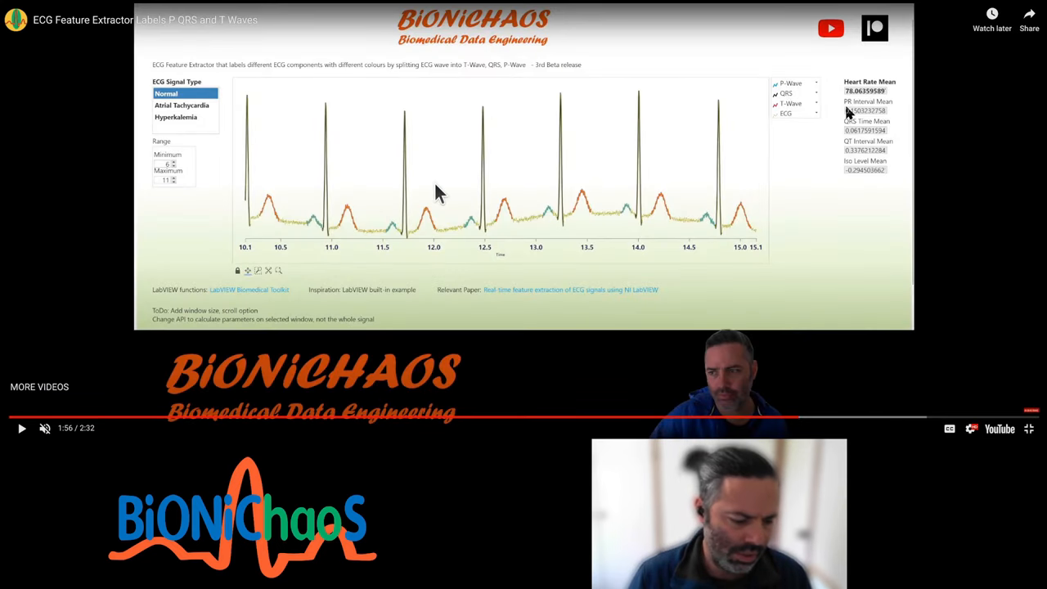
mouse_move(486, 233)
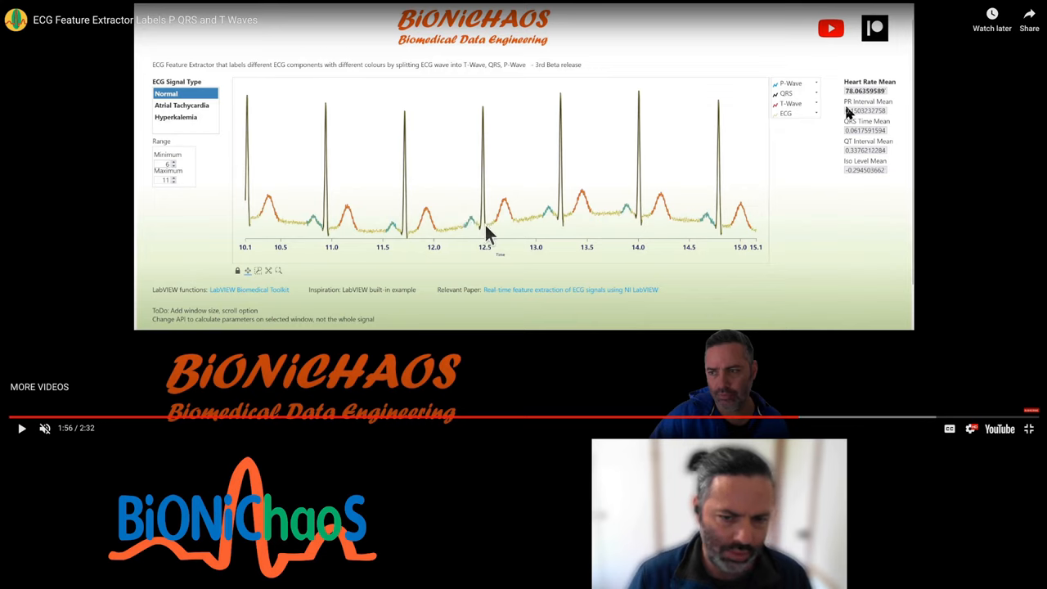
mouse_move(516, 231)
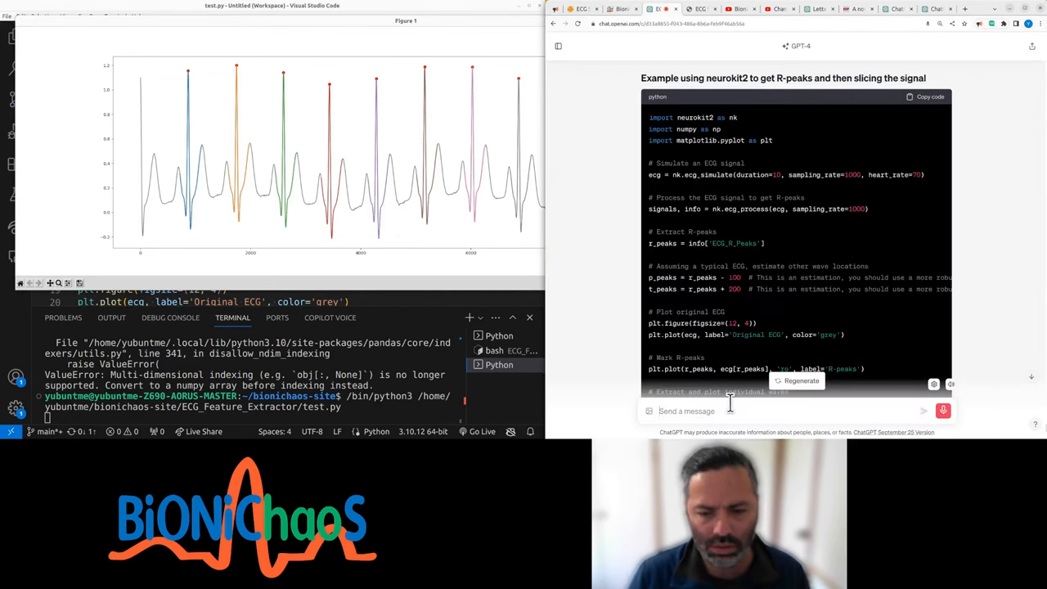
Draft a prompt asking for four colours labelling P wave, Q notch, R peak and S peak separately.
text(in this example only)
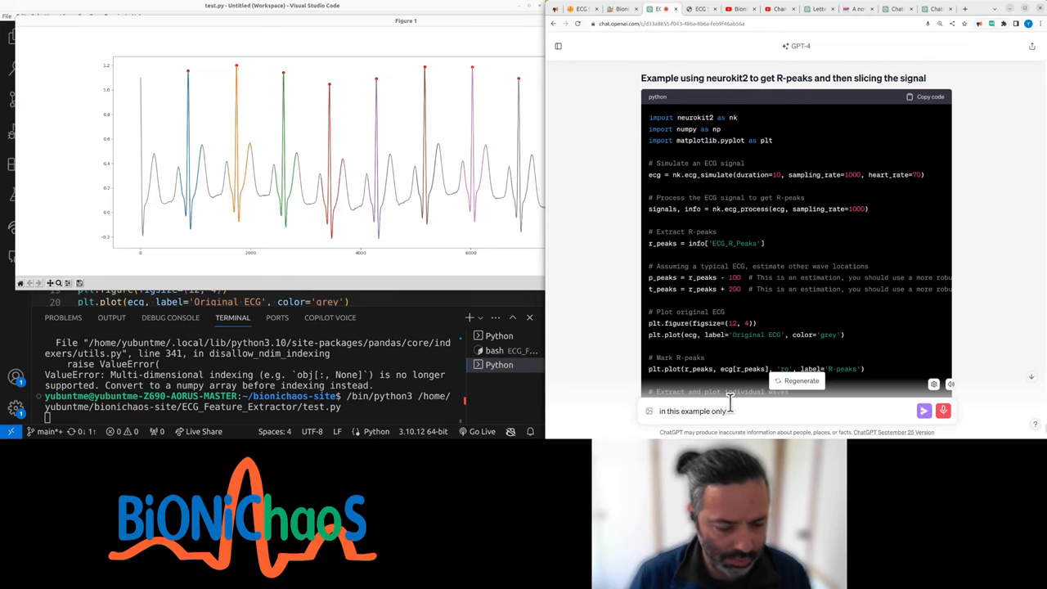
text(s peak is being labeled)
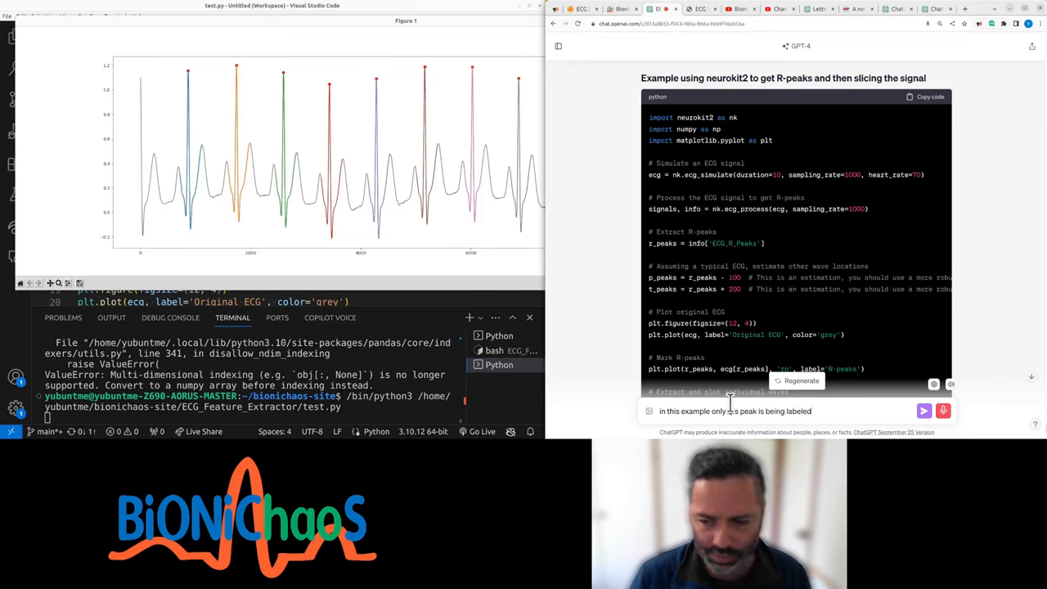
text(in different colors)
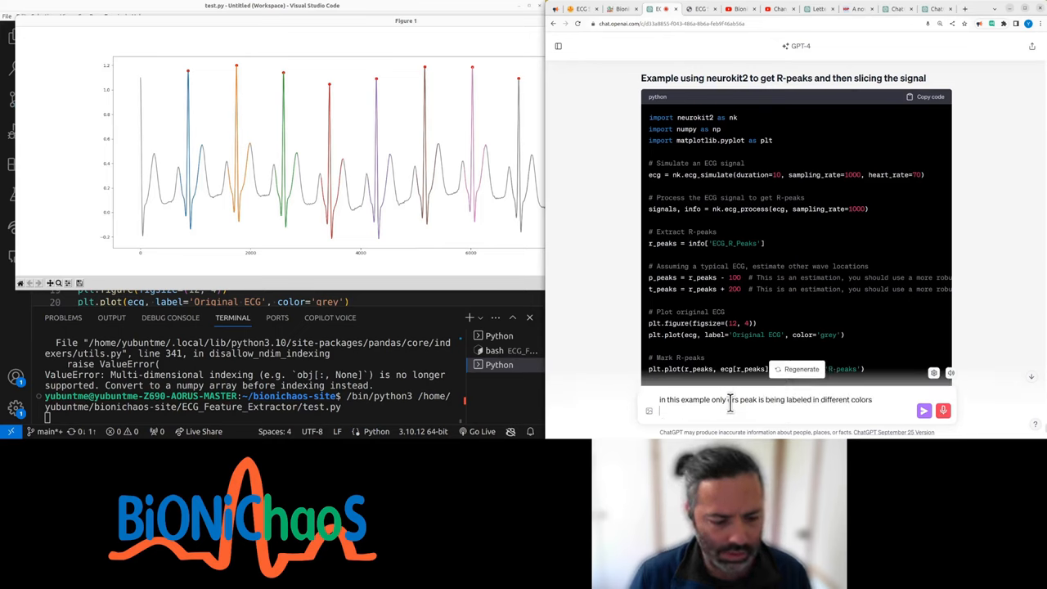
text(instead)
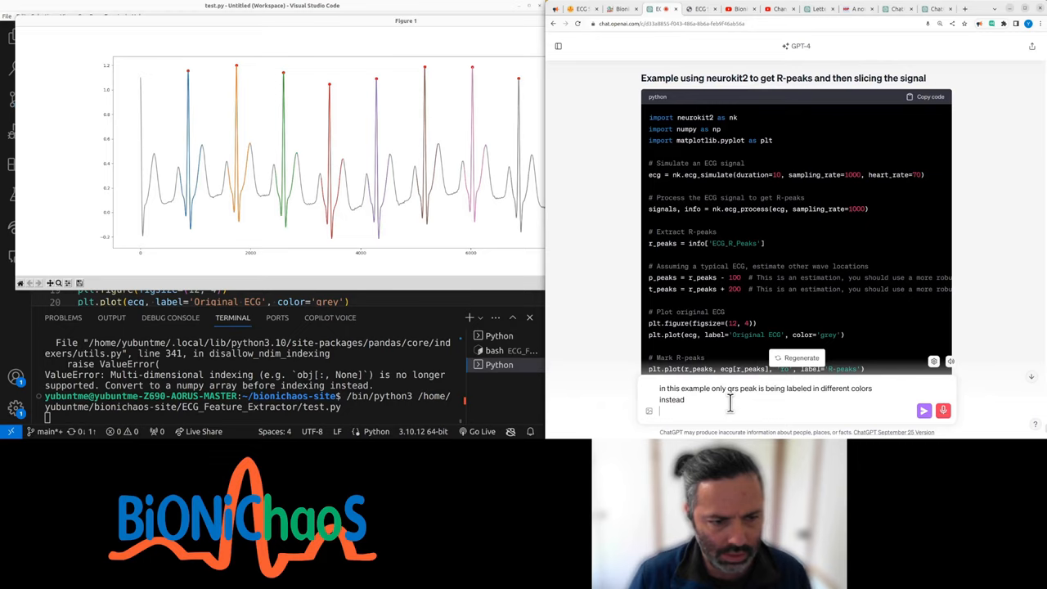
text(can we use)
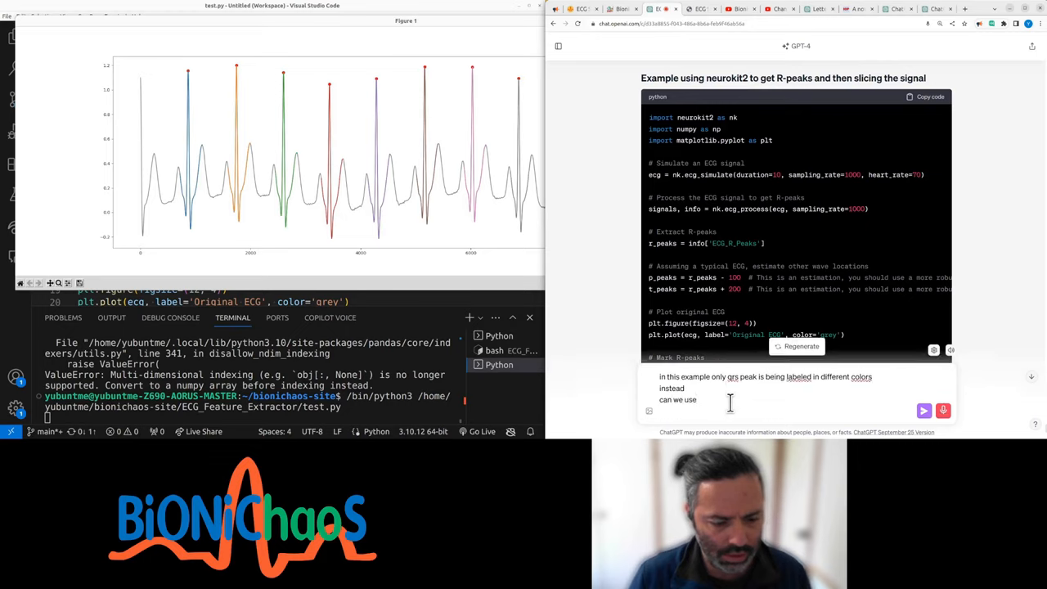
text(four colors)
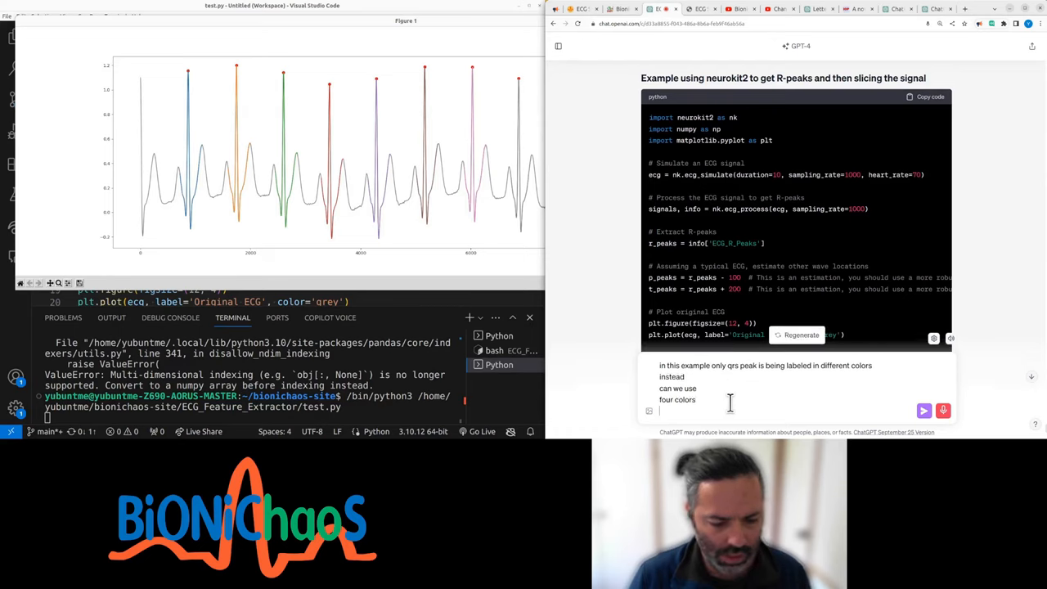
text(and label)
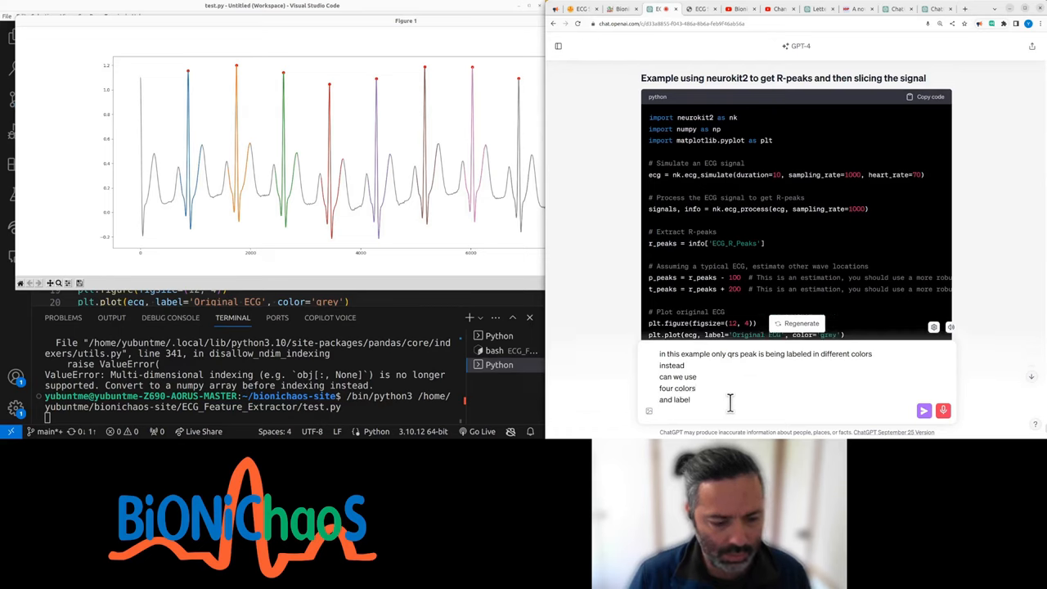
text(p wave separately Q)
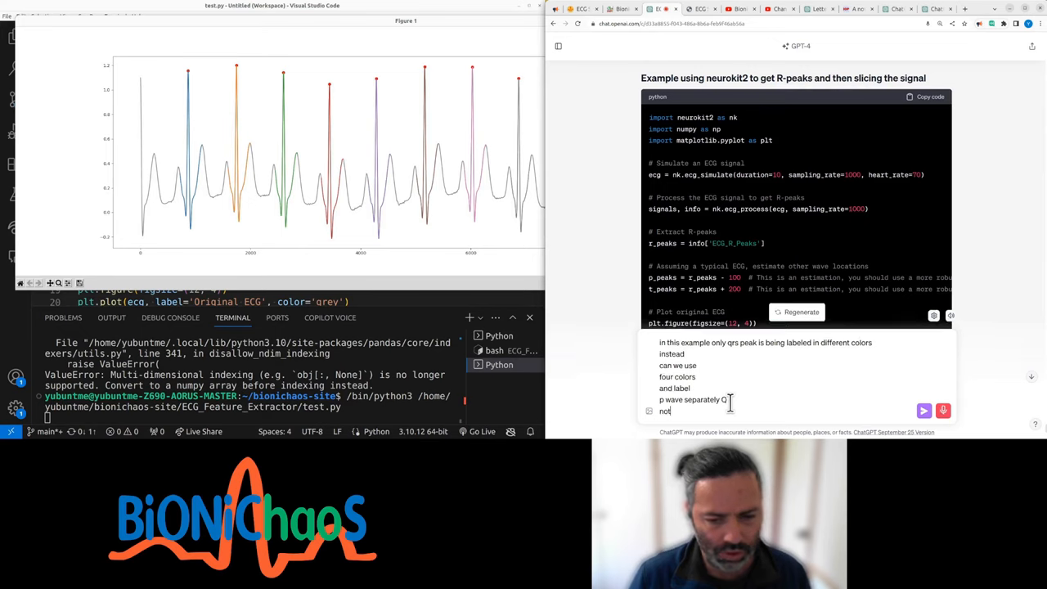
text(Notch separately)
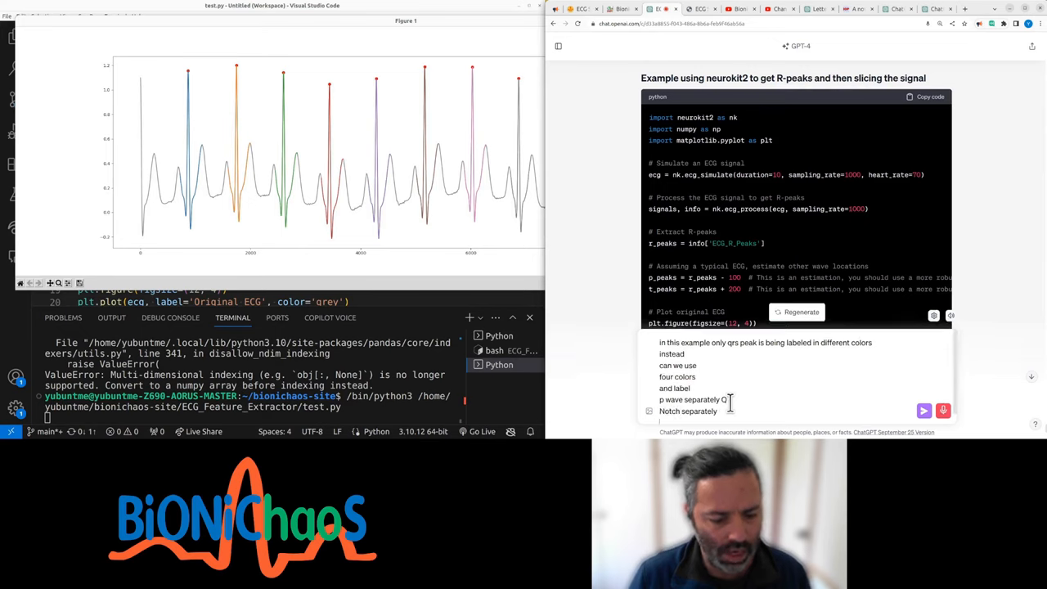
text(are peak in a different color)
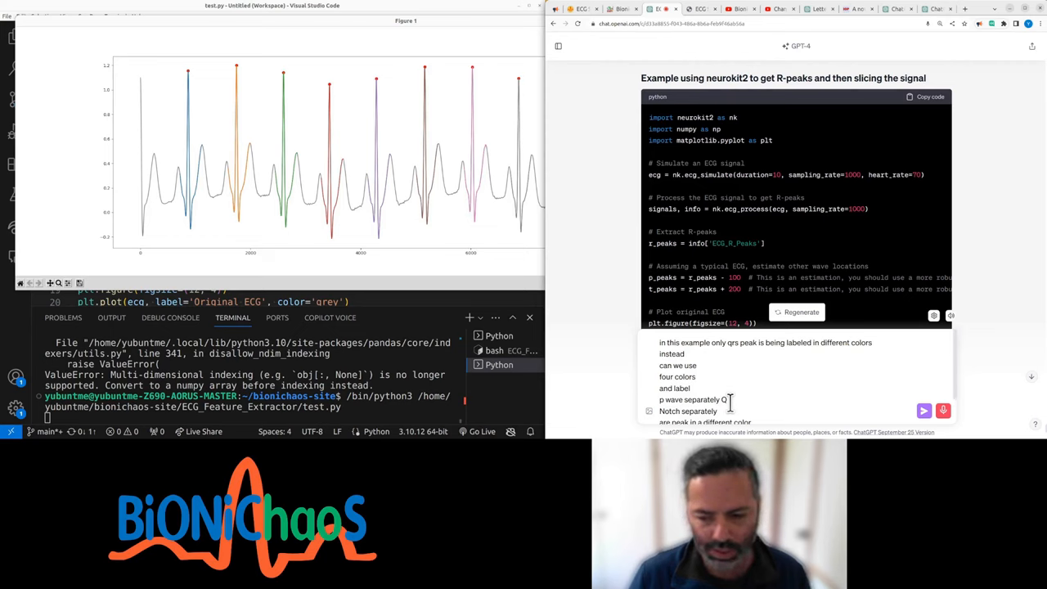
mouse_move(743, 389)
text(that it deal with the message text)
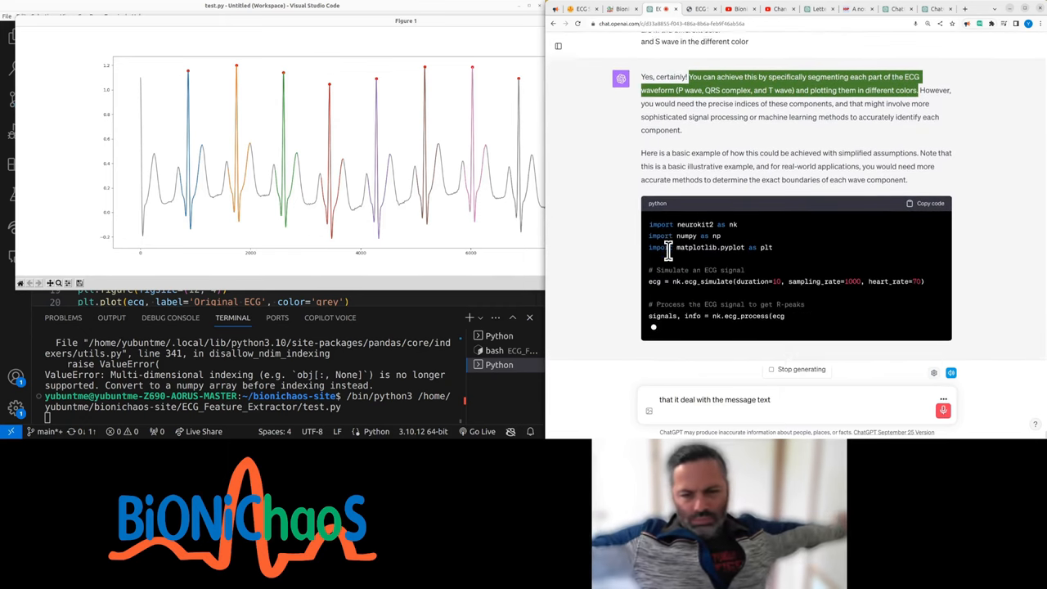
Review ChatGPT's code plotting P waves blue, QRS complexes red and T waves green.
scroll(down, 3)
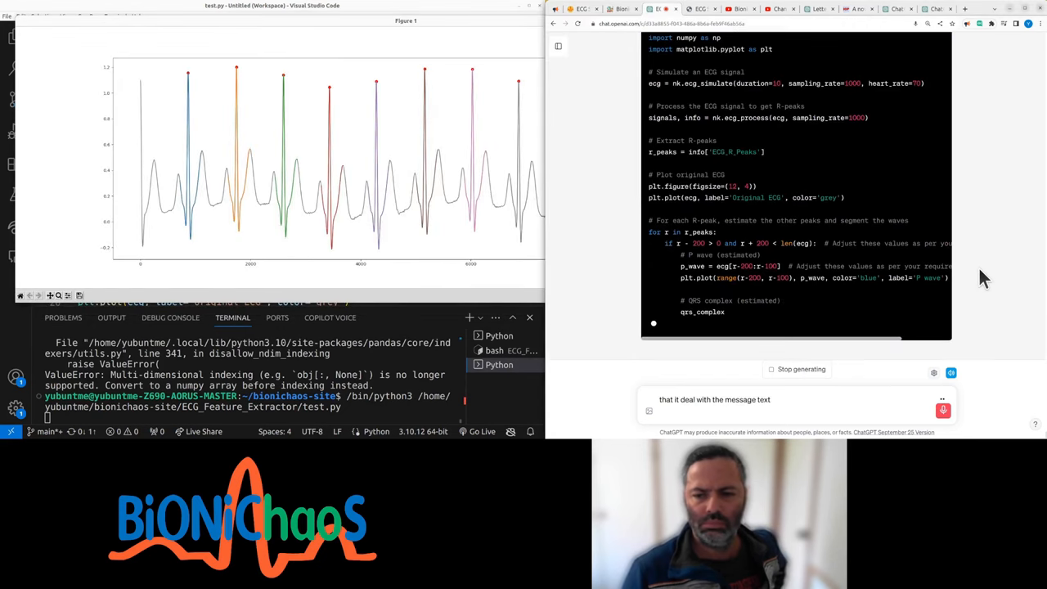
scroll(up, 3)
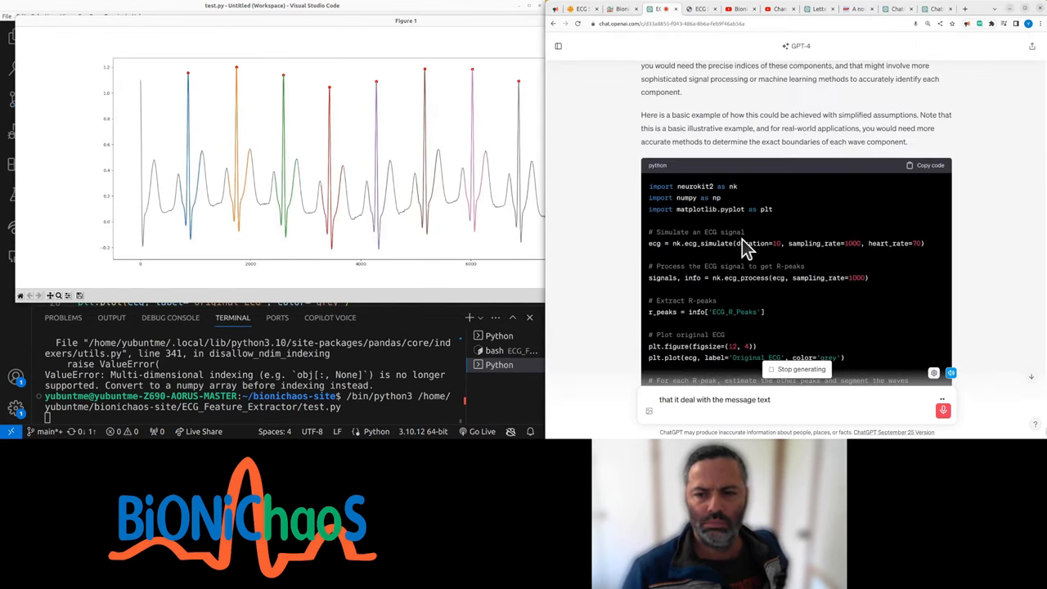
scroll(up, 3)
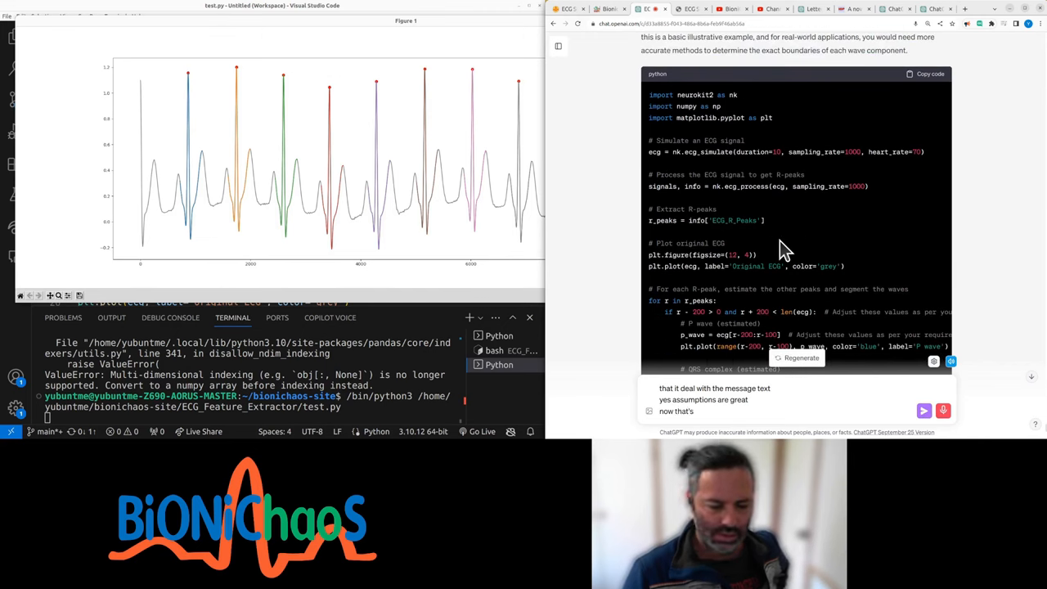
scroll(down, 3)
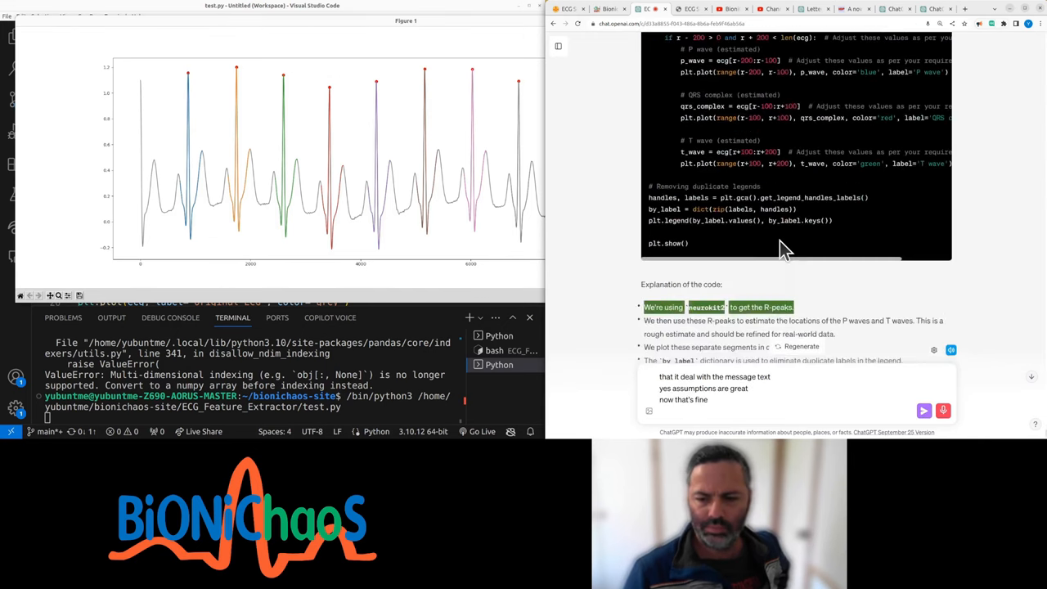
scroll(down, 3)
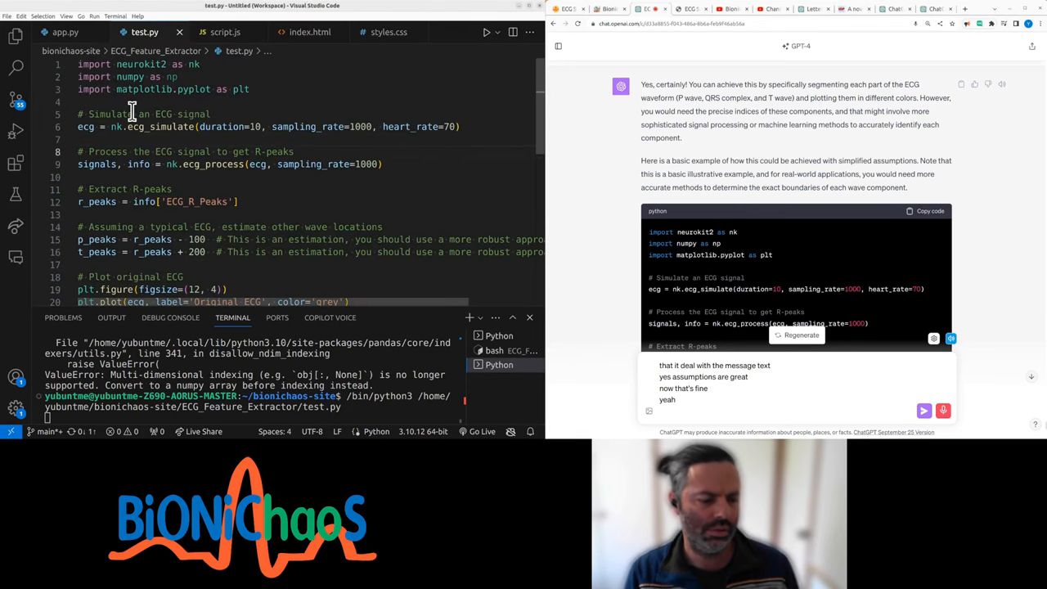
Select all existing code in the test.py editor for replacement.
click(16, 36)
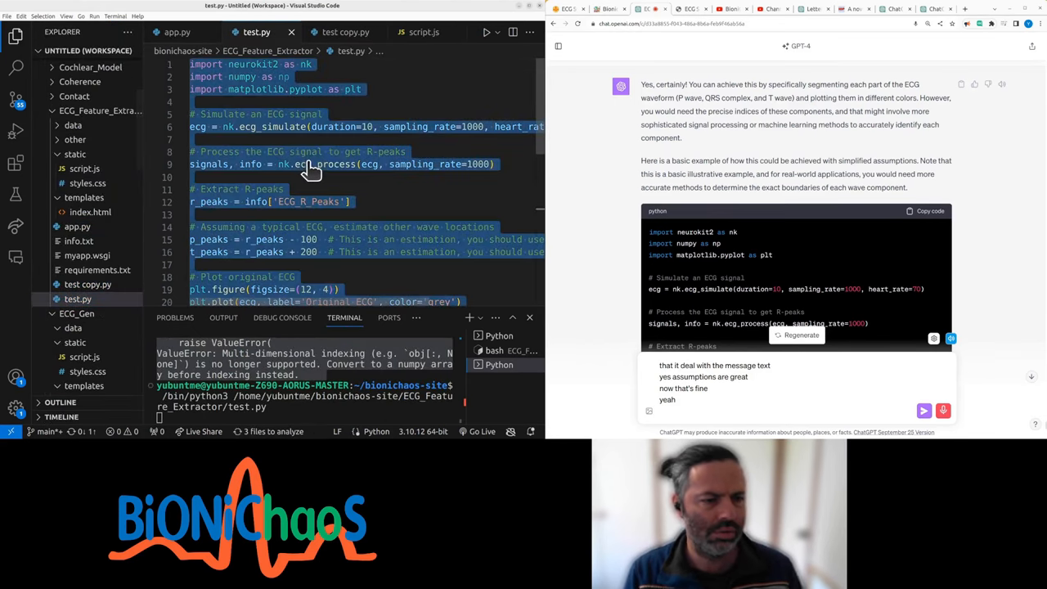
key(Ctrl+A)
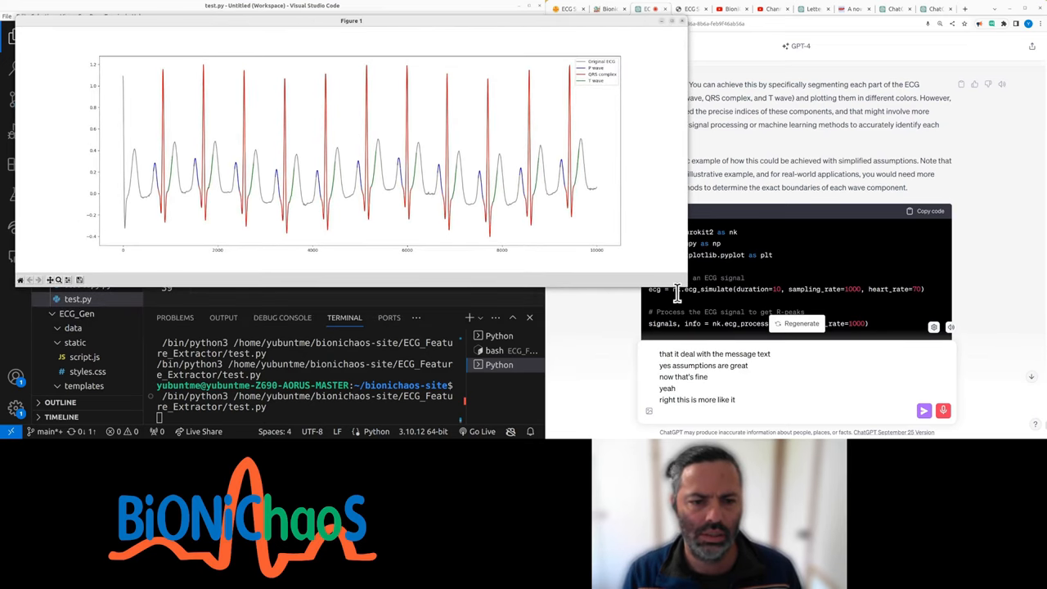
mouse_move(564, 225)
text(the labeling off)
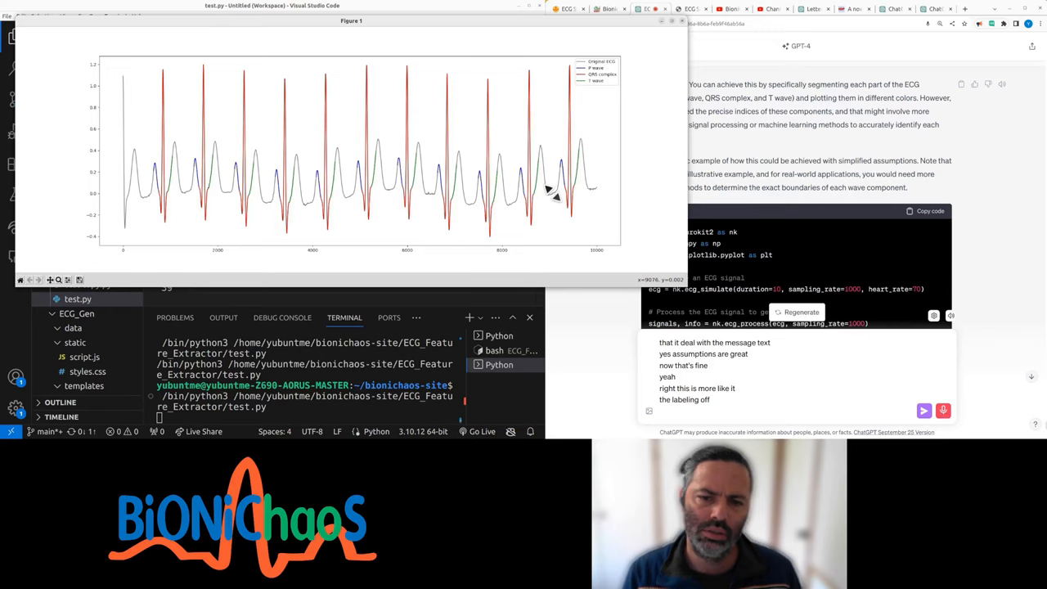
mouse_move(550, 199)
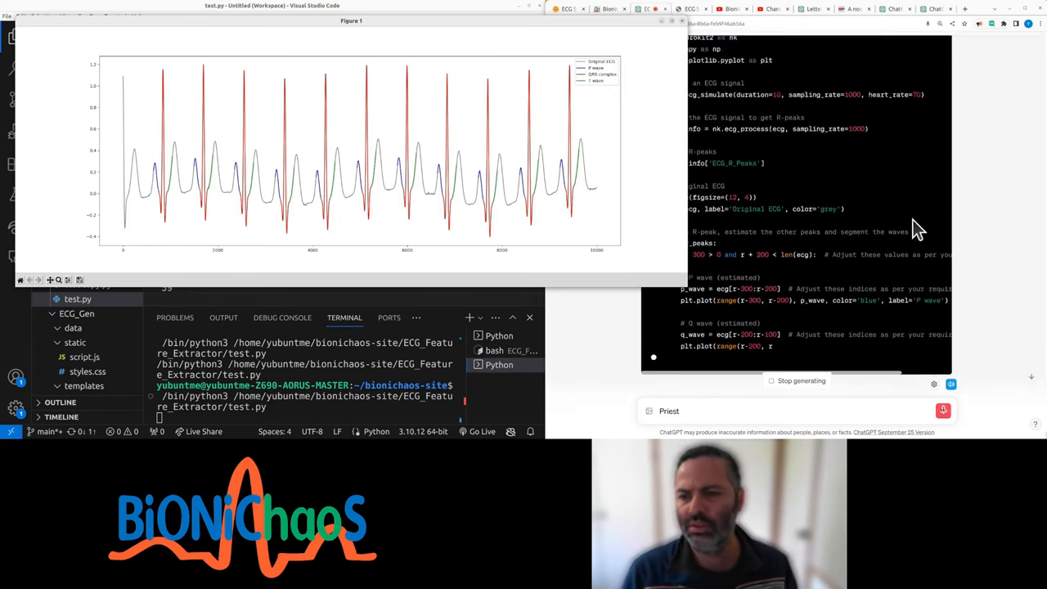
Read ChatGPT's new answer labelling P, Q, R, S and T waves individually, Q in purple.
scroll(up, 3)
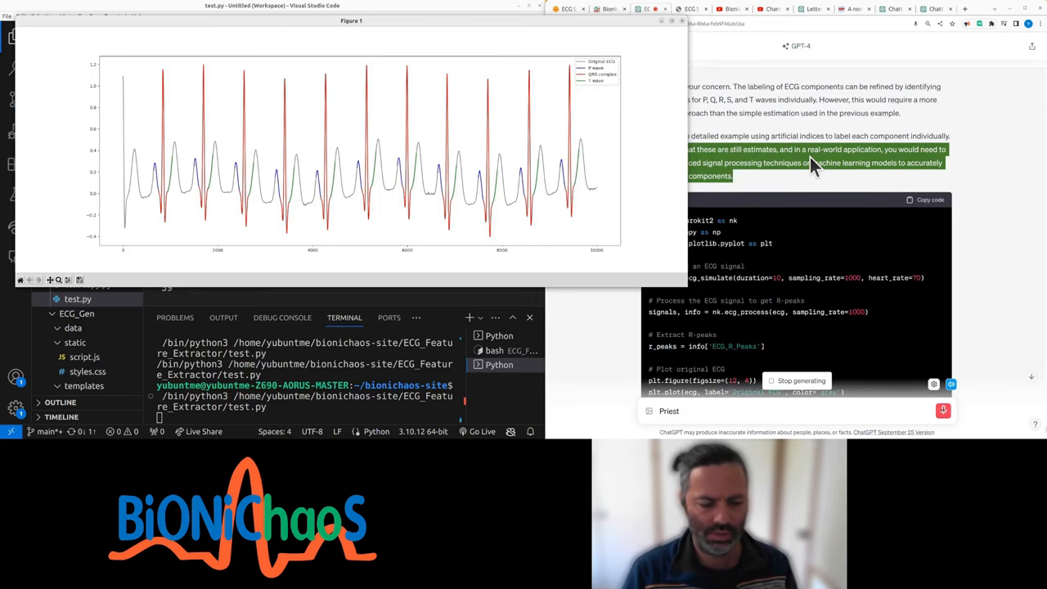
scroll(down, 3)
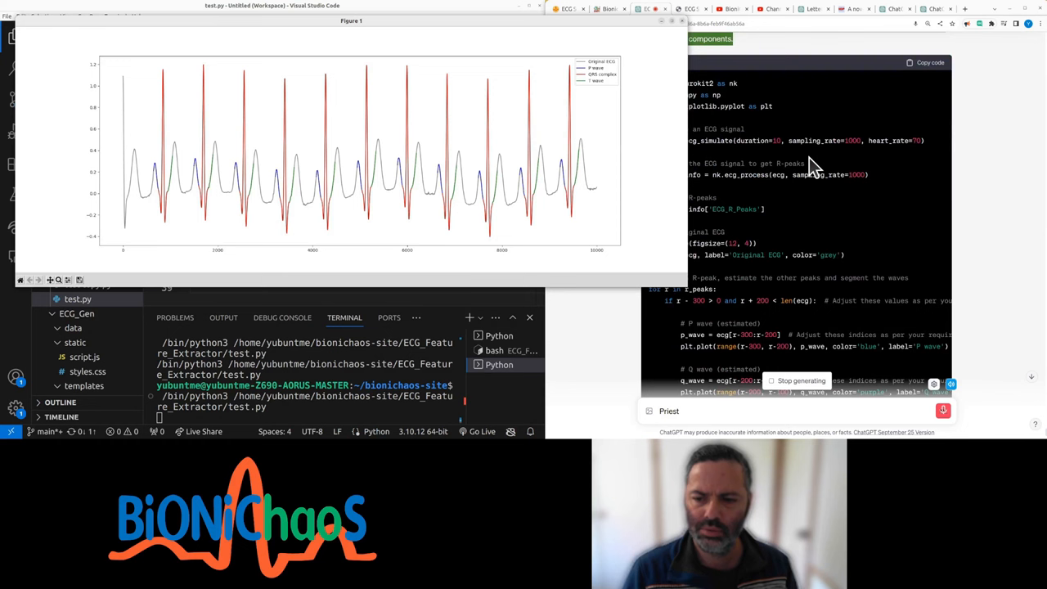
mouse_move(432, 15)
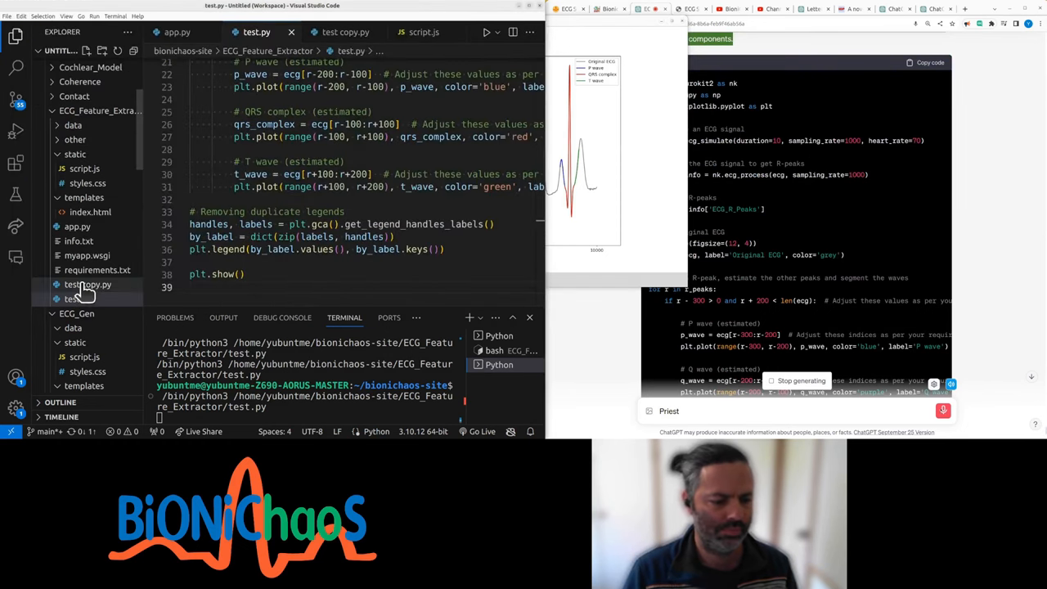
Back up test.py, copy ChatGPT's P, Q, R, S, T code, and run the script.
click(77, 313)
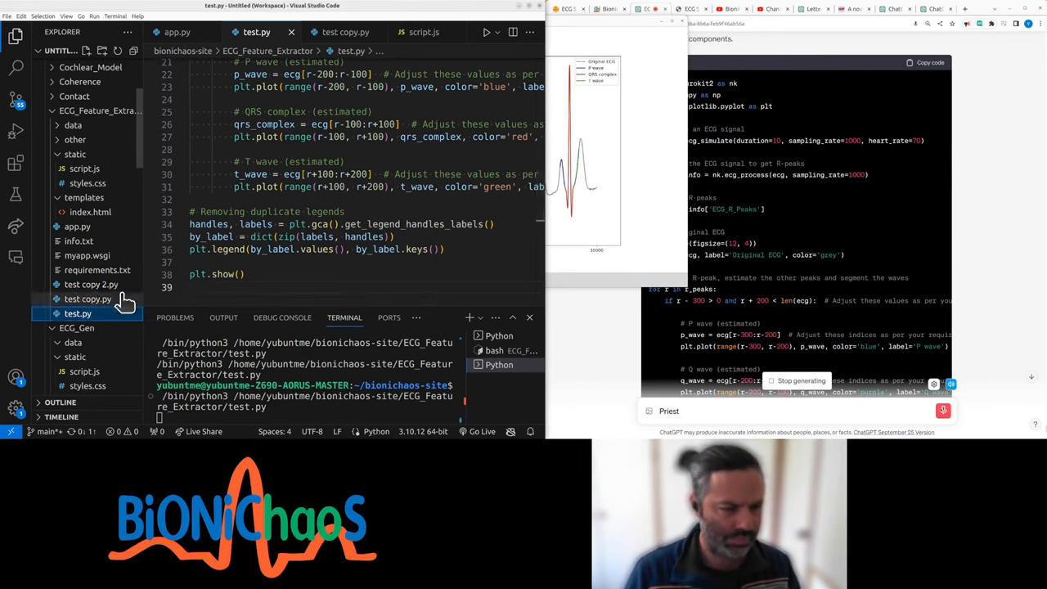
click(91, 284)
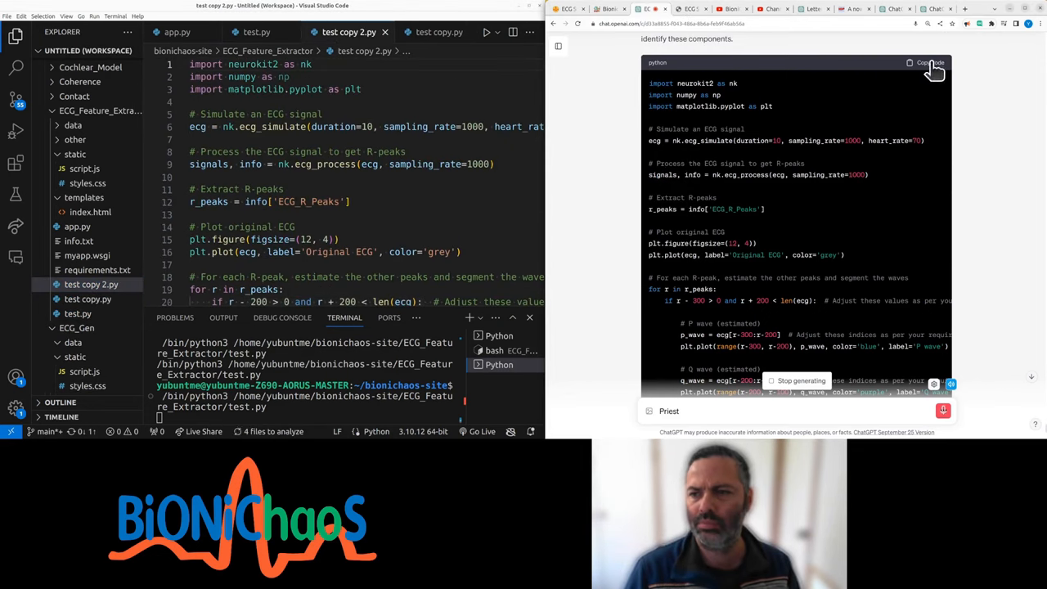
click(930, 63)
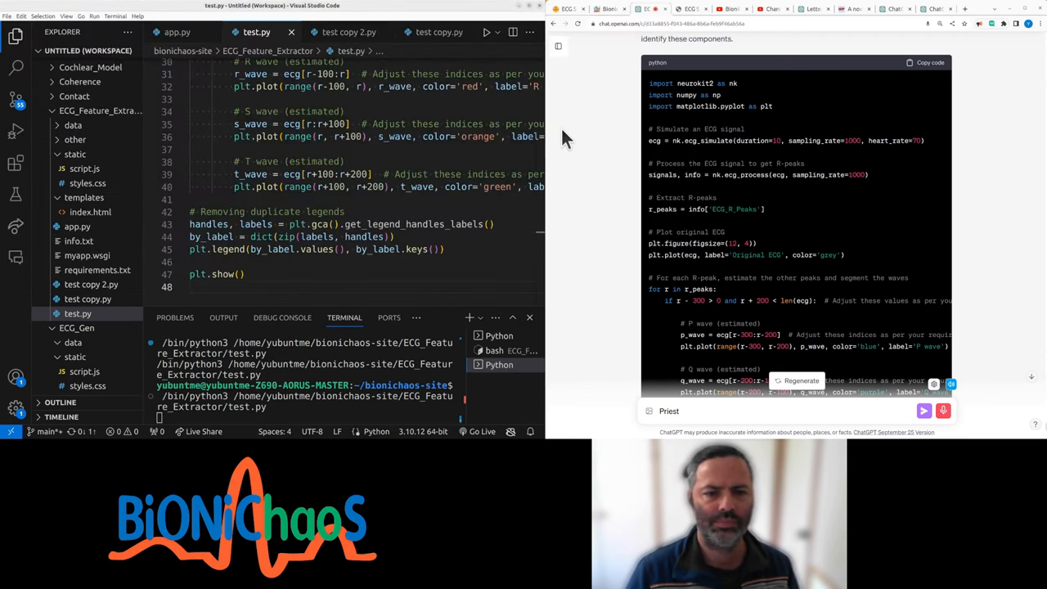
click(486, 32)
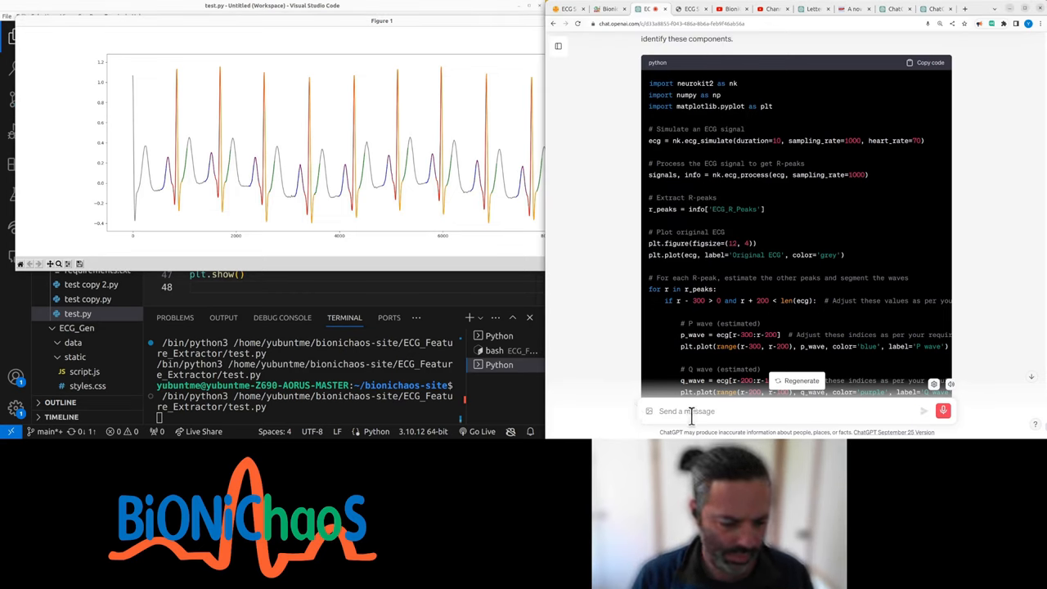
Send ChatGPT a request to label the peak before each R-peak as Q and the one after as S.
text(this)
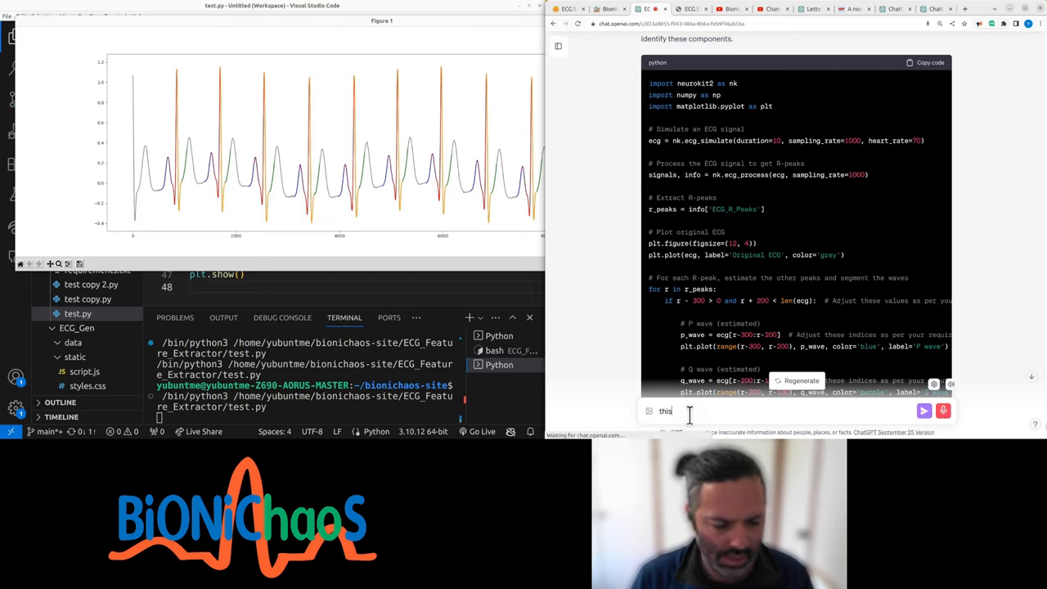
text(last labeling is a bit messy)
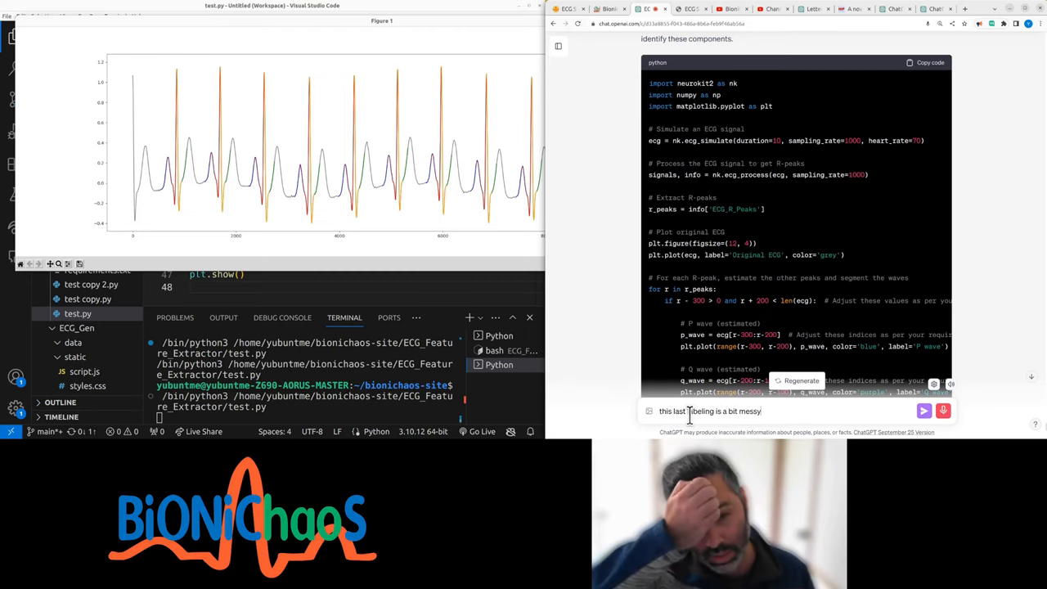
text(can we assume that)
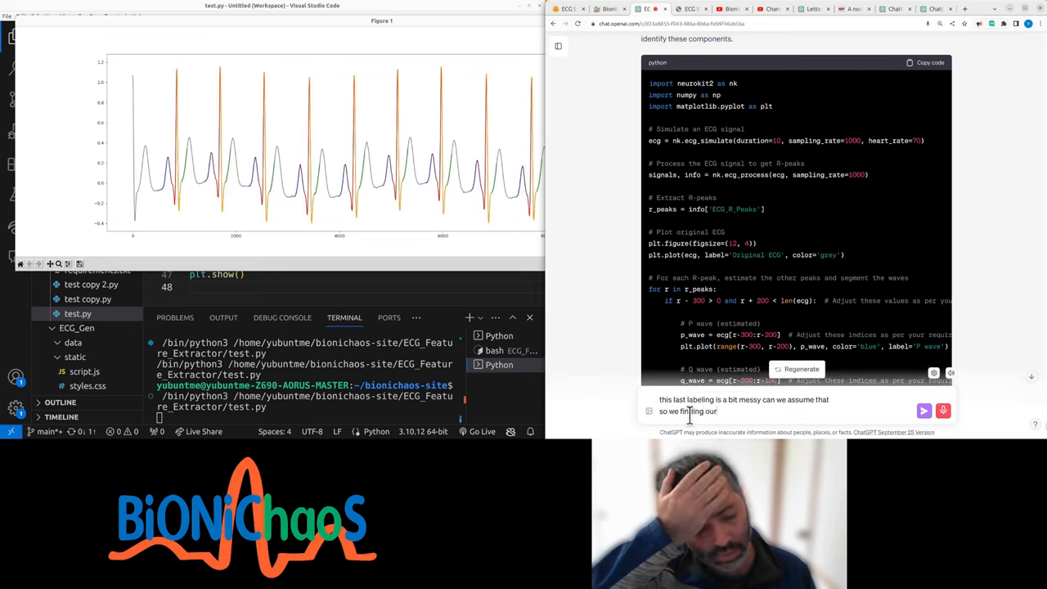
text(Peaks came within just assume that the)
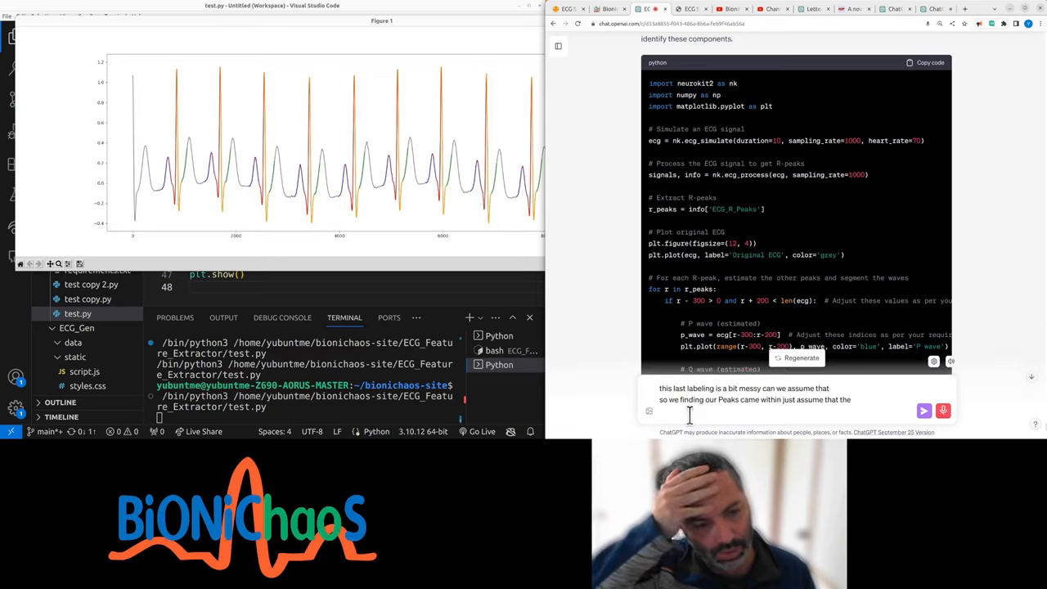
text(peak)
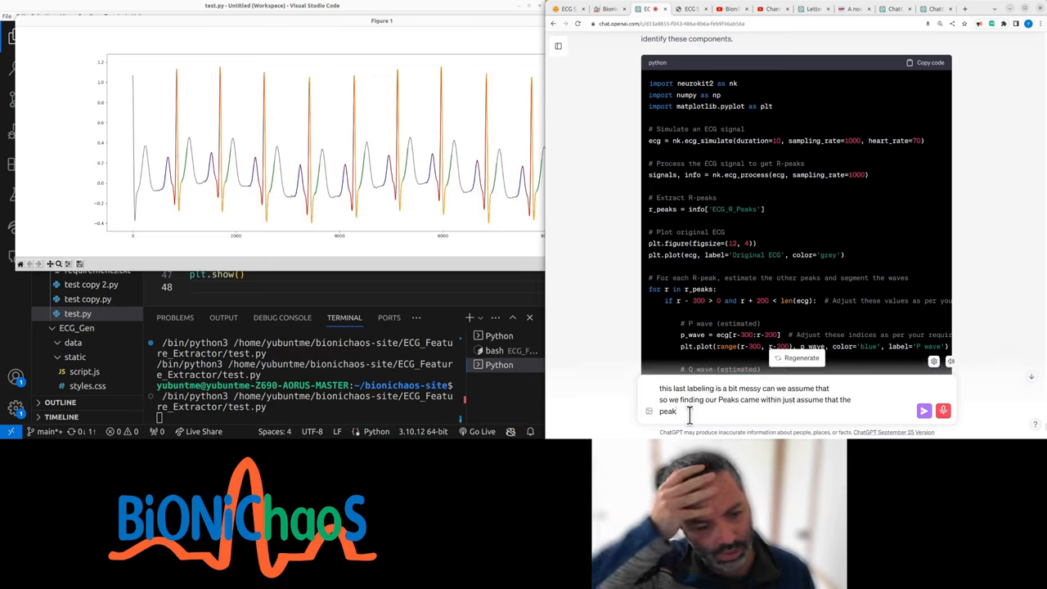
text(beforehand)
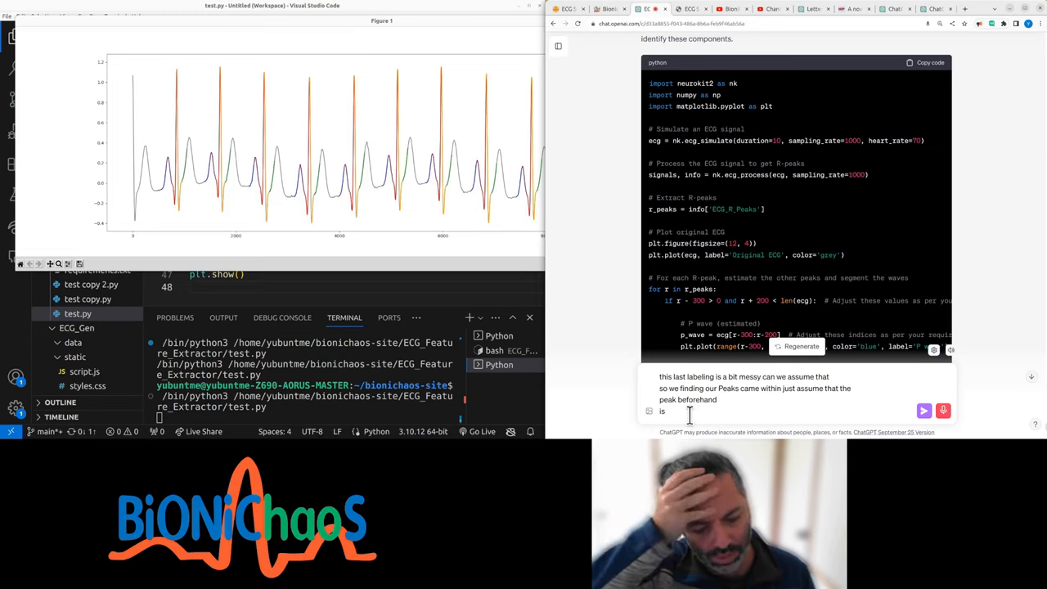
text(q and the peak)
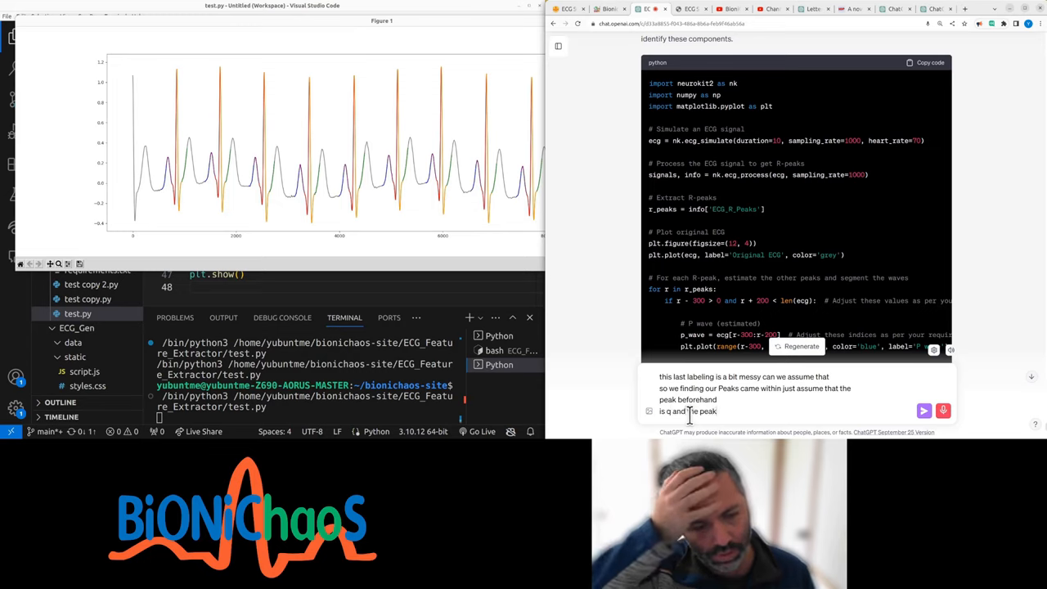
text(after that is as)
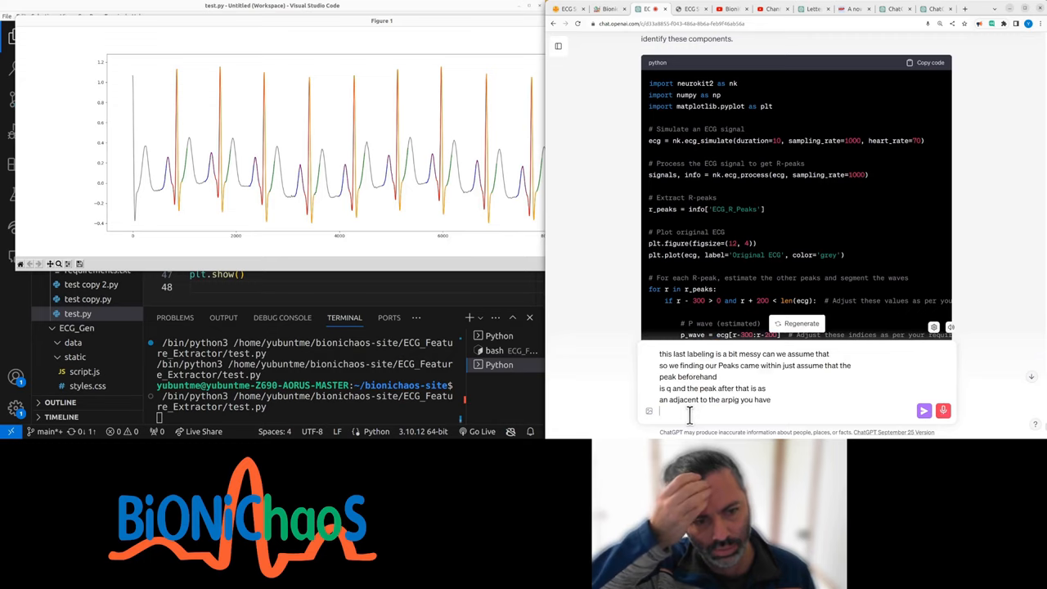
text(Q)
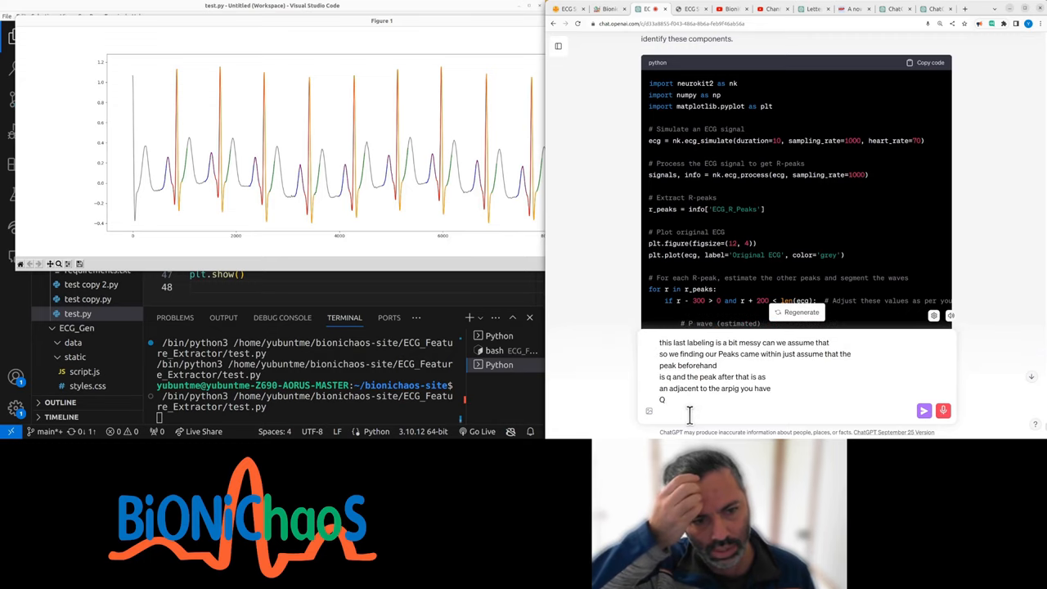
text(and S)
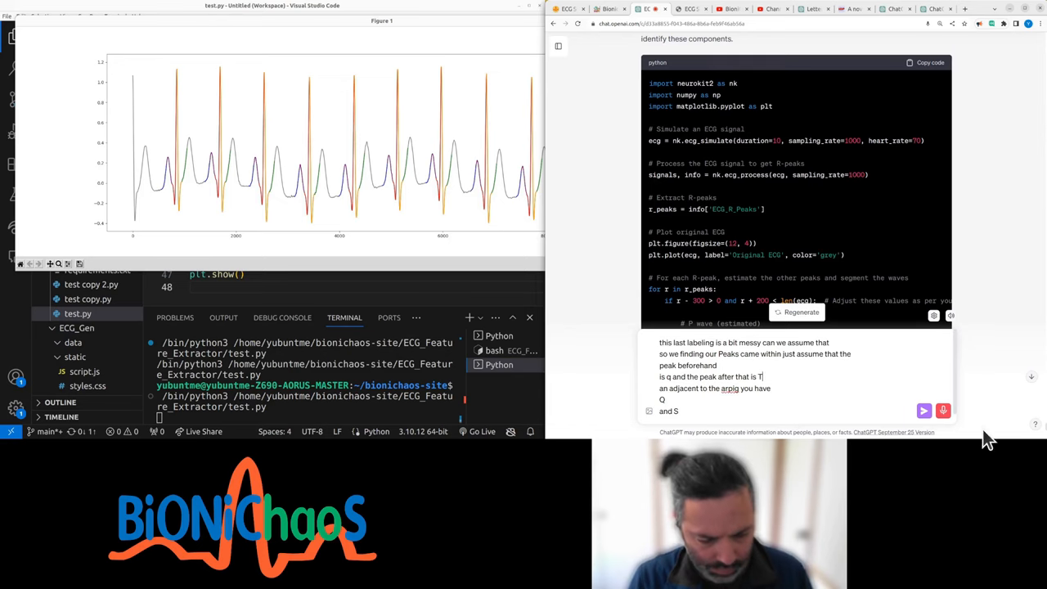
click(923, 411)
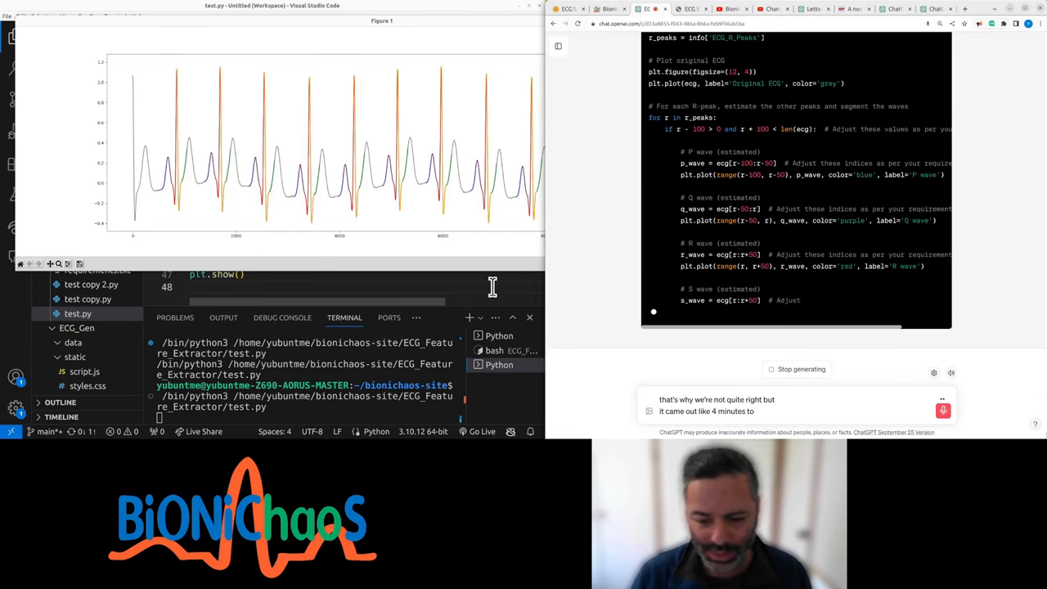
Try voice input while ChatGPT's reply generates, then scroll down through the answer.
click(943, 409)
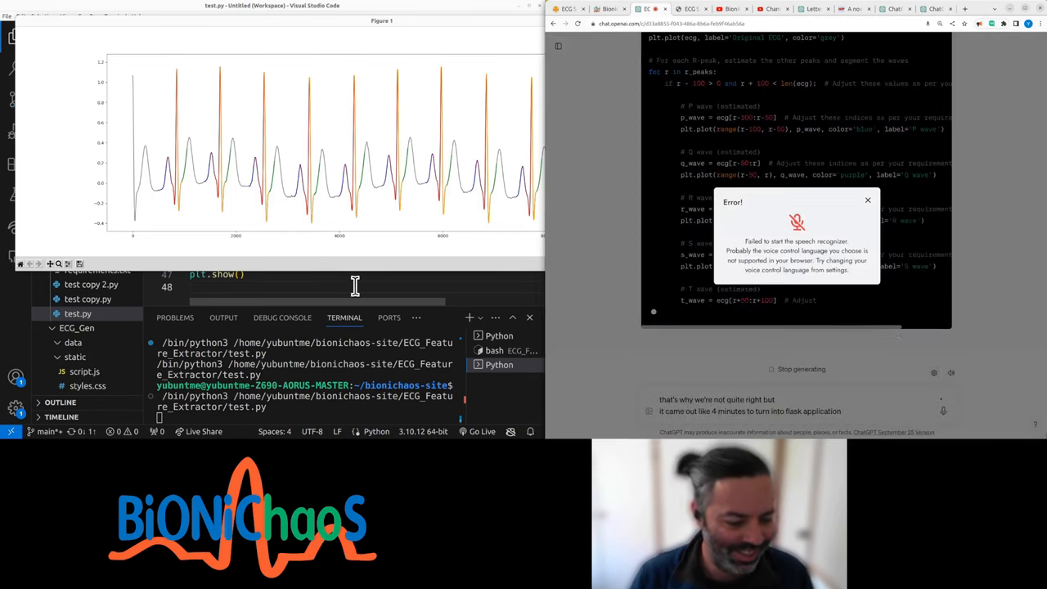
scroll(down, 3)
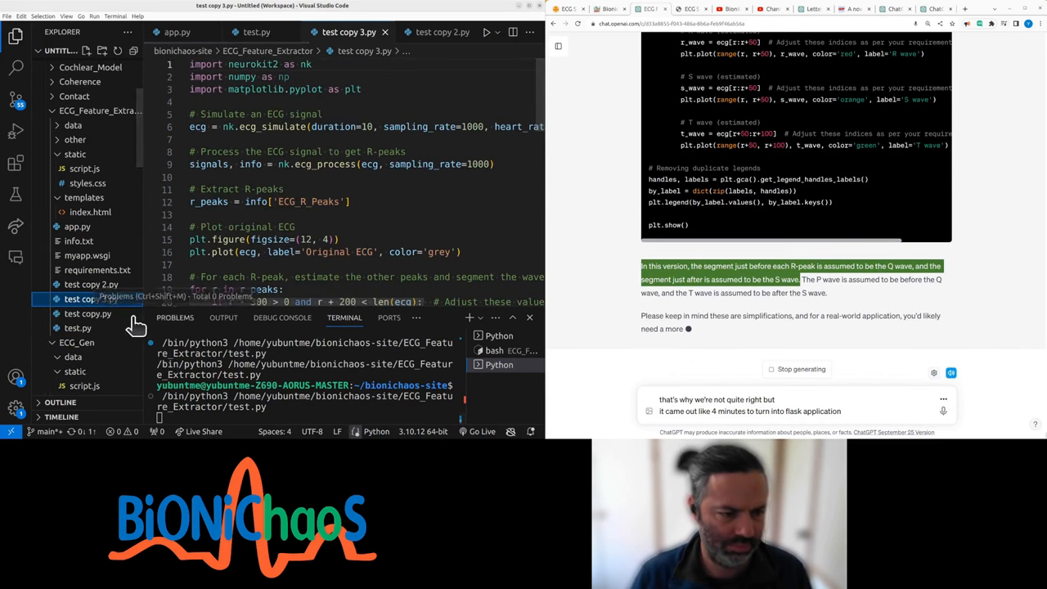
Bring up test.py and copy ChatGPT's updated Q/S plotting code.
click(256, 32)
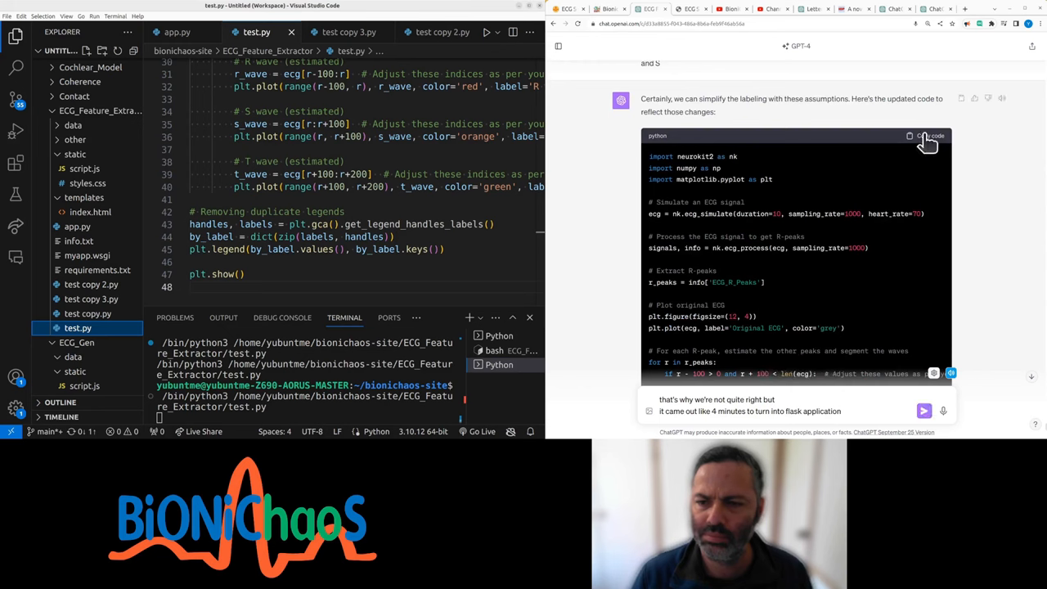
click(929, 136)
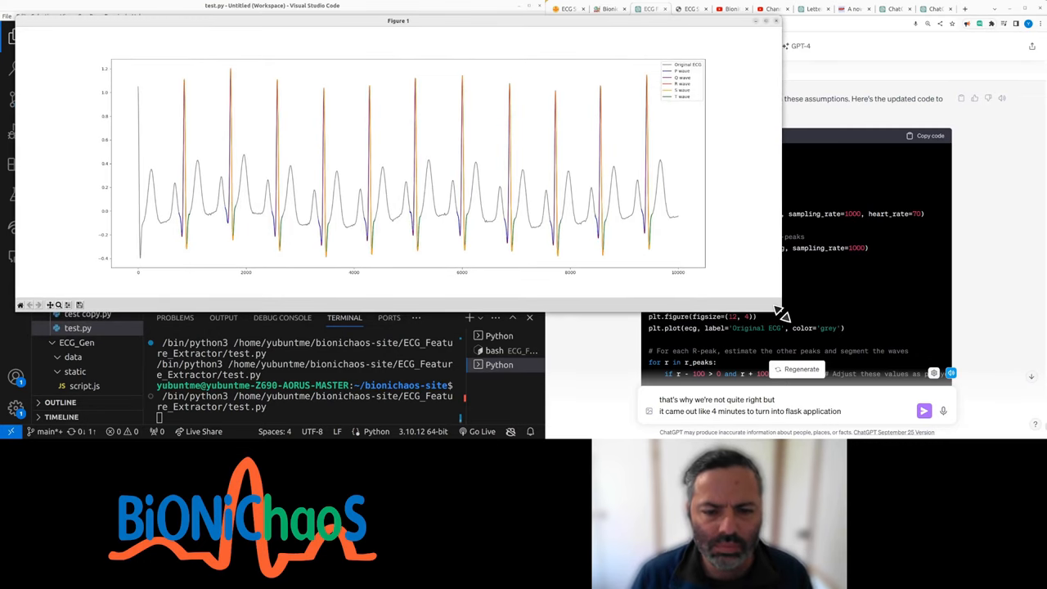
mouse_move(794, 319)
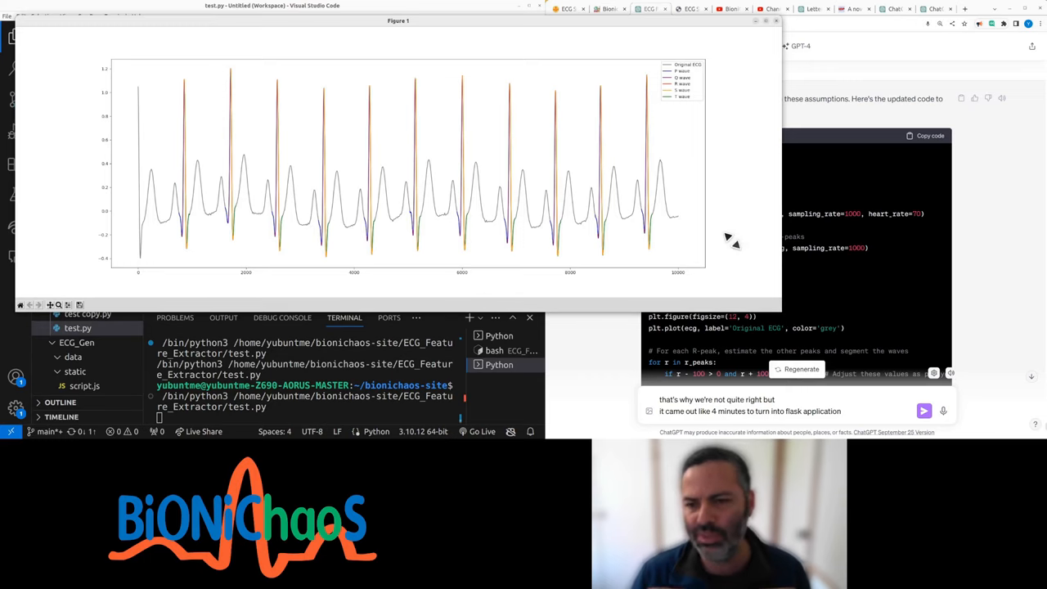
mouse_move(671, 98)
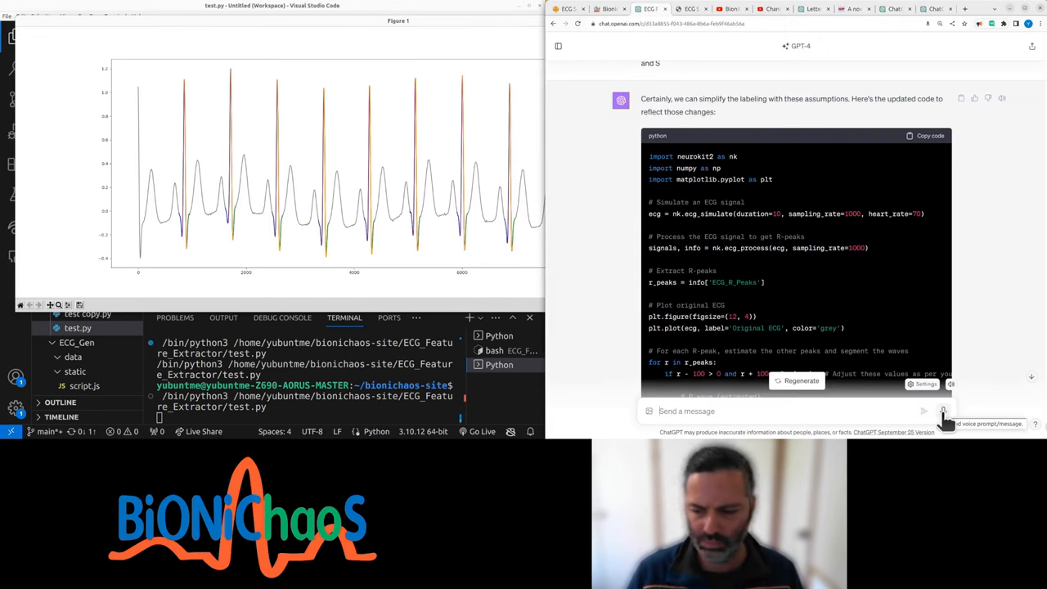
mouse_move(943, 410)
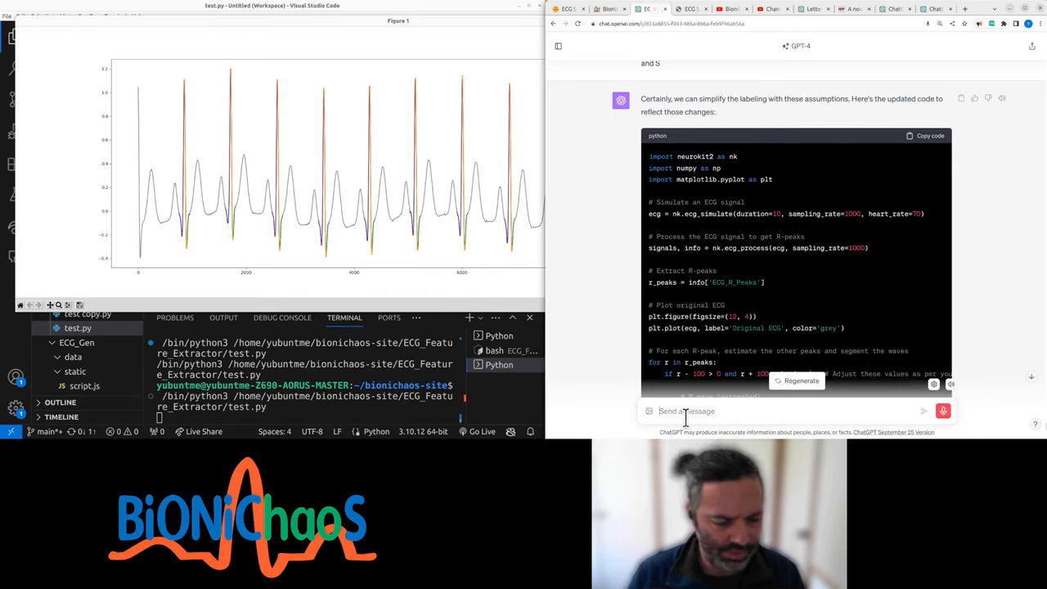
Ask ChatGPT to mark R peaks as dots, with neighbouring negative peaks as Q and S and P before Q.
text(the previous code was producing better results)
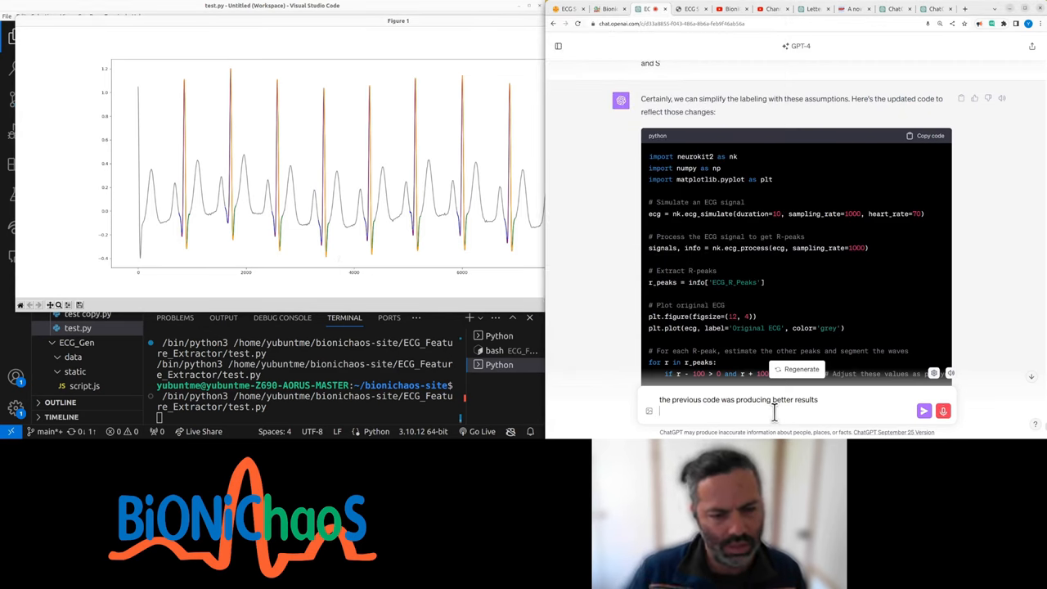
text(can we)
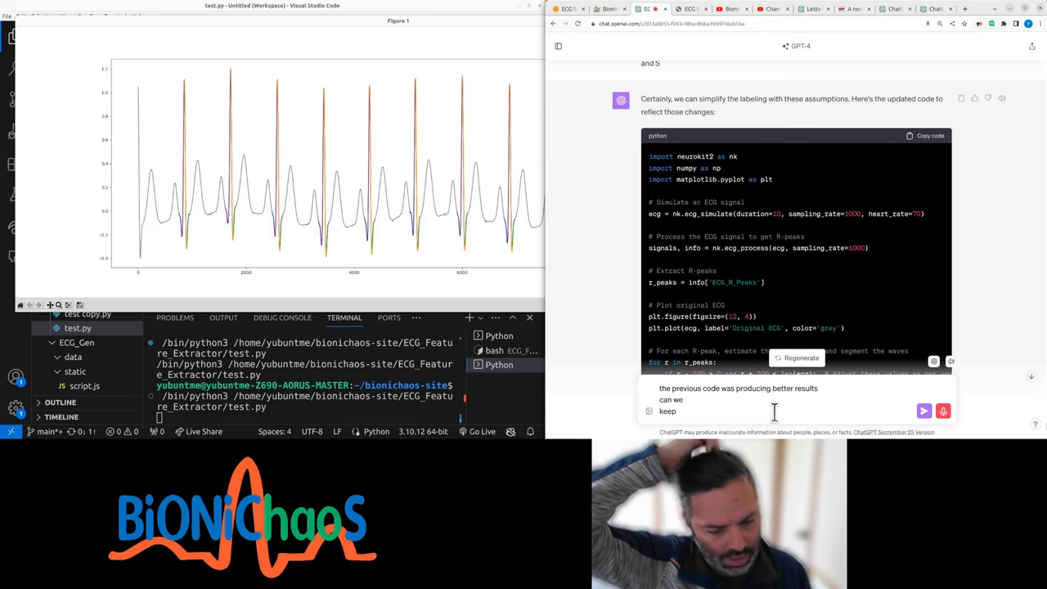
text(keep the)
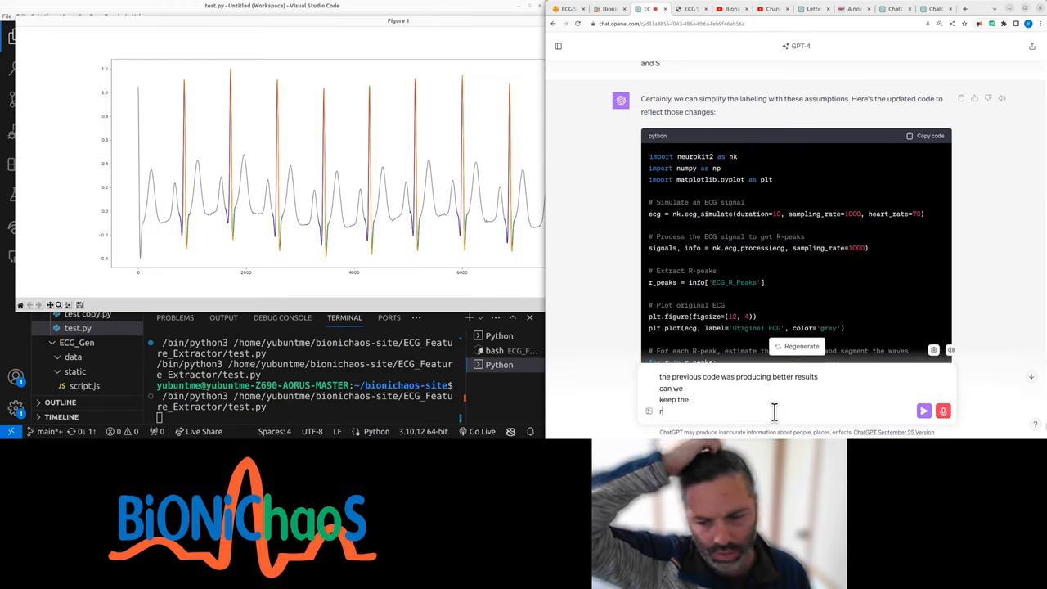
text(big label as a dot)
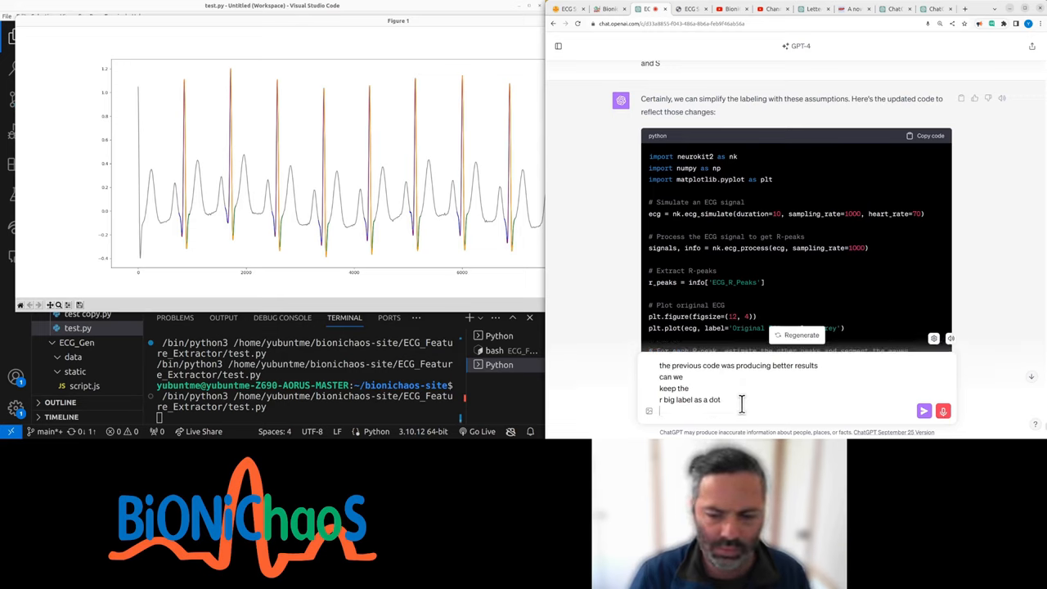
text(once we have)
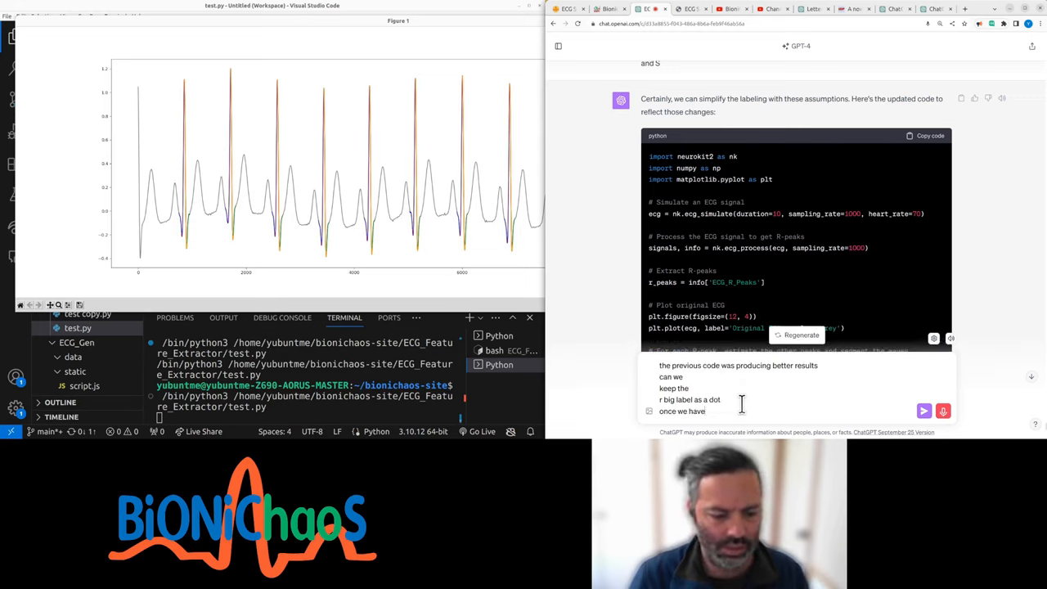
text(that)
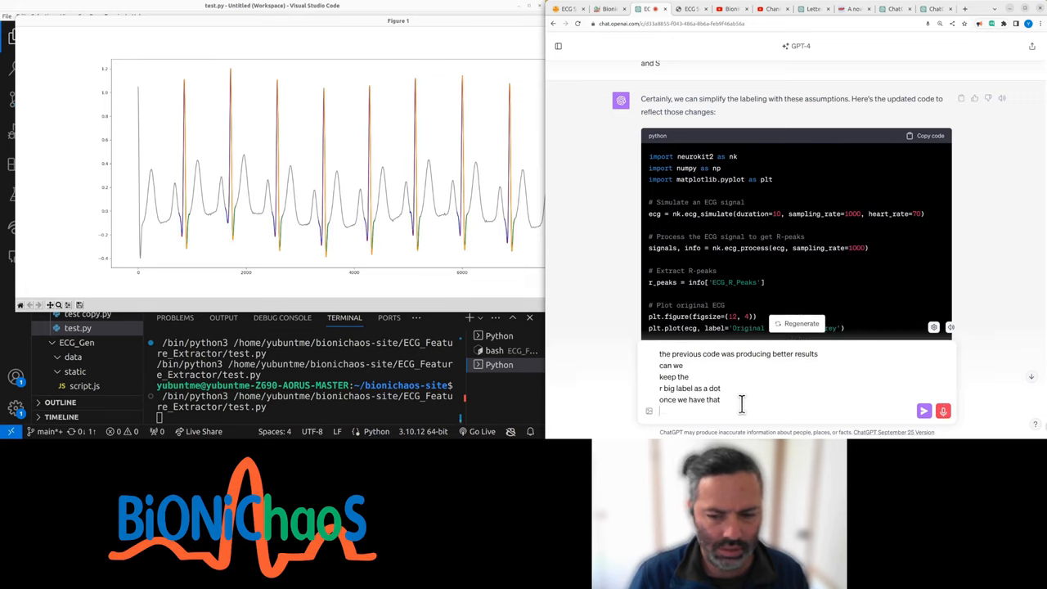
text(can we assume)
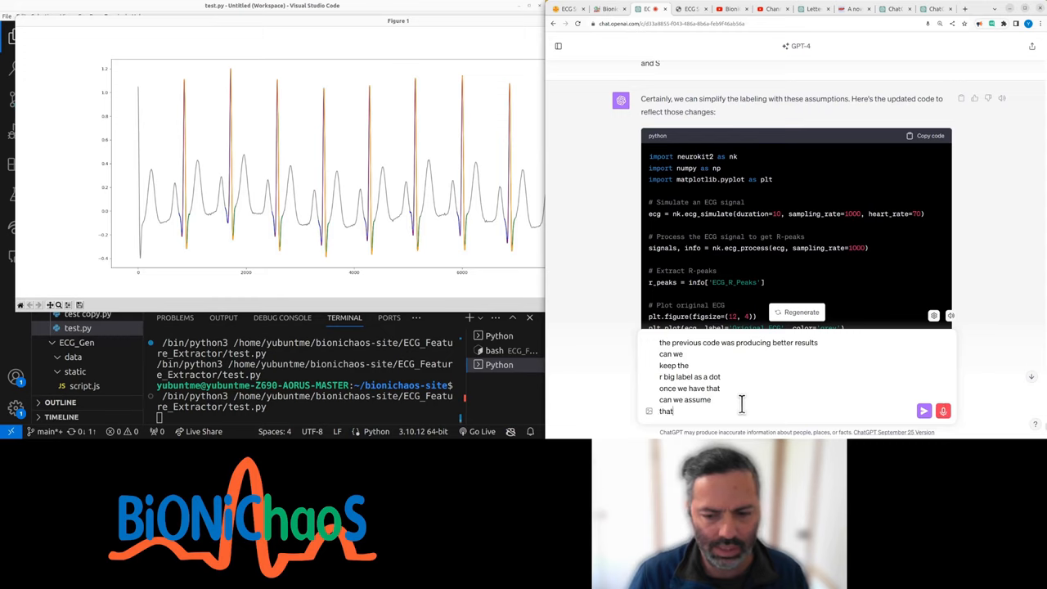
text(the negative)
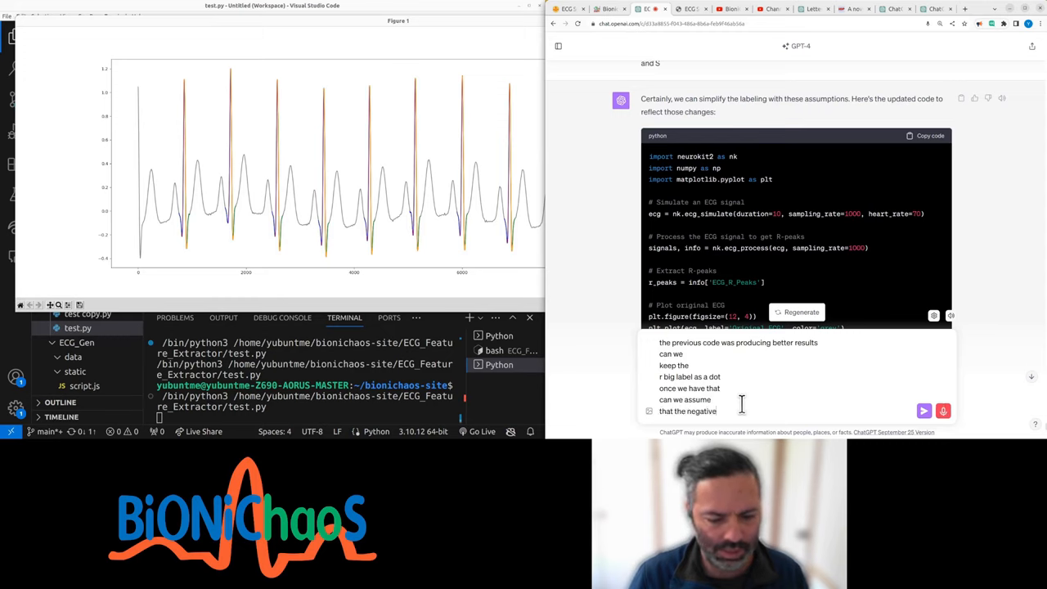
text(Peaks)
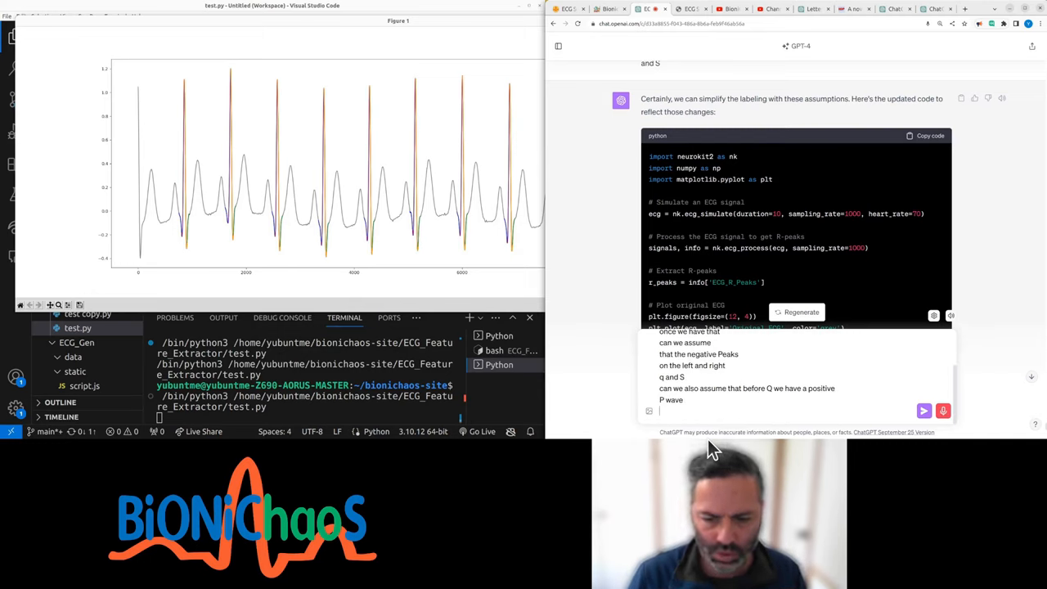
text(can we)
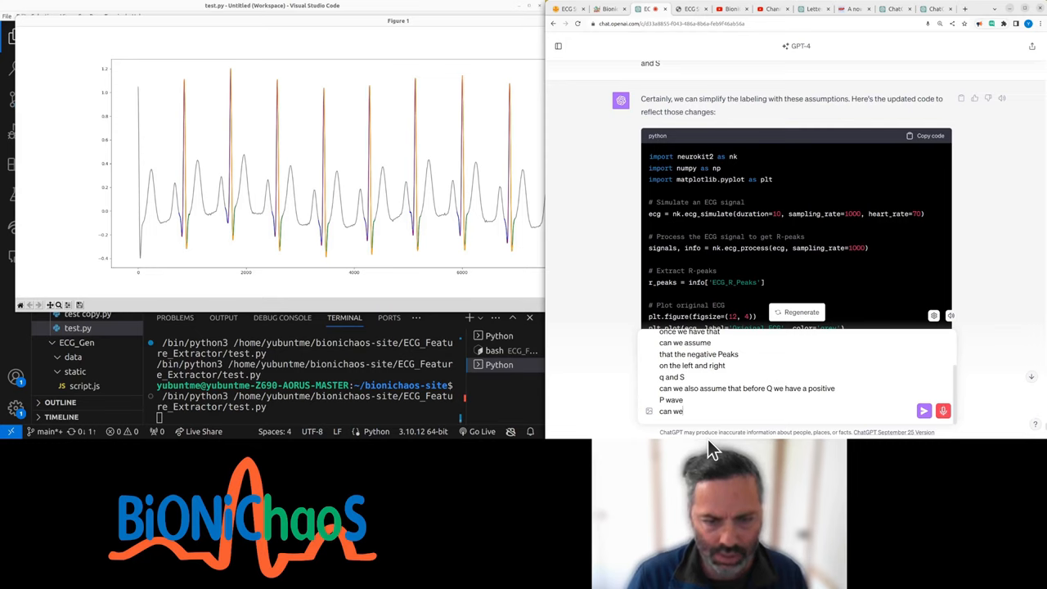
text(assume that)
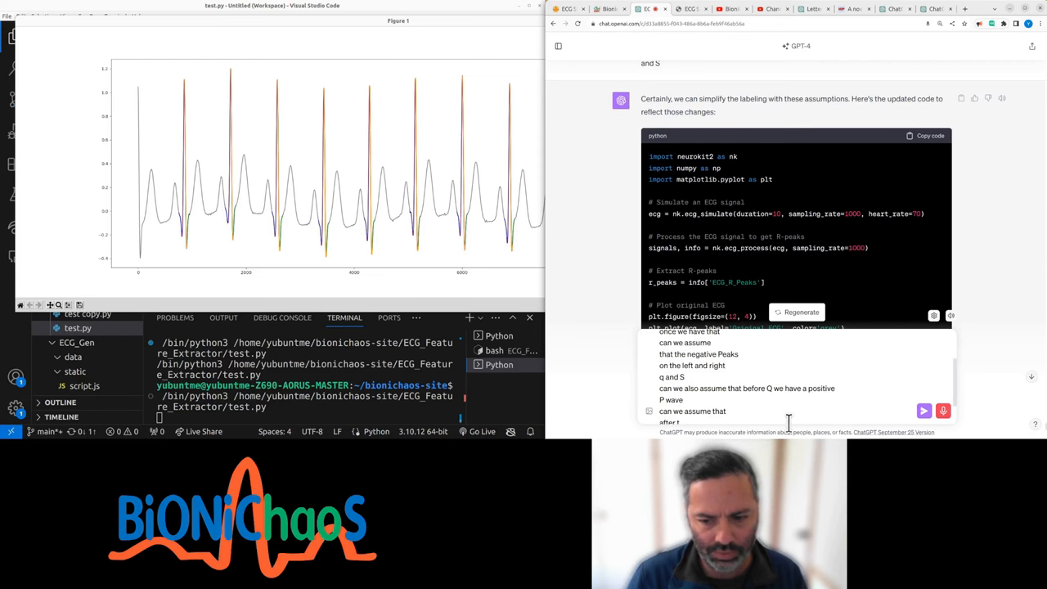
click(924, 410)
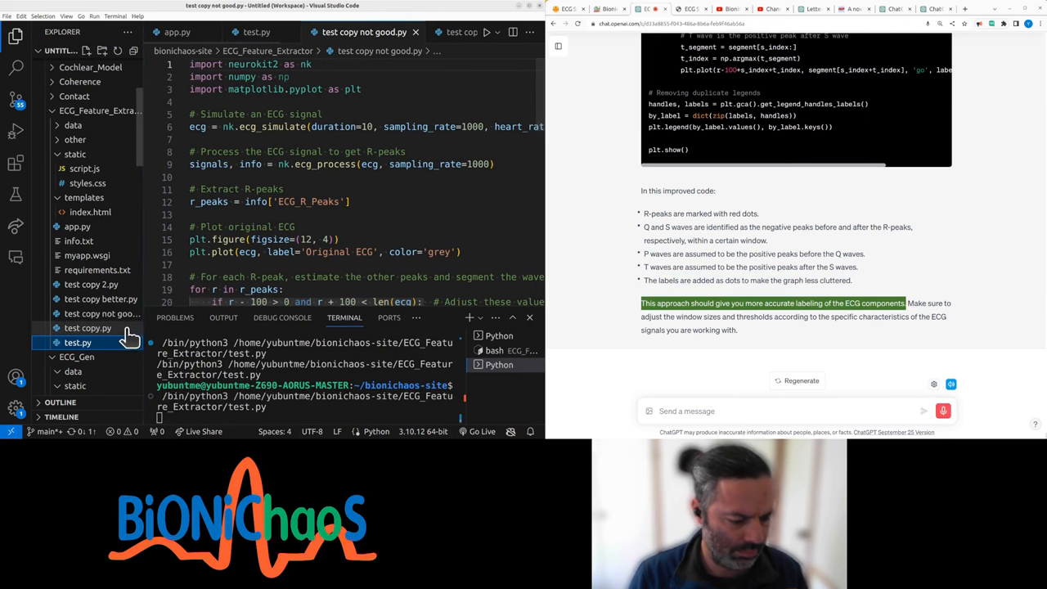
Scroll up and down to review the new code and the distance_min fix.
scroll(up, 3)
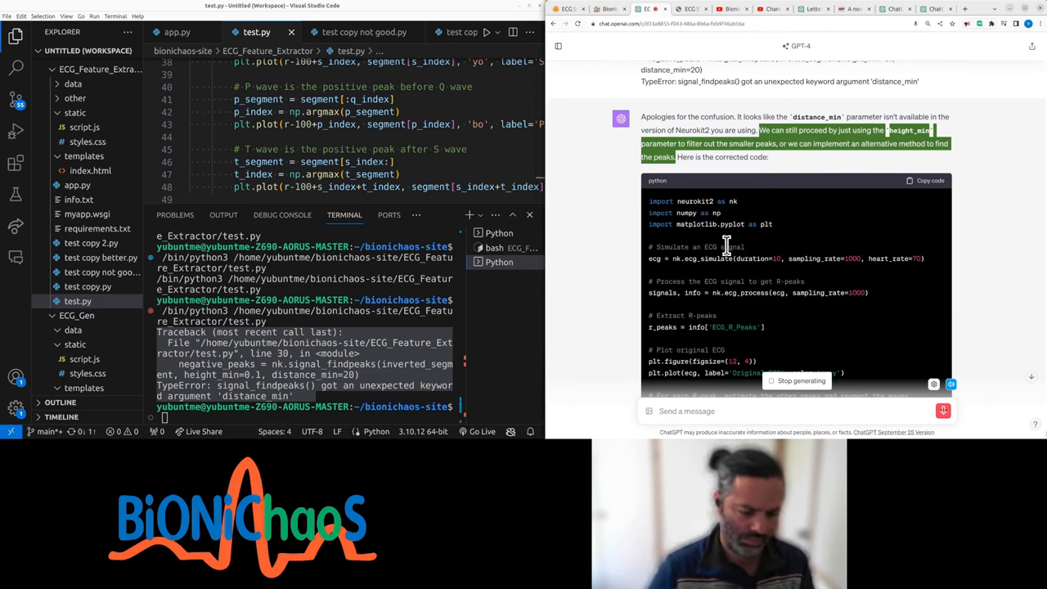
mouse_move(426, 215)
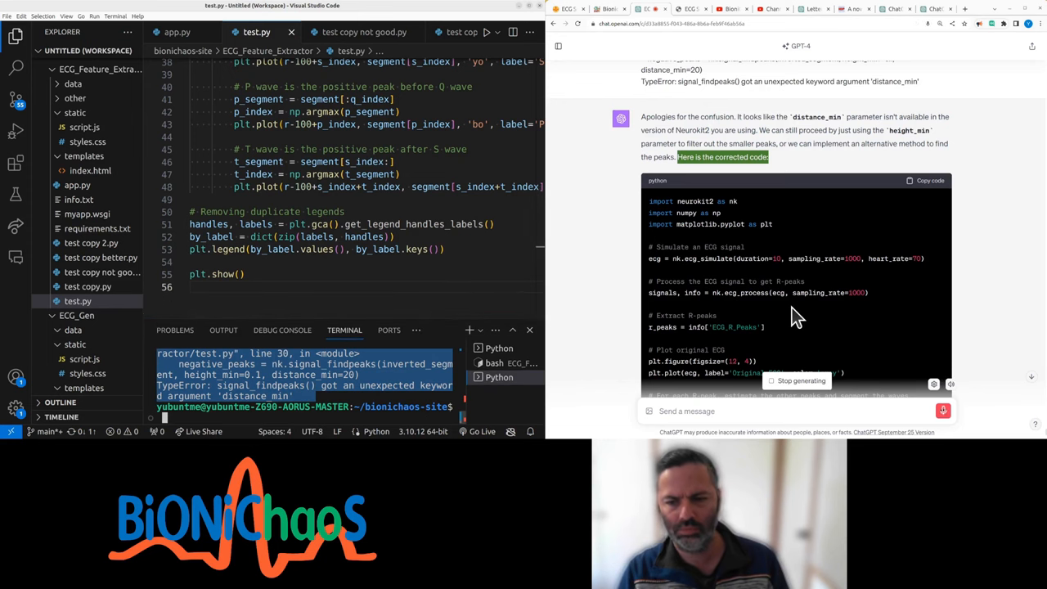
scroll(down, 3)
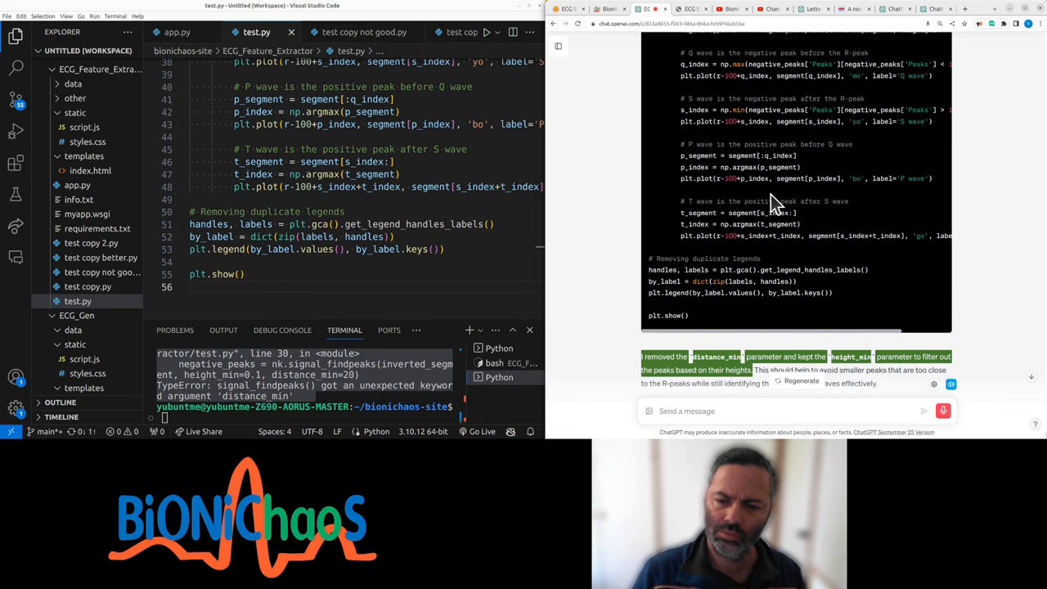
scroll(up, 3)
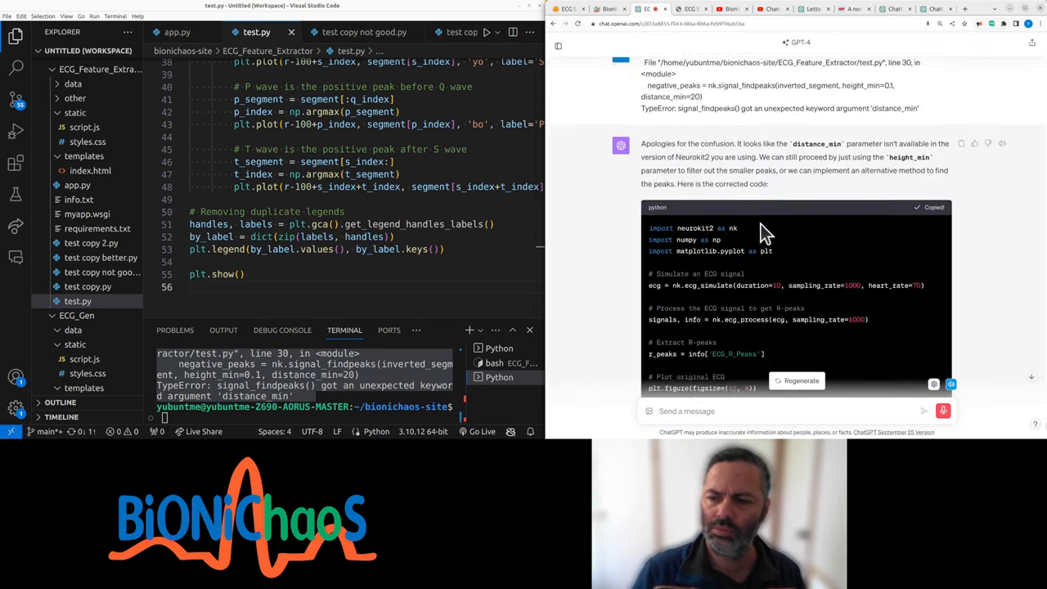
scroll(down, 3)
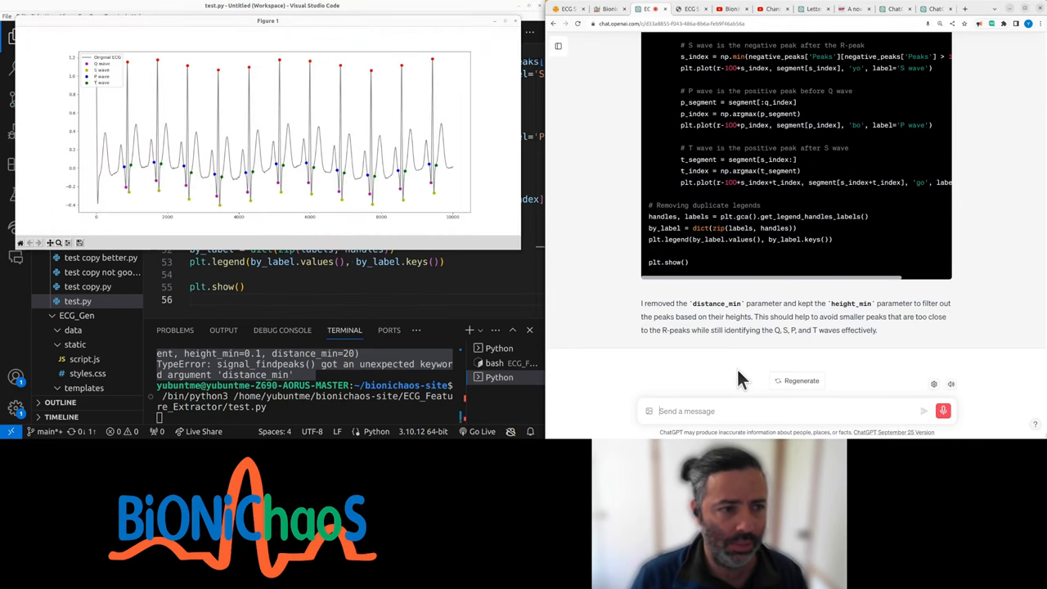
Tell ChatGPT the P and T waves are mislabelled and should precede Q and follow S, asking for a fix.
text(bewave)
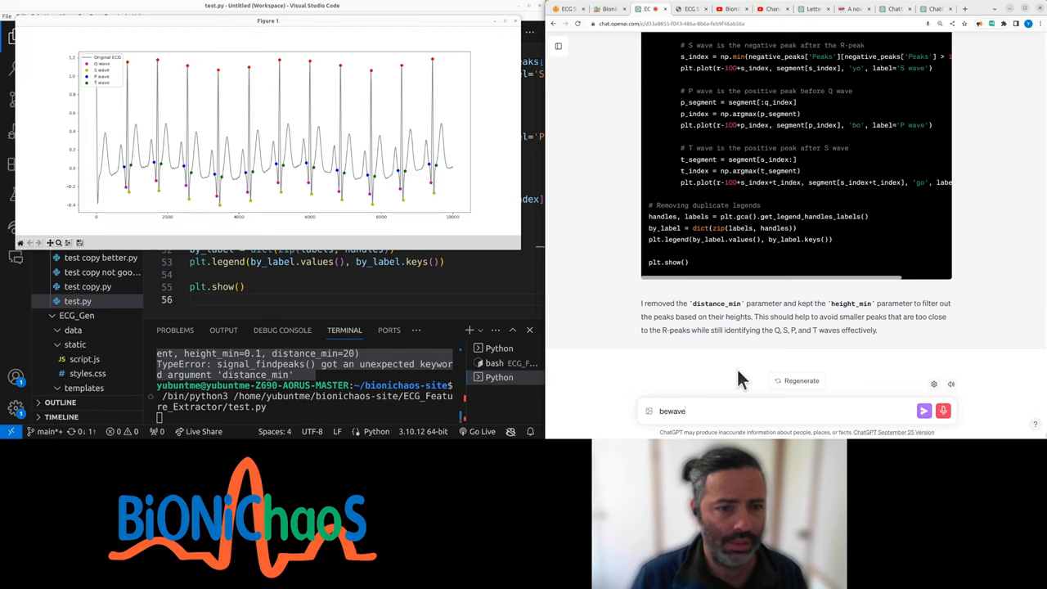
text(and)
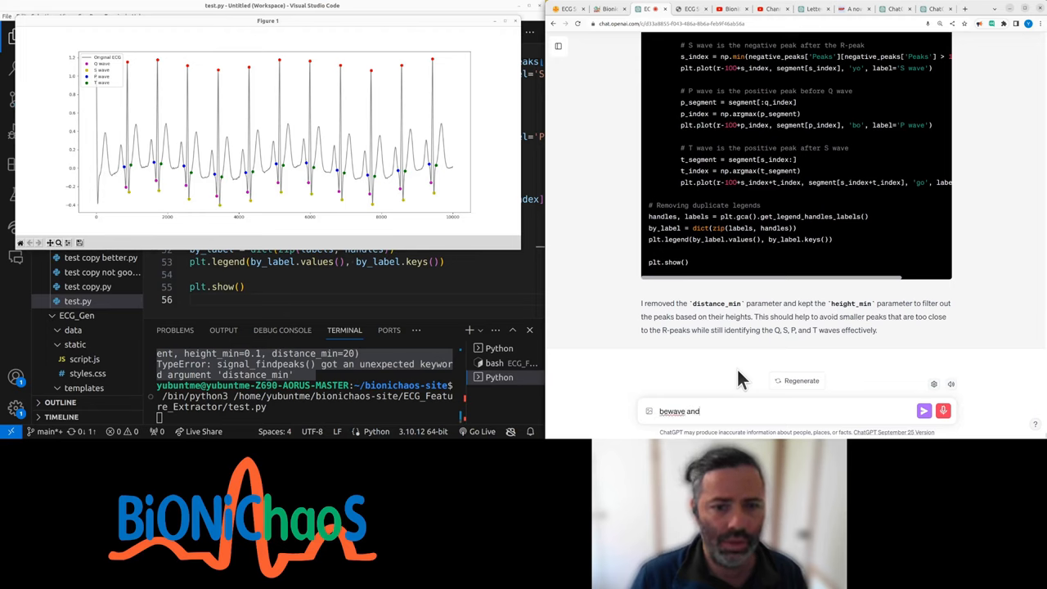
text(the wave Mis)
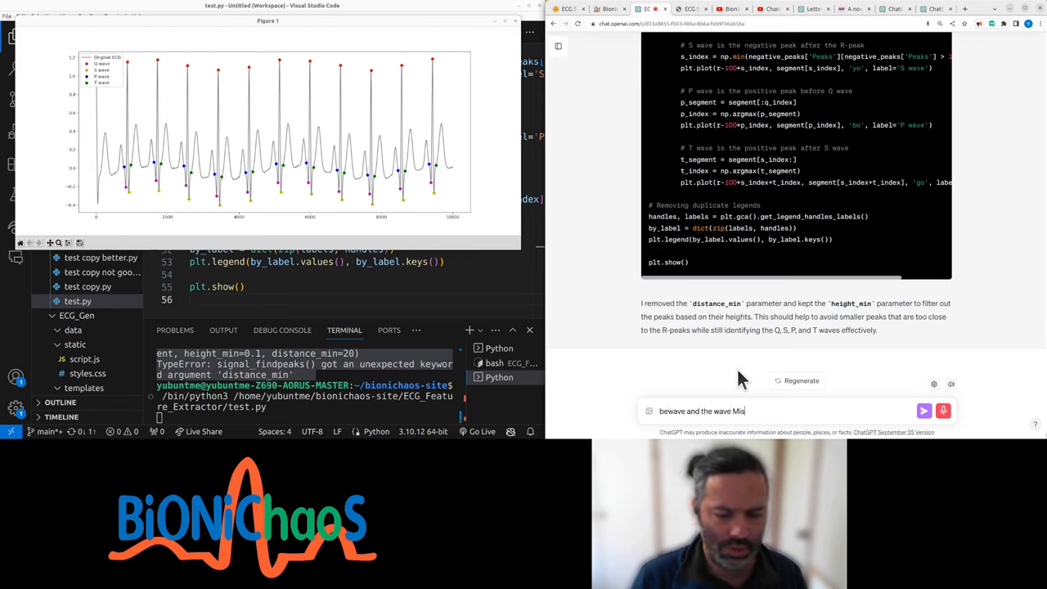
text(labelled)
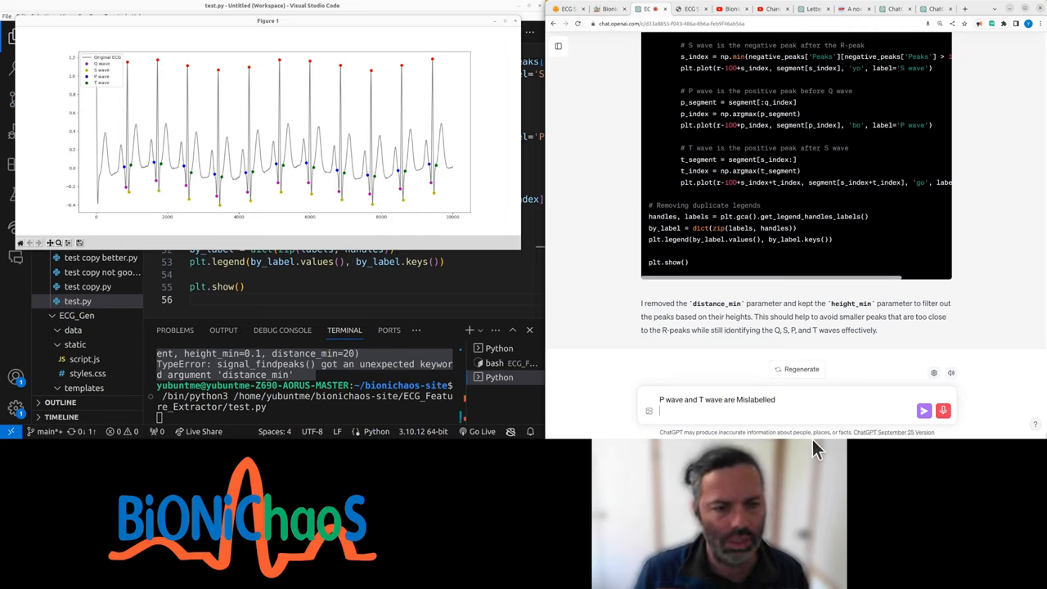
text(they should be local maximums)
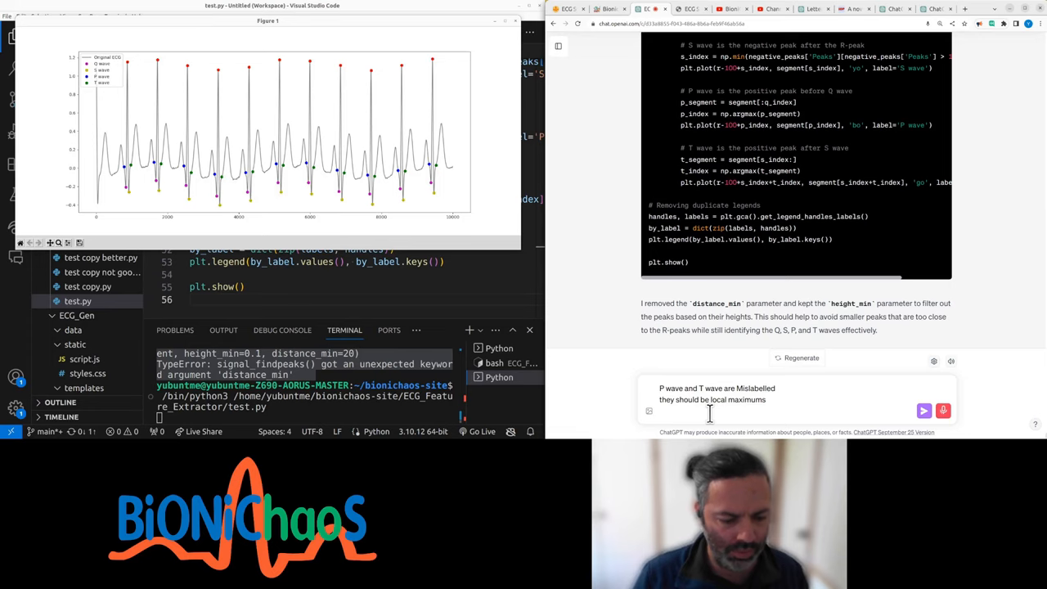
text(before Q and after S)
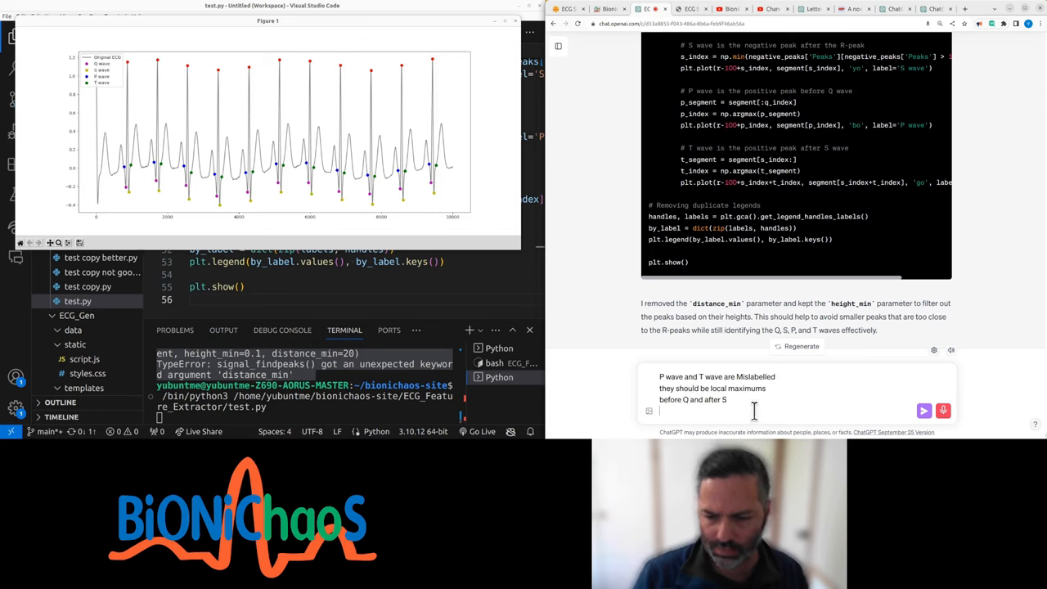
text(can you fix)
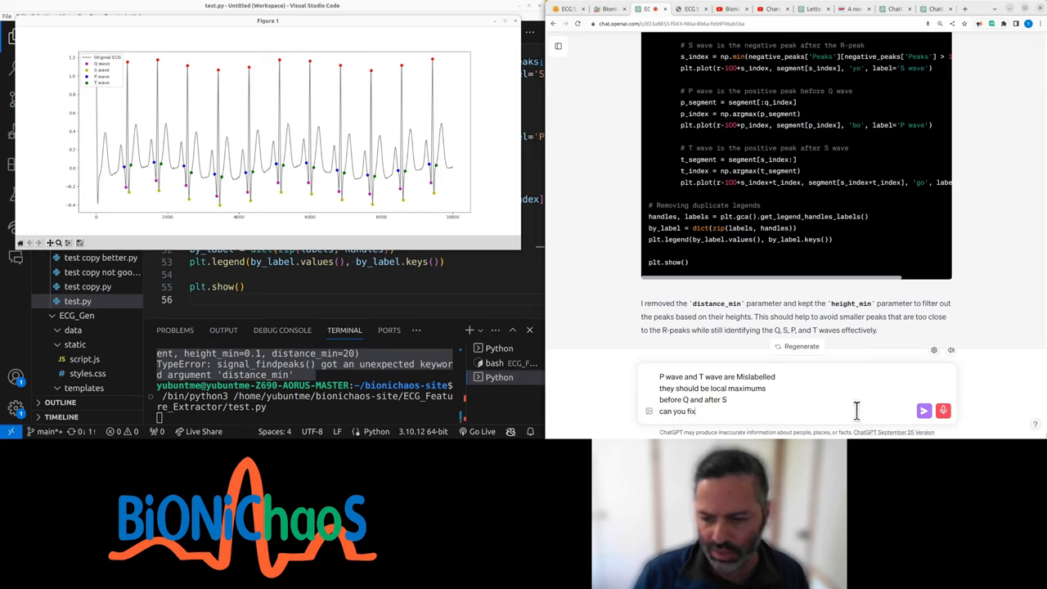
text(this)
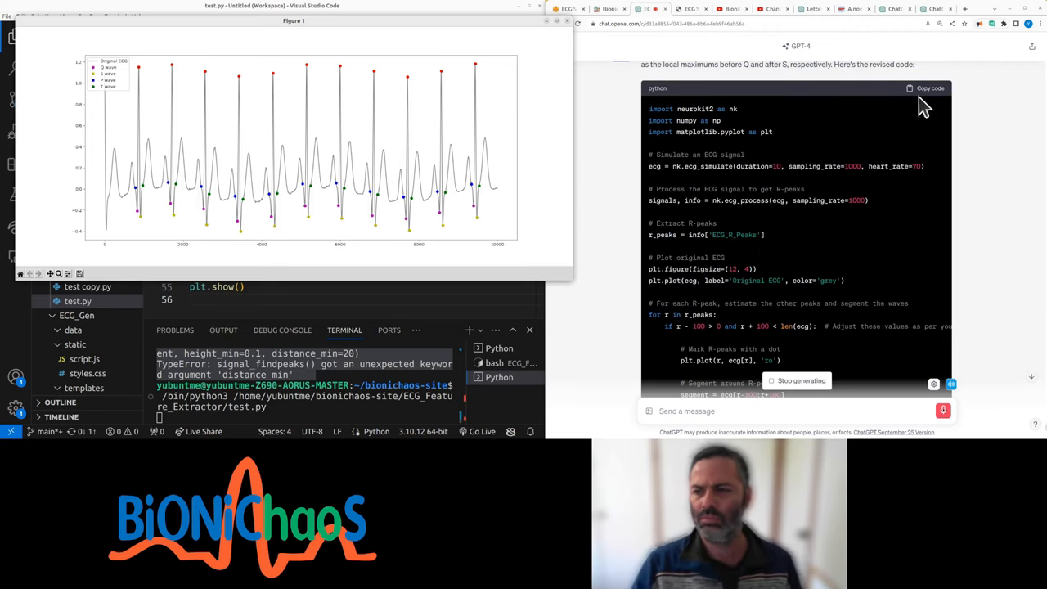
Close the ECG plot and begin renaming test copy 3.py to test copy Dot labels.py.
click(925, 87)
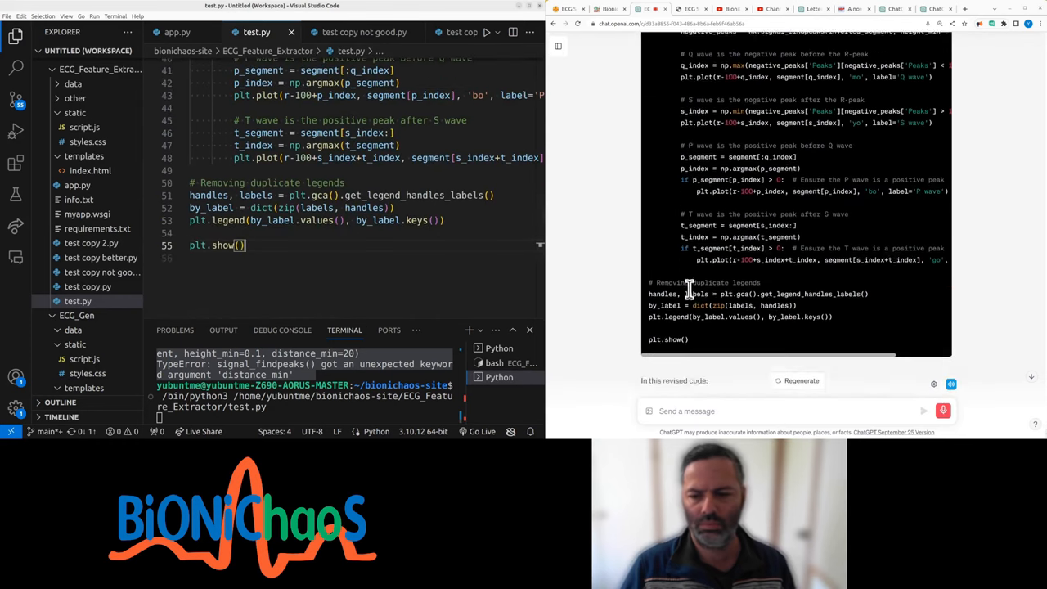
scroll(down, 3)
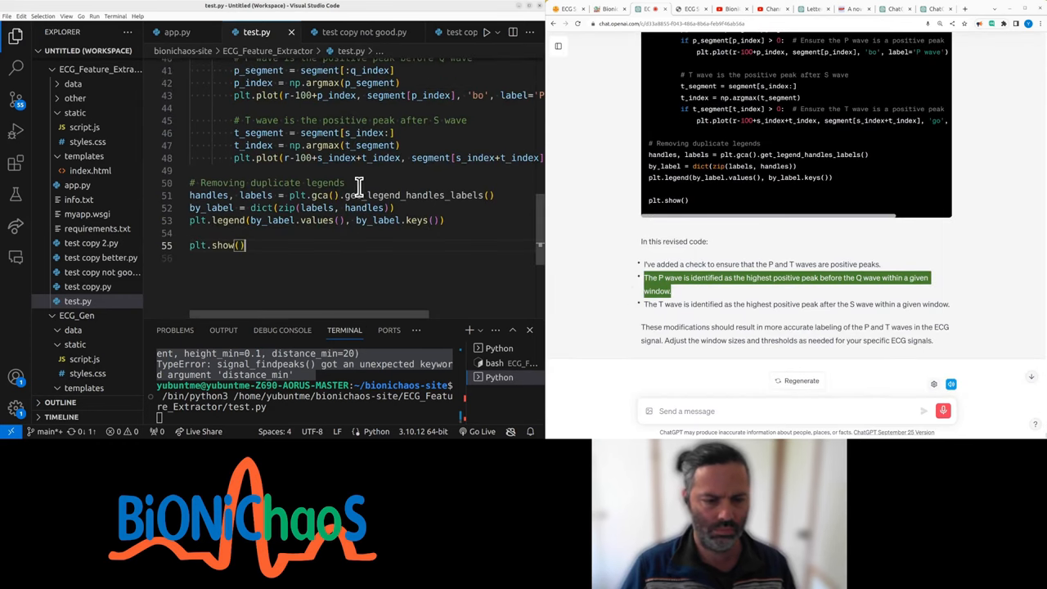
scroll(up, 3)
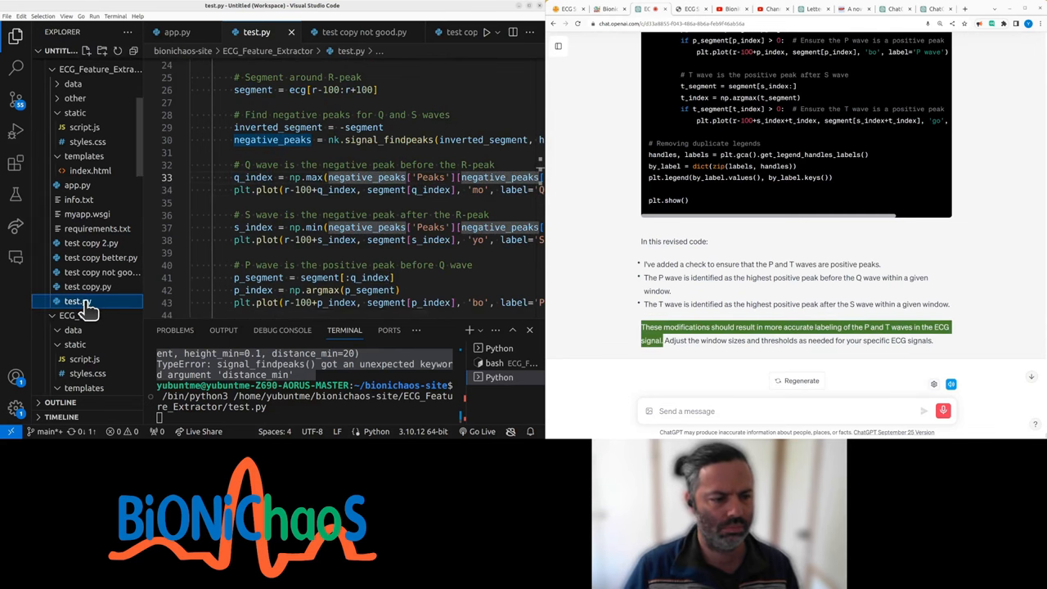
click(91, 257)
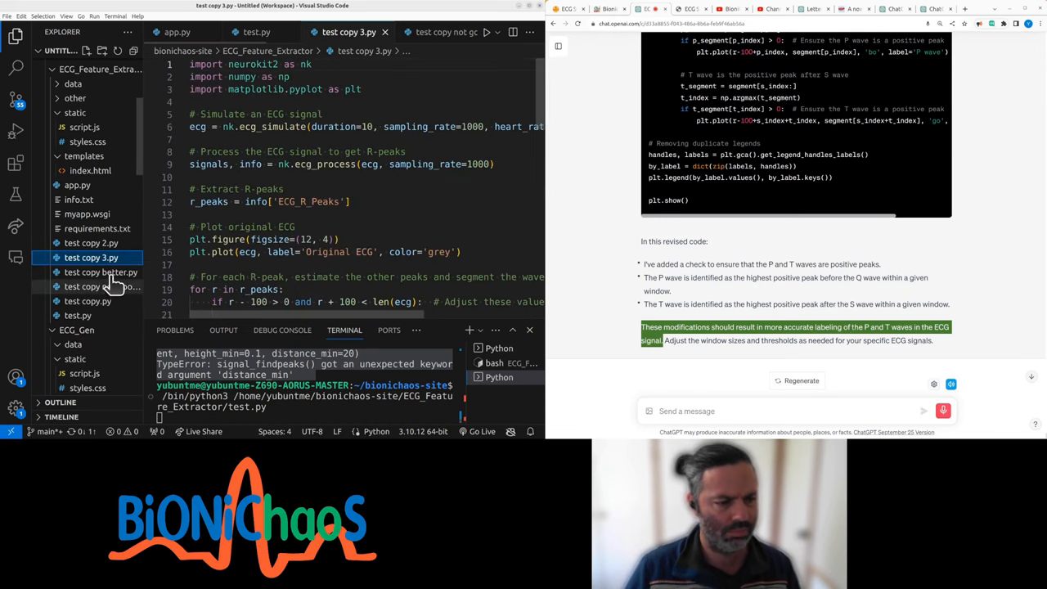
right_click(91, 257)
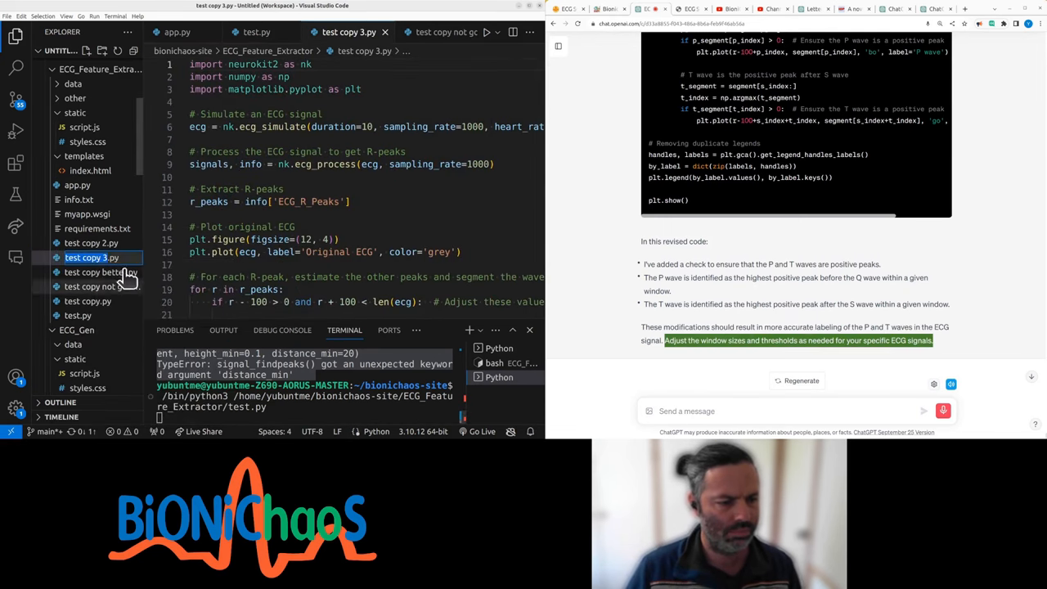
click(89, 257)
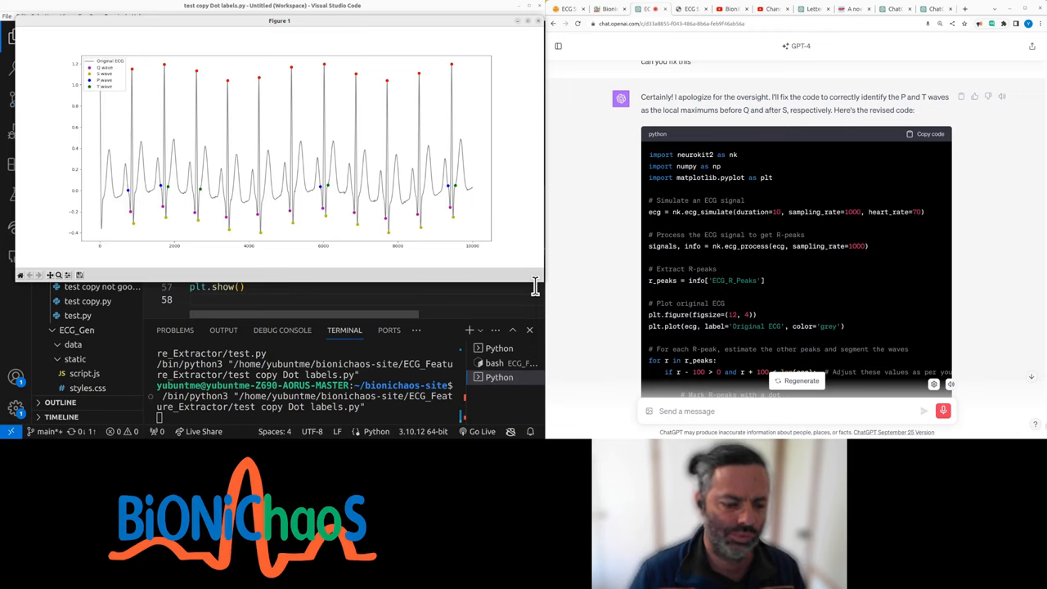
Enter the dictated fragments 'not smashing it up', 'why', 'just numbers', 'potentially'.
text(not smashing it up)
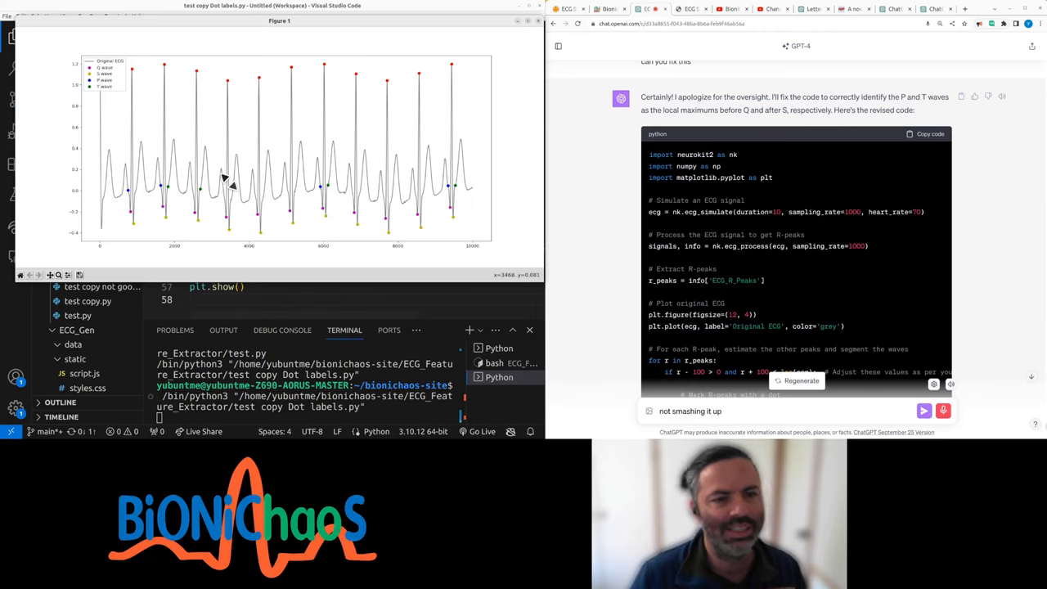
text(why)
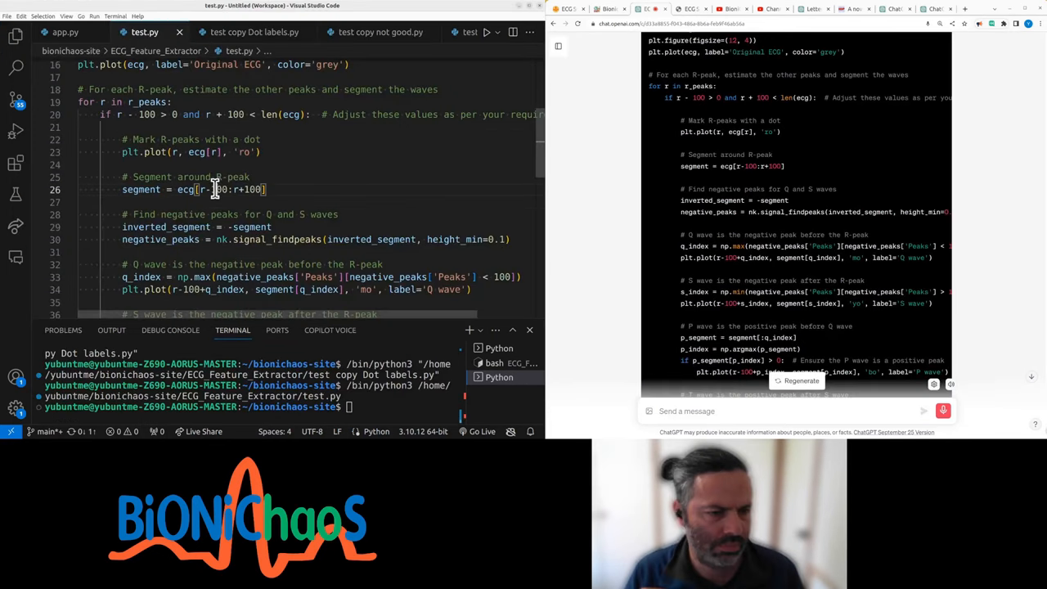
text(just numbers)
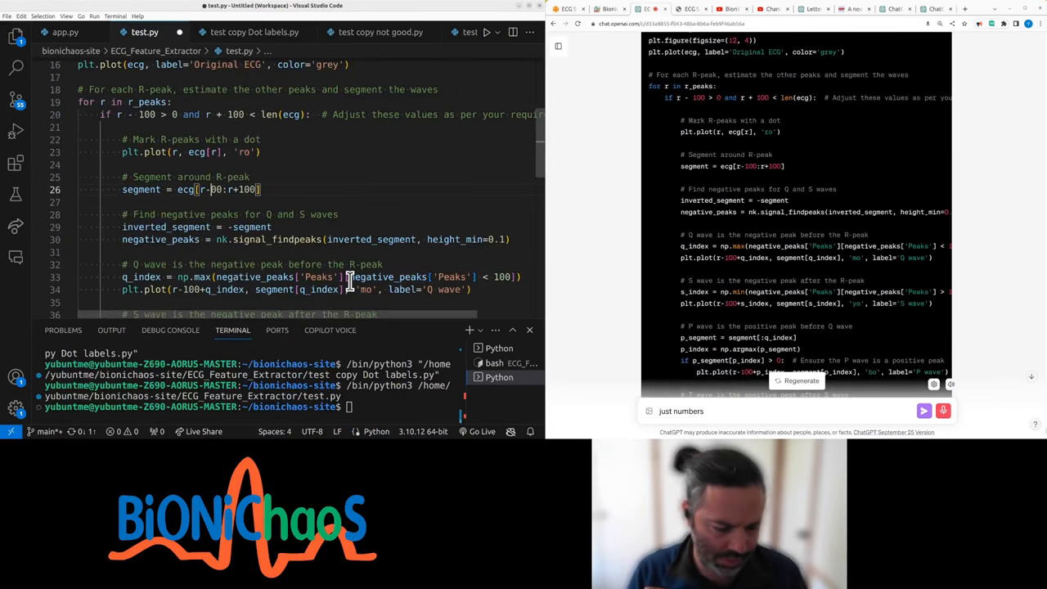
text(potentially)
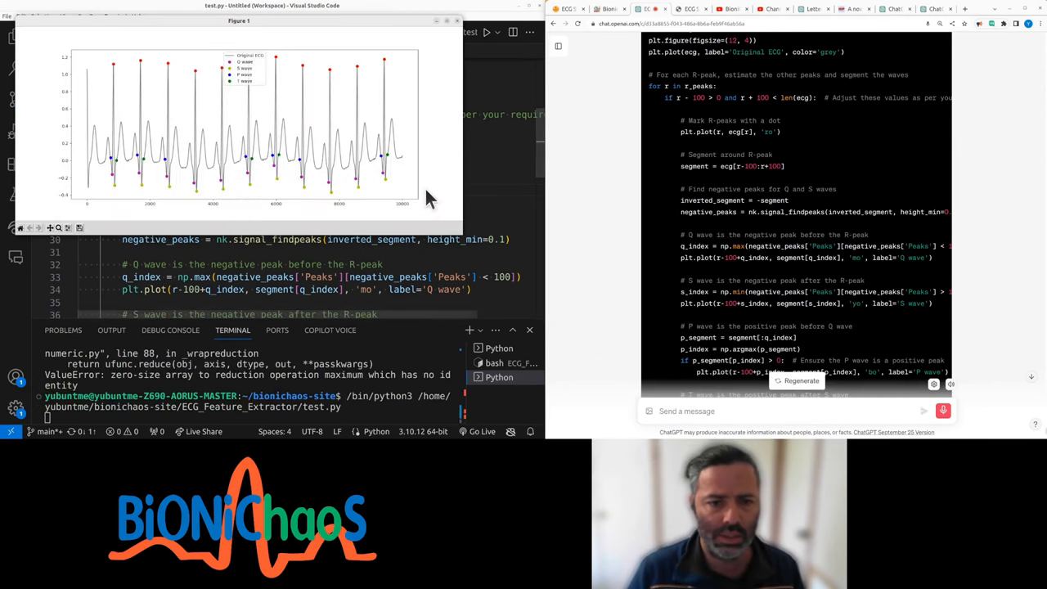
Draft a ChatGPT message asking for any suggestions on what's going wrong and mentioning taking a break.
text(kid let me know if)
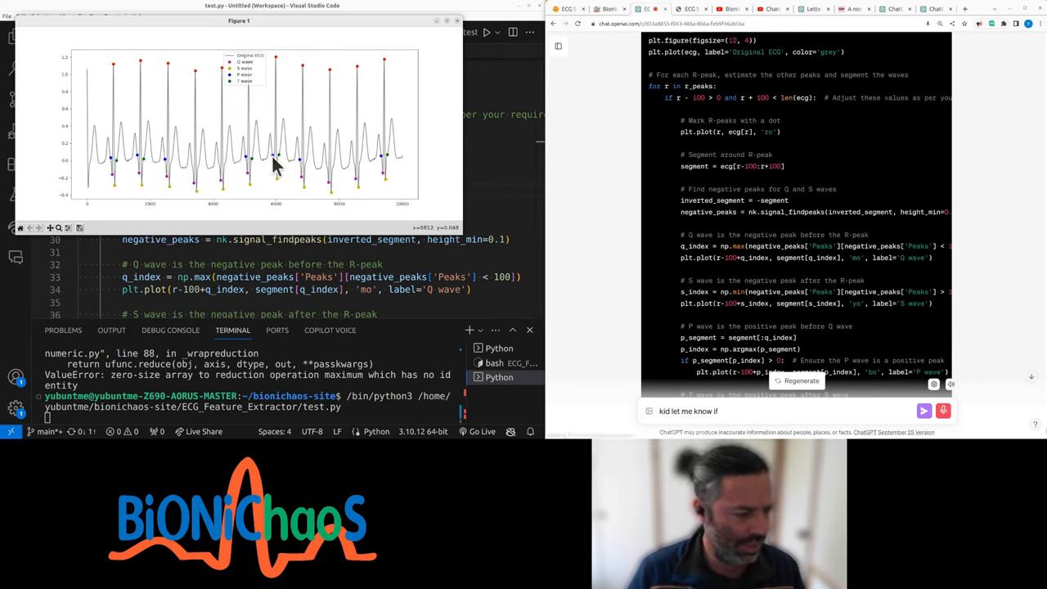
text(there's any suggestions)
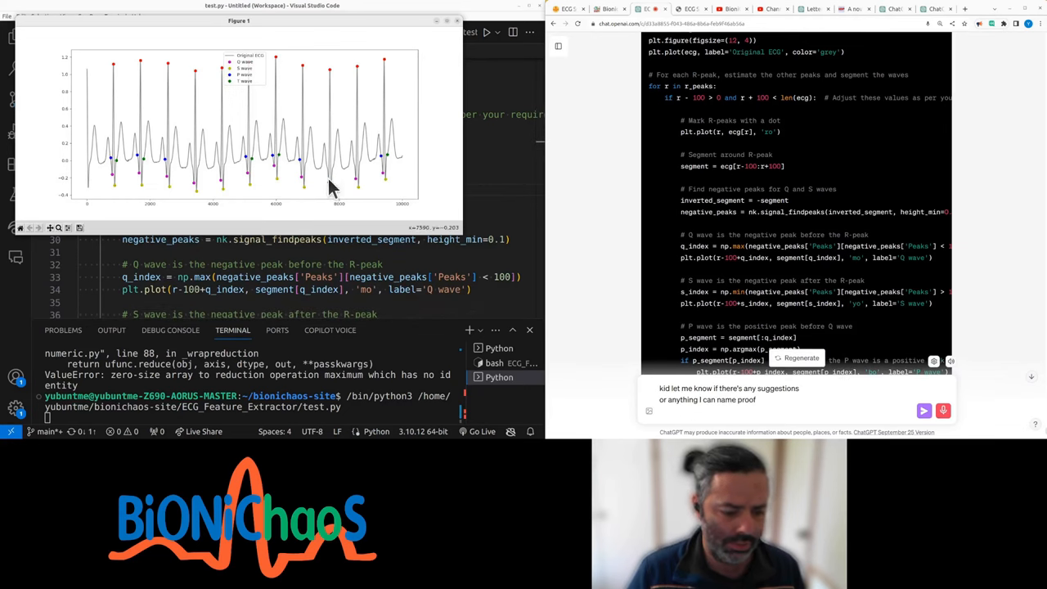
text(why am I doing wrong)
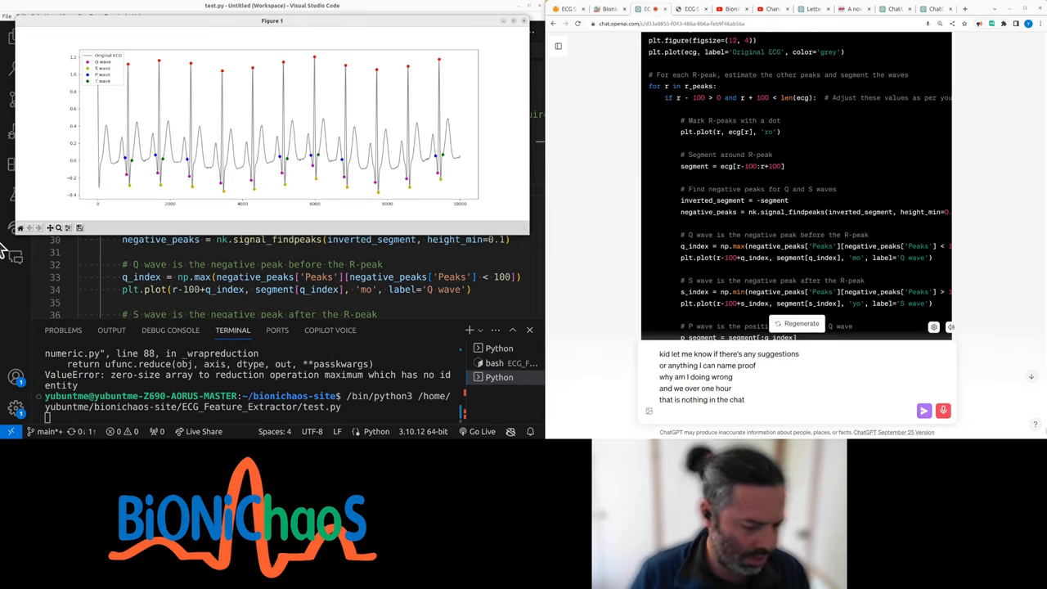
mouse_move(170, 165)
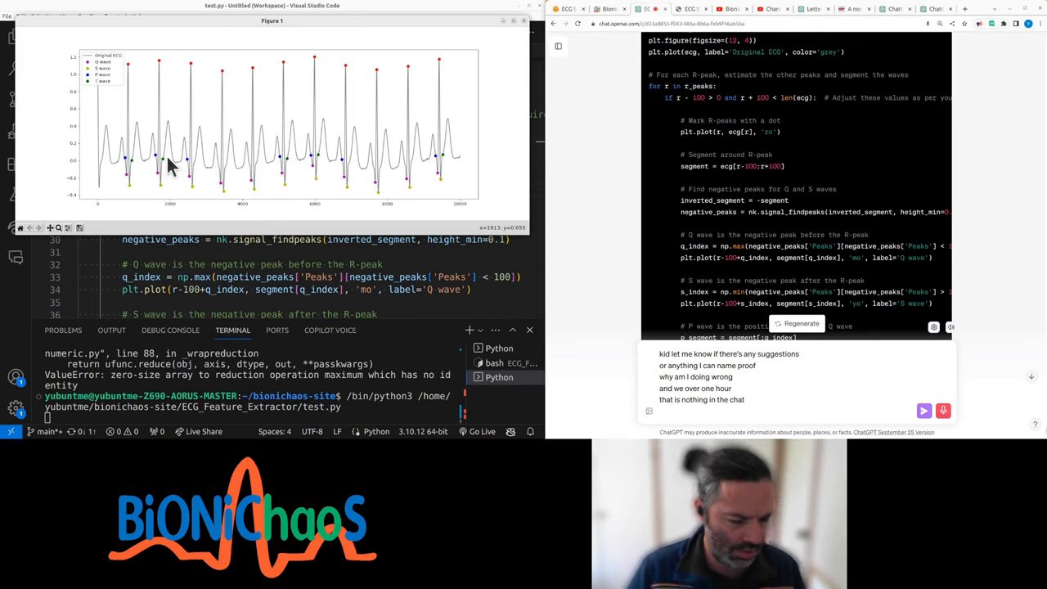
text(take a break)
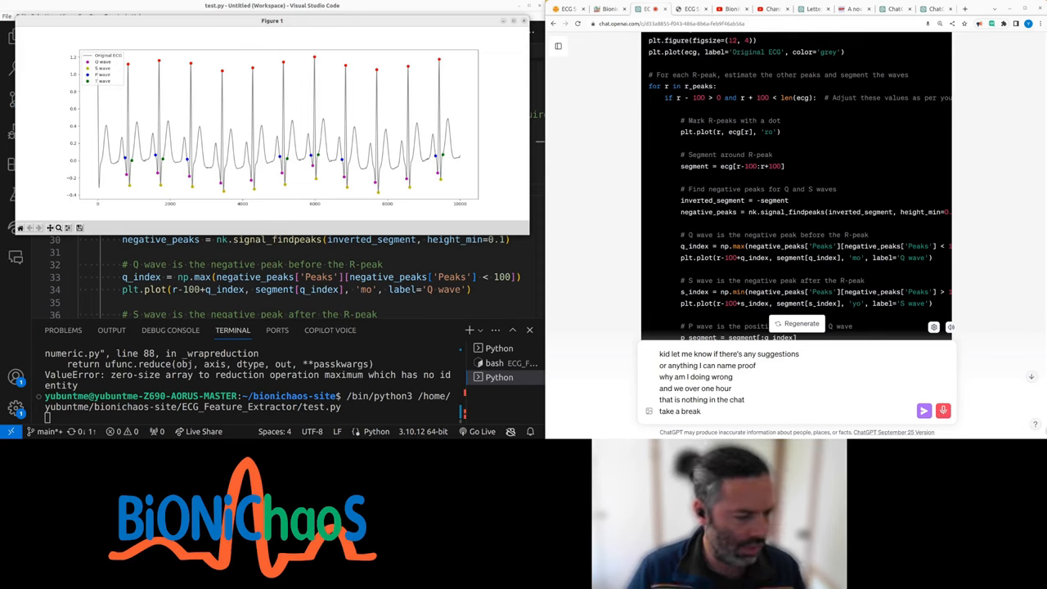